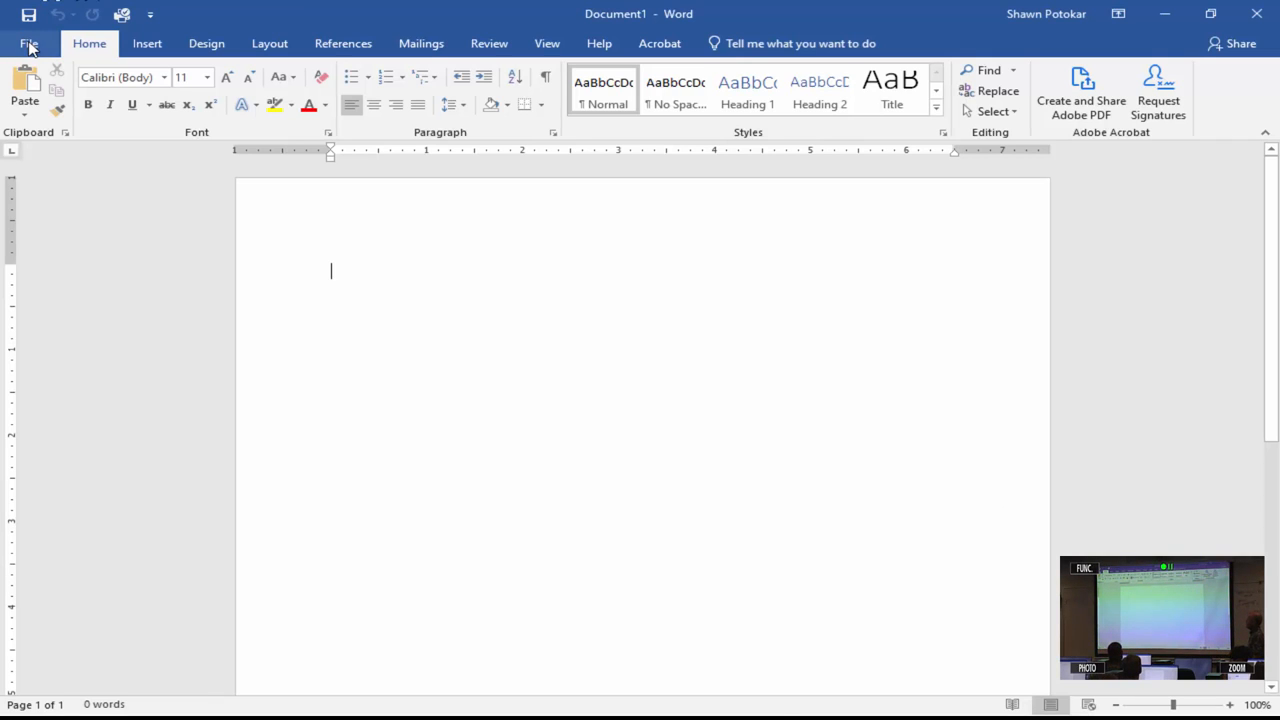
mouse_move(184, 62)
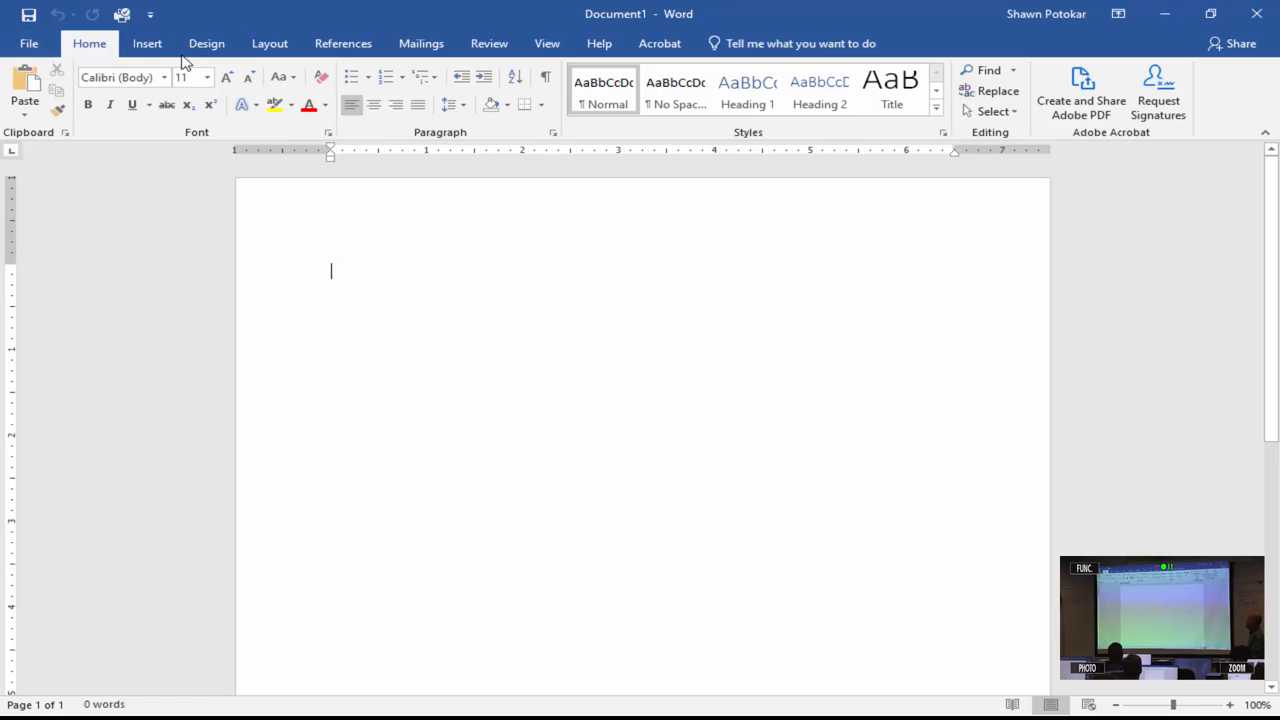
Browse the Save As locations on this PC from the File menu, then back out without saving
left_click(28, 44)
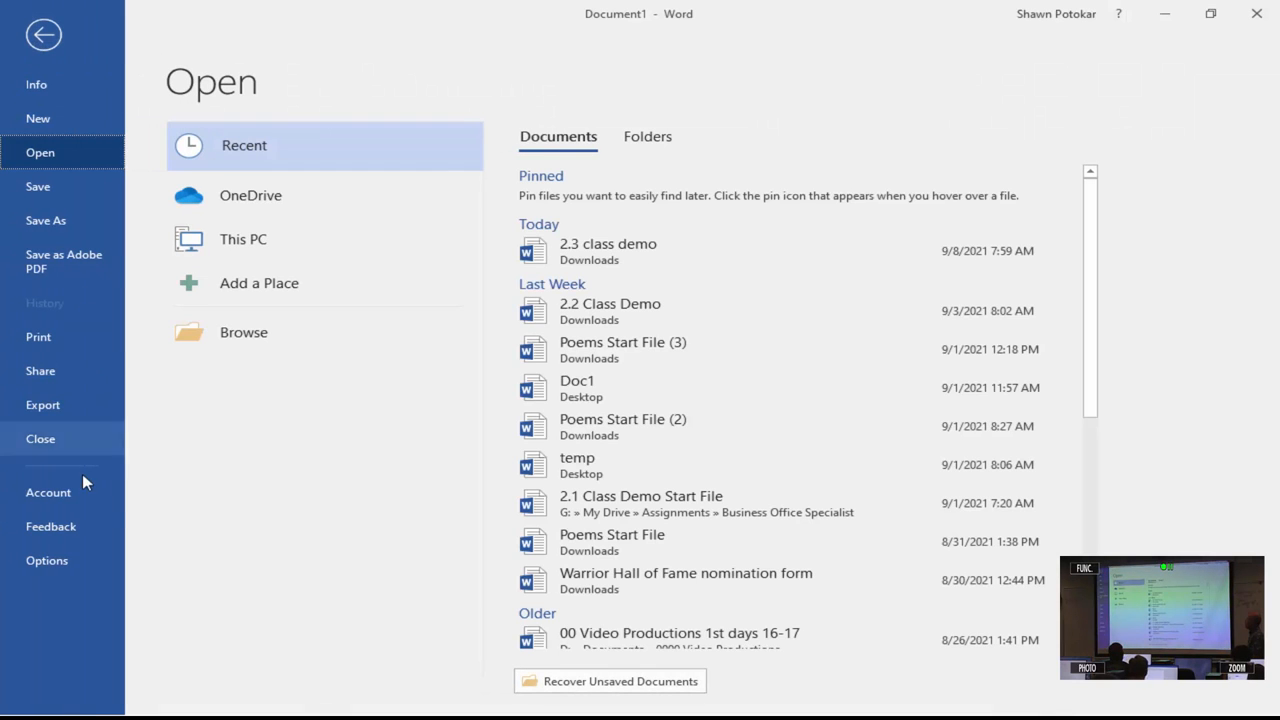
mouse_move(50, 220)
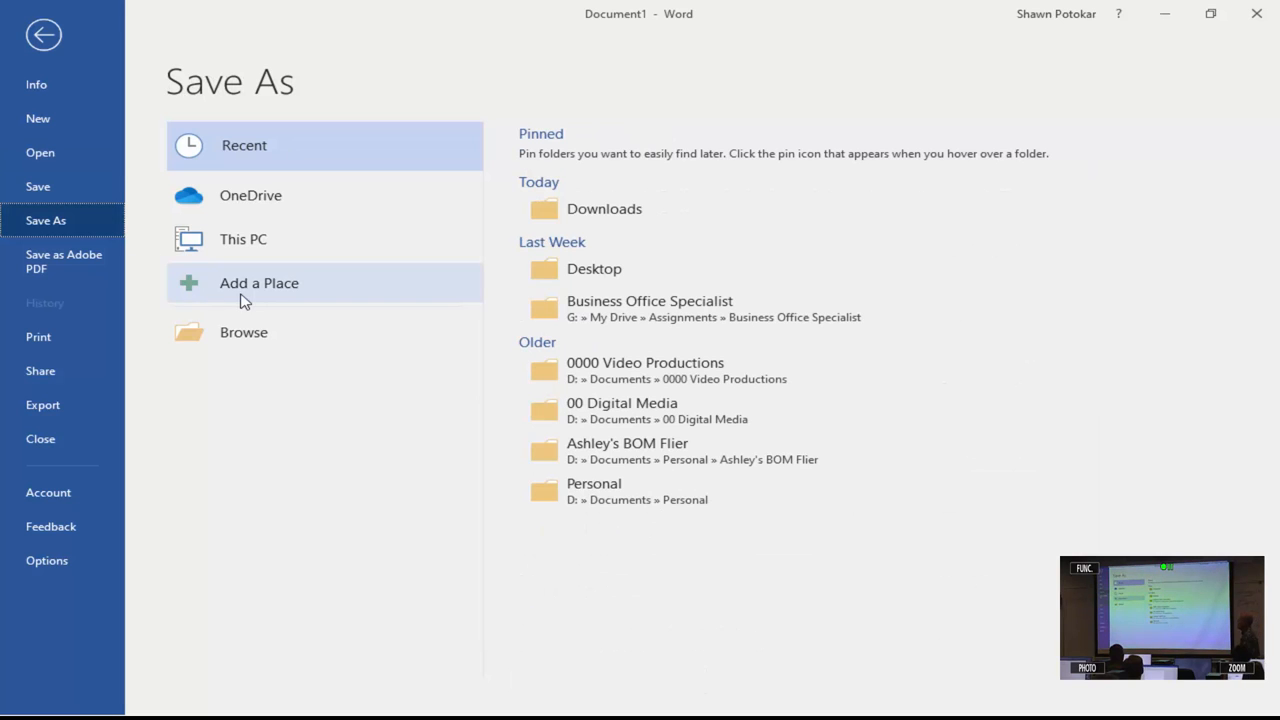
left_click(244, 332)
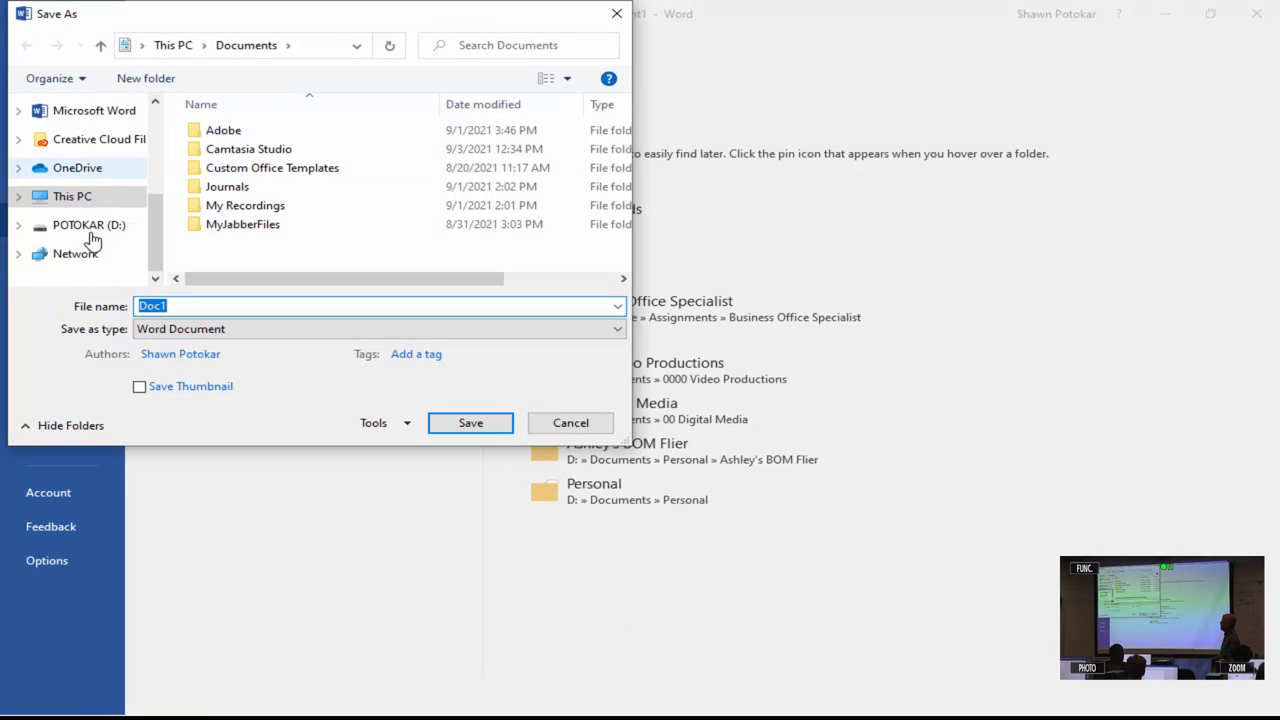
left_click(72, 196)
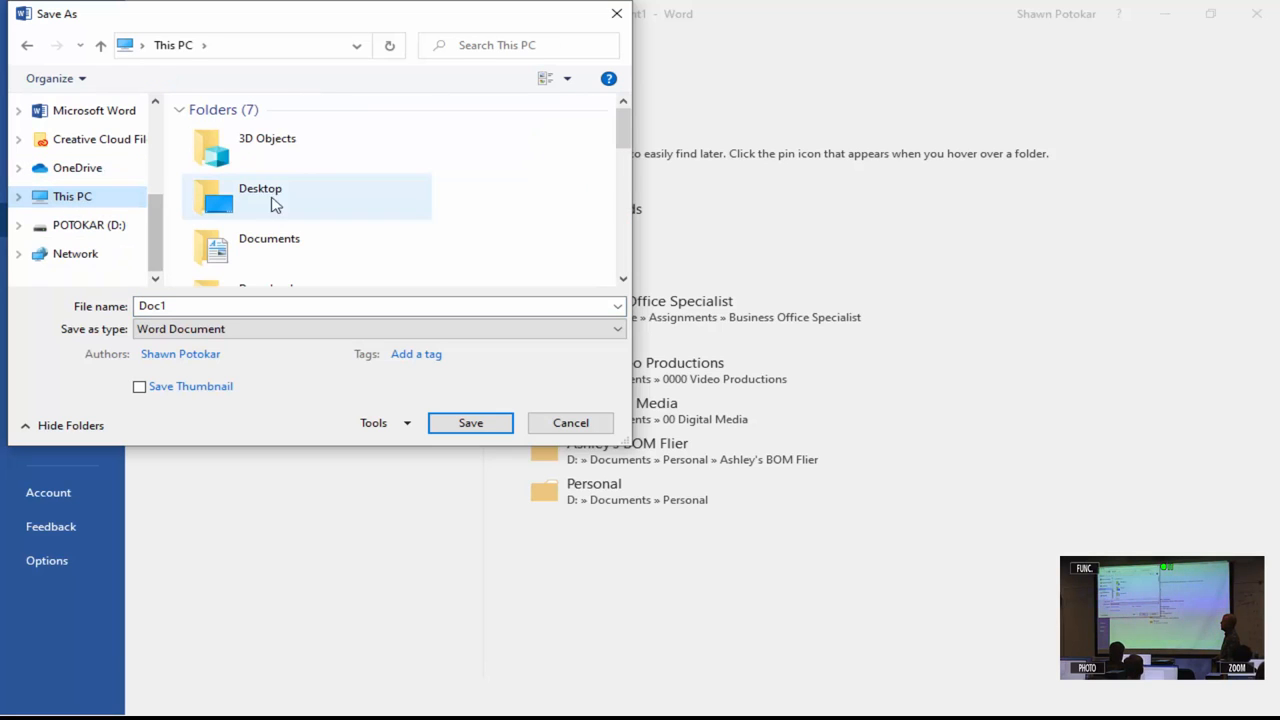
scroll("down", 3)
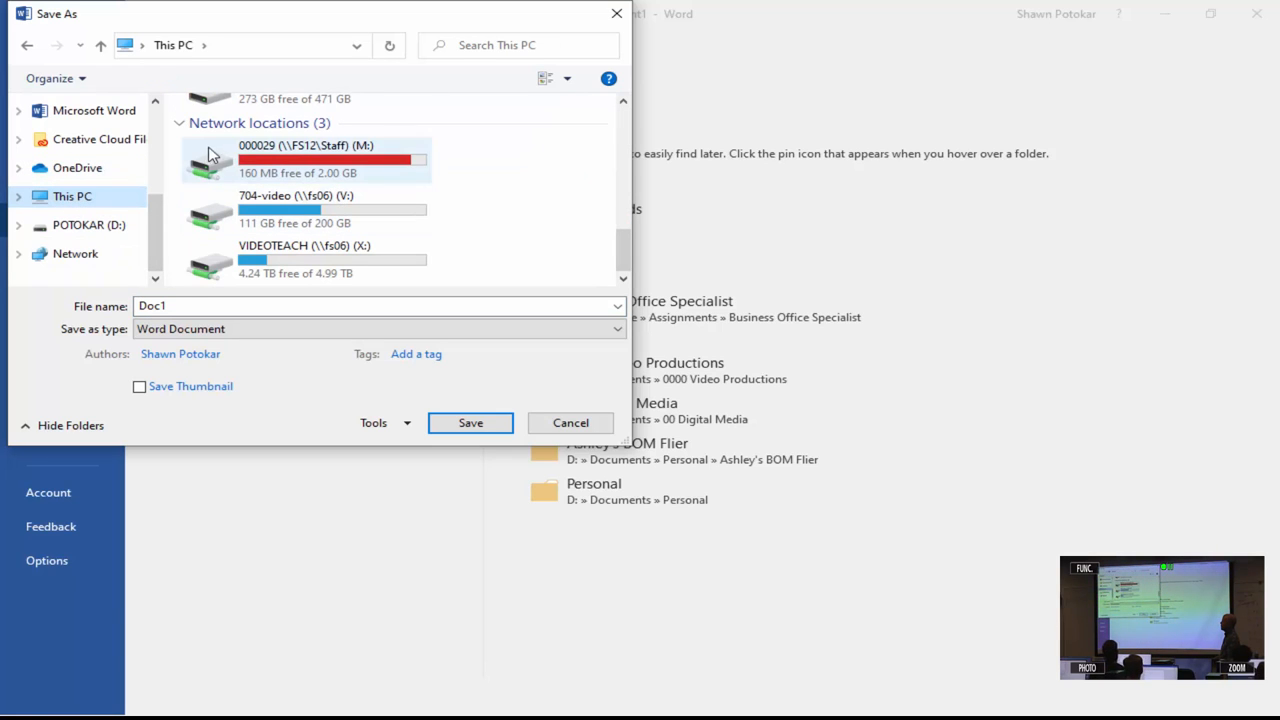
mouse_move(284, 180)
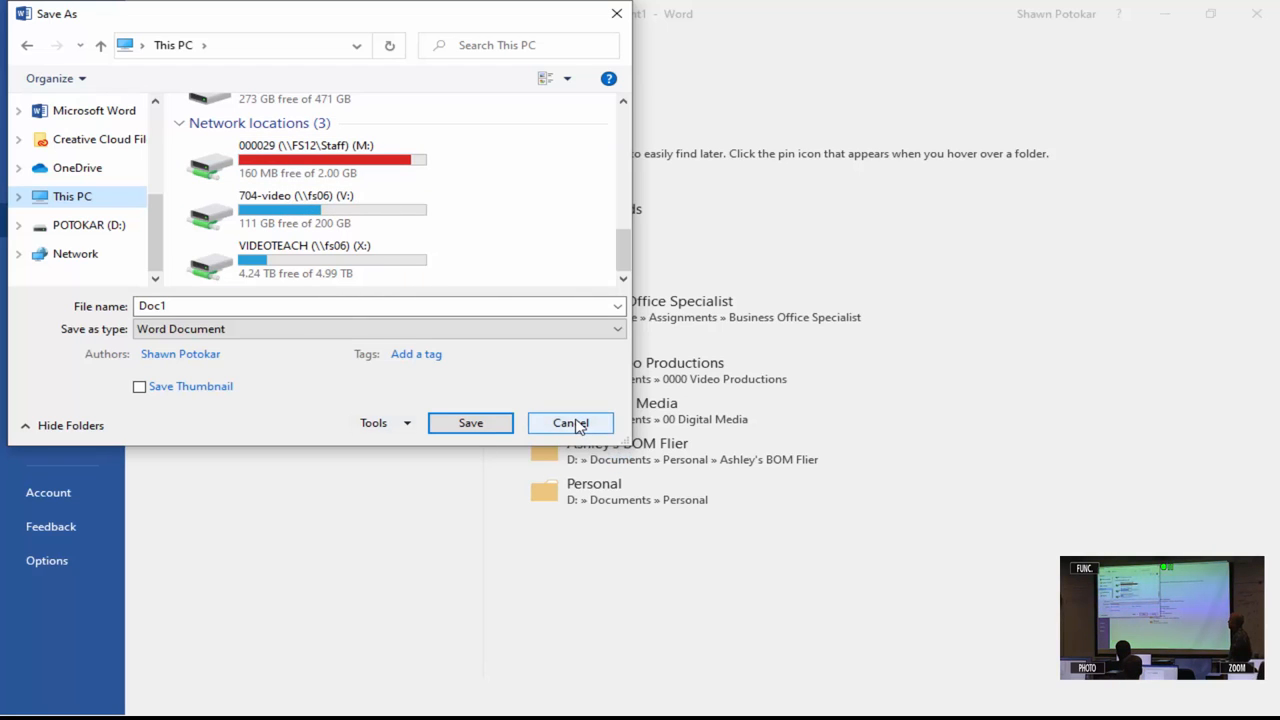
left_click(570, 422)
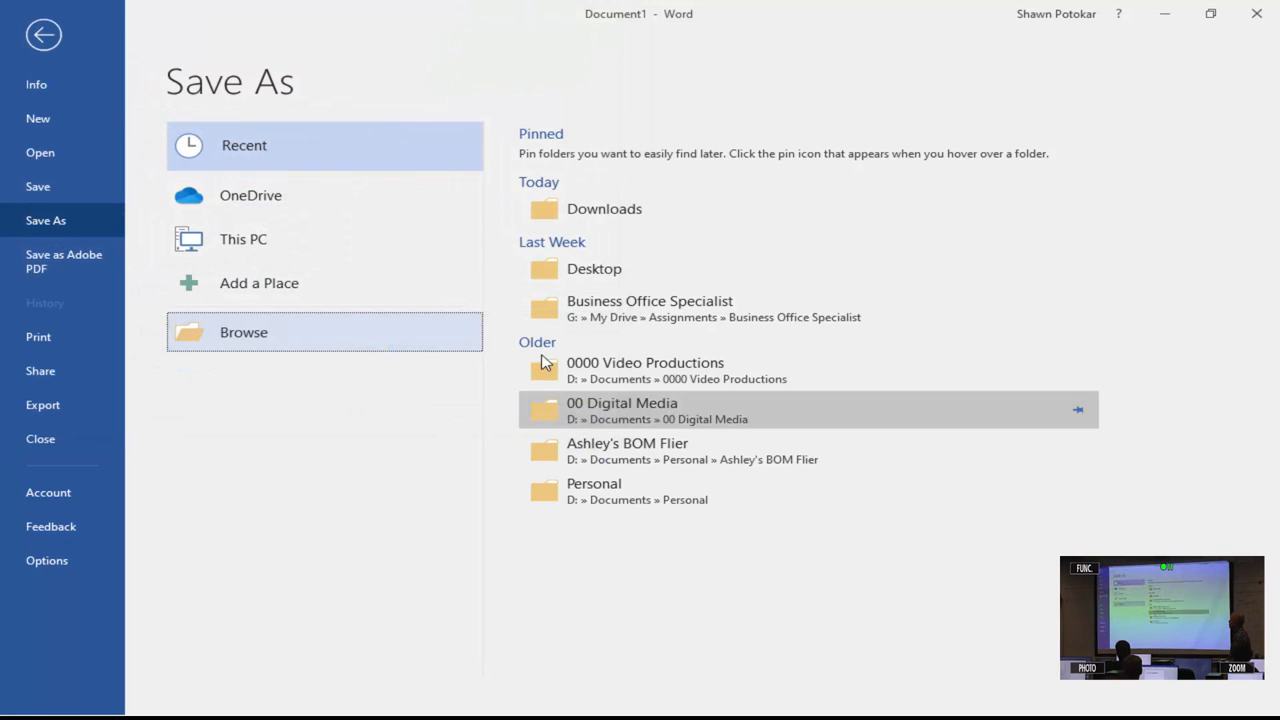
left_click(44, 34)
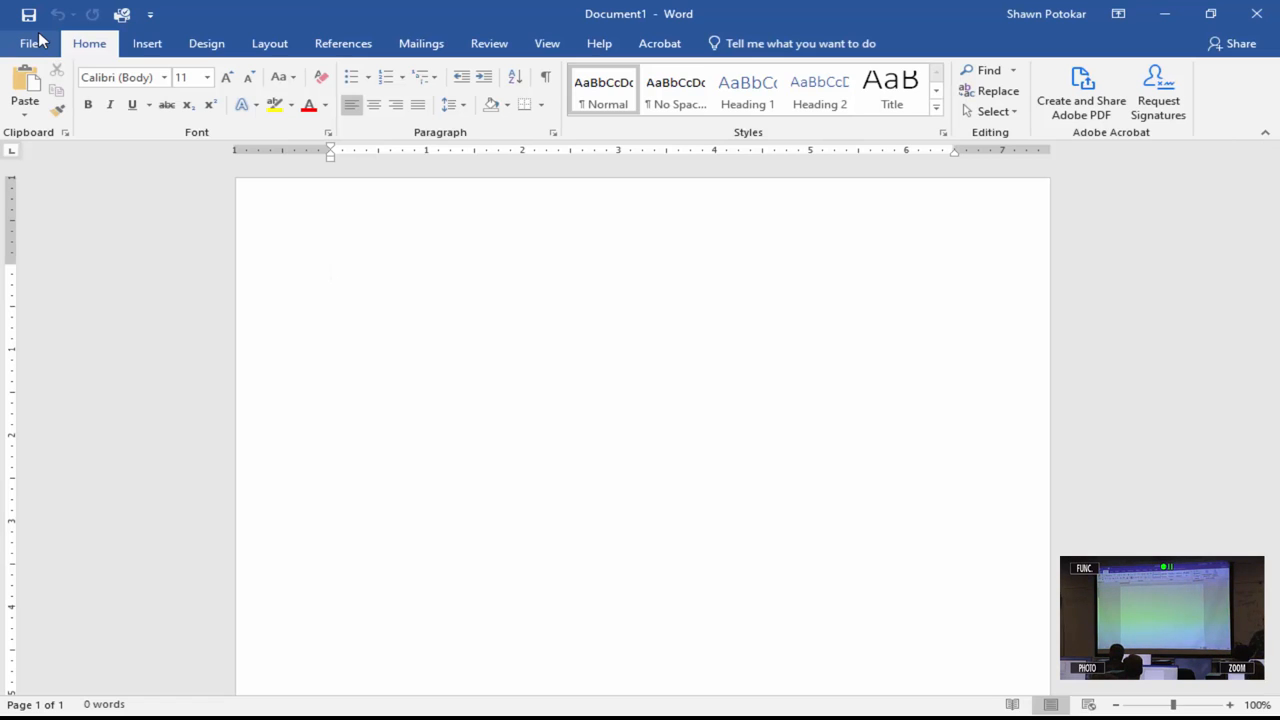
Show the View display options with the Ruler kept ticked and focus back on the blank page
left_click(332, 270)
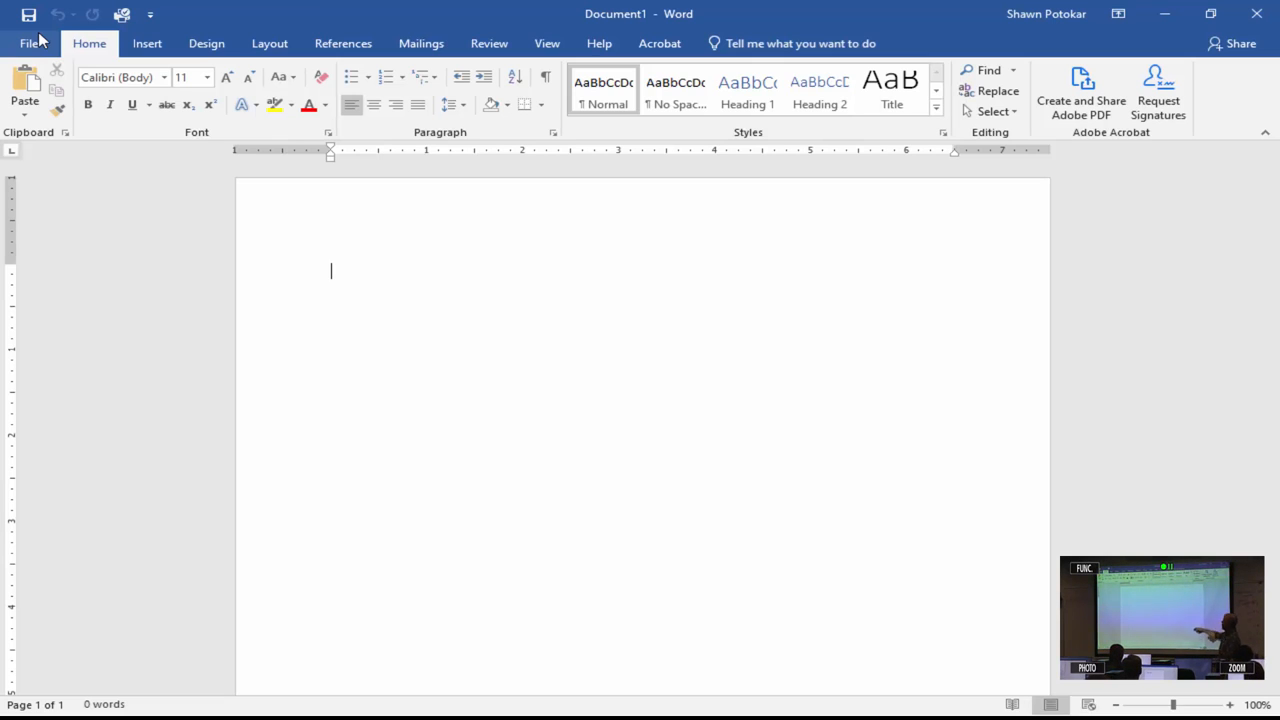
mouse_move(652, 168)
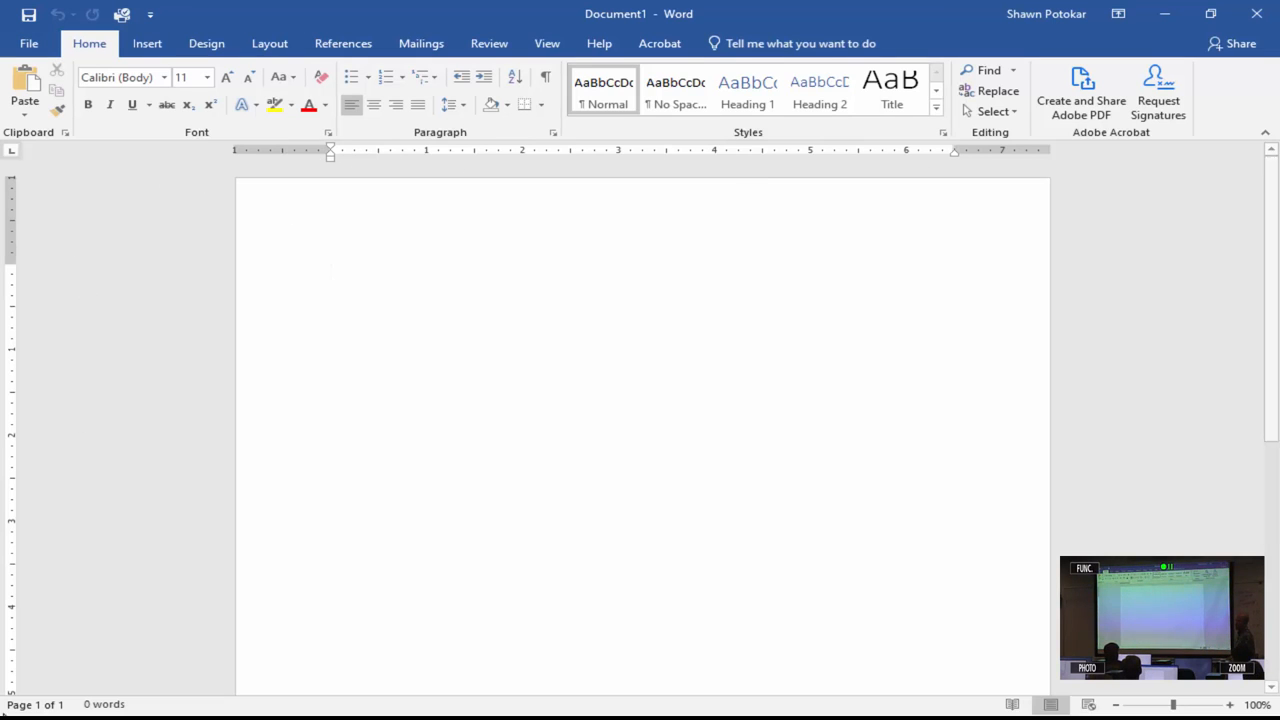
mouse_move(776, 308)
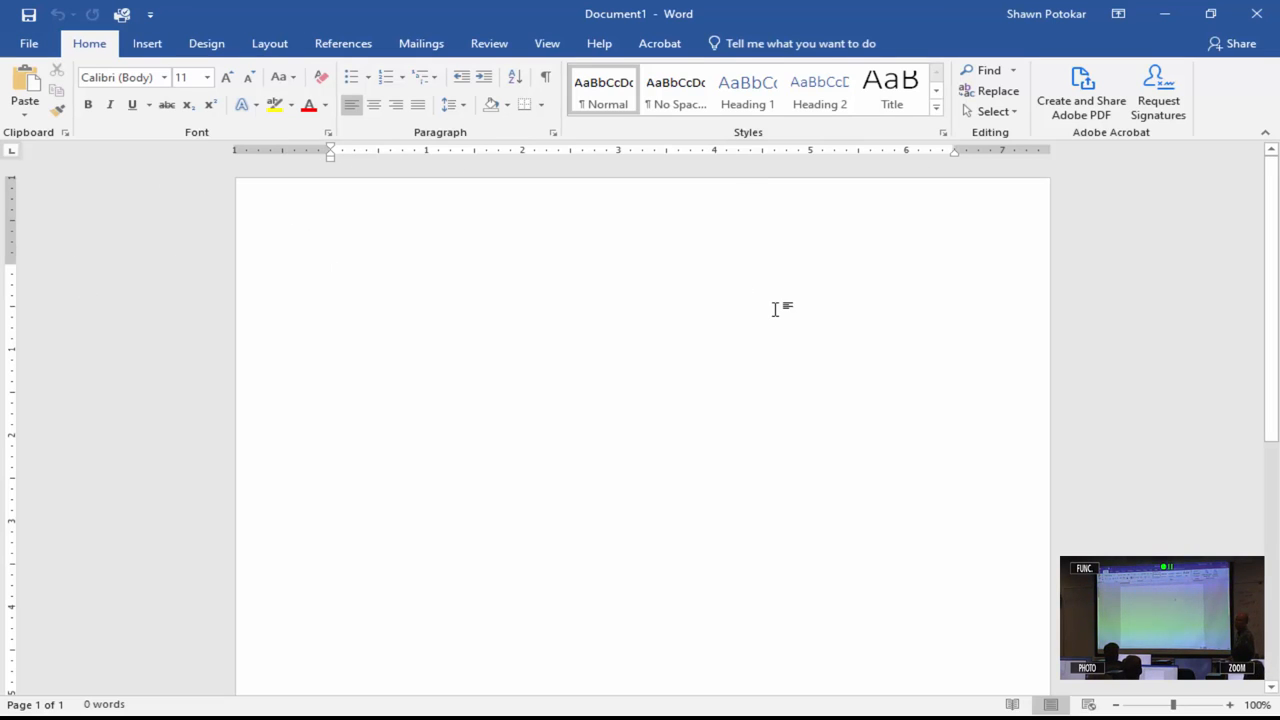
mouse_move(548, 44)
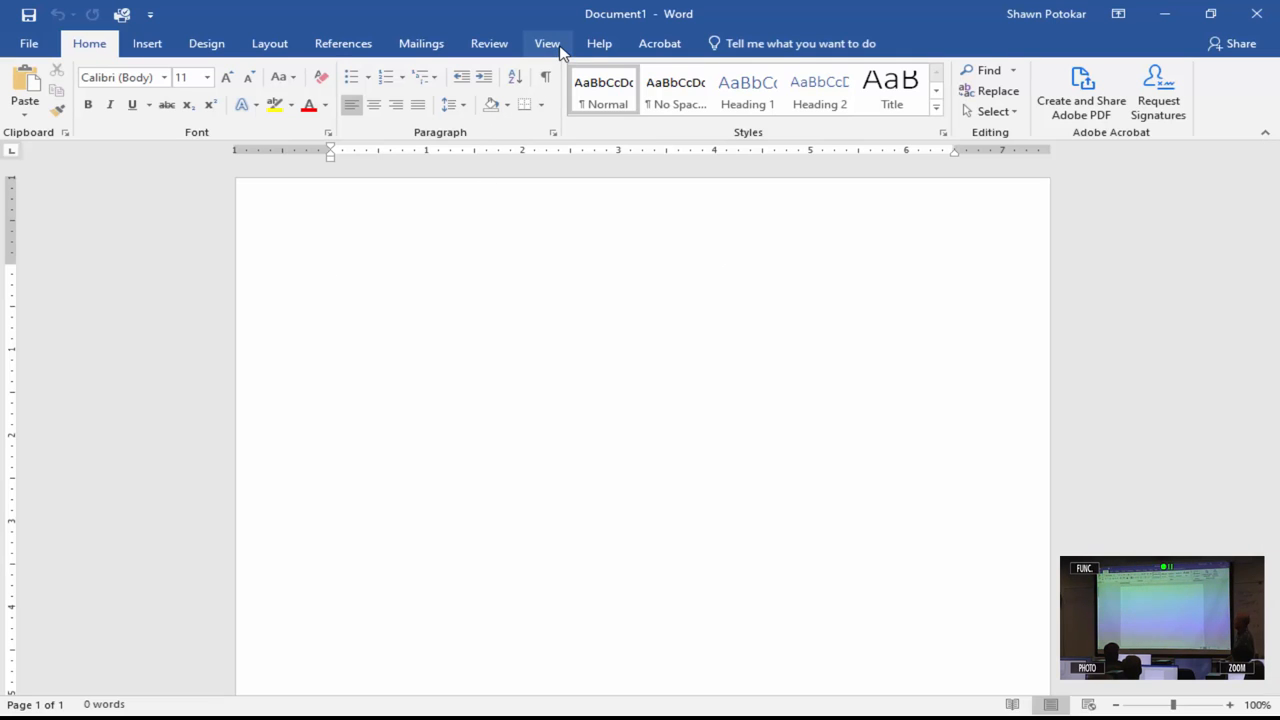
left_click(548, 44)
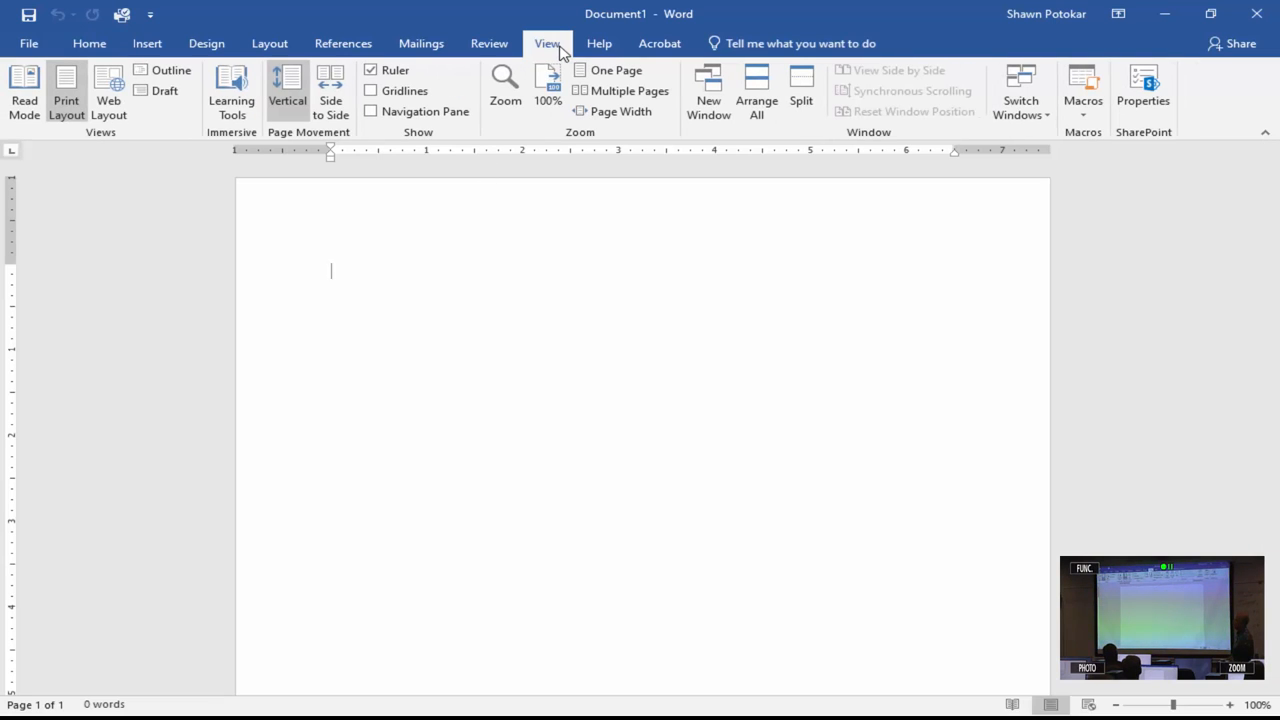
mouse_move(372, 70)
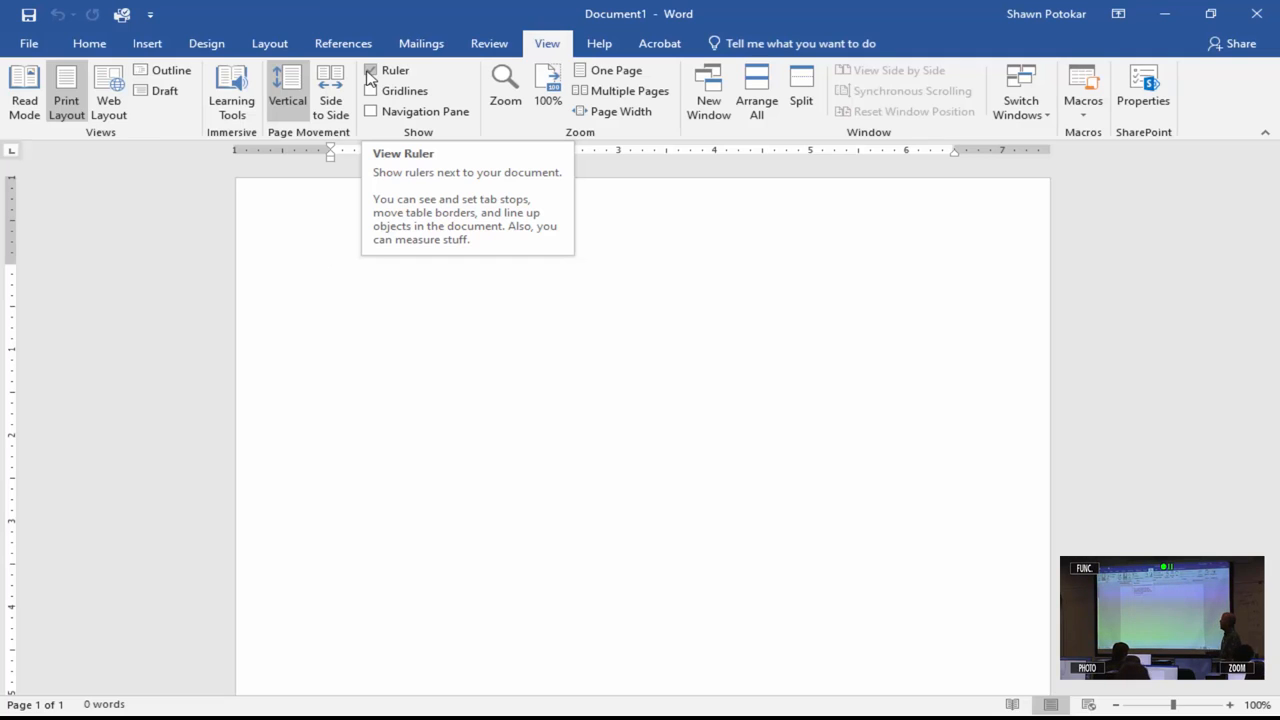
left_click(372, 70)
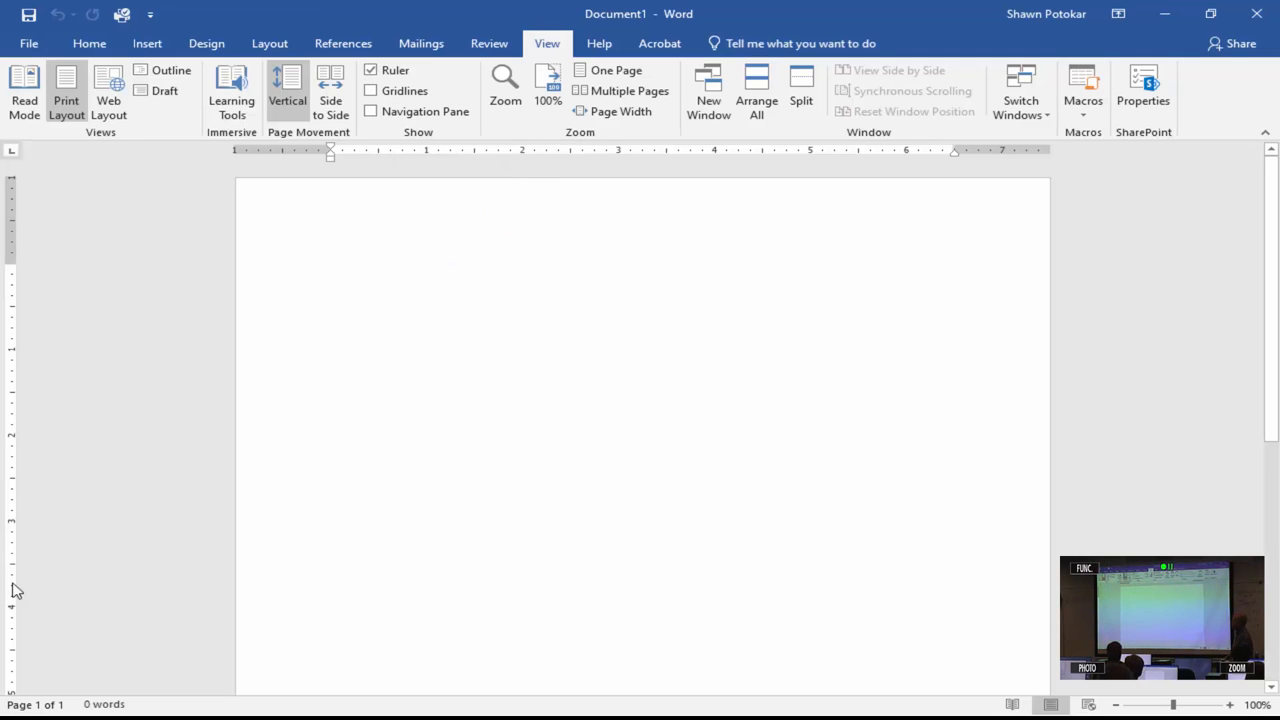
mouse_move(816, 320)
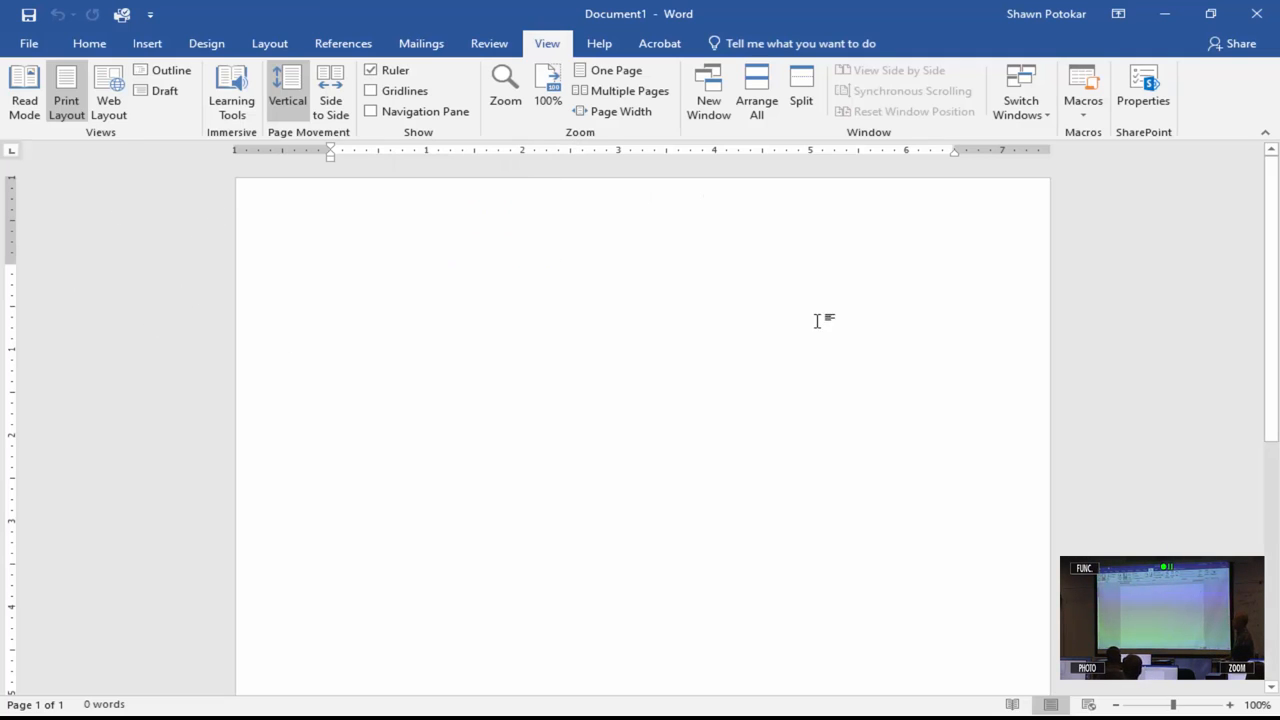
left_click(332, 270)
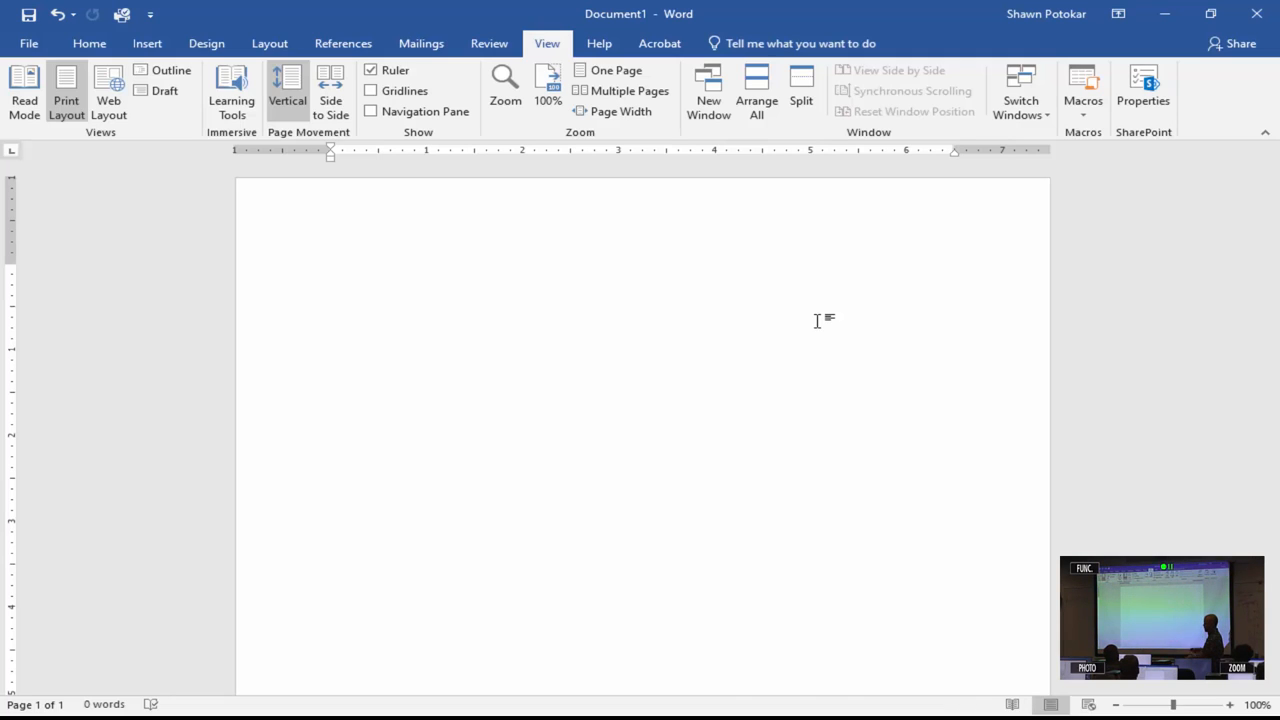
left_click(378, 272)
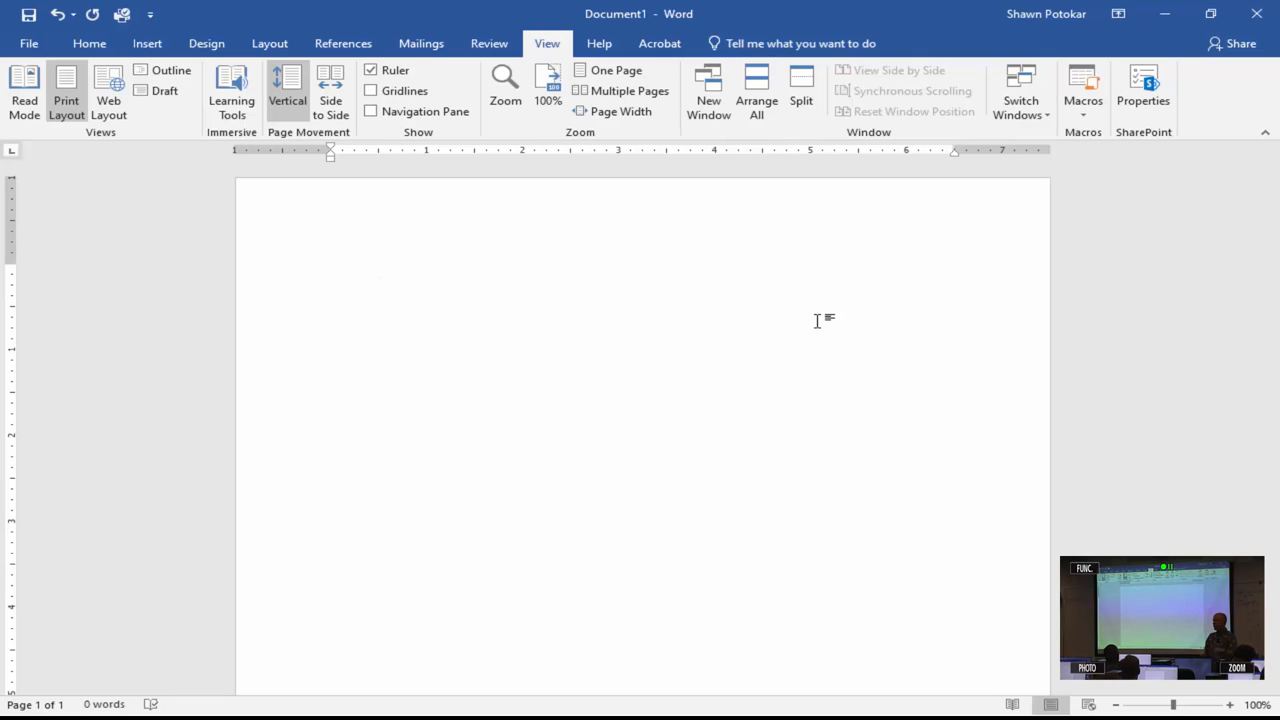
Place the insertion point at the page start and cycle the tab-stop type for the first line
left_click(332, 272)
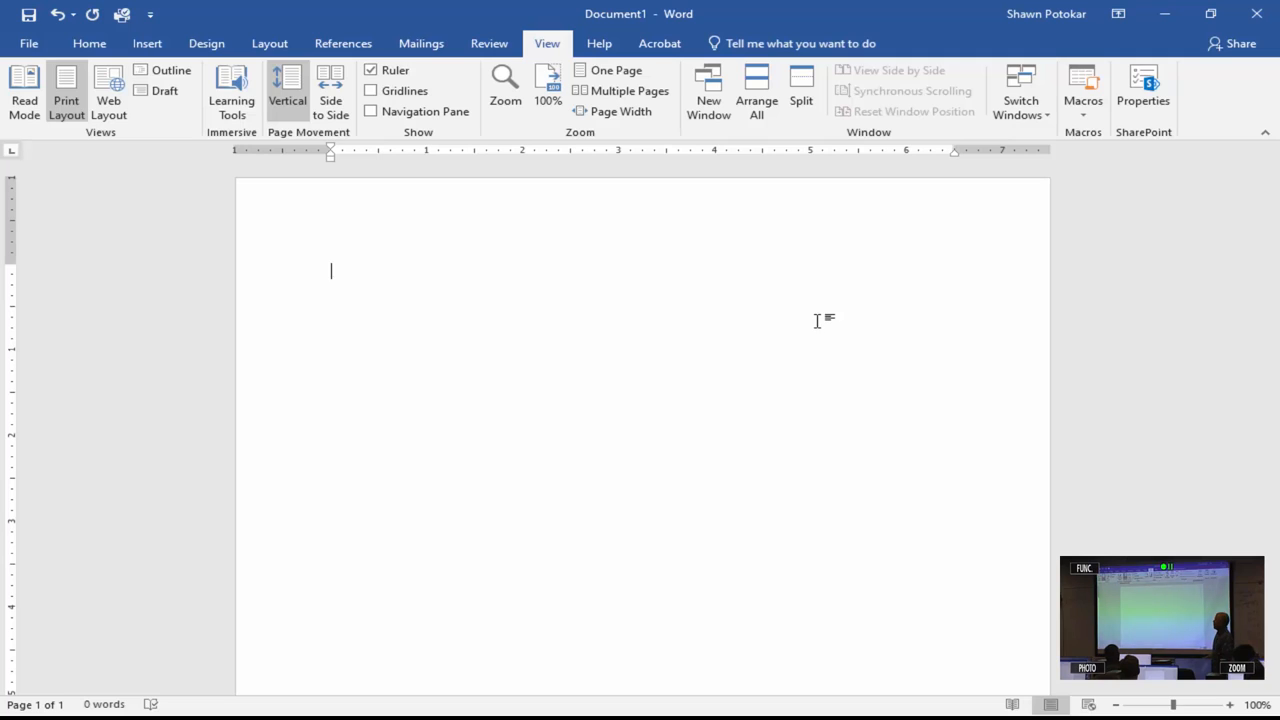
mouse_move(614, 174)
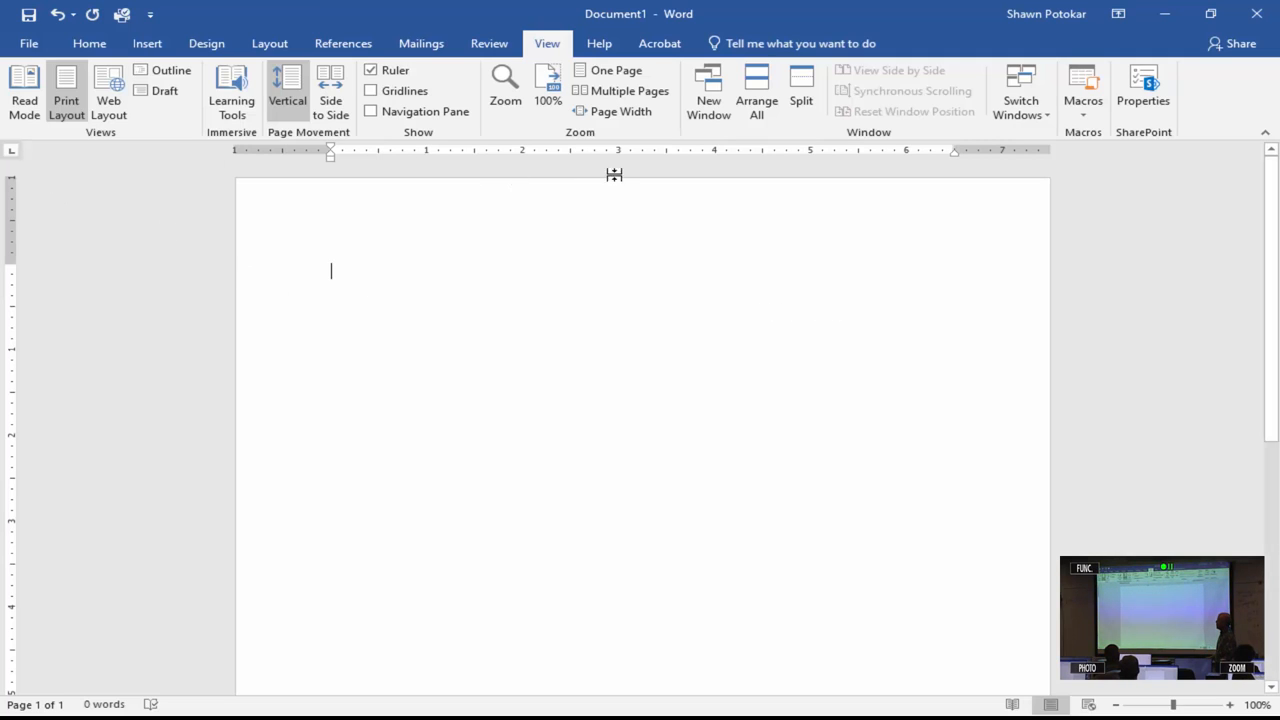
mouse_move(88, 356)
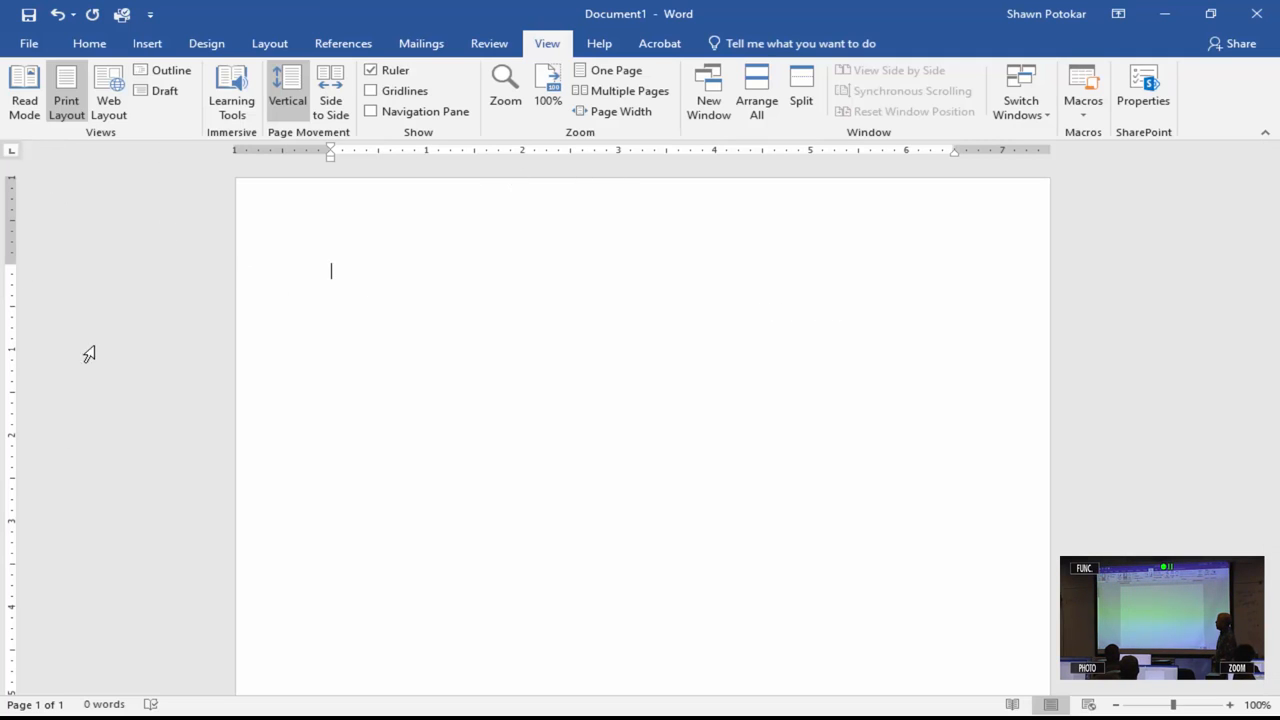
mouse_move(200, 156)
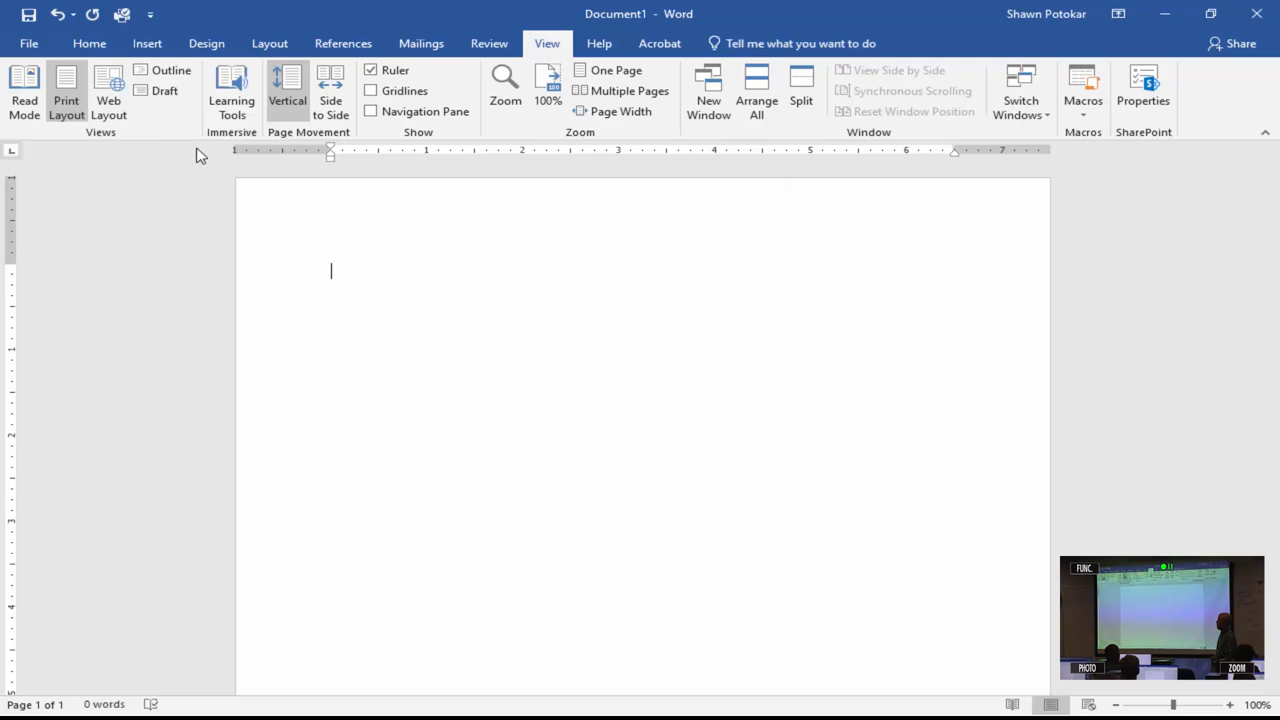
mouse_move(8, 162)
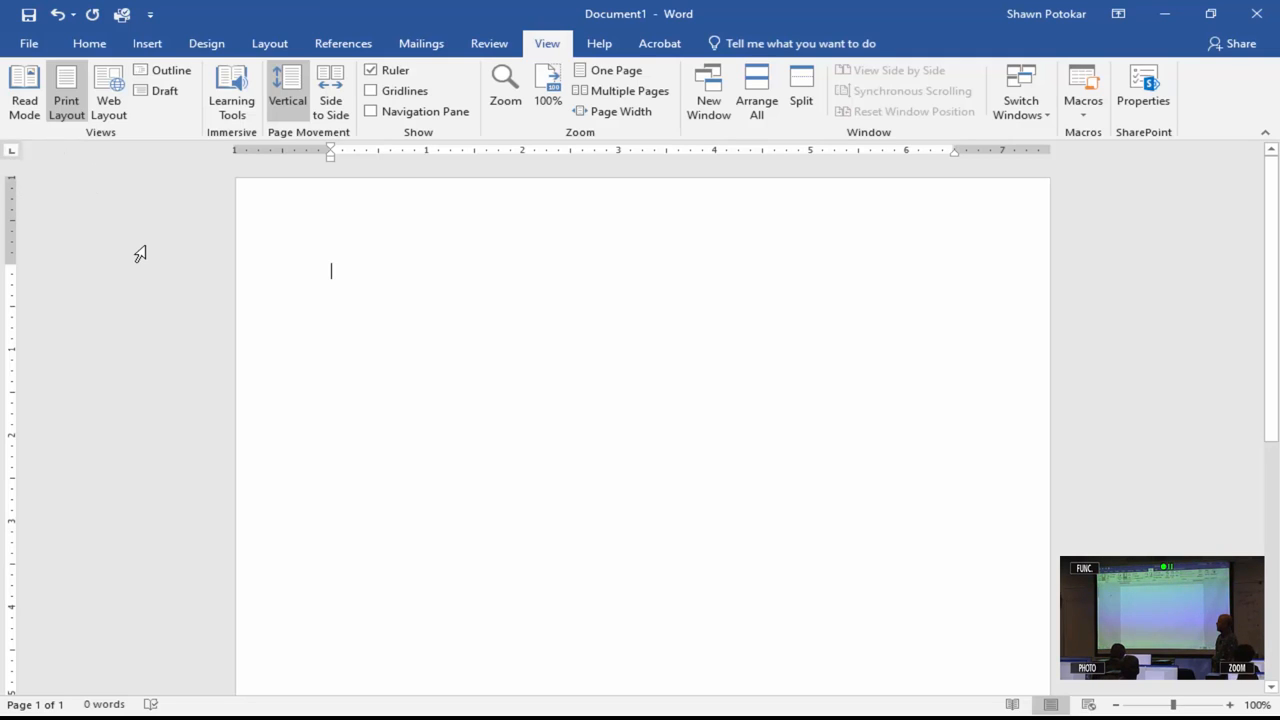
mouse_move(12, 156)
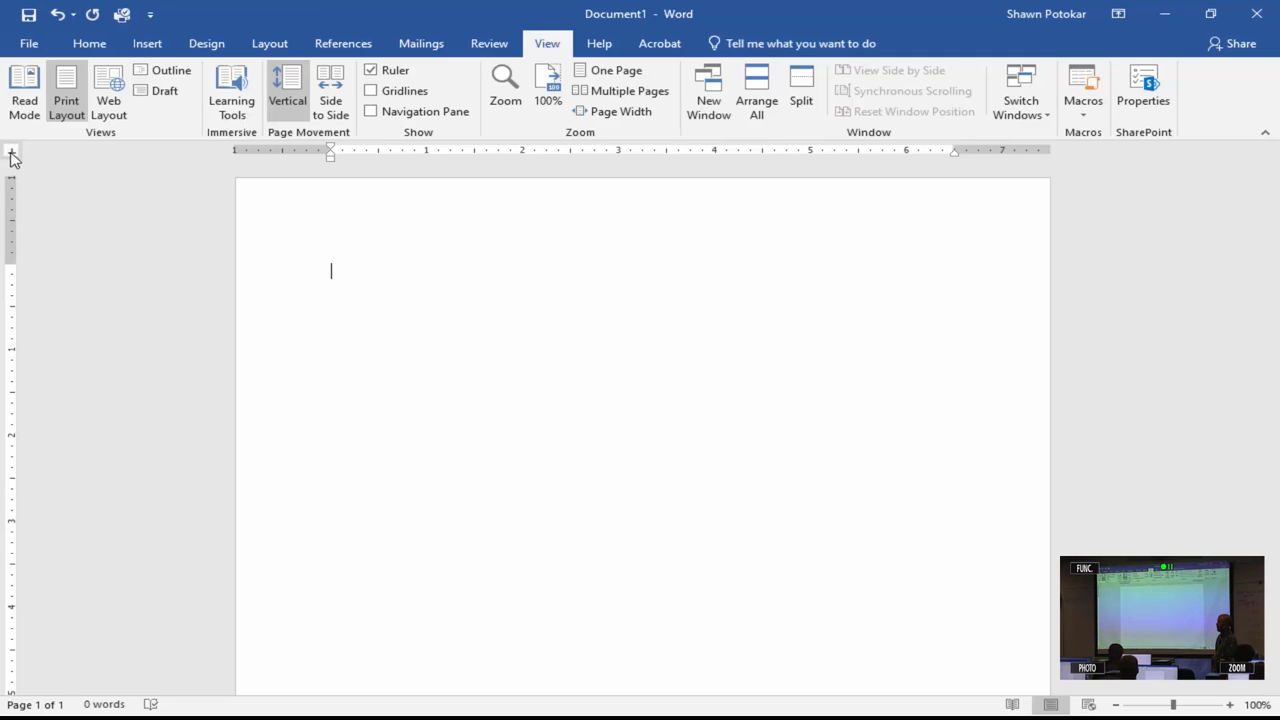
mouse_move(12, 156)
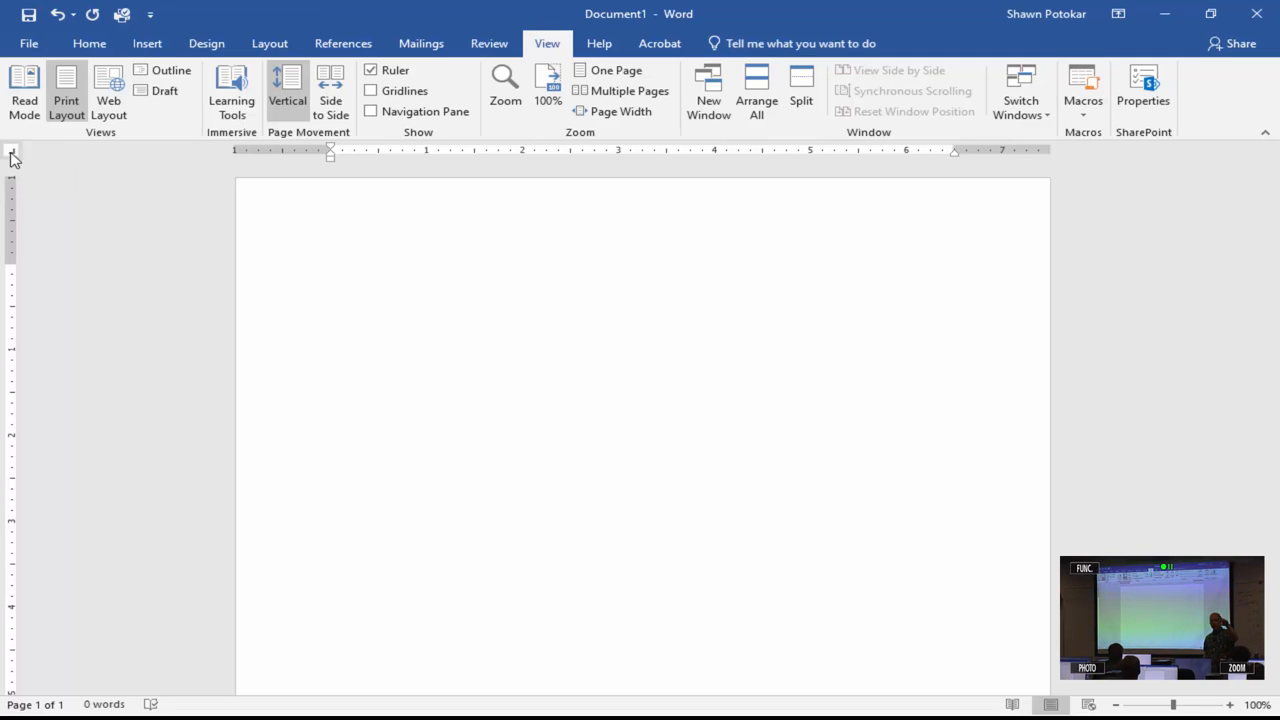
left_click(332, 272)
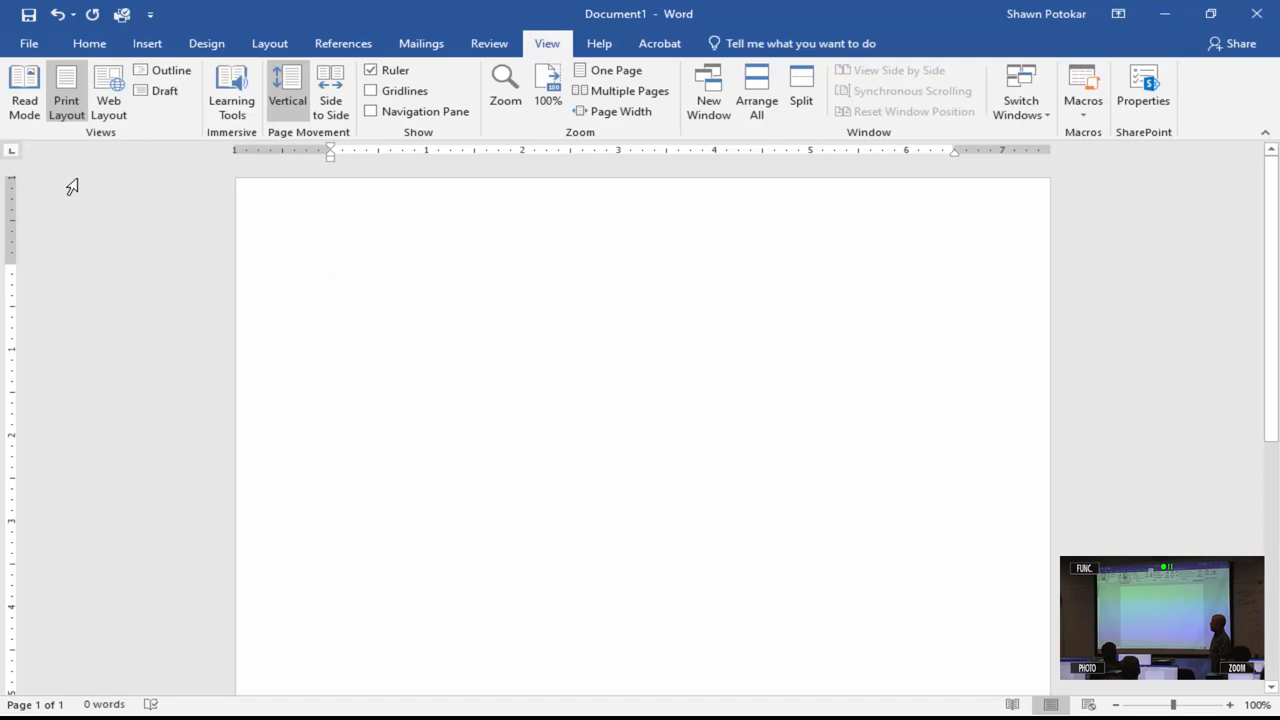
left_click(332, 272)
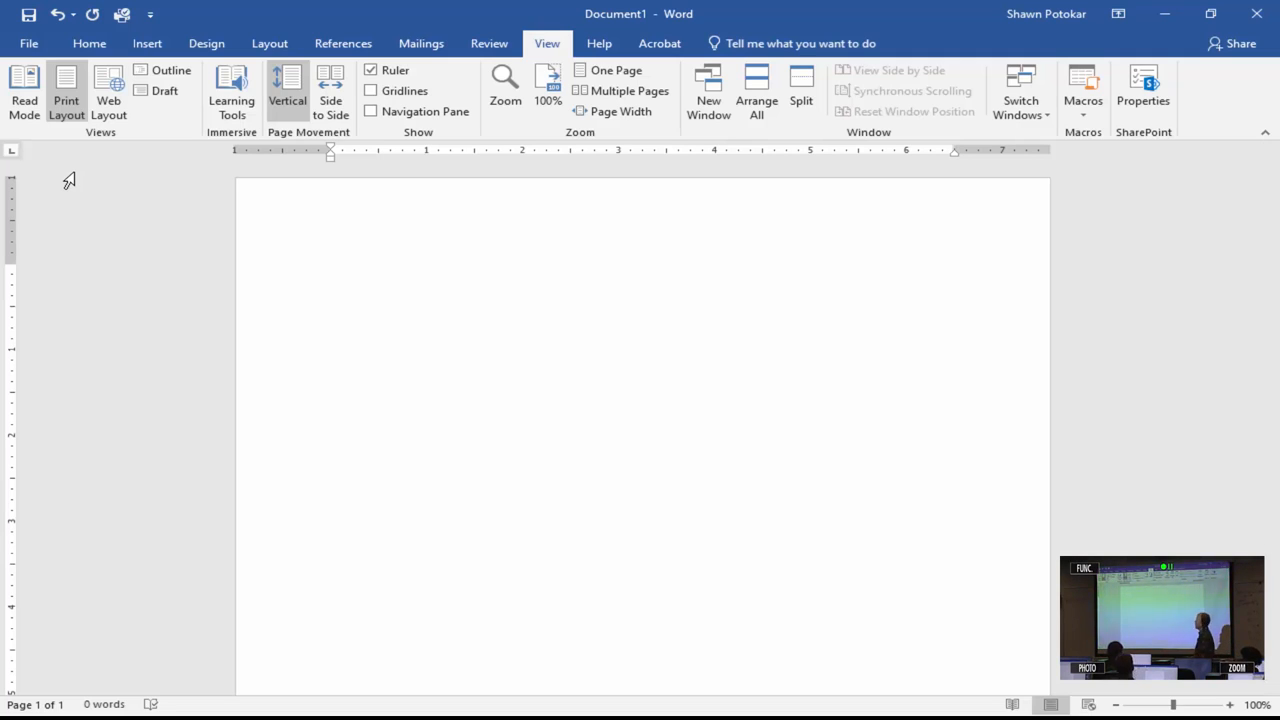
mouse_move(280, 164)
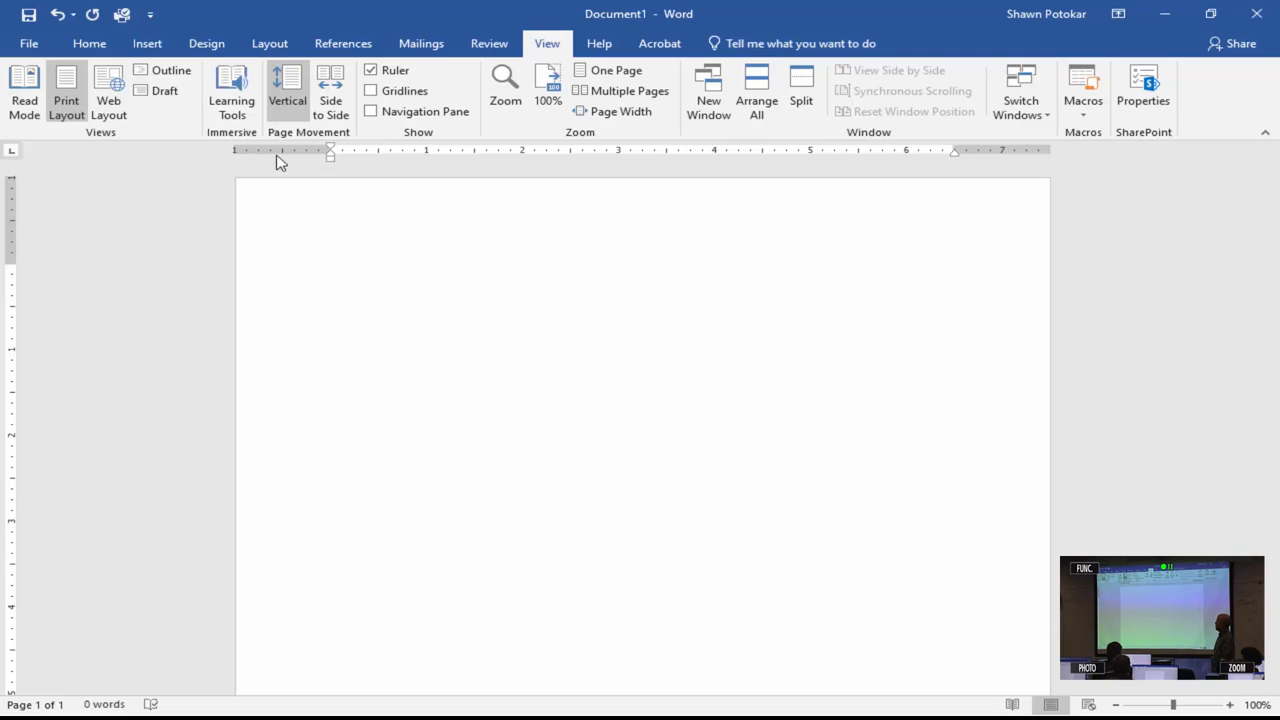
mouse_move(430, 158)
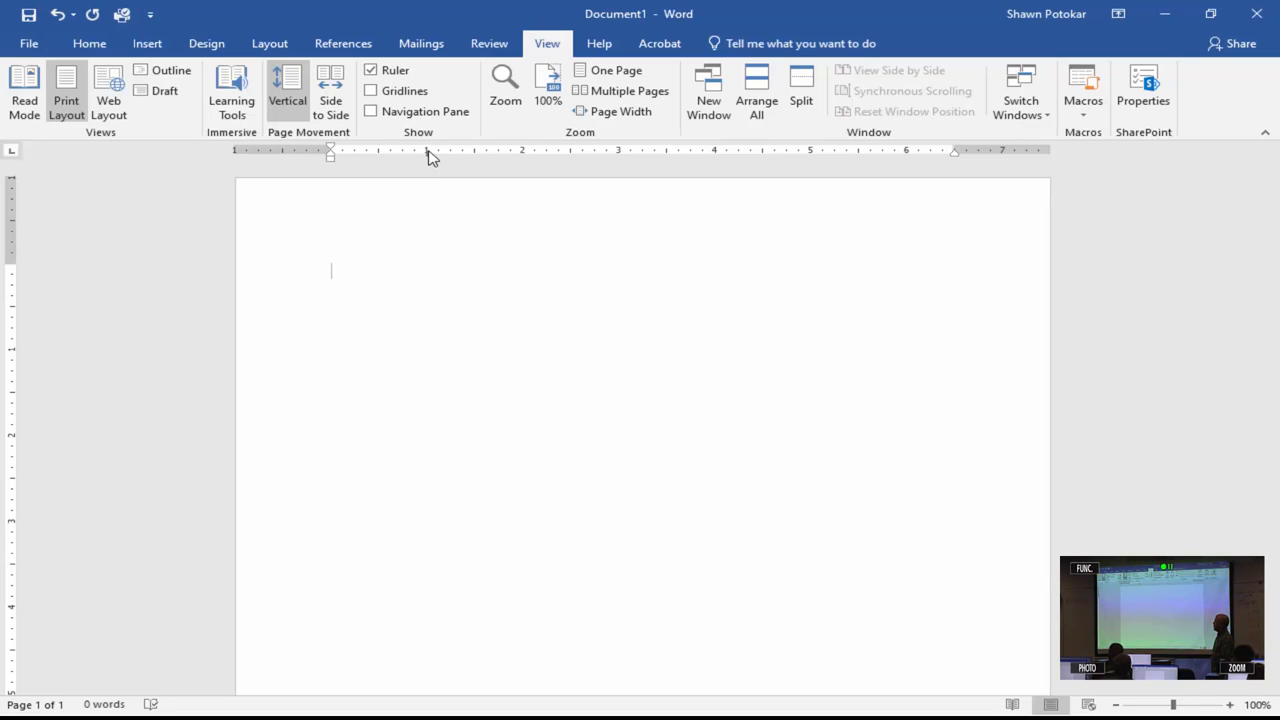
mouse_move(444, 162)
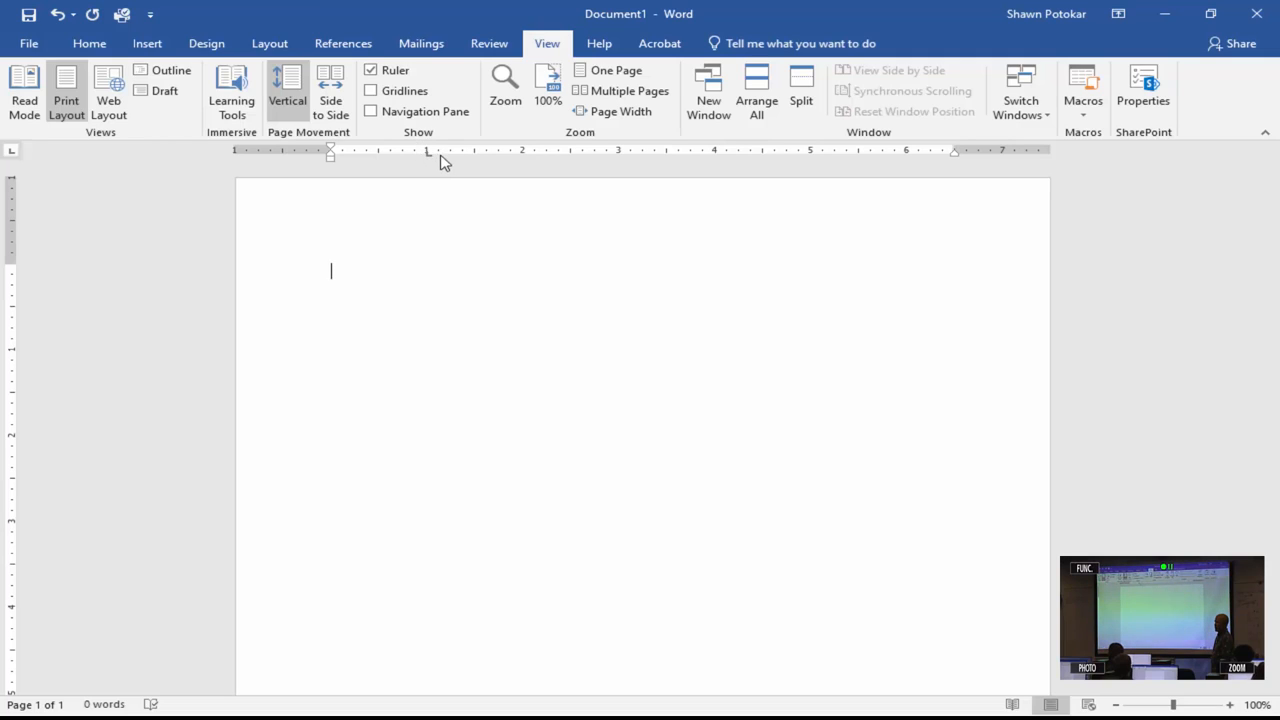
mouse_move(344, 228)
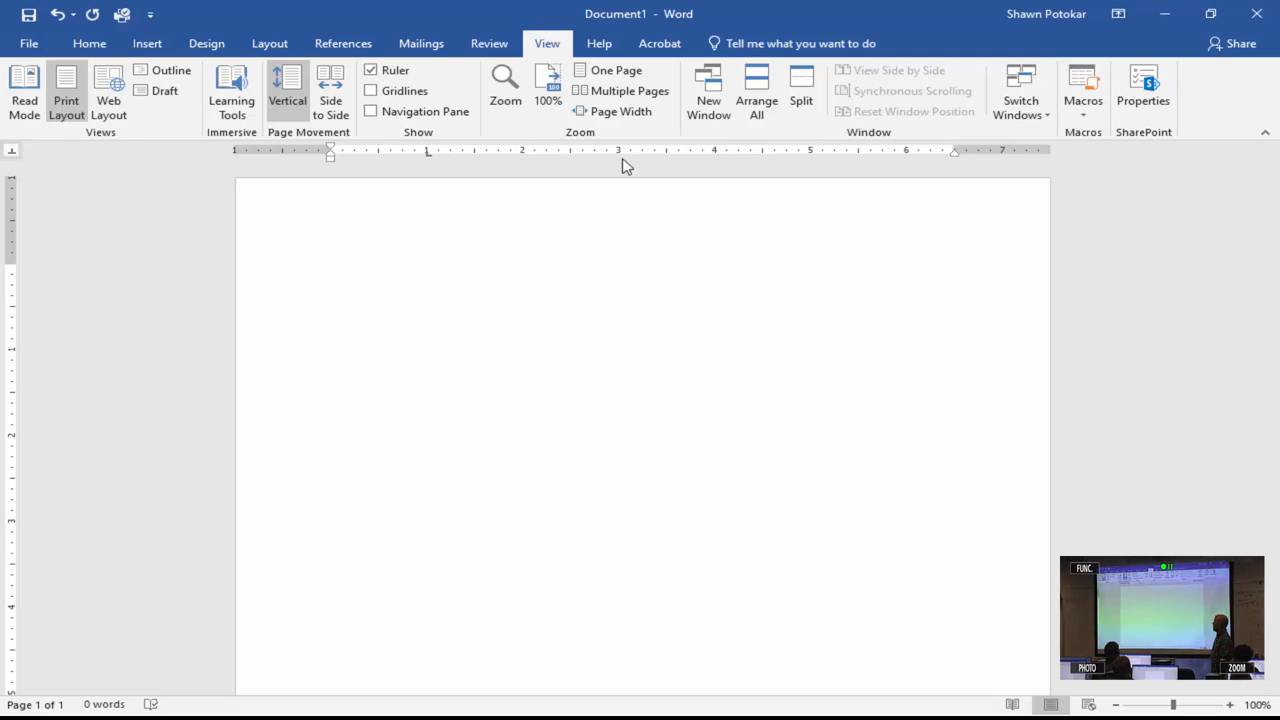
mouse_move(668, 160)
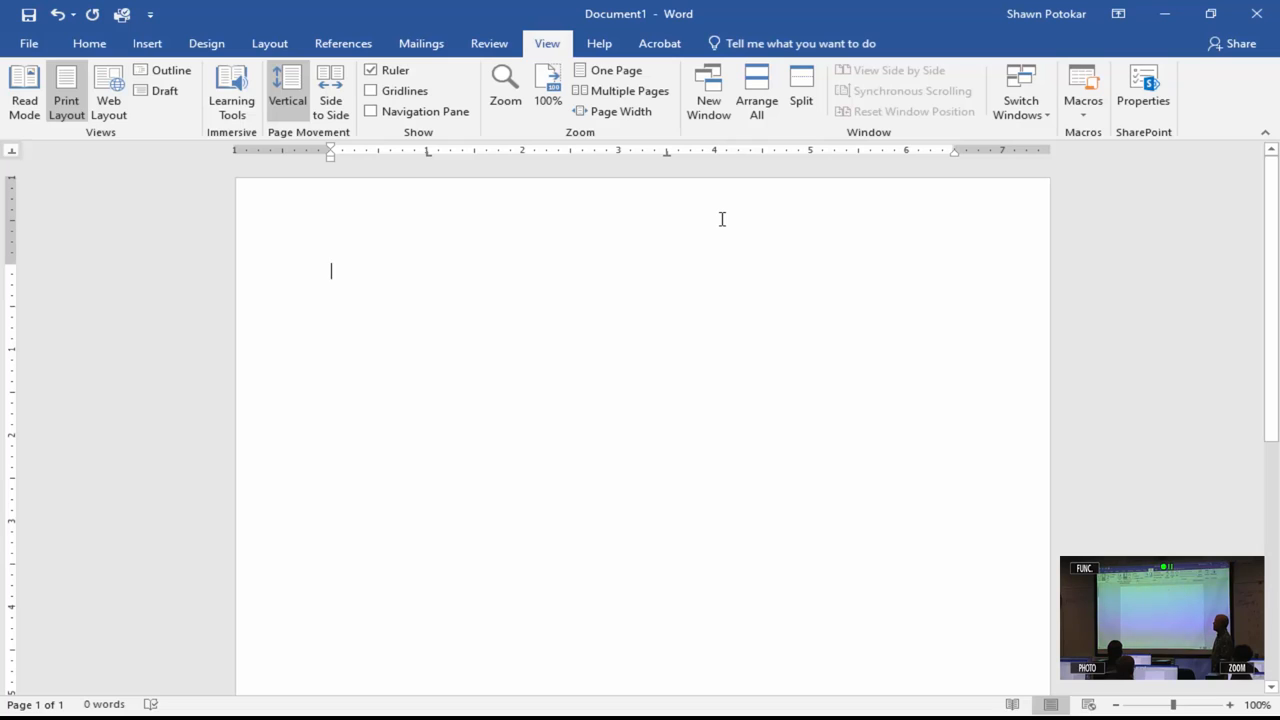
mouse_move(40, 180)
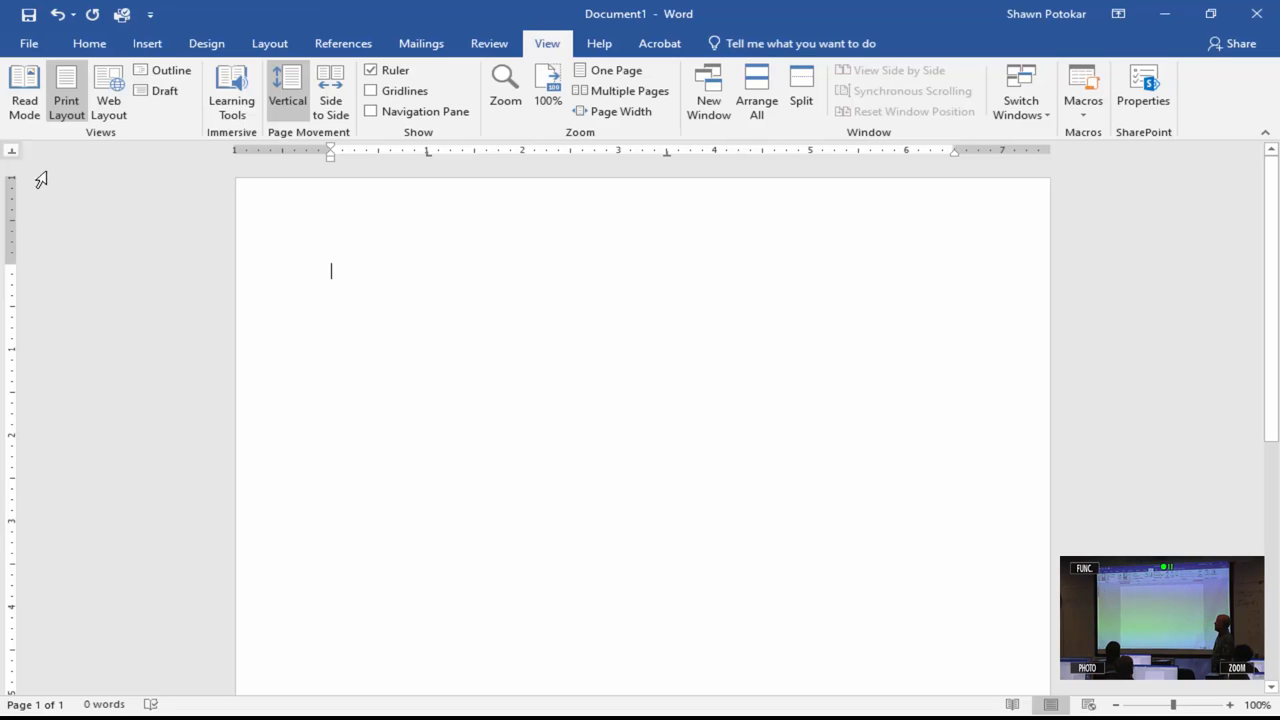
mouse_move(10, 164)
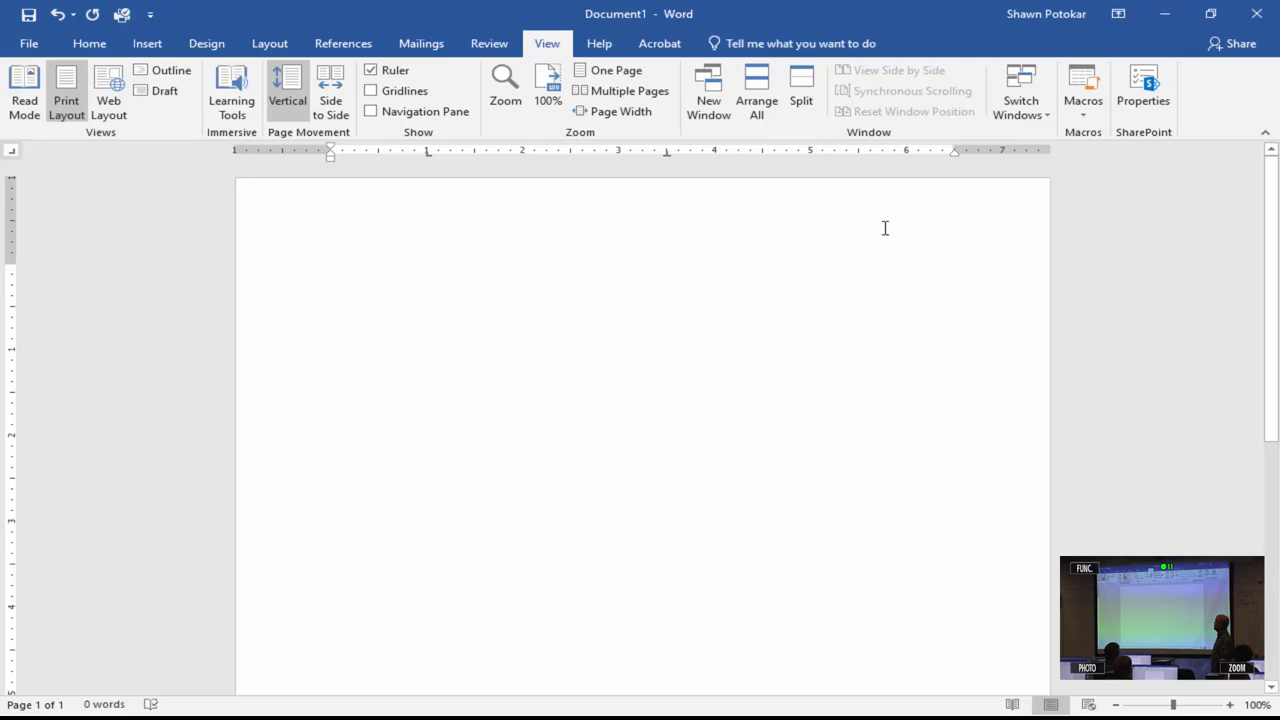
mouse_move(882, 160)
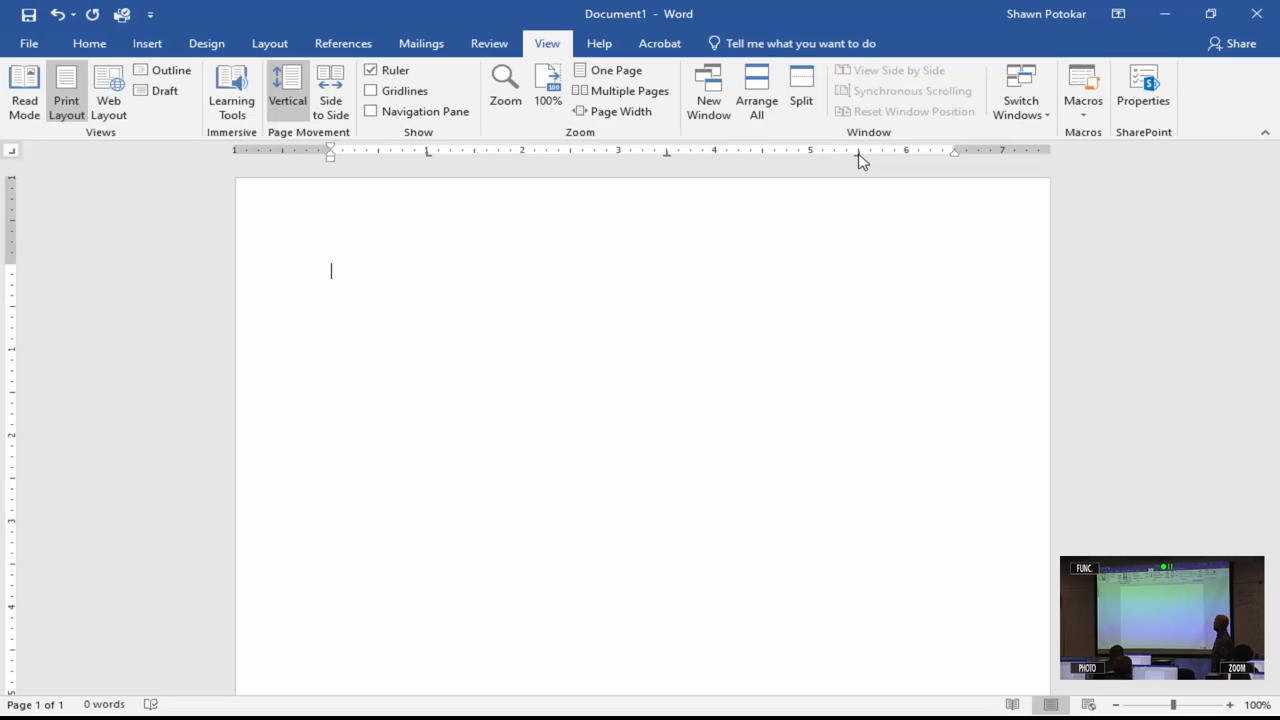
mouse_move(880, 278)
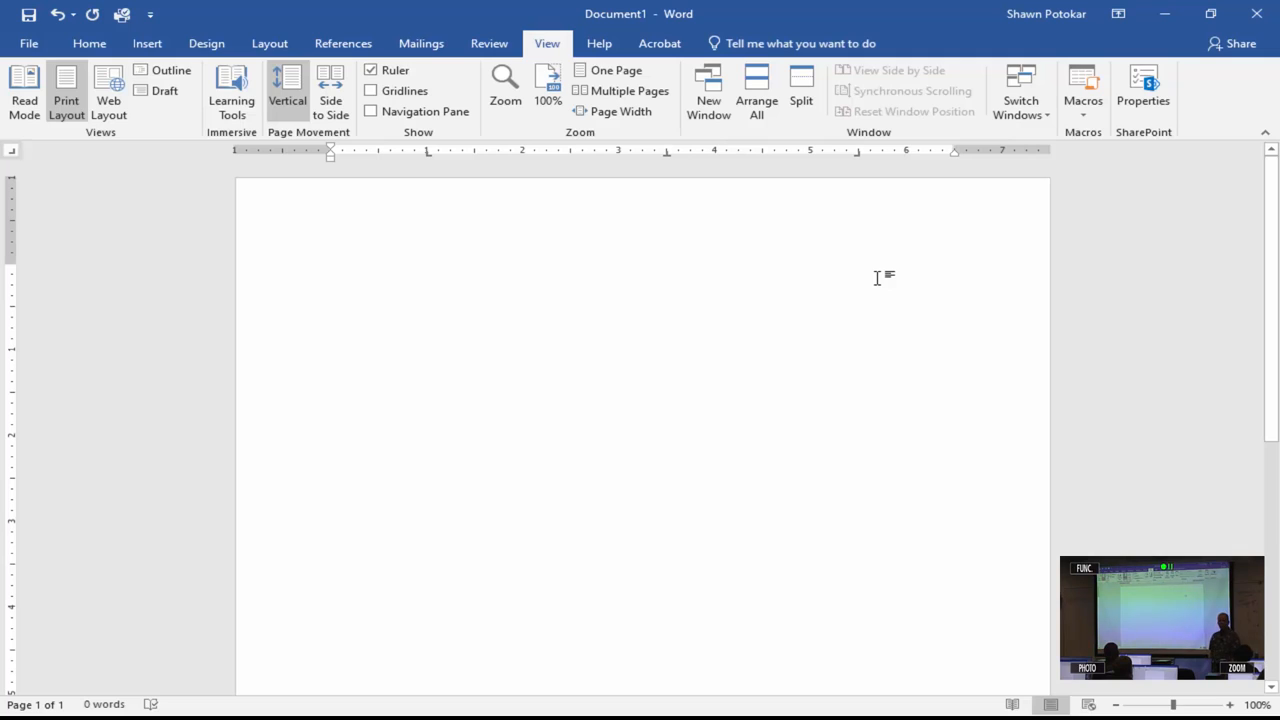
Enter 'Potokar', 'Business Office Specialist' and 'September 8th, 2021' across the tab stops
left_click(332, 270)
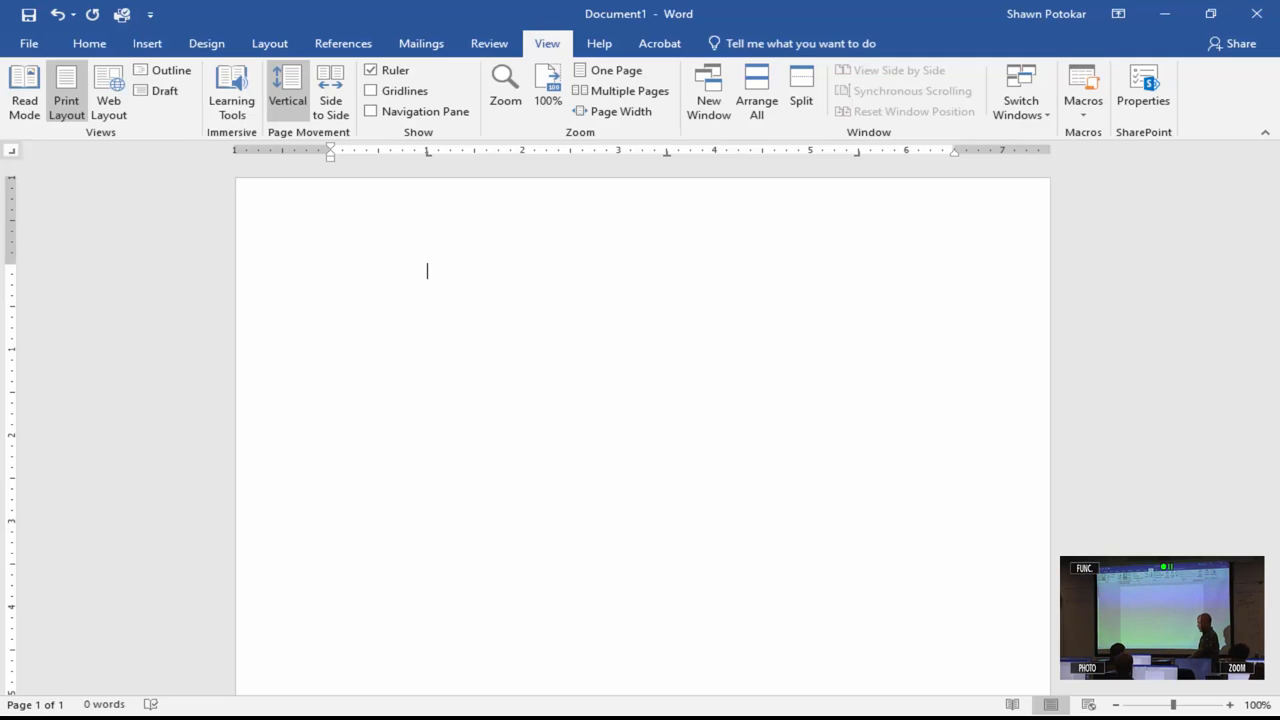
type("Potokar")
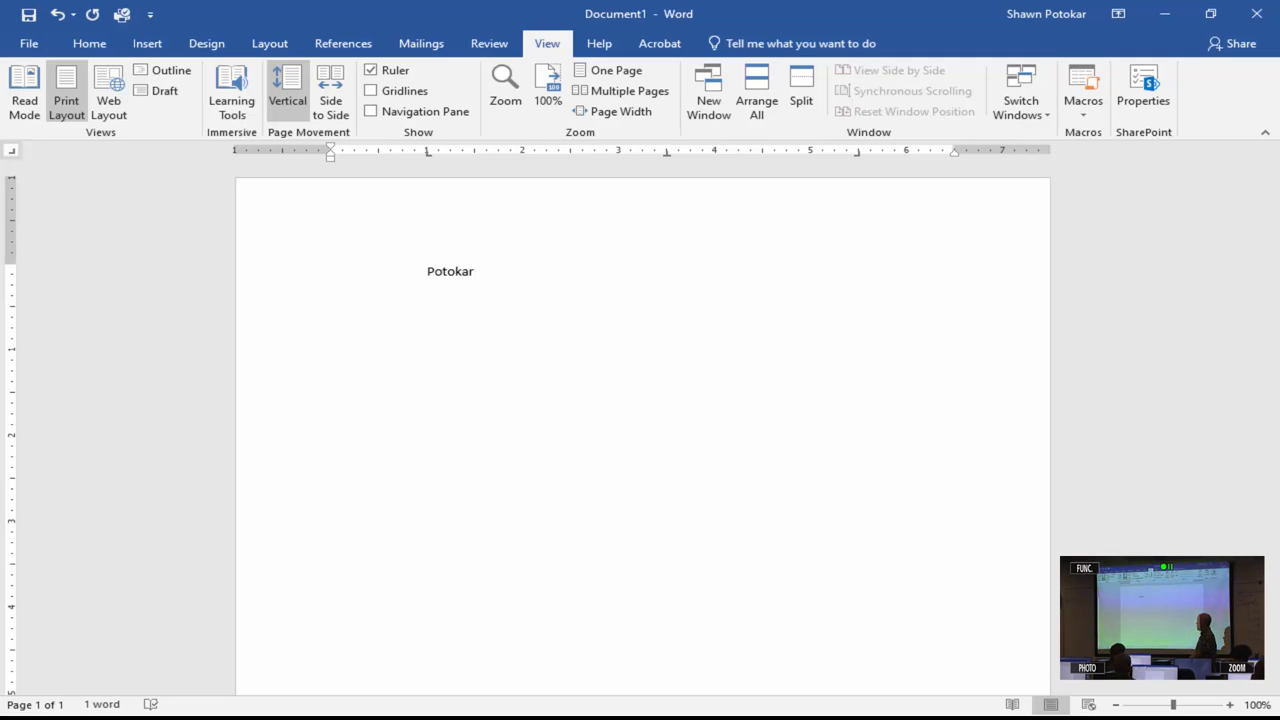
type("Busin")
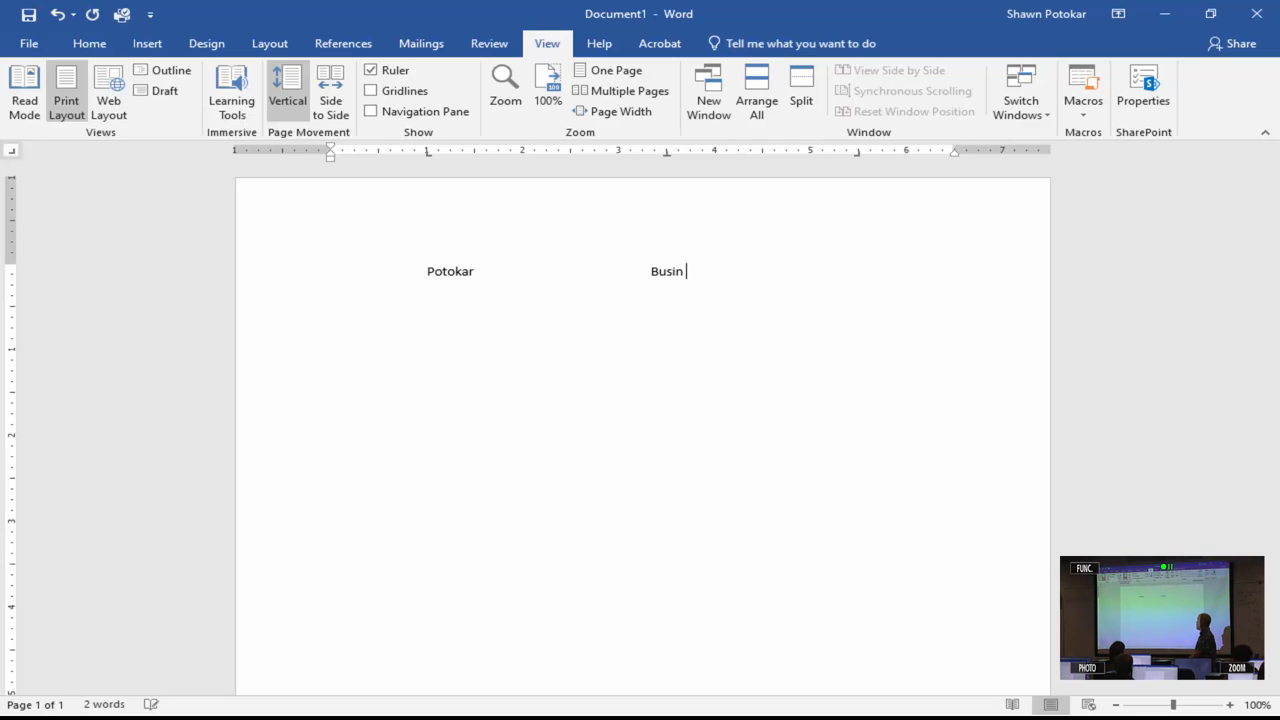
type("i")
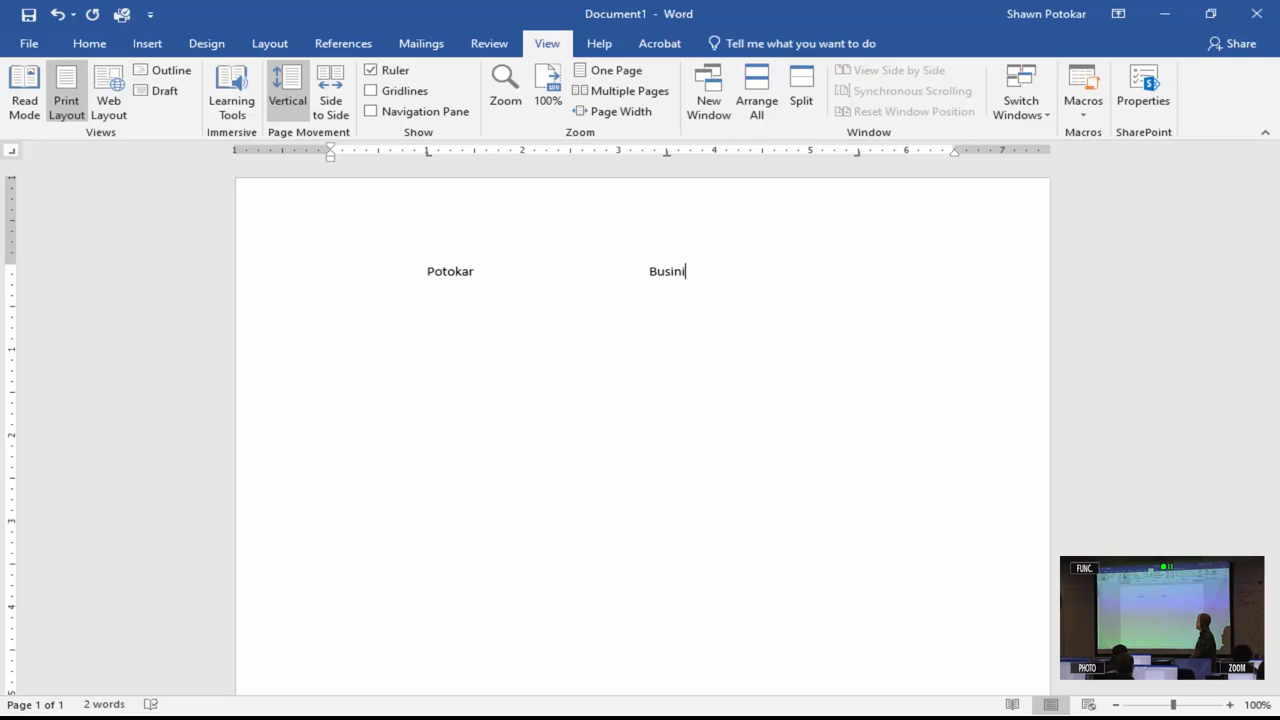
type("ess Offic")
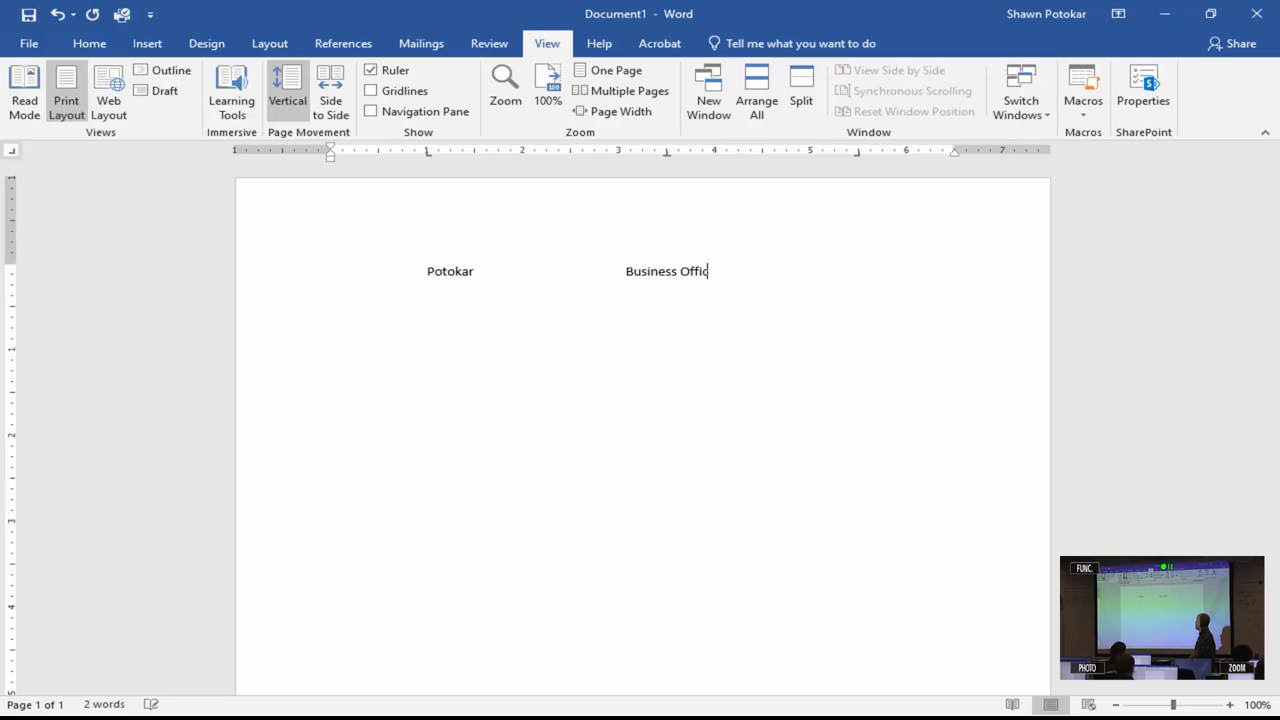
type("e Specialist")
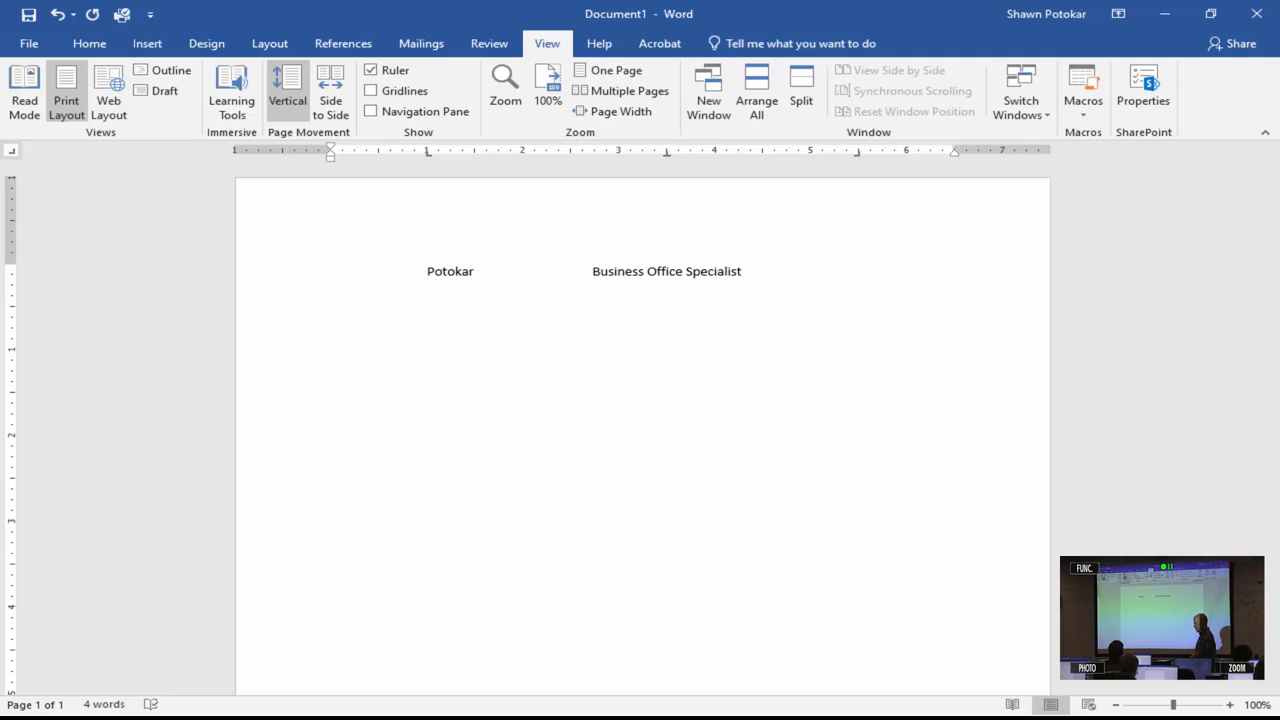
type("September")
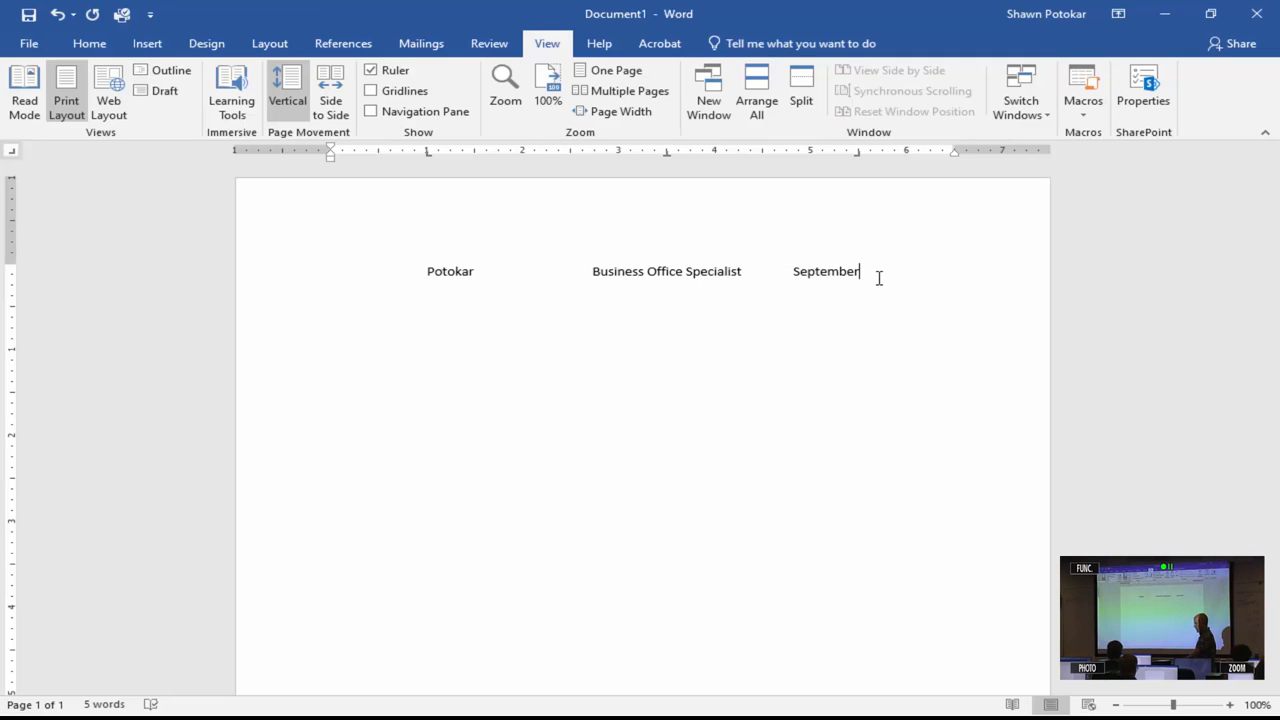
type("8th, 2021")
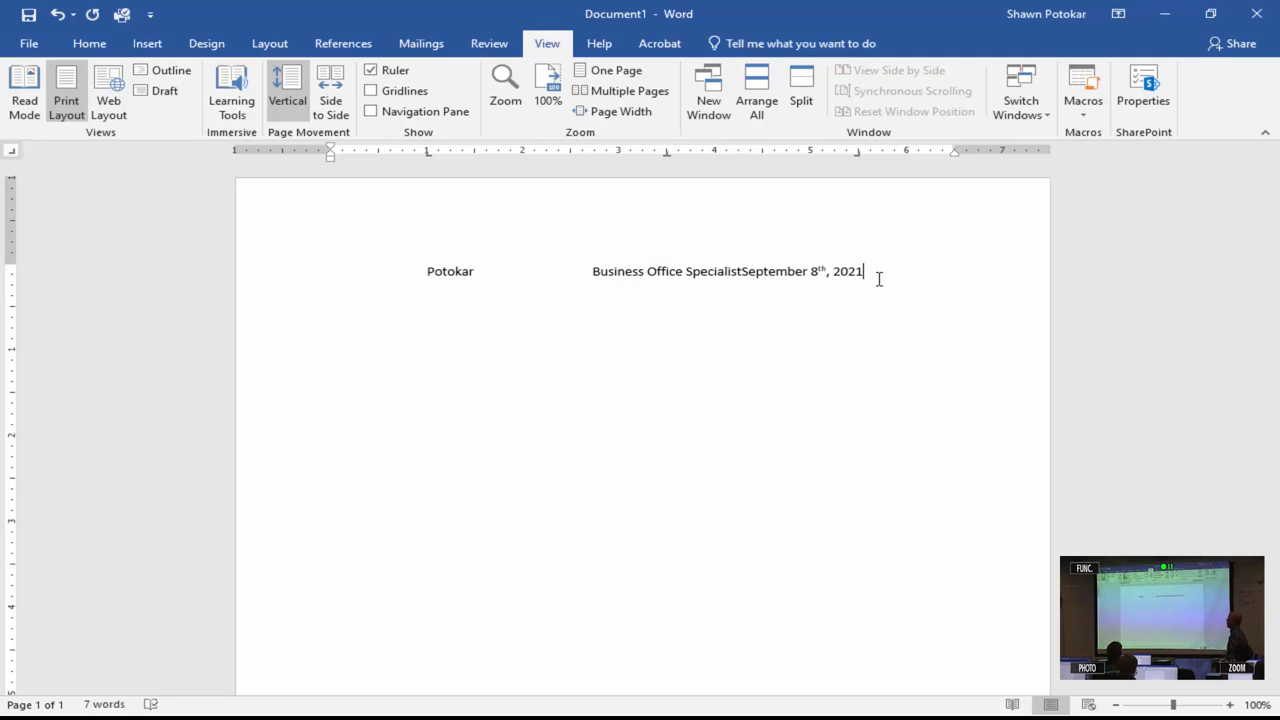
mouse_move(724, 264)
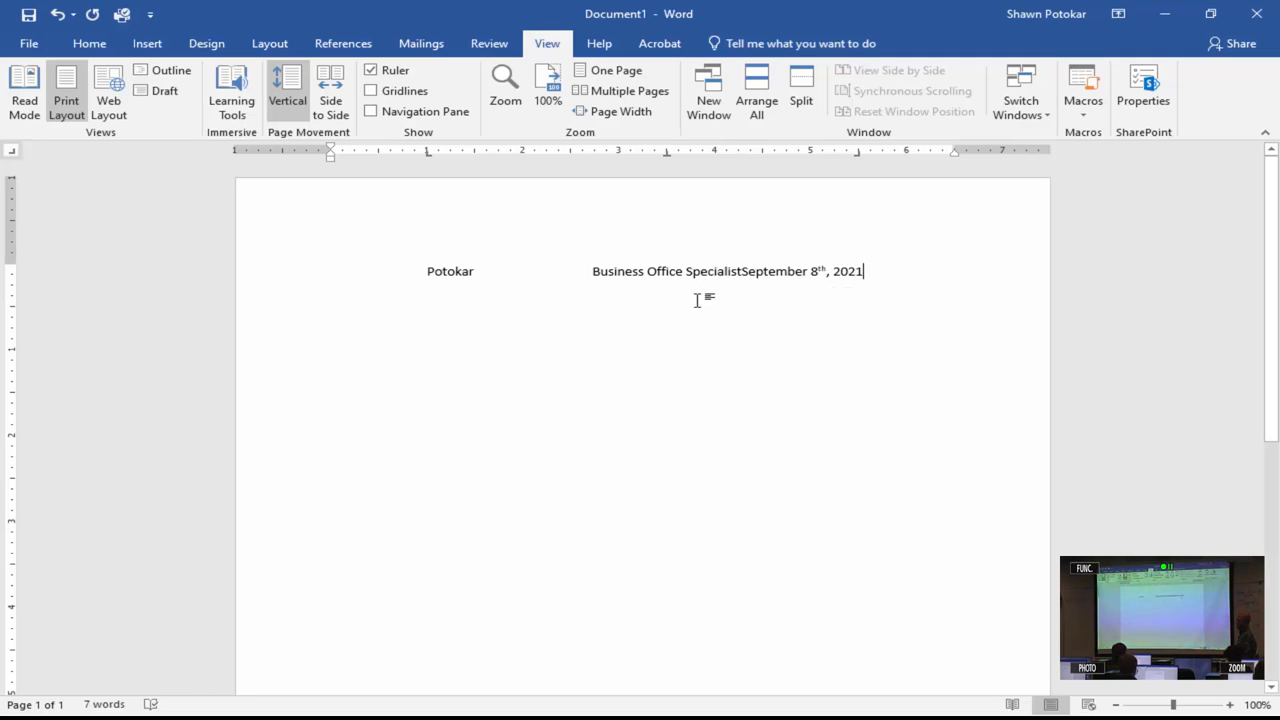
mouse_move(480, 418)
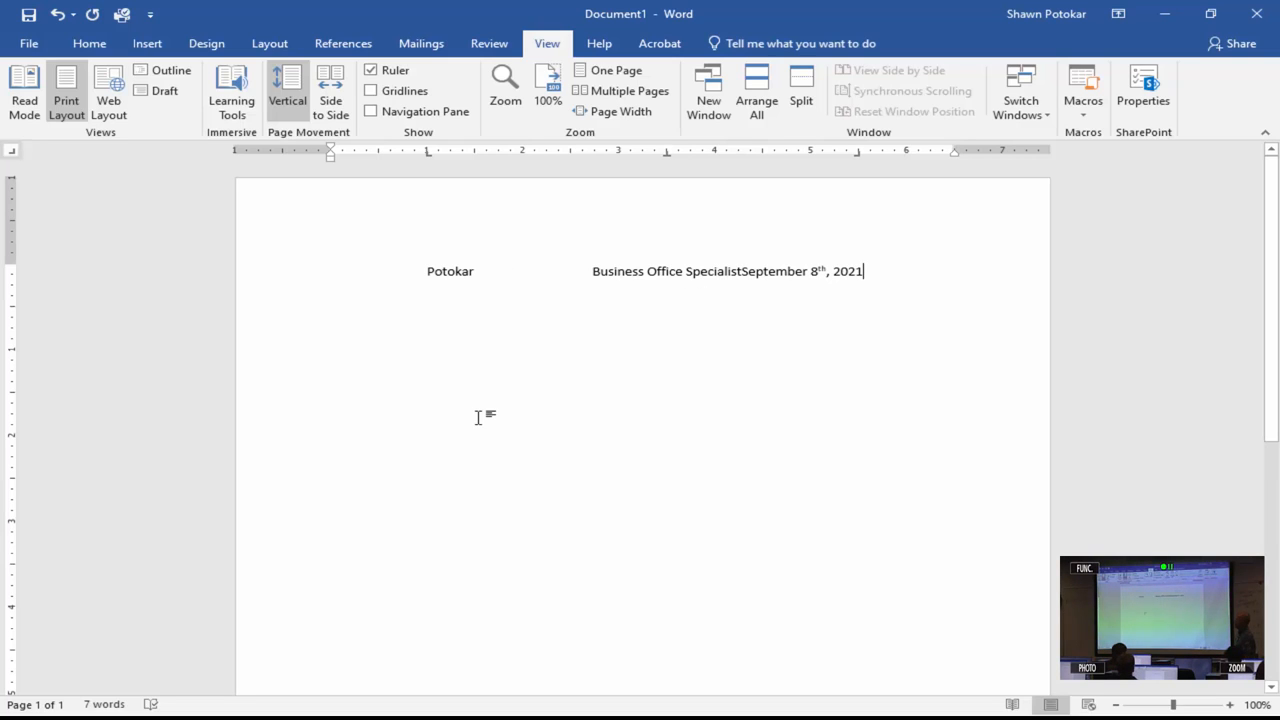
mouse_move(864, 160)
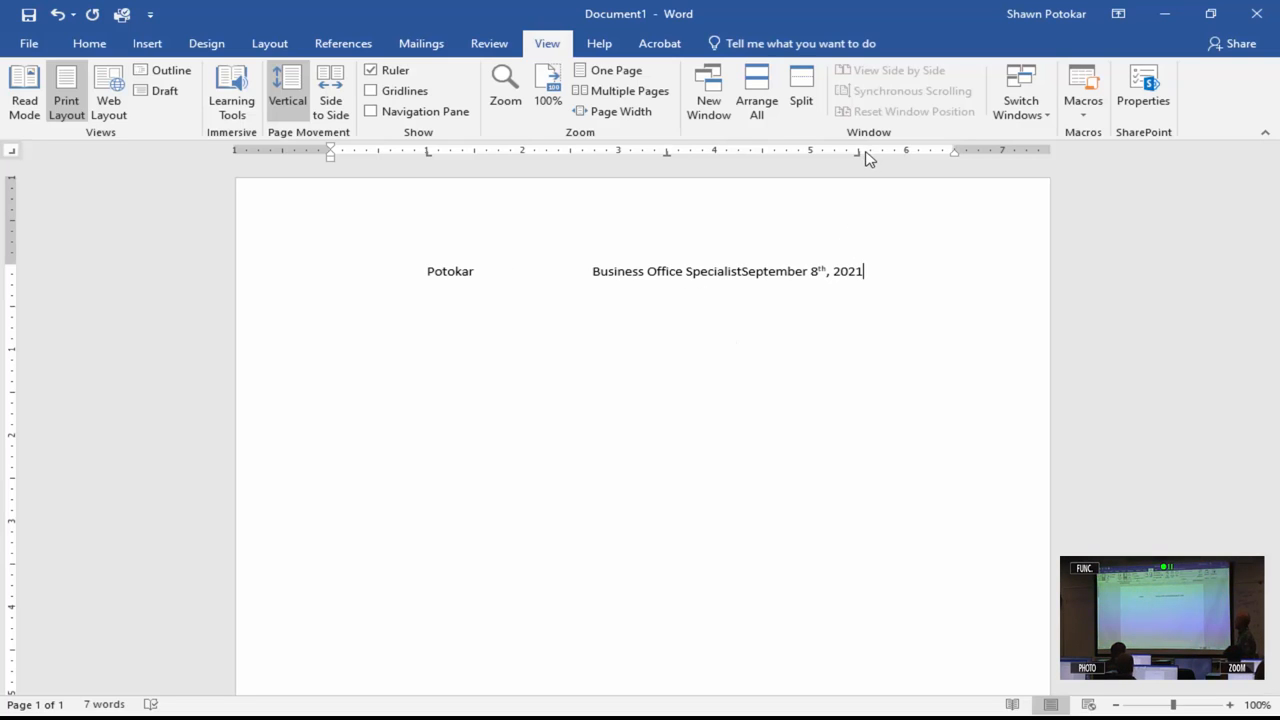
mouse_move(956, 156)
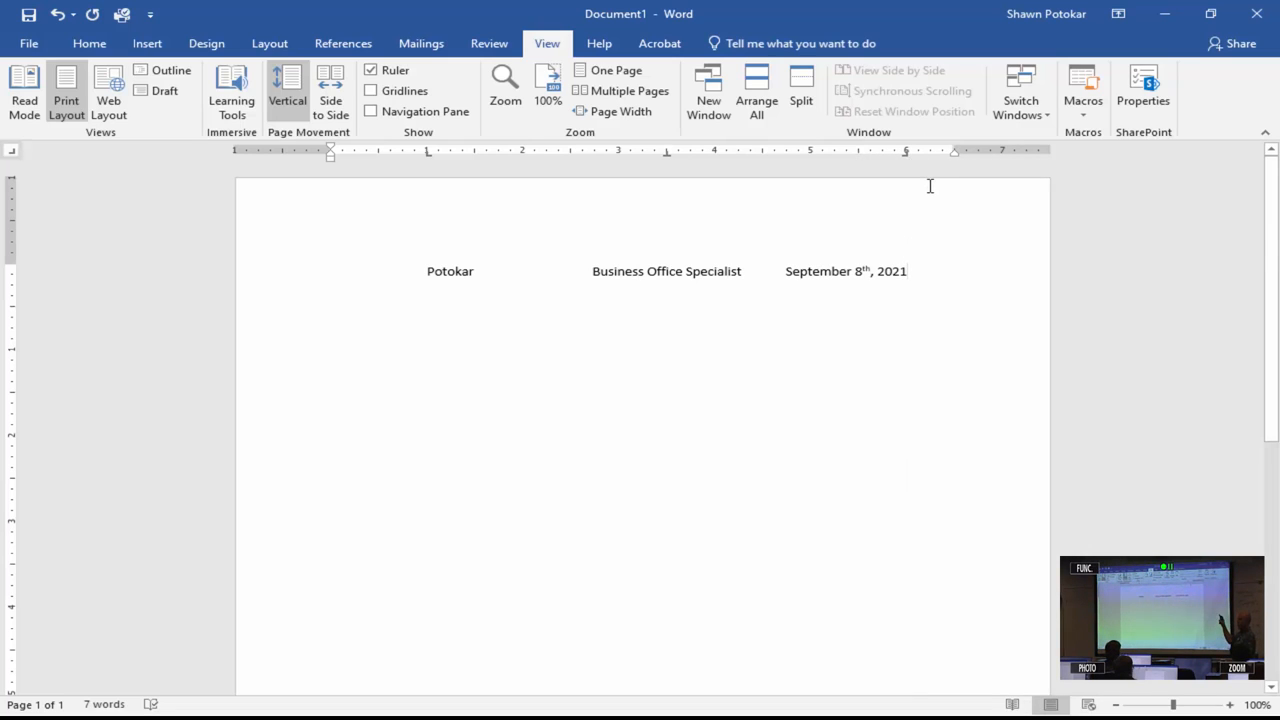
Place the insertion point after the date so it can sit at its own tab stop
left_click(906, 272)
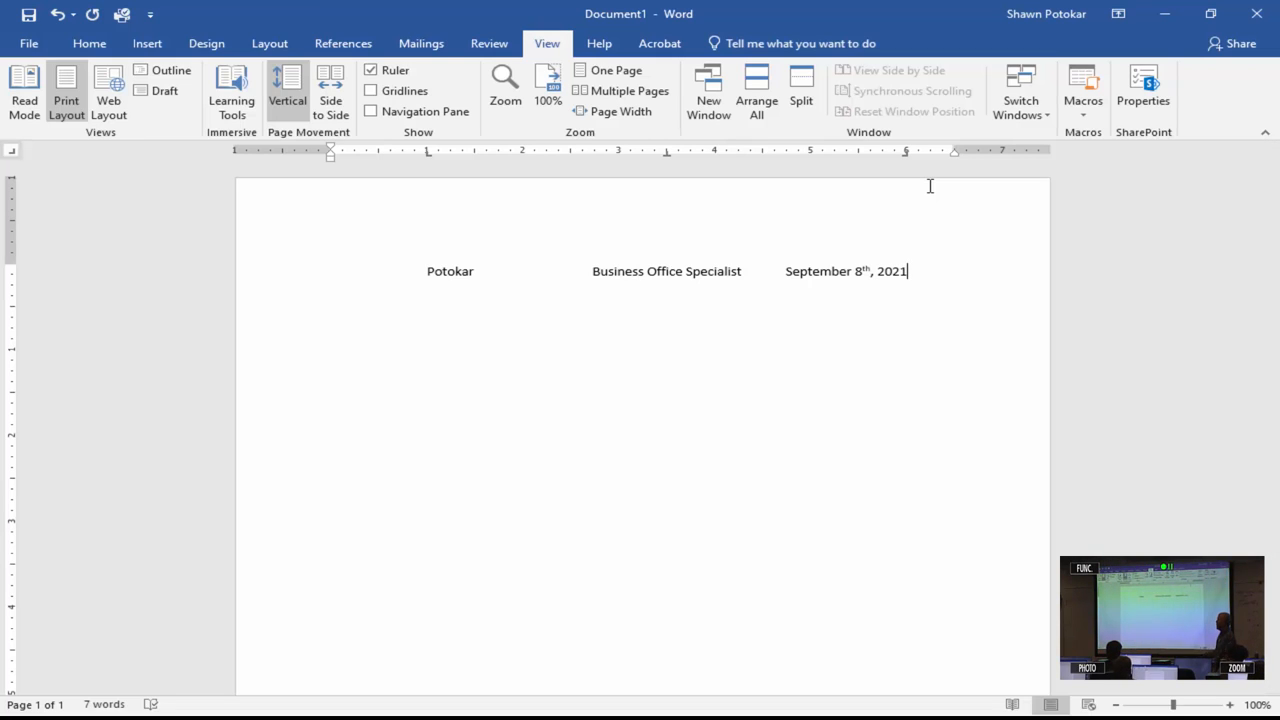
mouse_move(912, 164)
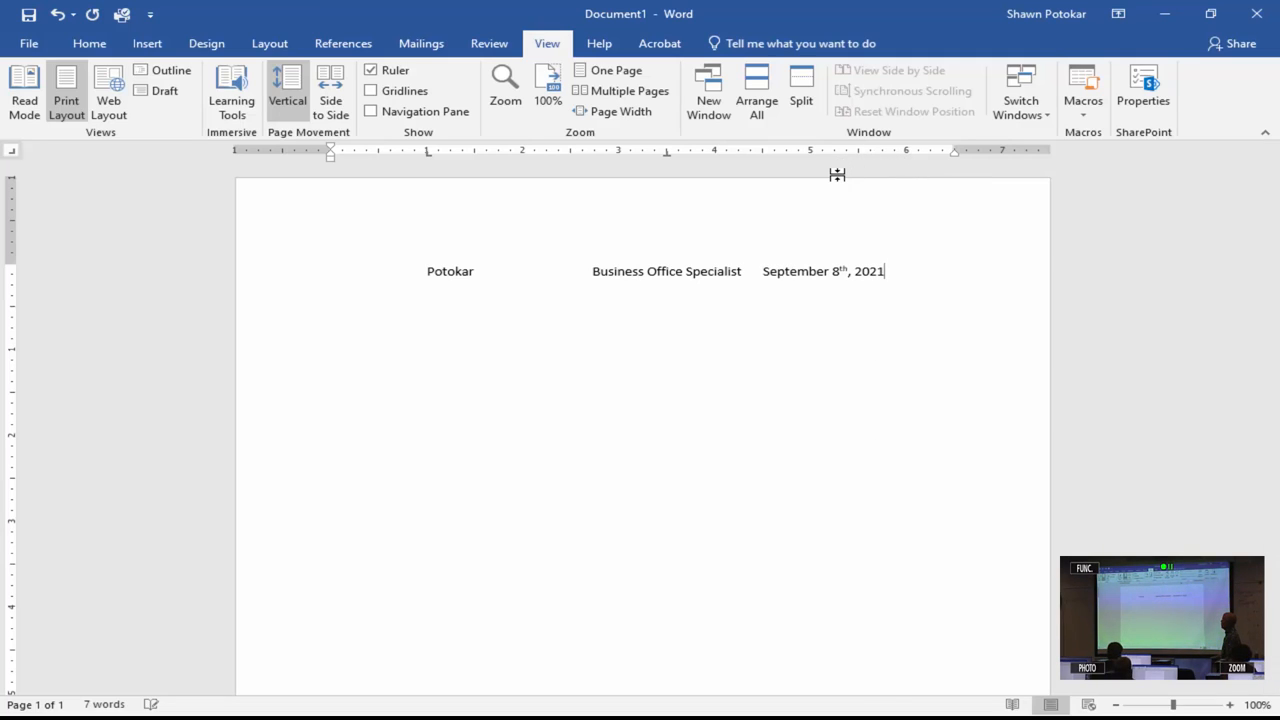
mouse_move(836, 174)
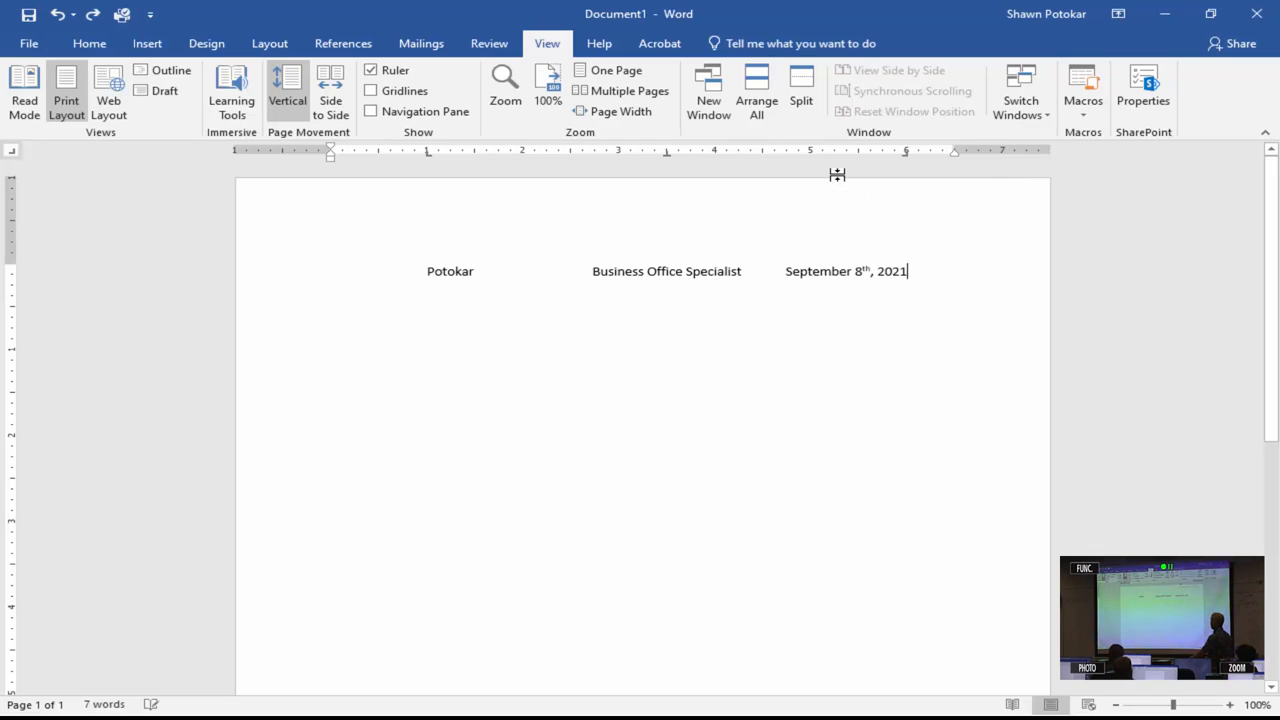
mouse_move(836, 174)
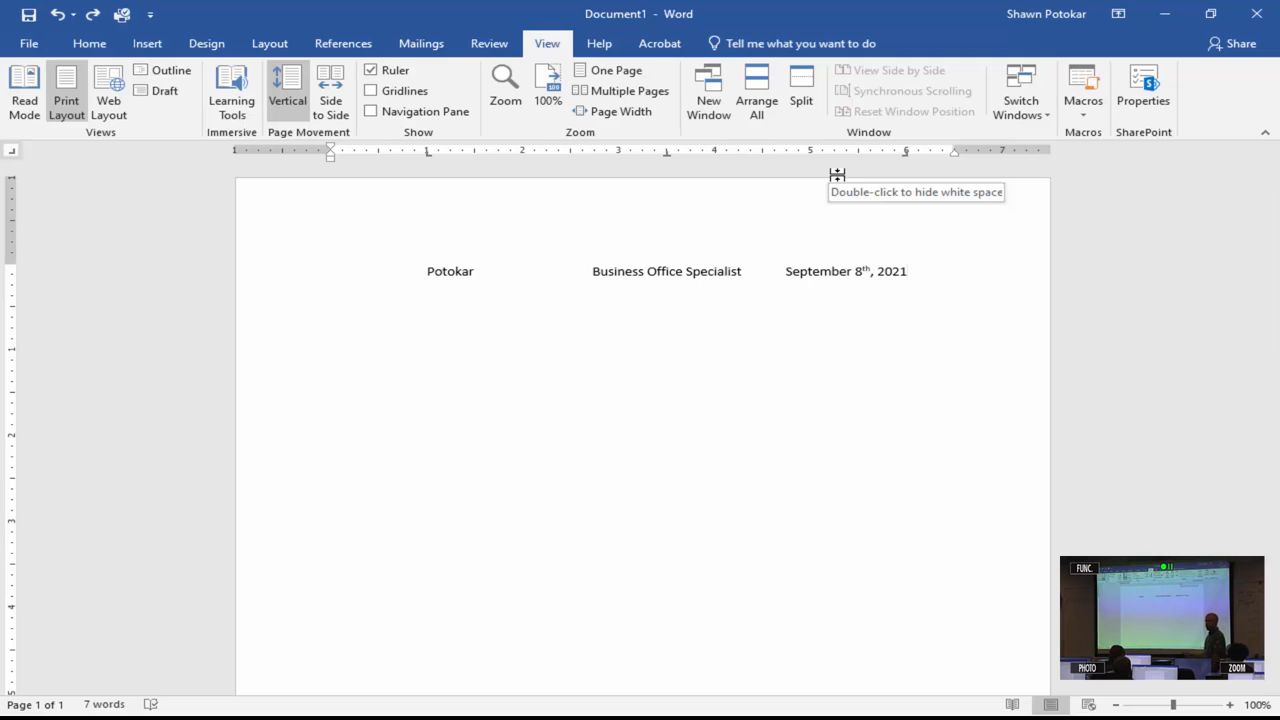
left_click(908, 272)
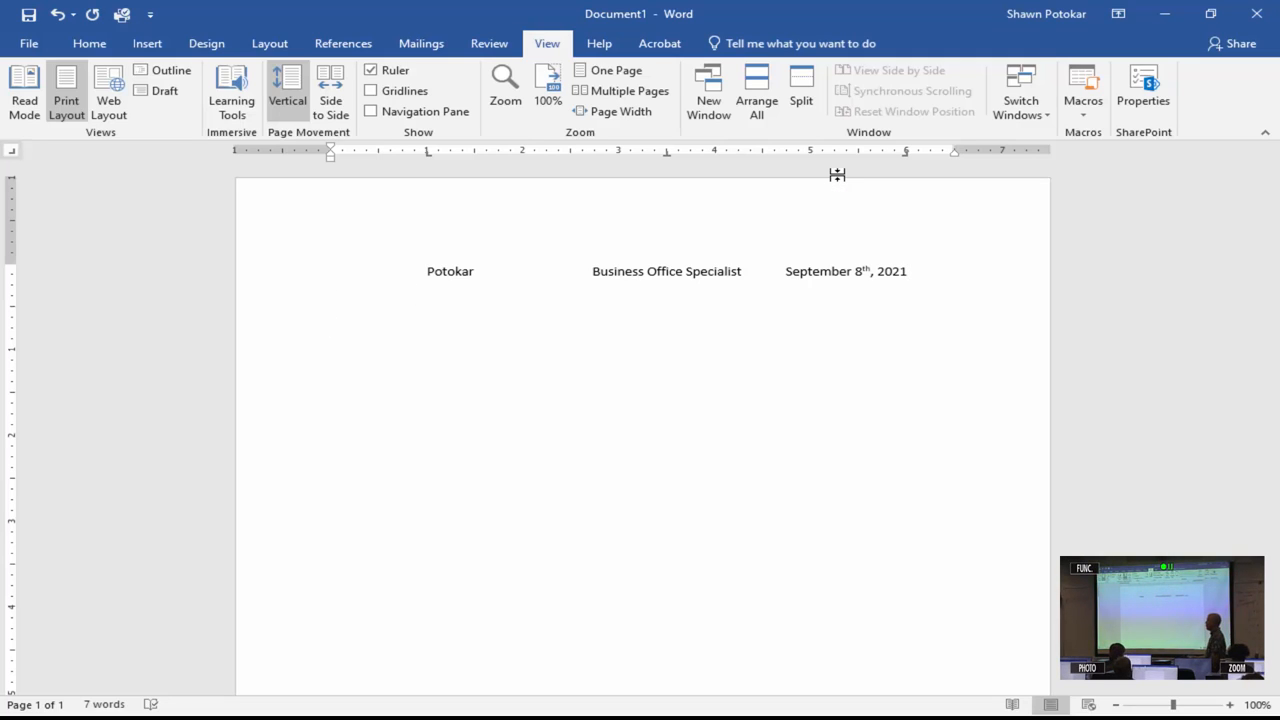
mouse_move(436, 164)
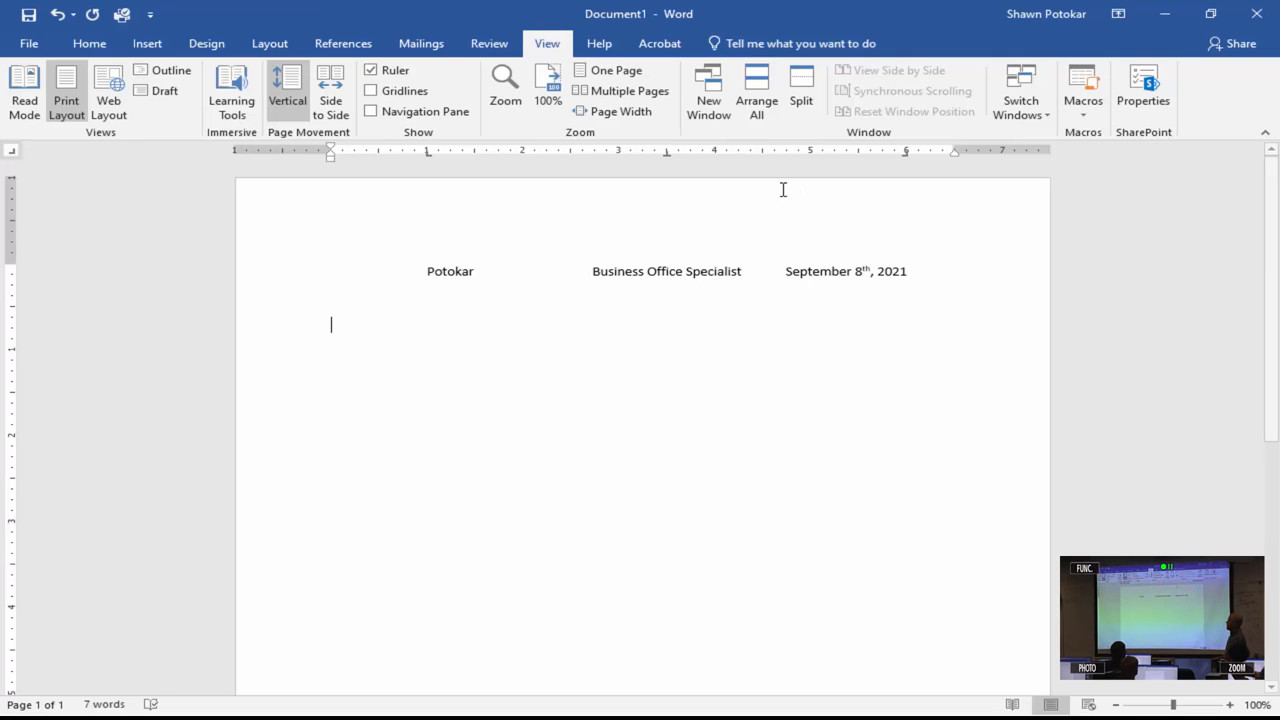
mouse_move(164, 70)
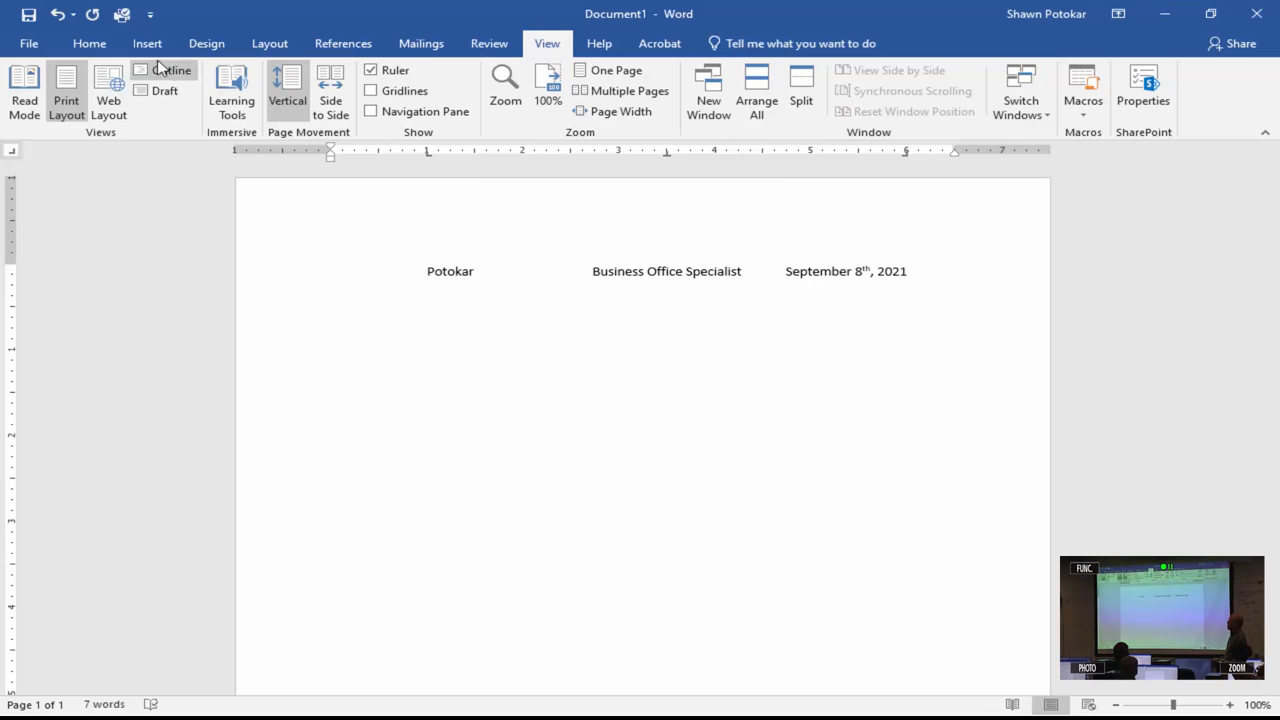
left_click(88, 44)
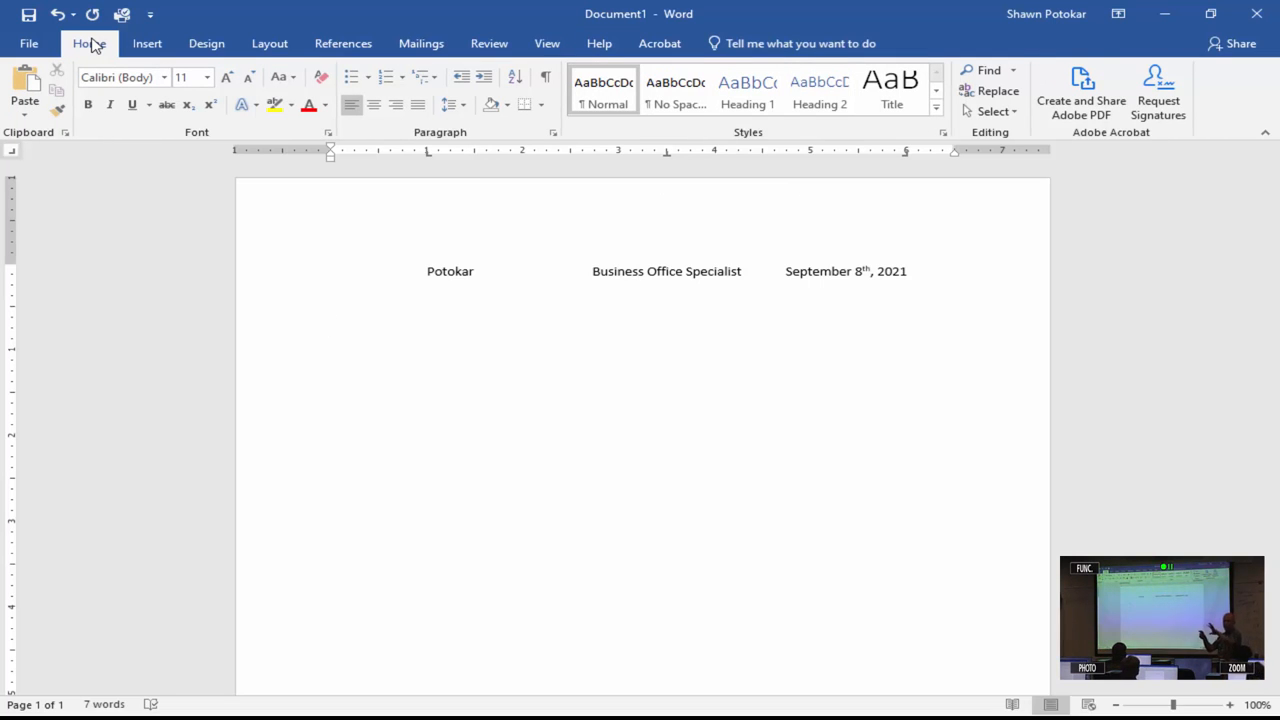
left_click(332, 324)
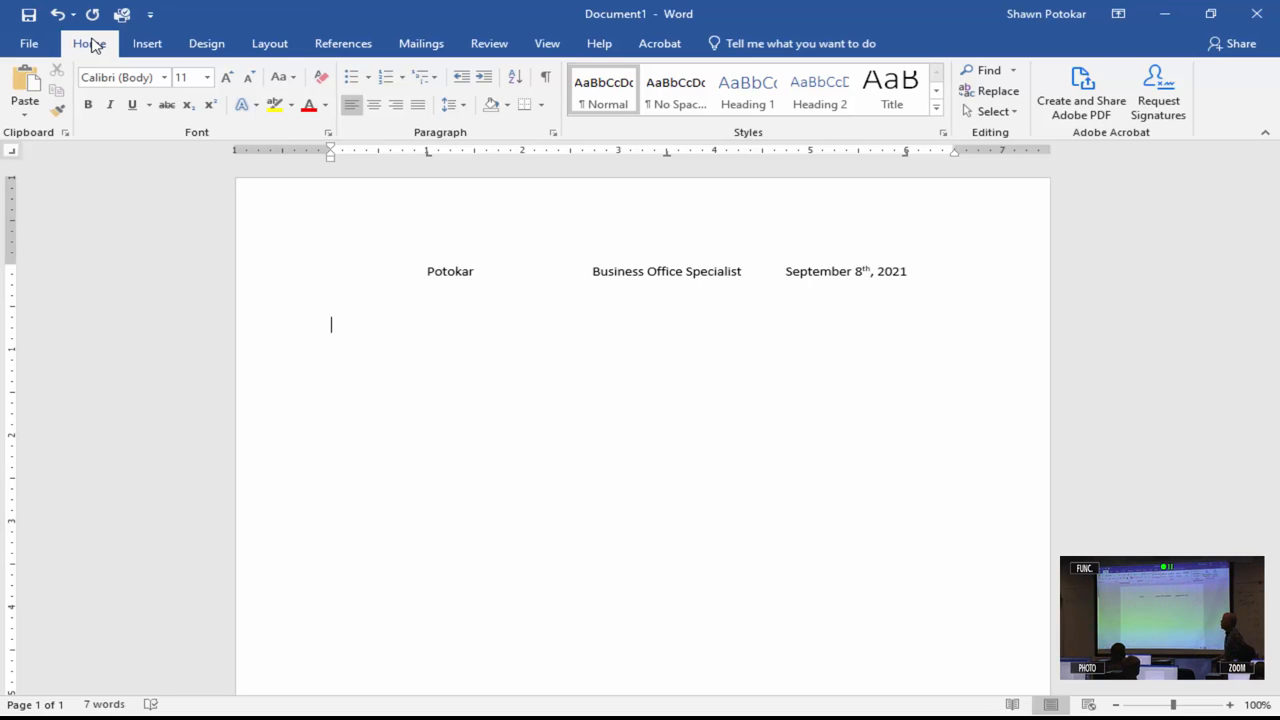
mouse_move(364, 124)
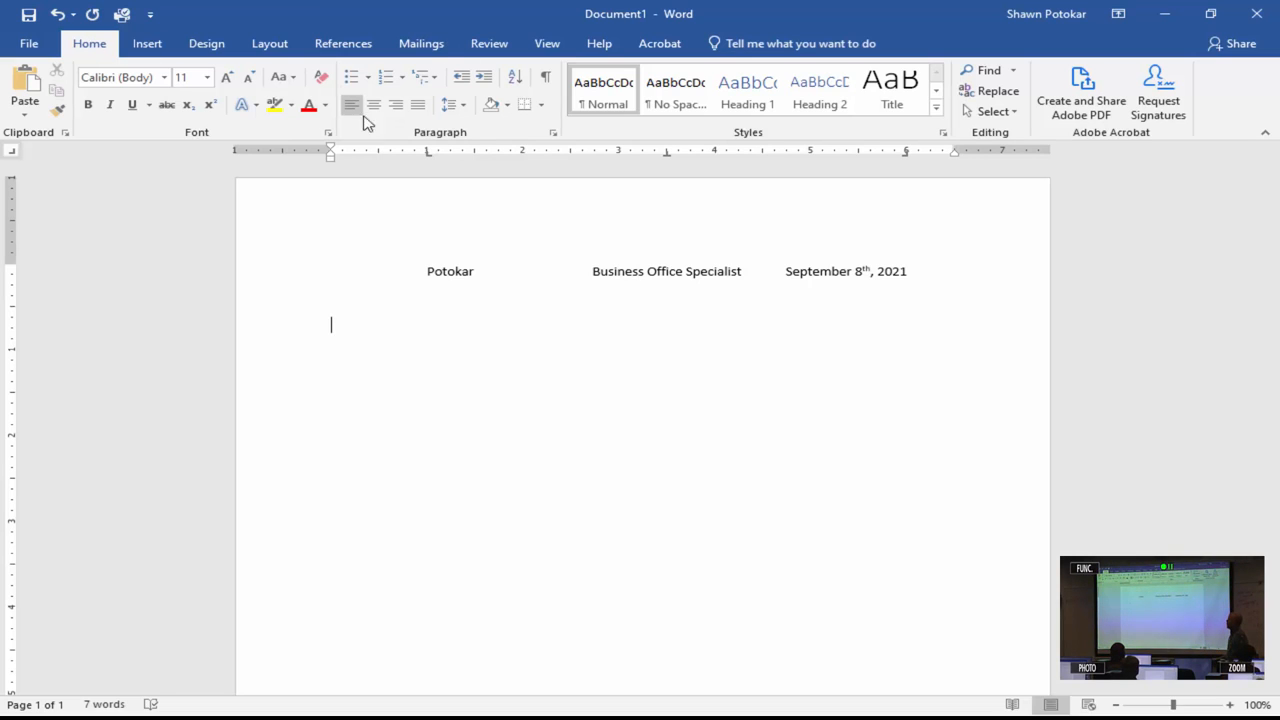
mouse_move(552, 136)
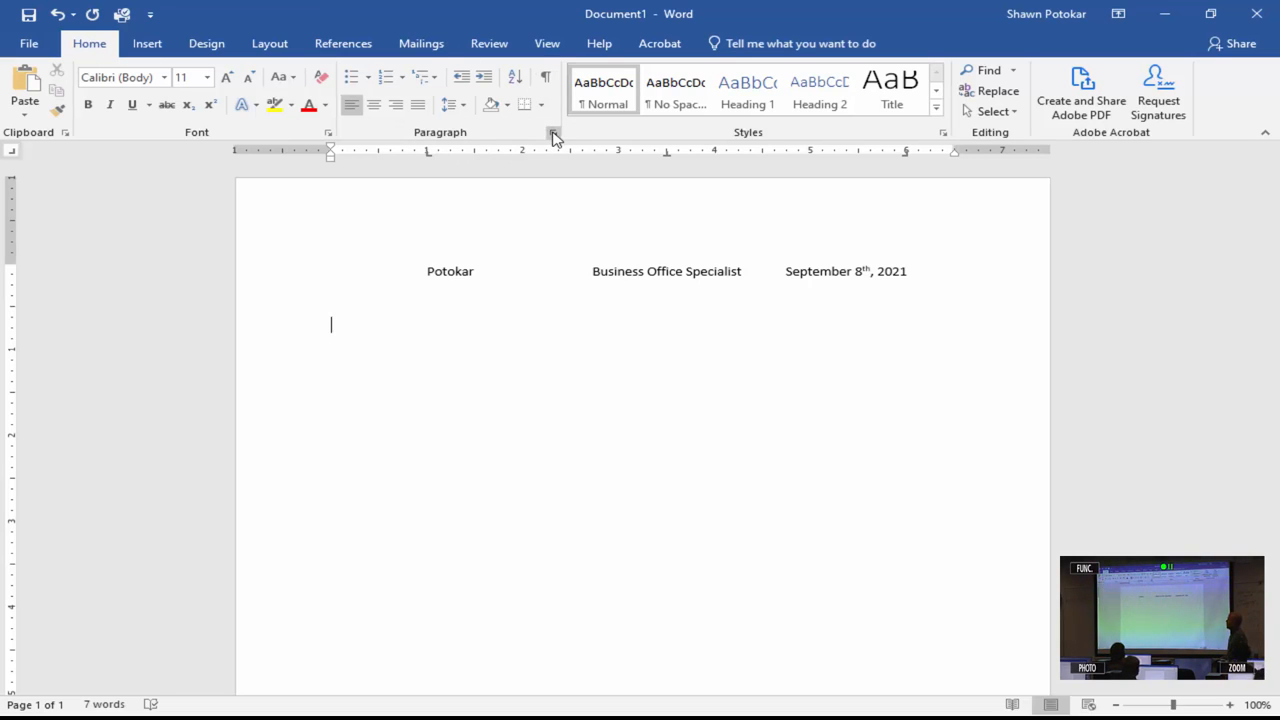
mouse_move(552, 132)
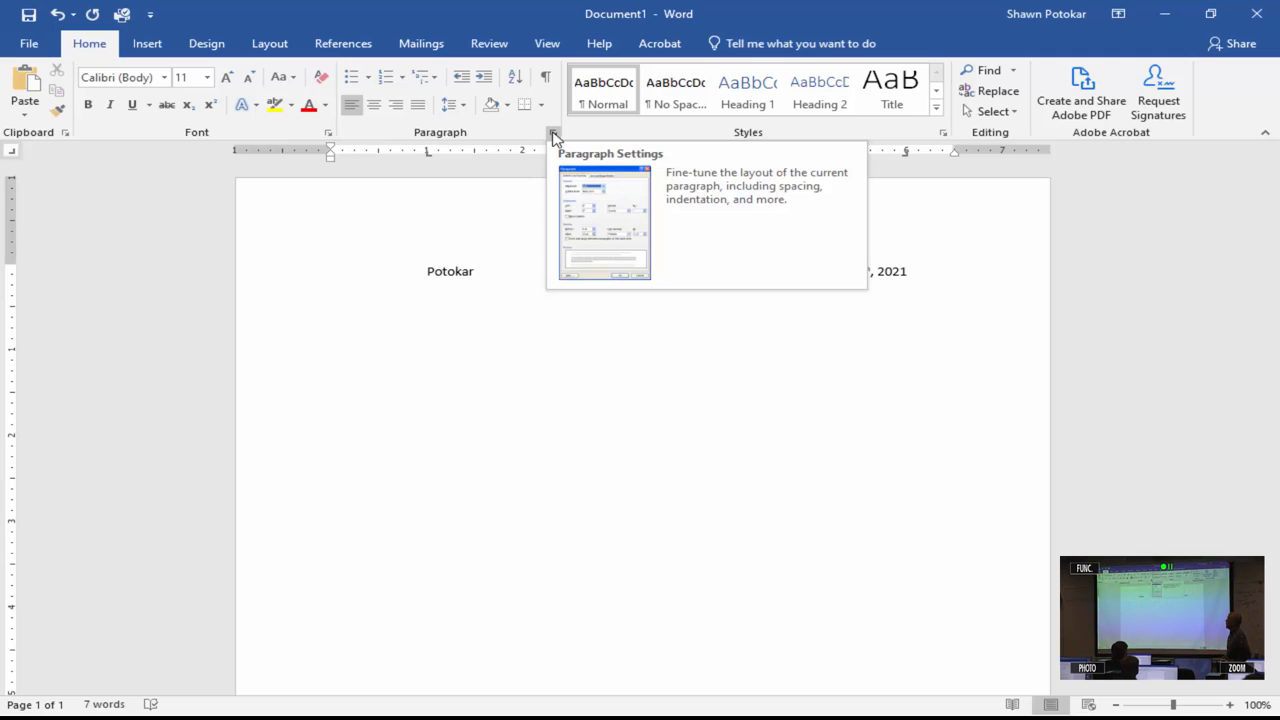
Bring up the Paragraph settings for the empty line below the name and date line
left_click(556, 136)
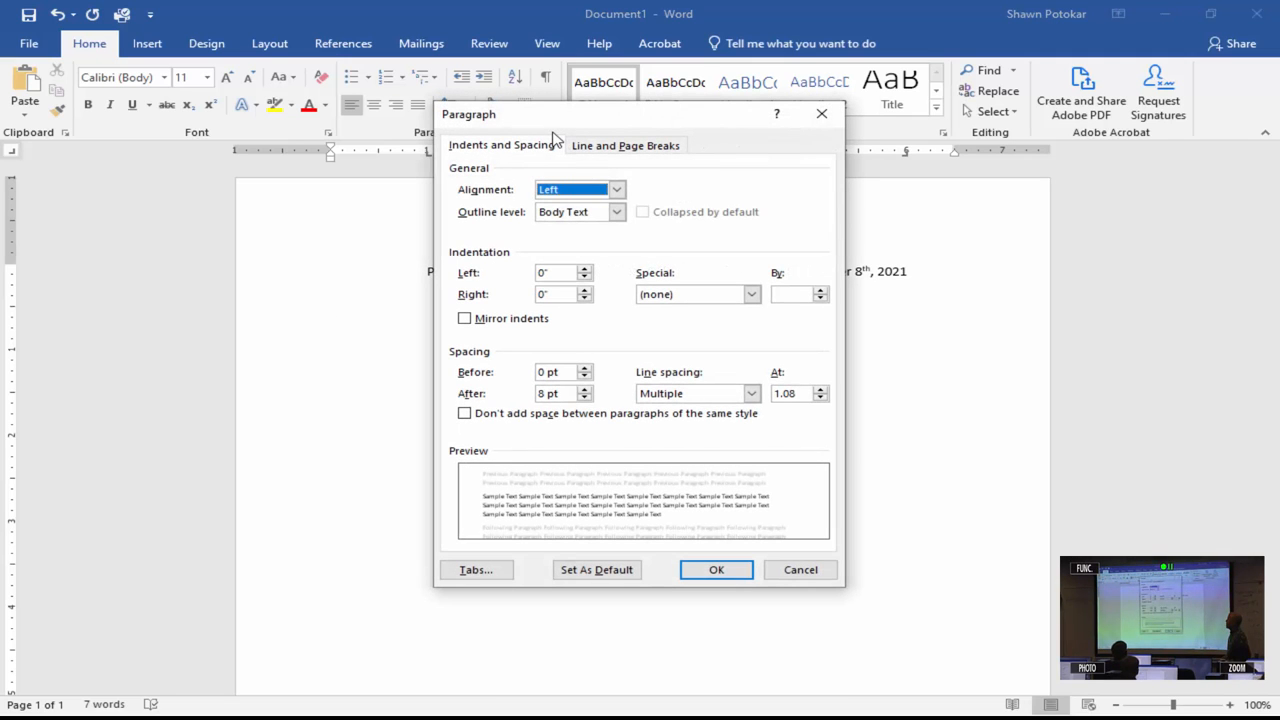
mouse_move(872, 396)
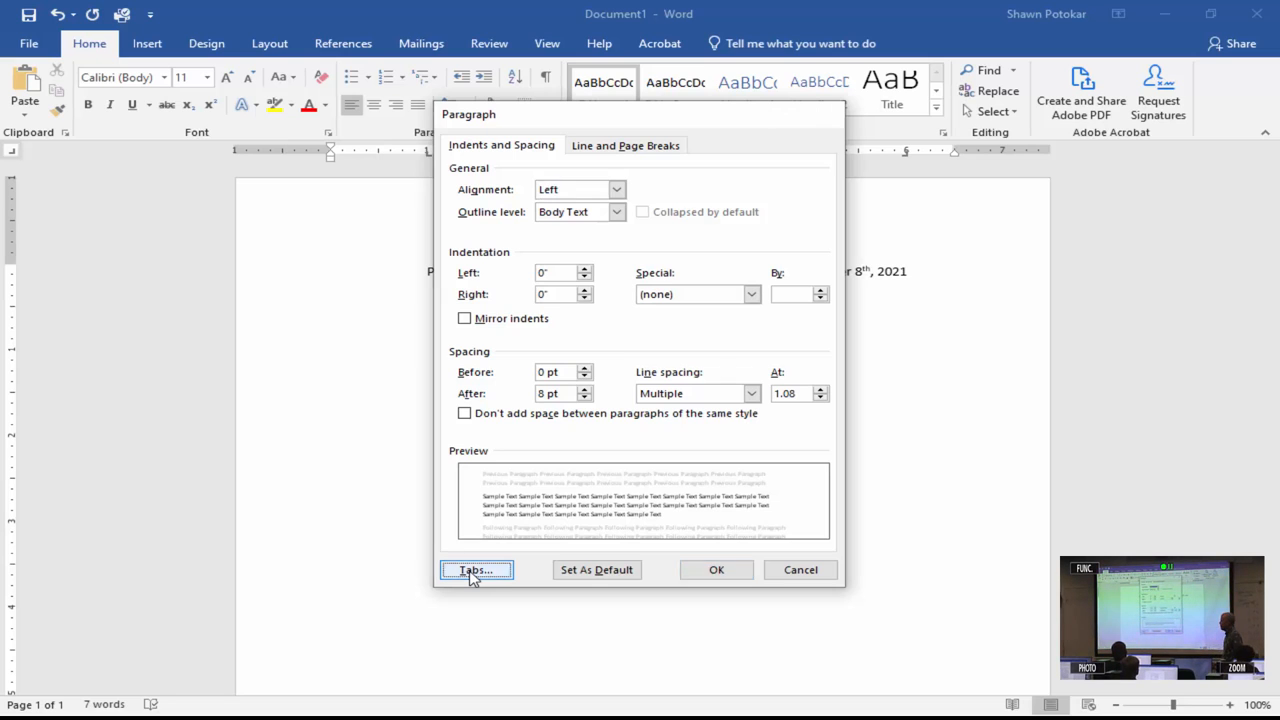
In the Tabs settings, clear all existing stops and set a new left stop at 1 inch
left_click(476, 568)
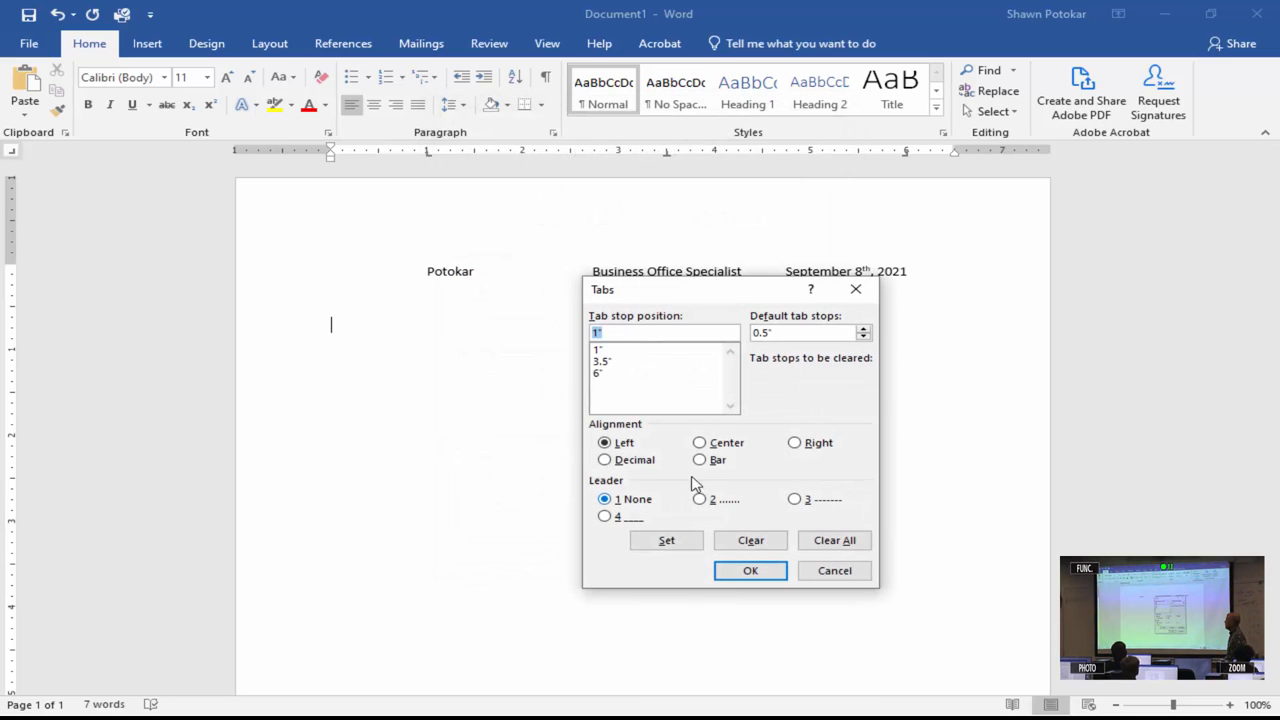
mouse_move(660, 392)
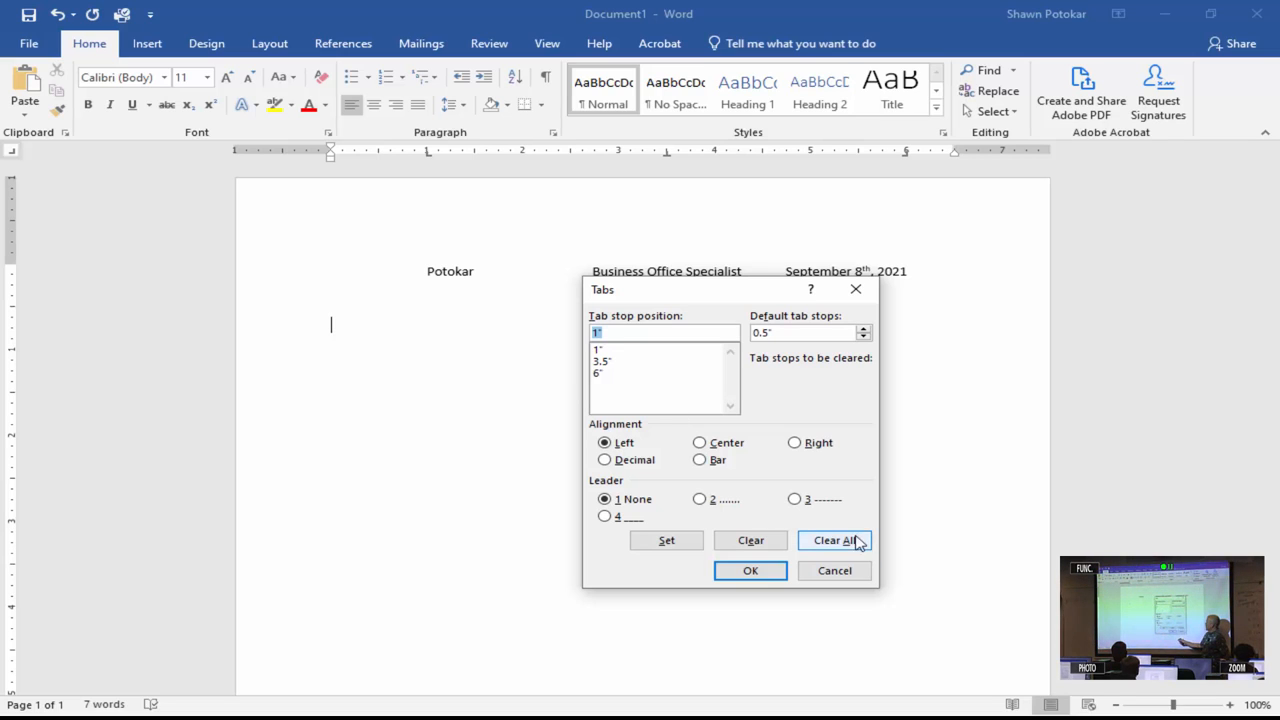
left_click(834, 540)
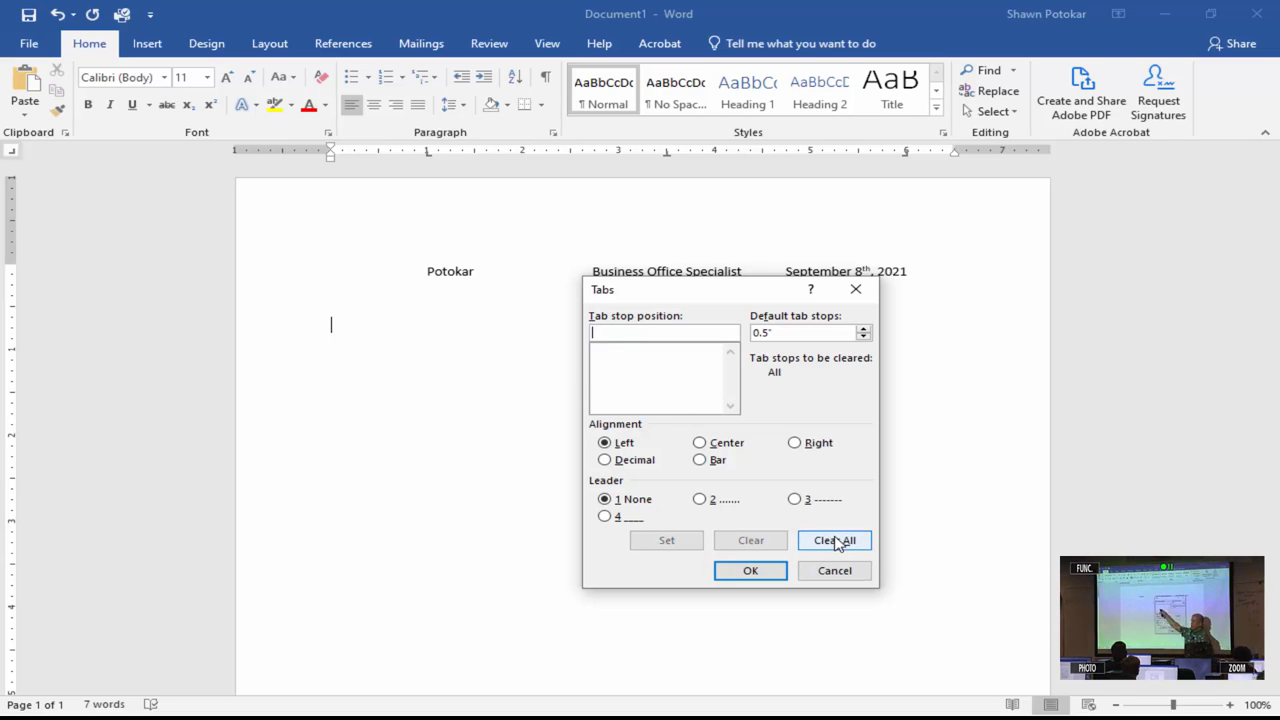
left_click(834, 540)
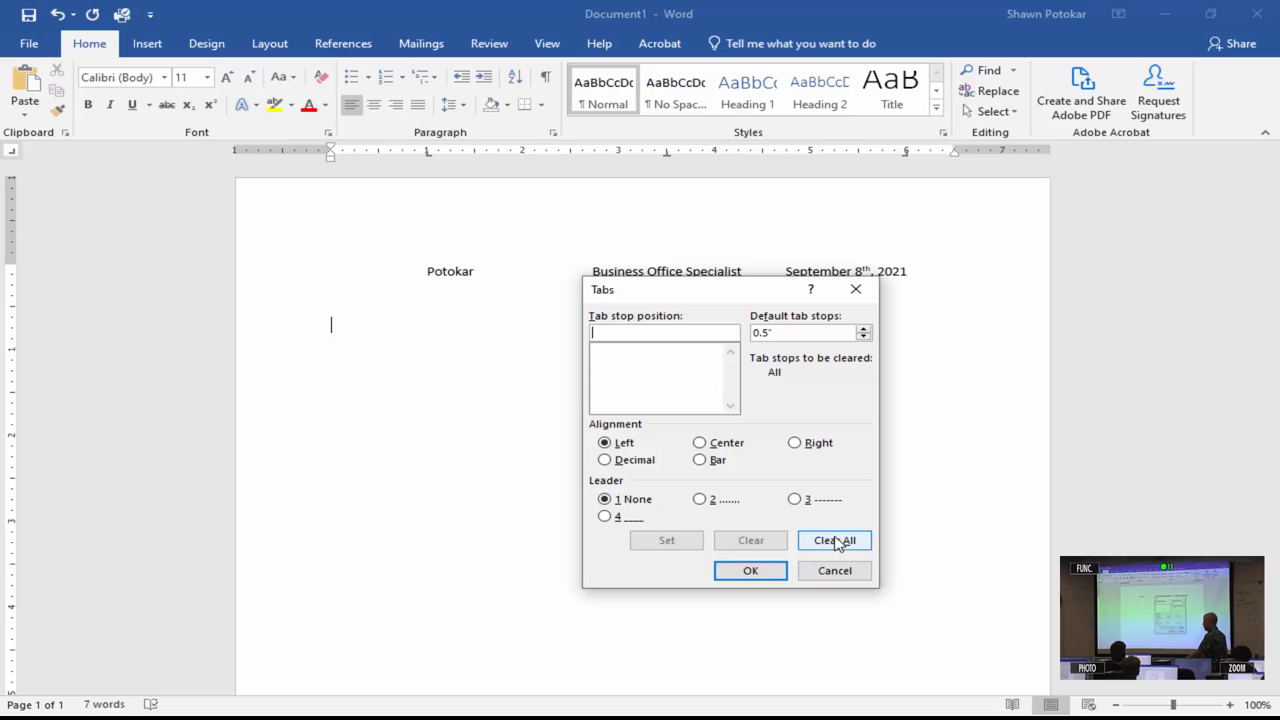
type("1")
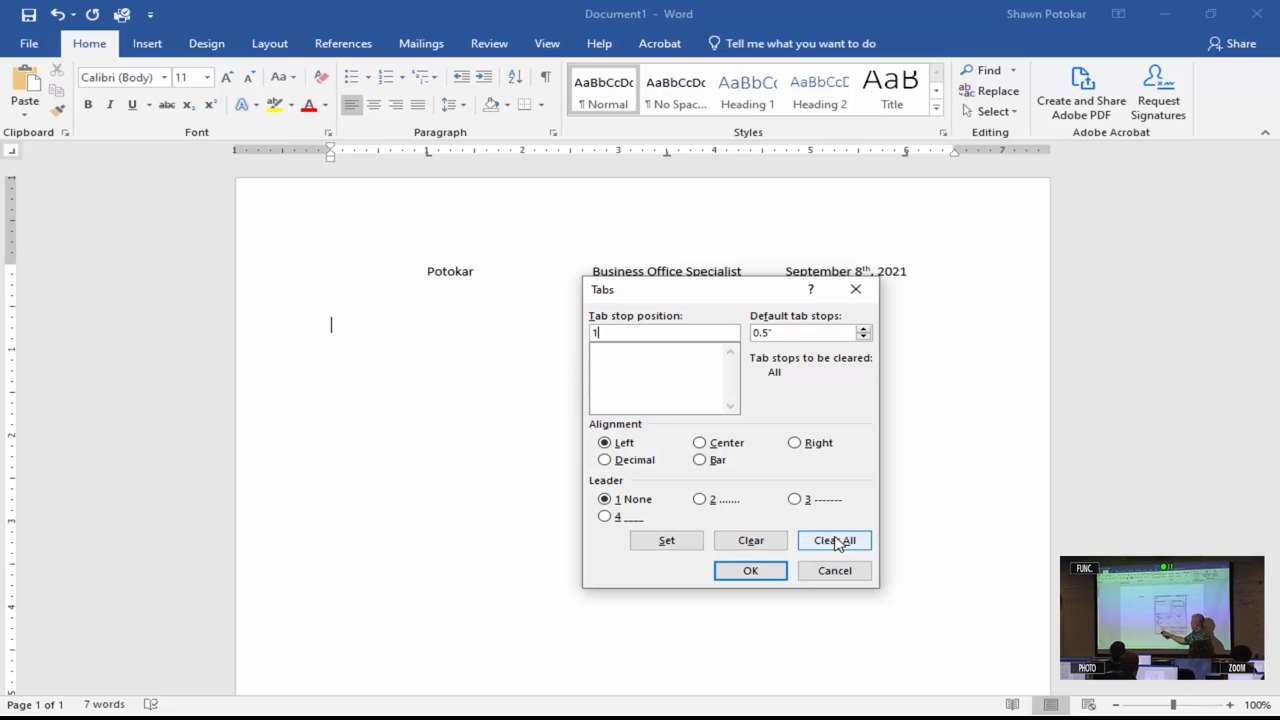
mouse_move(664, 540)
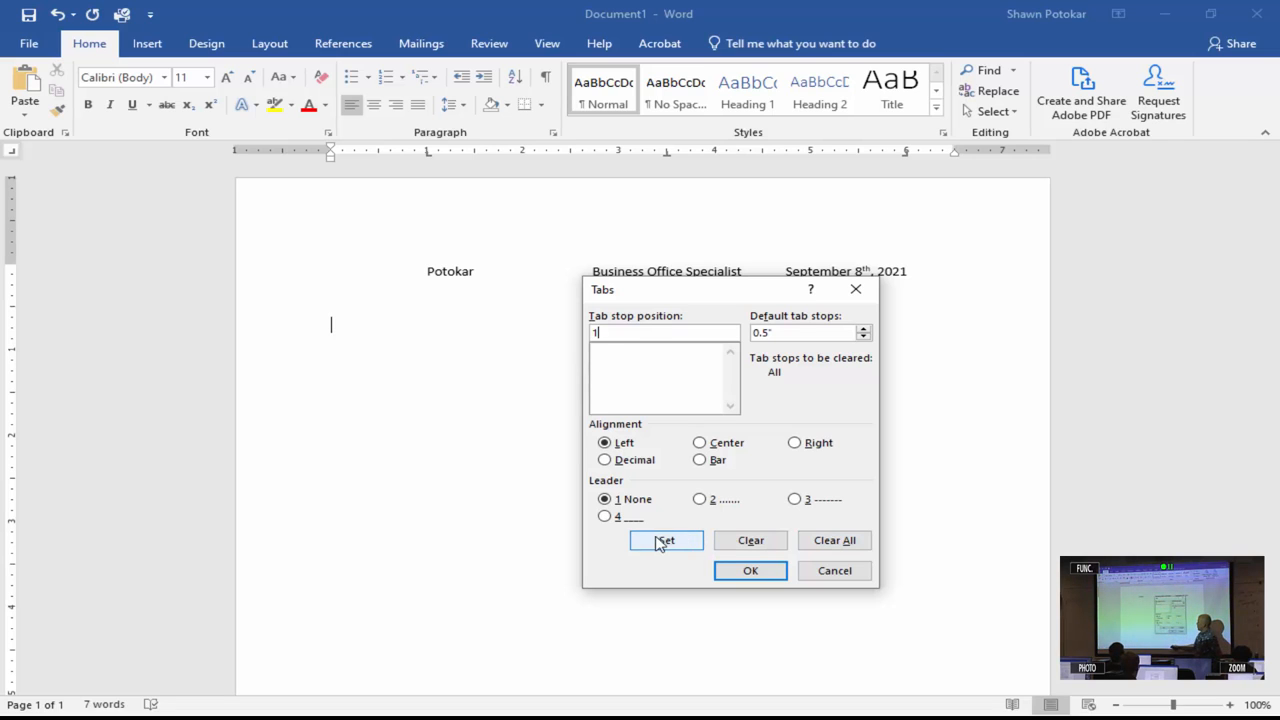
left_click(664, 540)
type("3")
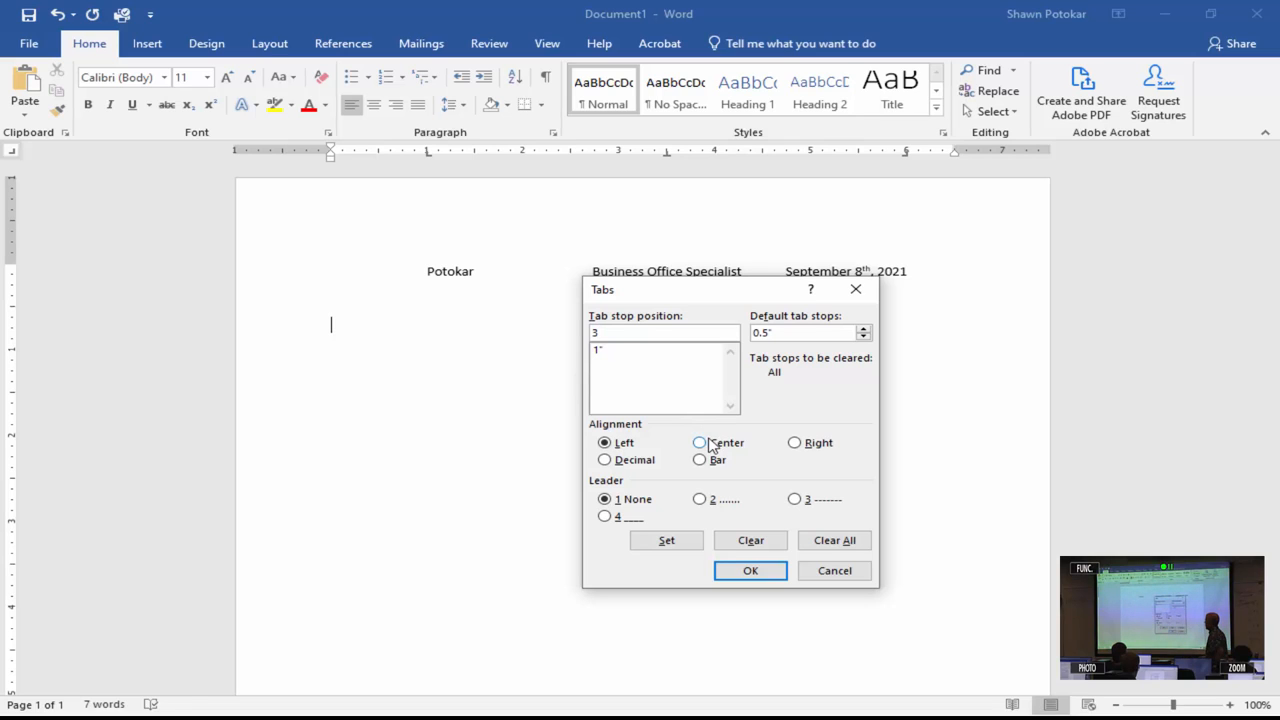
Set a centre-aligned 3-inch tab stop with a dotted leader
left_click(700, 442)
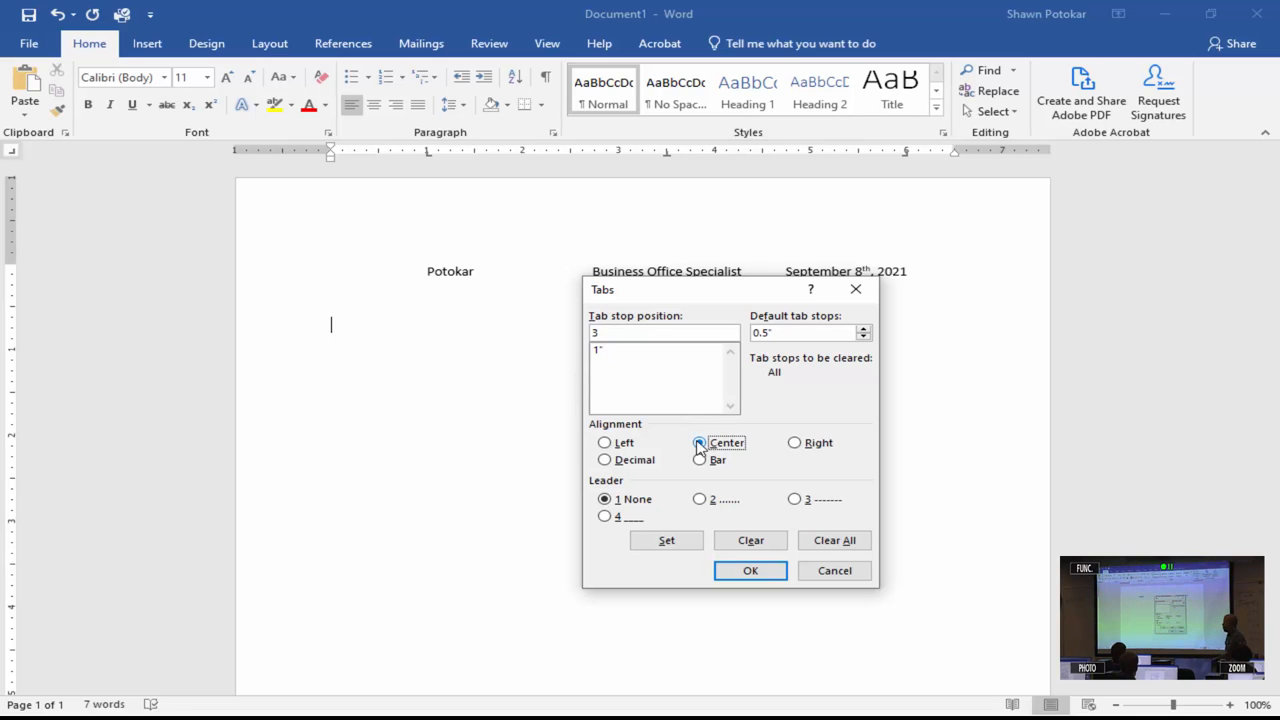
left_click(700, 442)
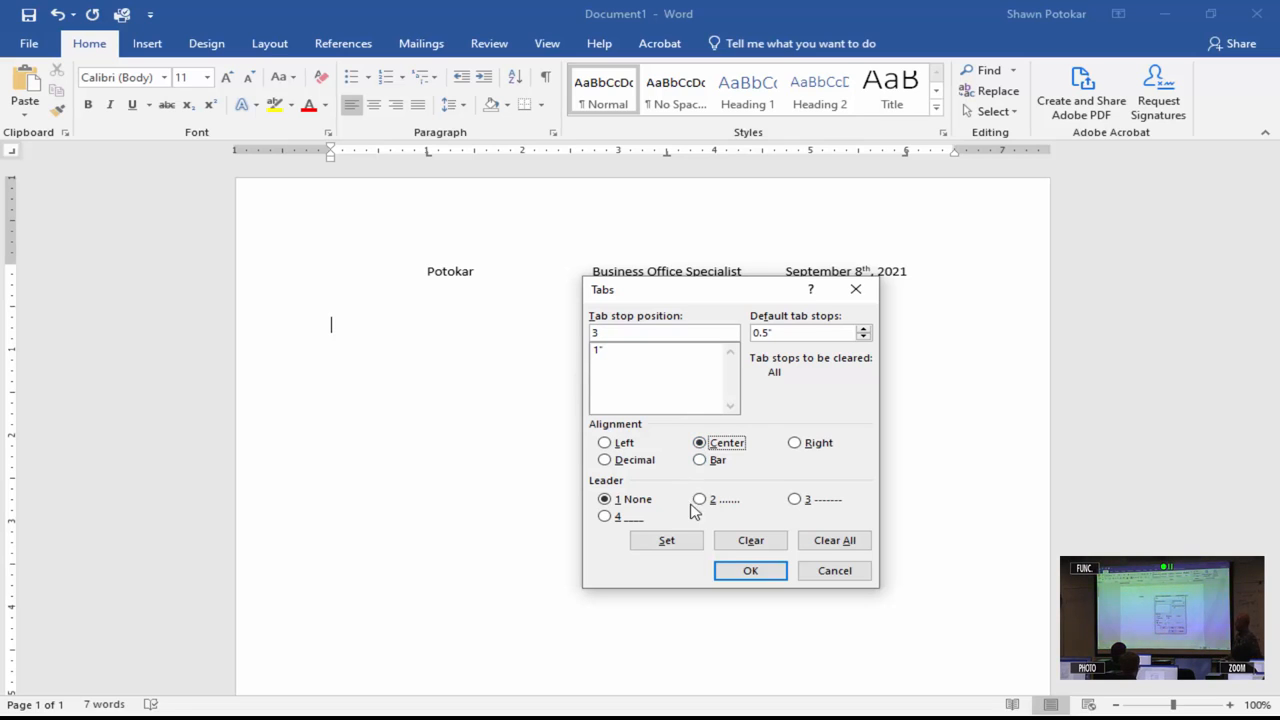
left_click(700, 500)
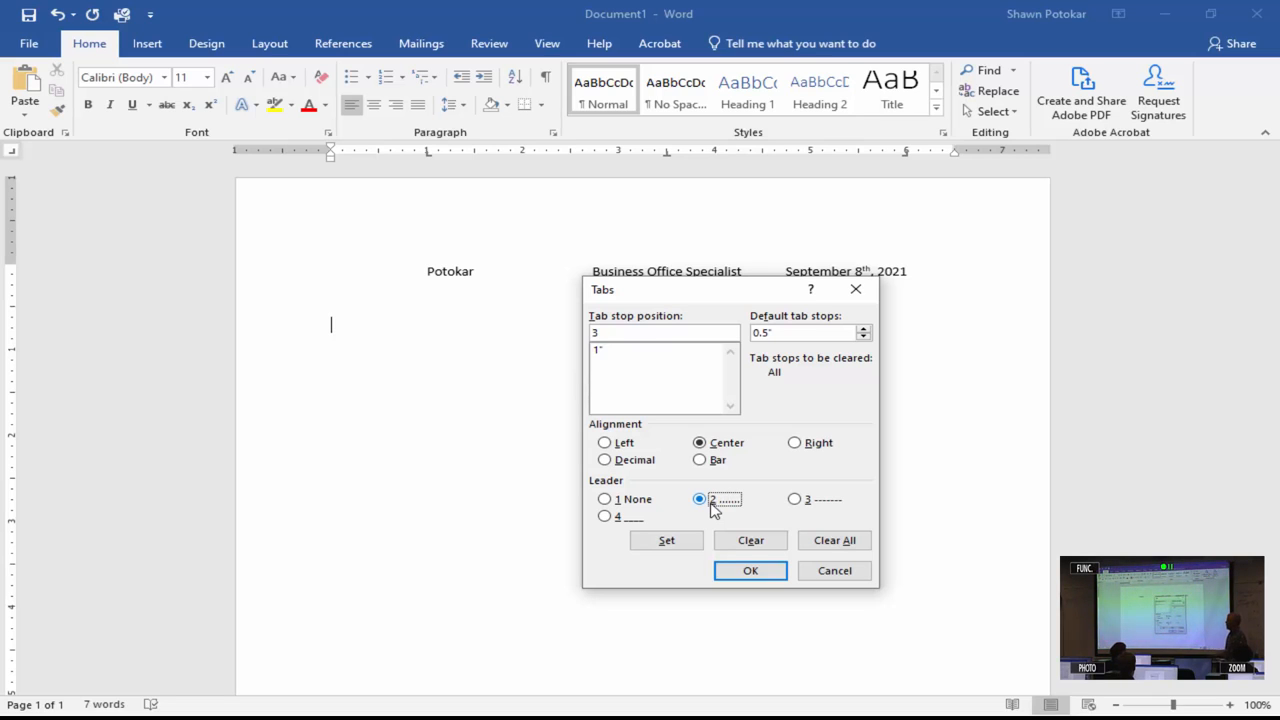
mouse_move(710, 440)
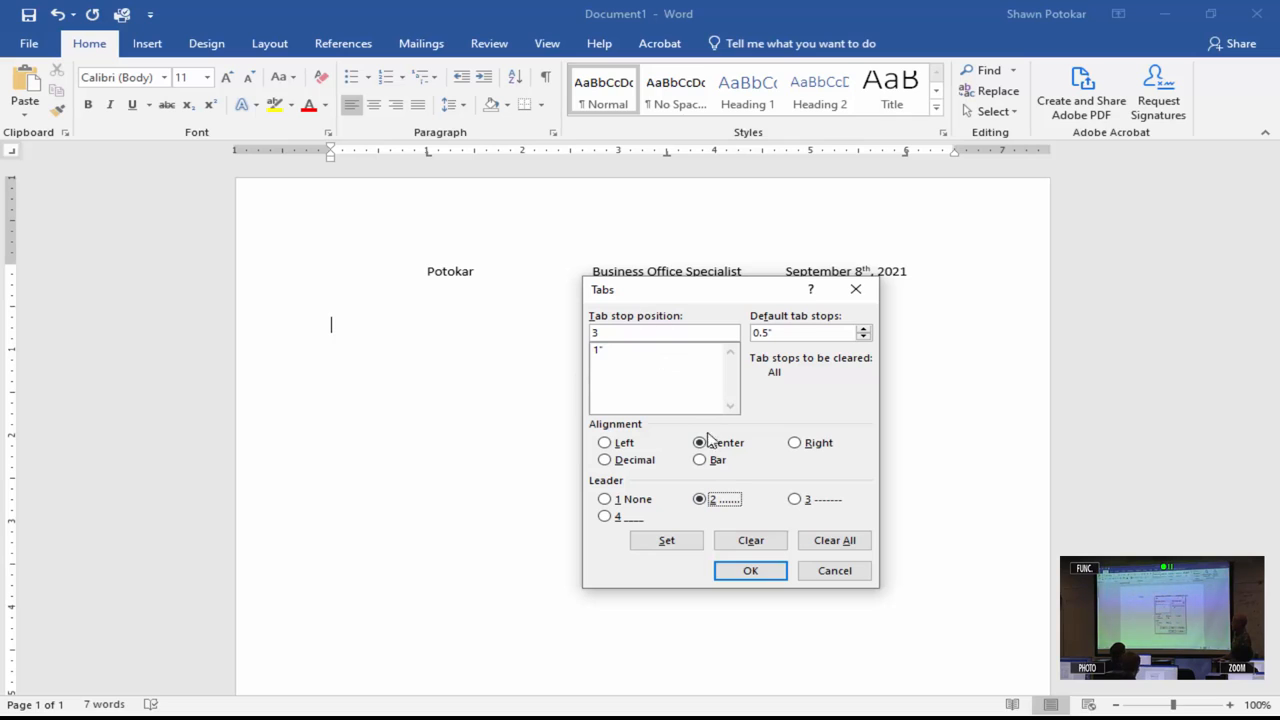
mouse_move(712, 520)
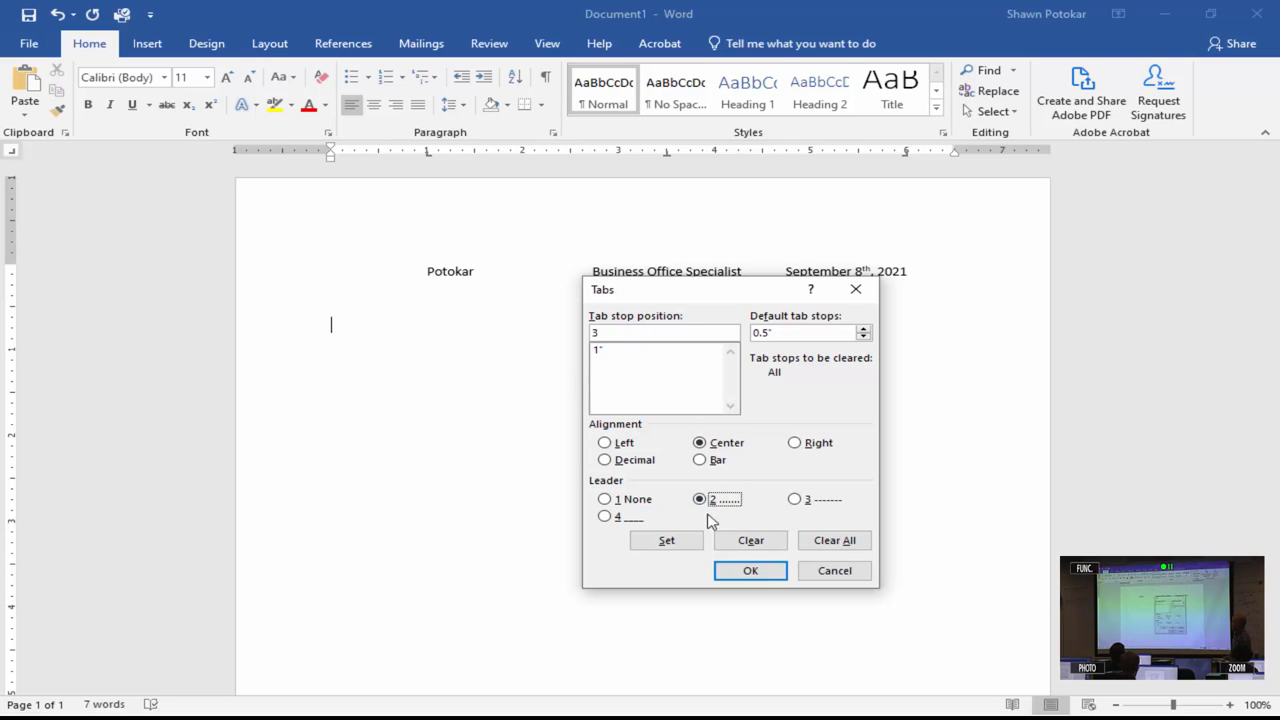
left_click(666, 540)
type("5")
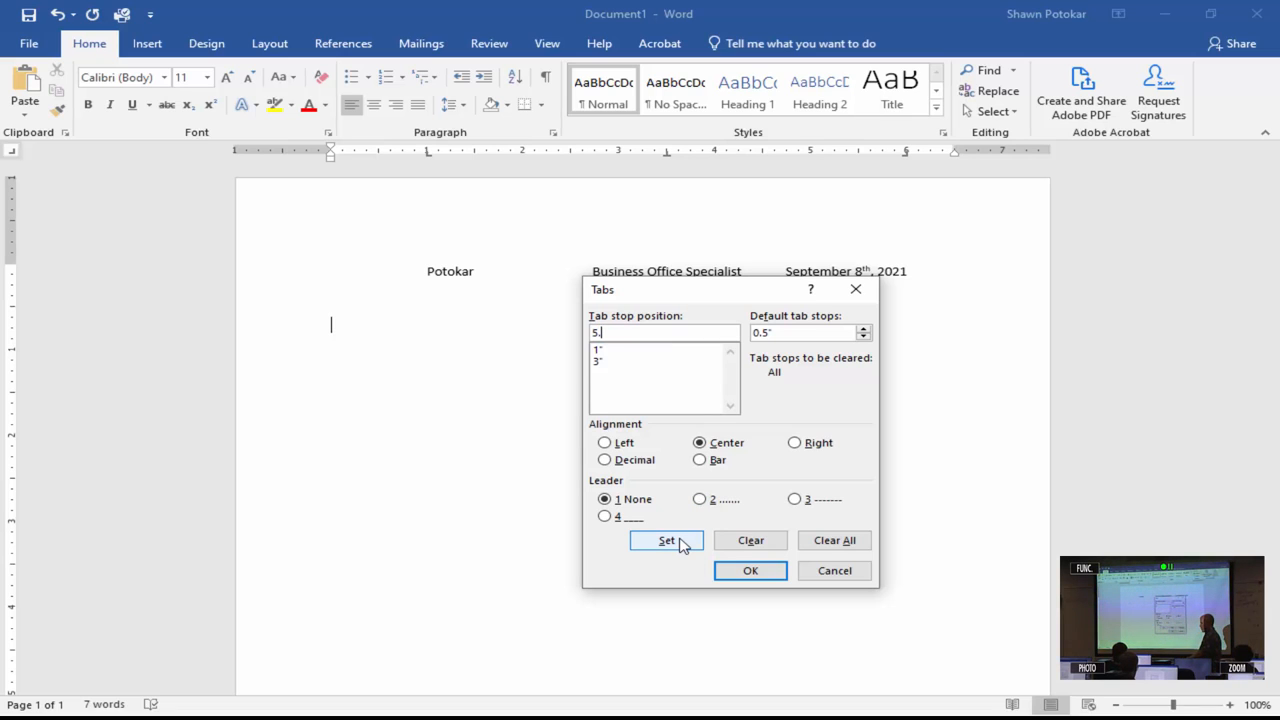
Set a right-aligned 5.5-inch tab stop with a dashed leader
type(".5")
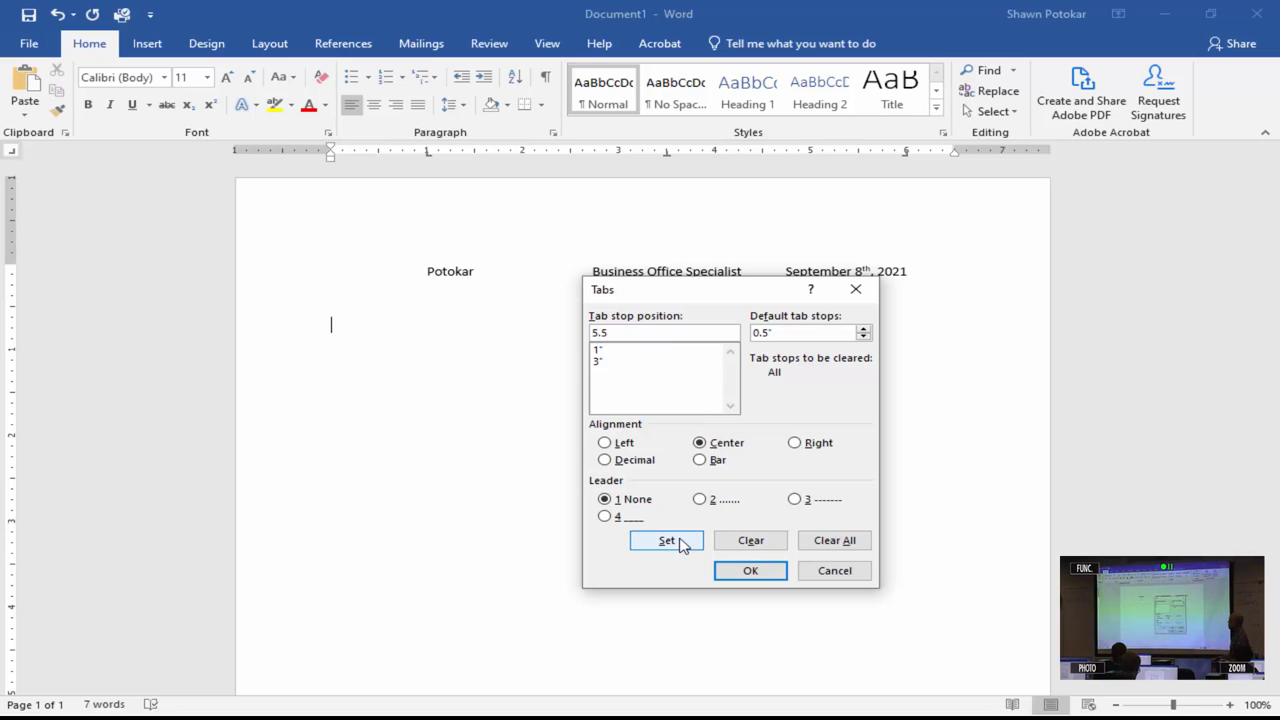
left_click(794, 442)
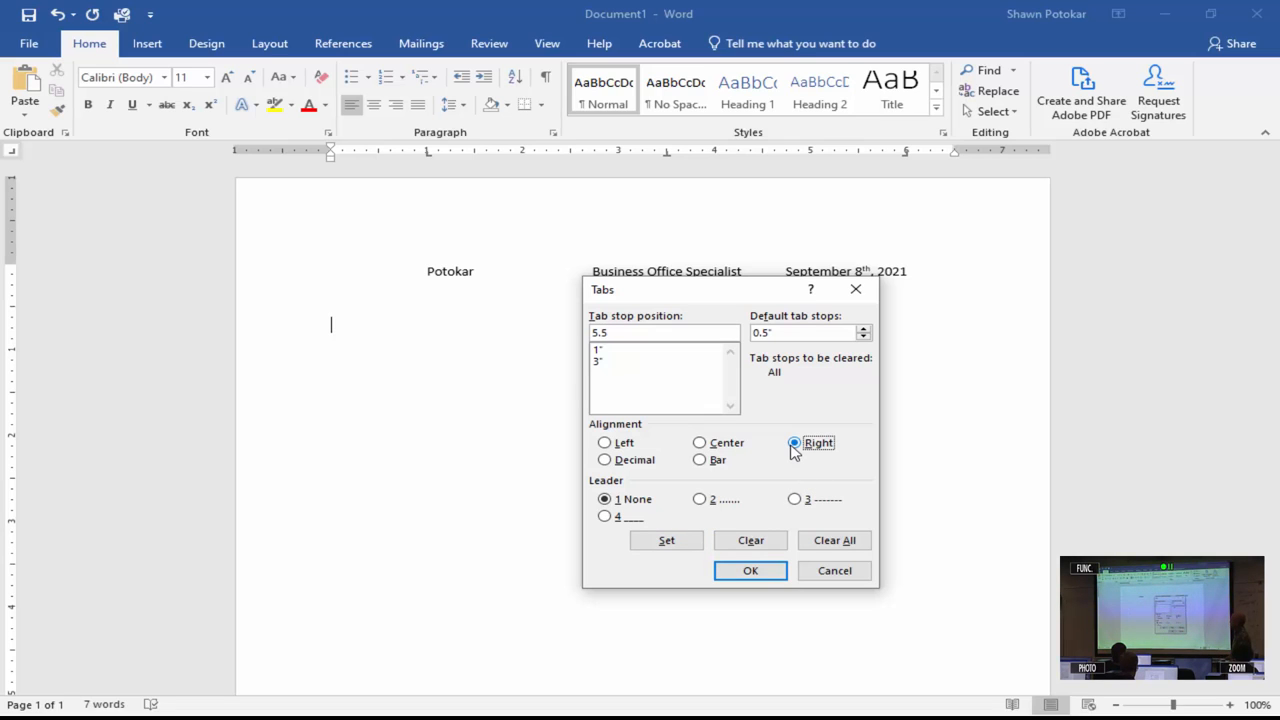
mouse_move(796, 500)
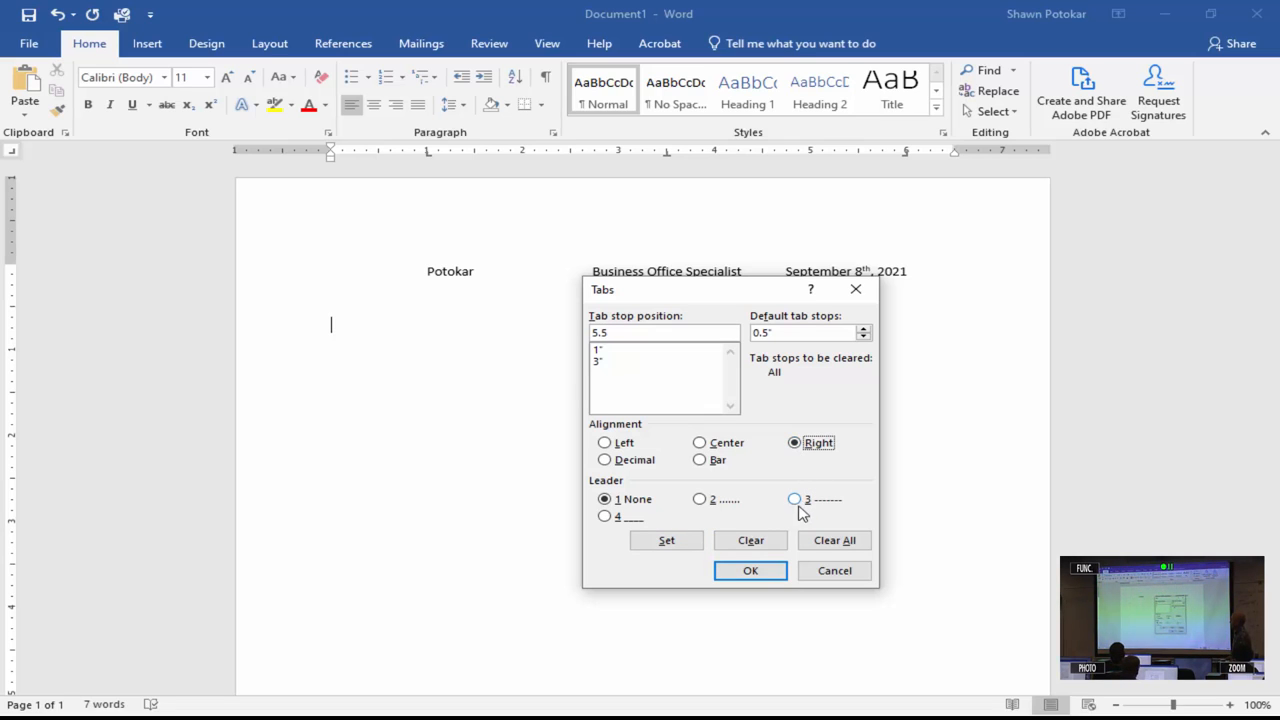
mouse_move(800, 504)
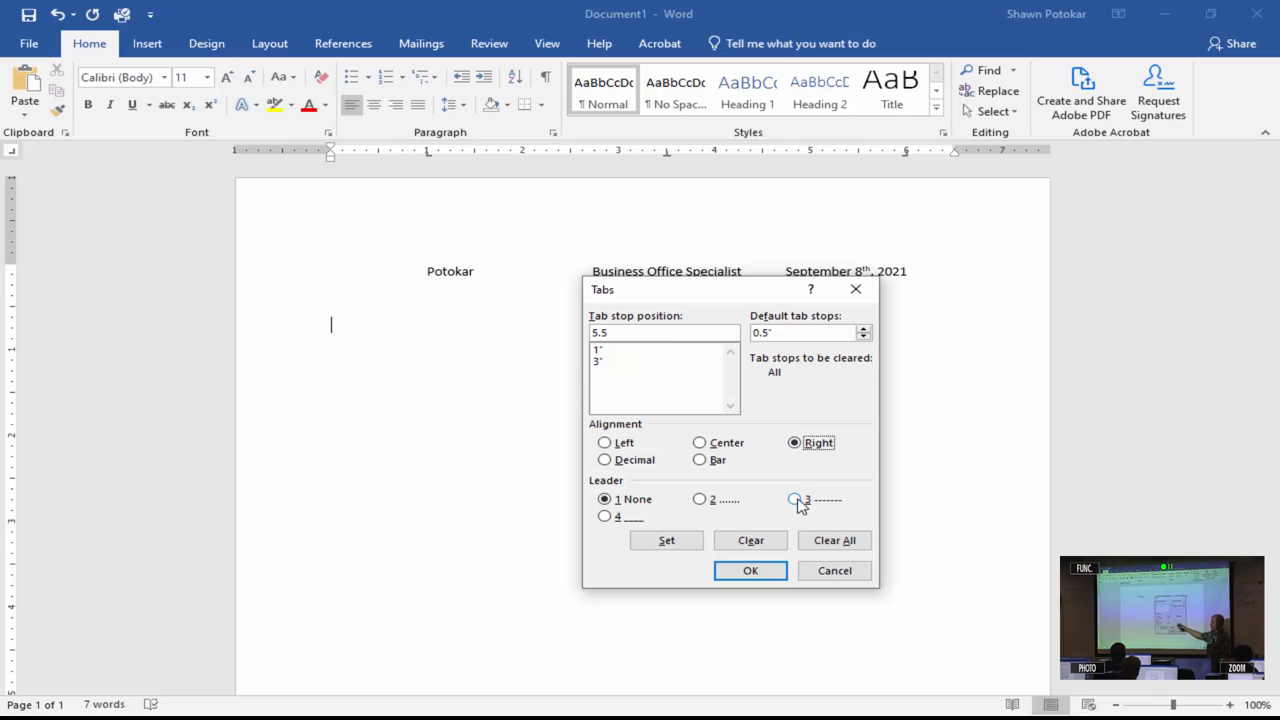
left_click(794, 500)
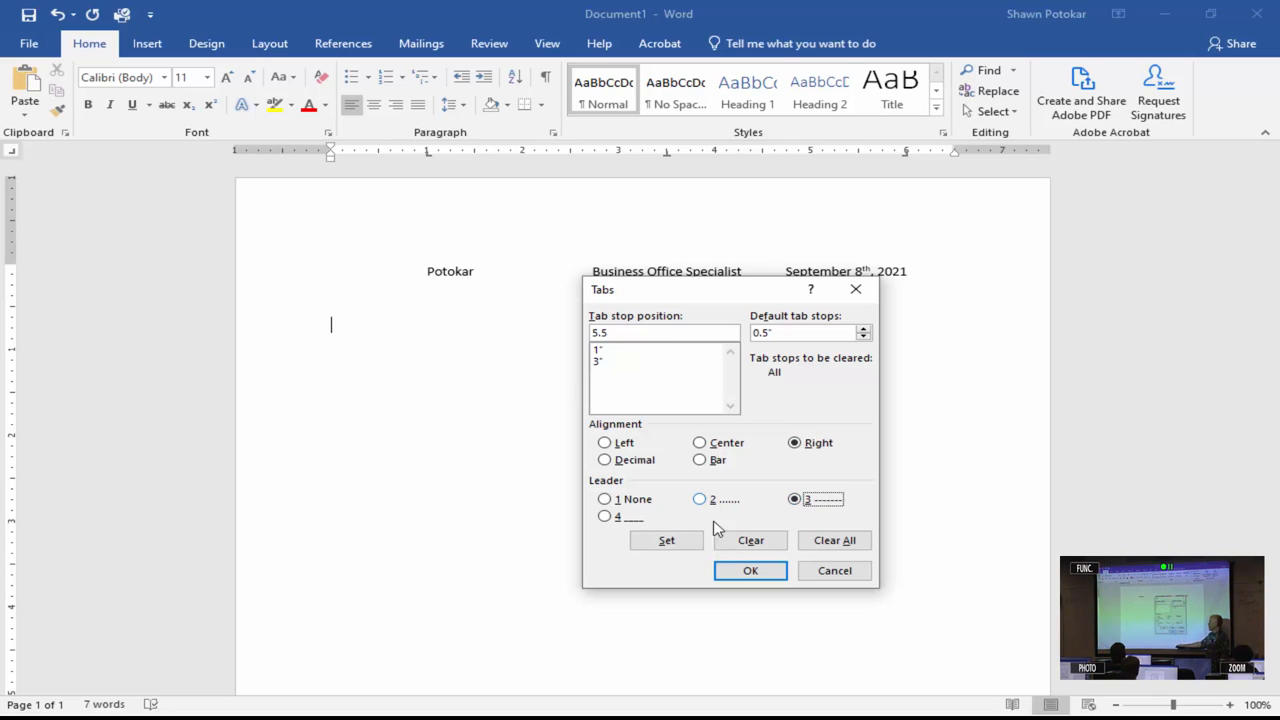
left_click(666, 540)
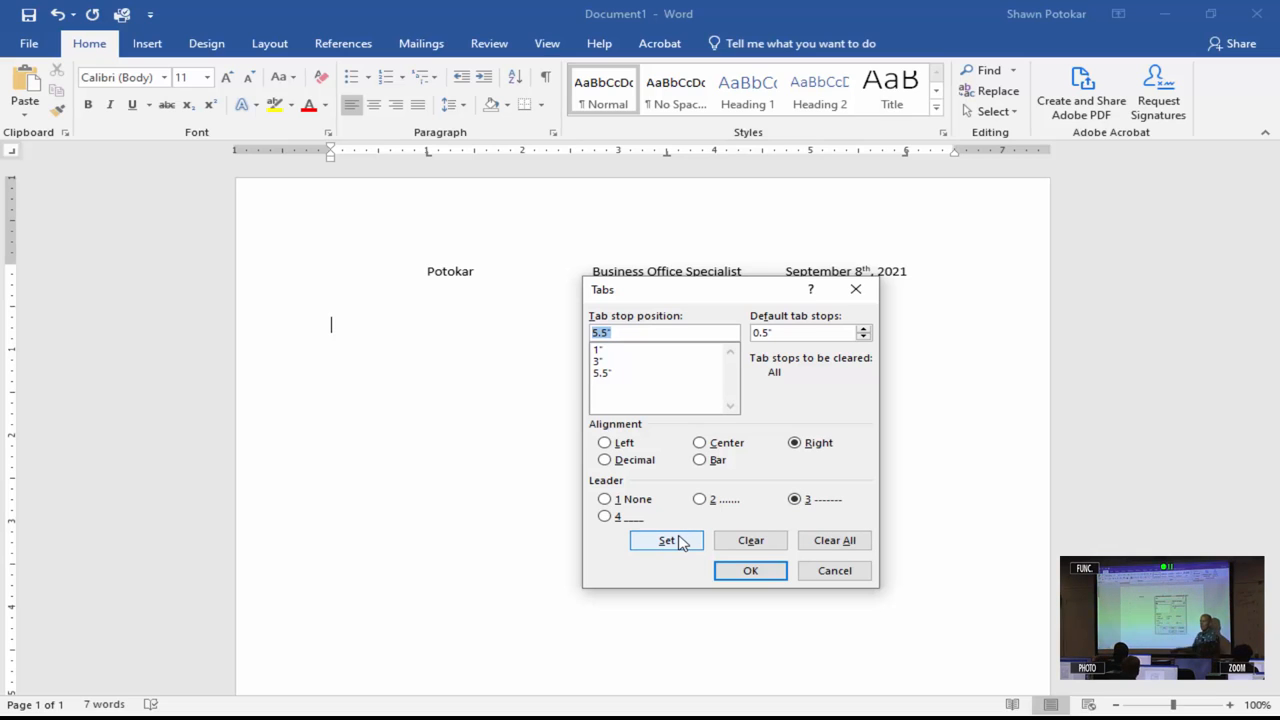
mouse_move(622, 366)
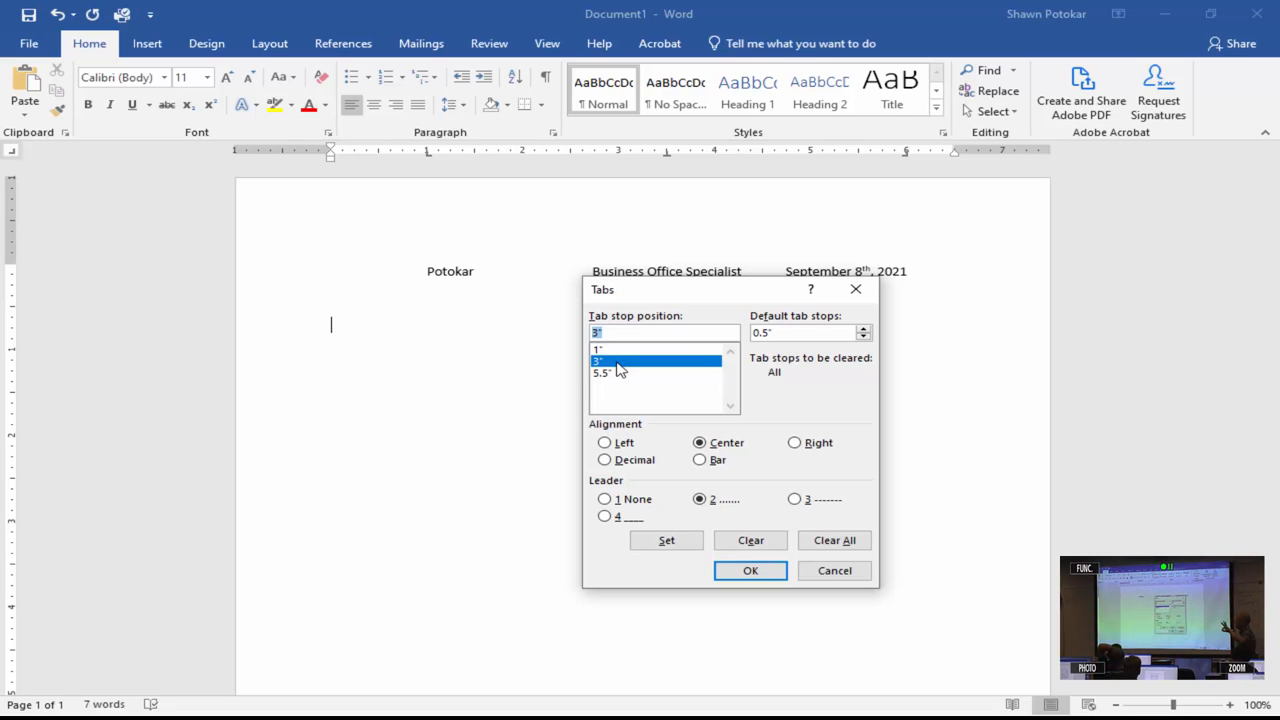
Apply the new tab stops with OK and return to the empty line in the document
left_click(750, 570)
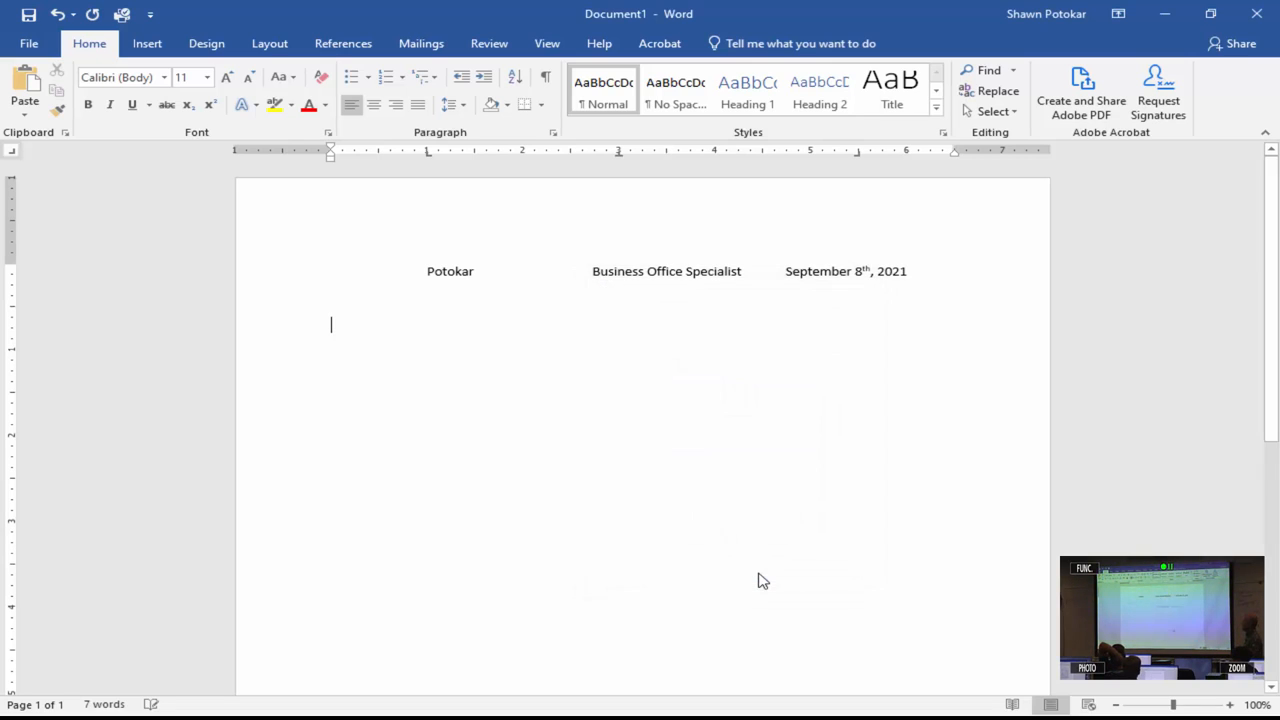
mouse_move(520, 272)
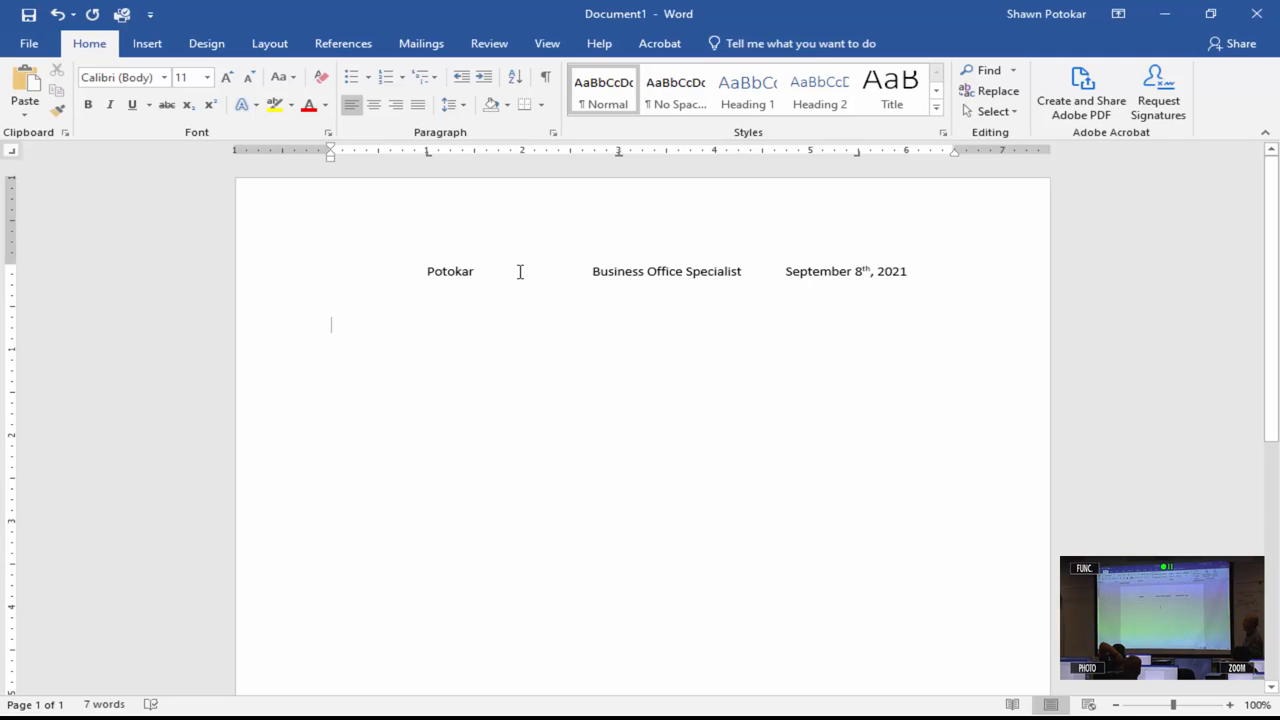
mouse_move(718, 152)
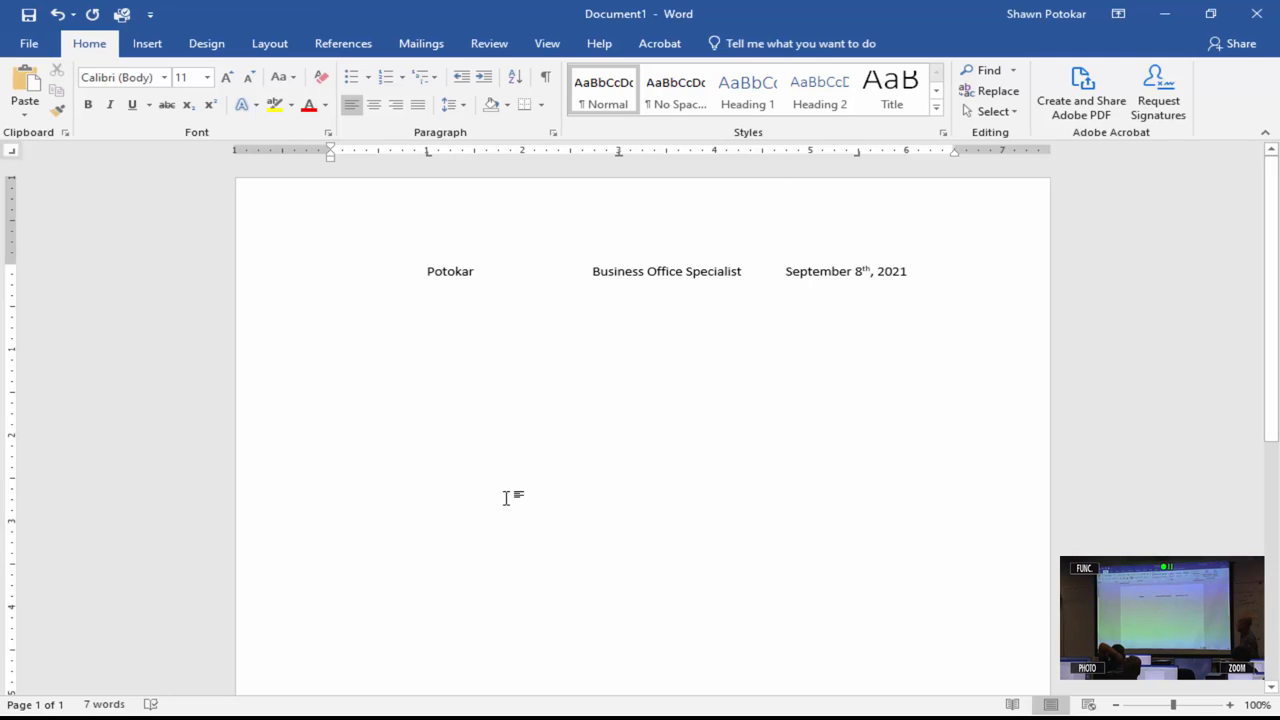
left_click(428, 324)
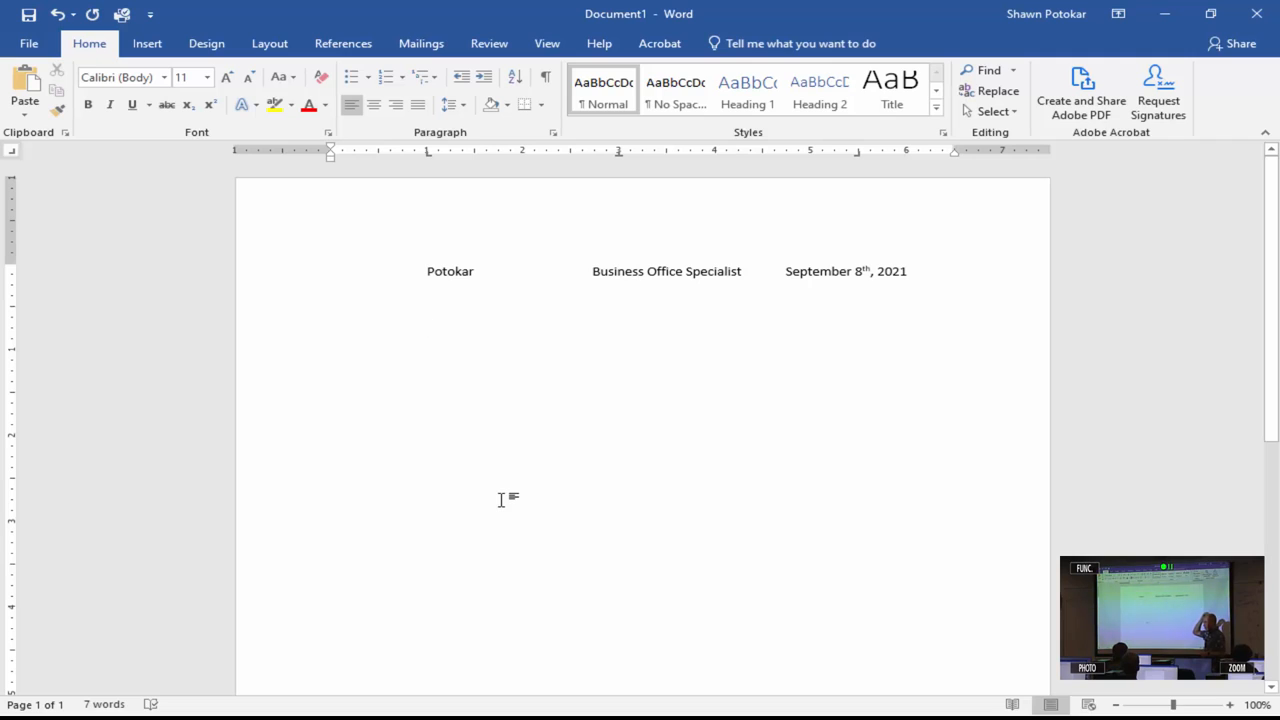
Enter the heading row 'Disney Movies', 'Main Character', 'Sidekick' with leaders, then move below it
type("D")
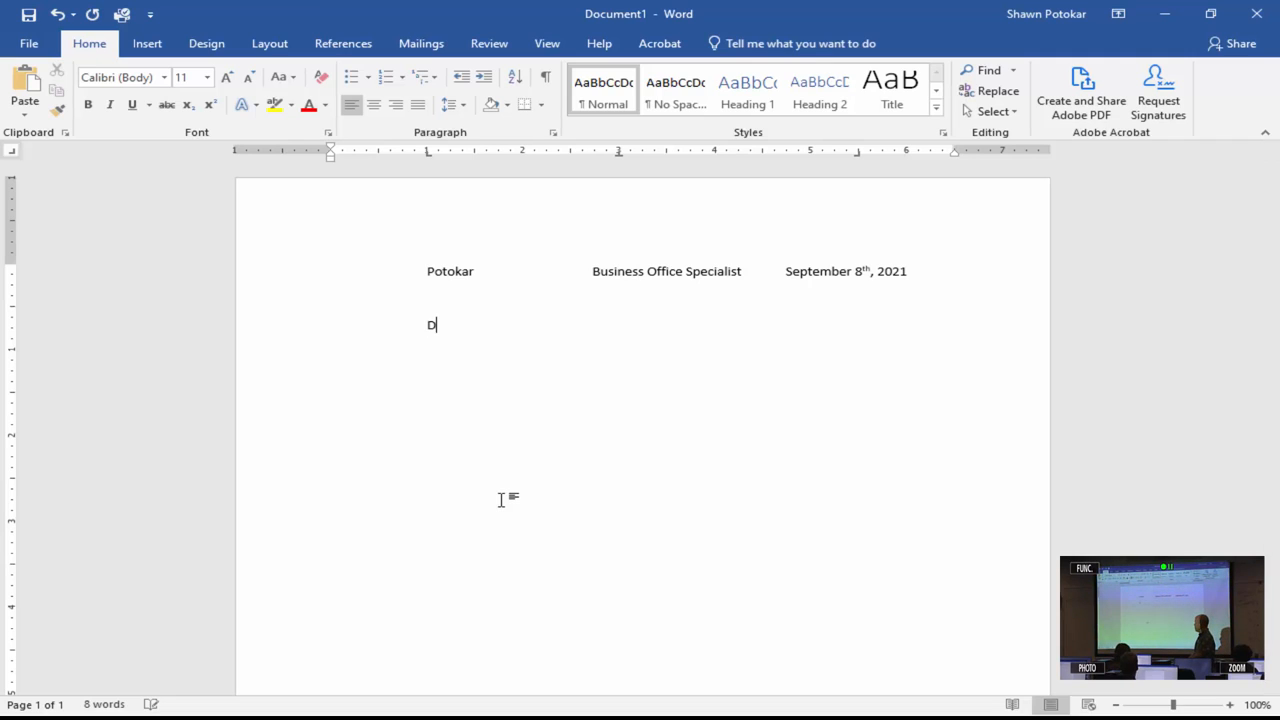
type("isney")
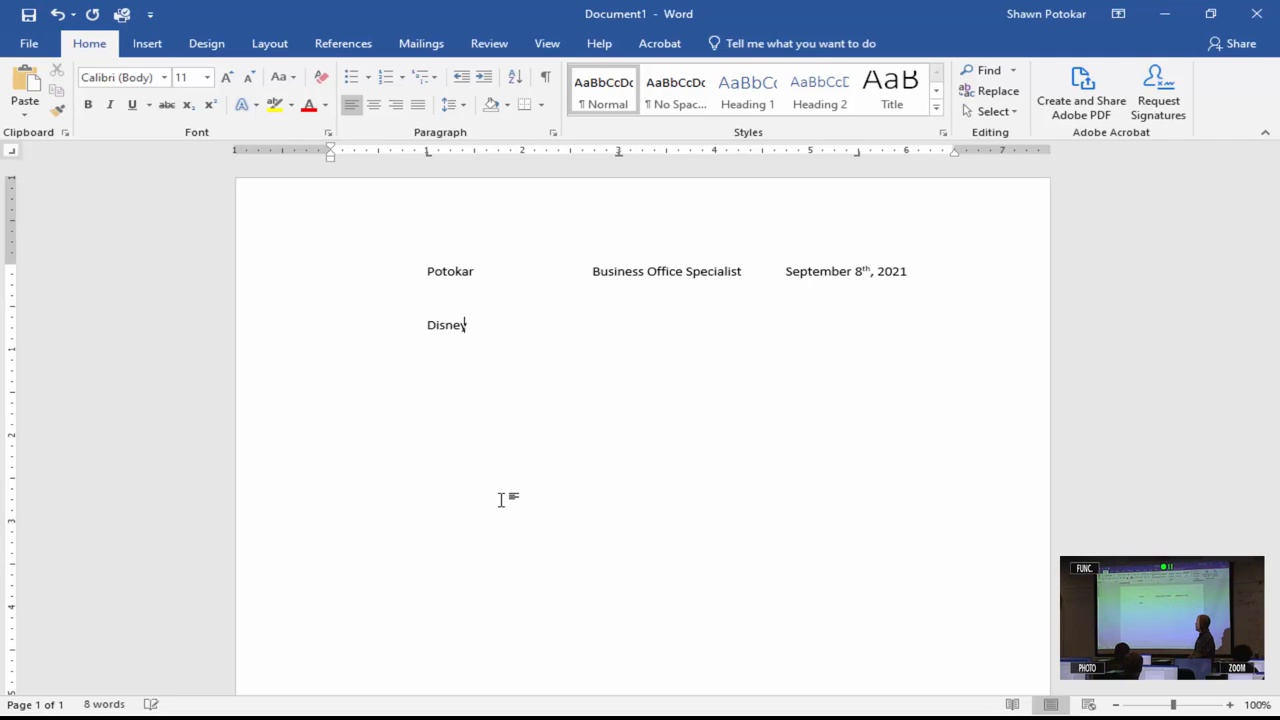
type("Movies .........................")
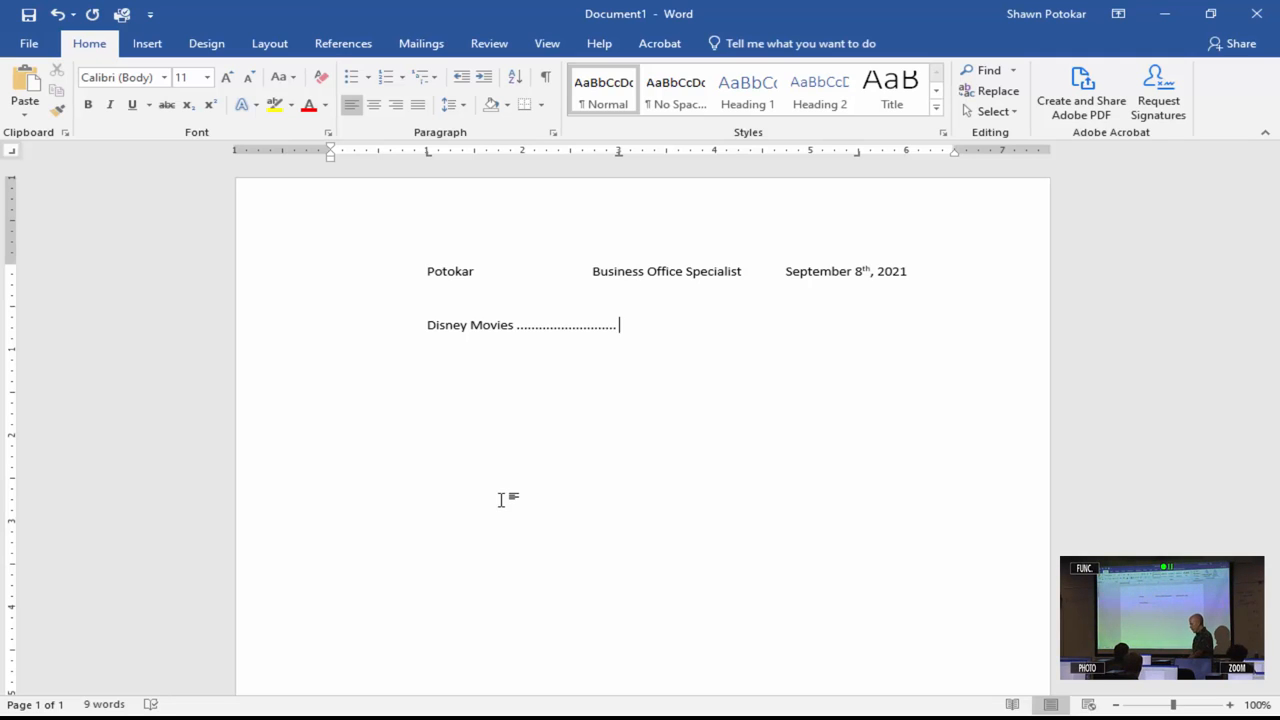
type("Ma")
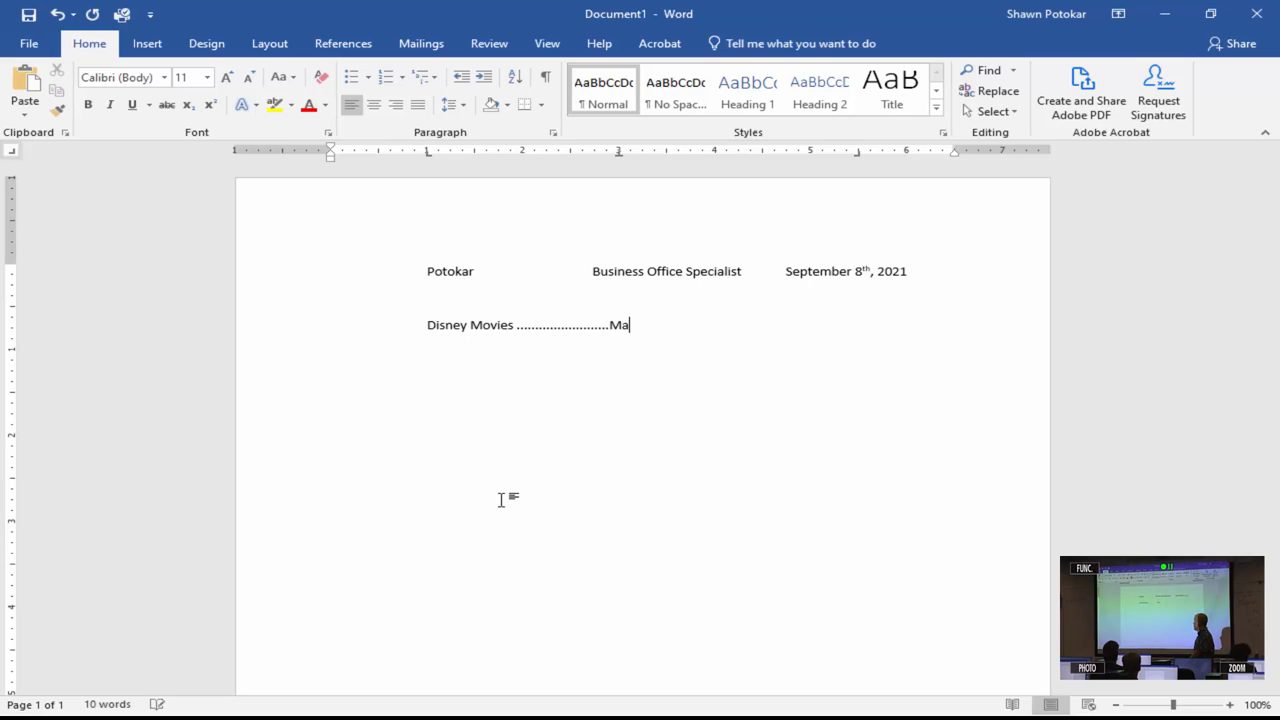
type("Main Character----------------------------------------")
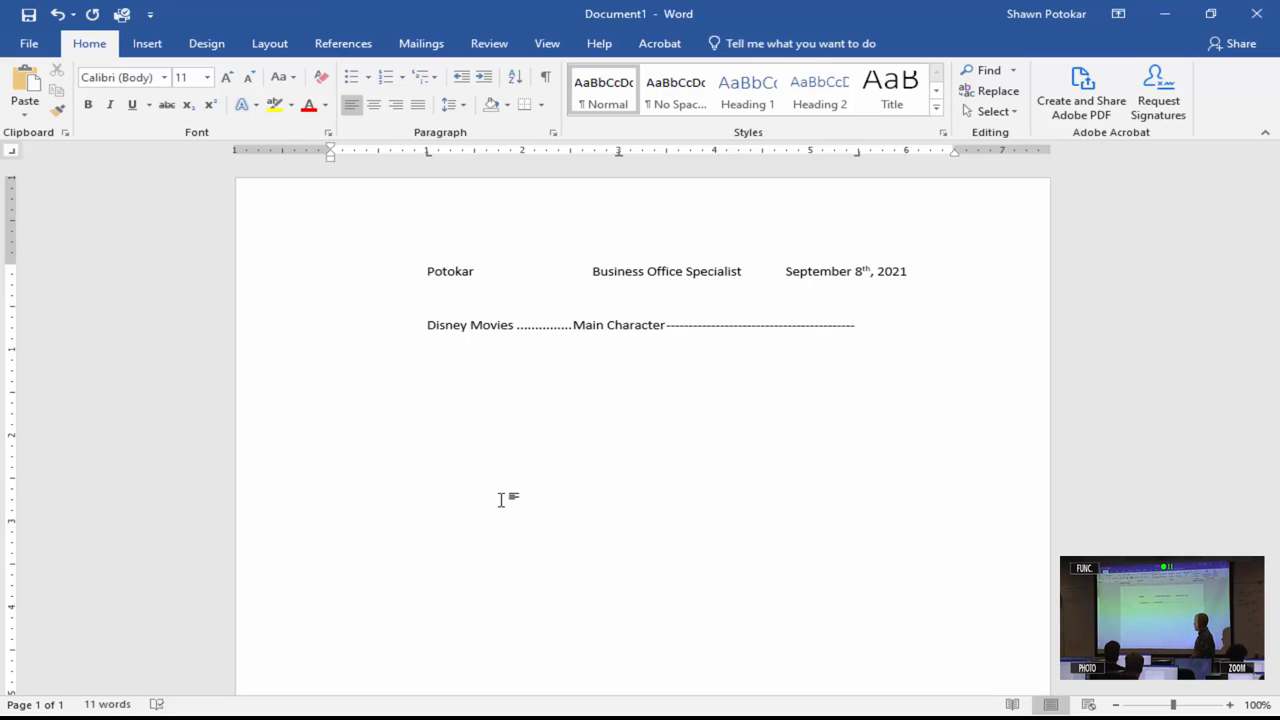
type("Side")
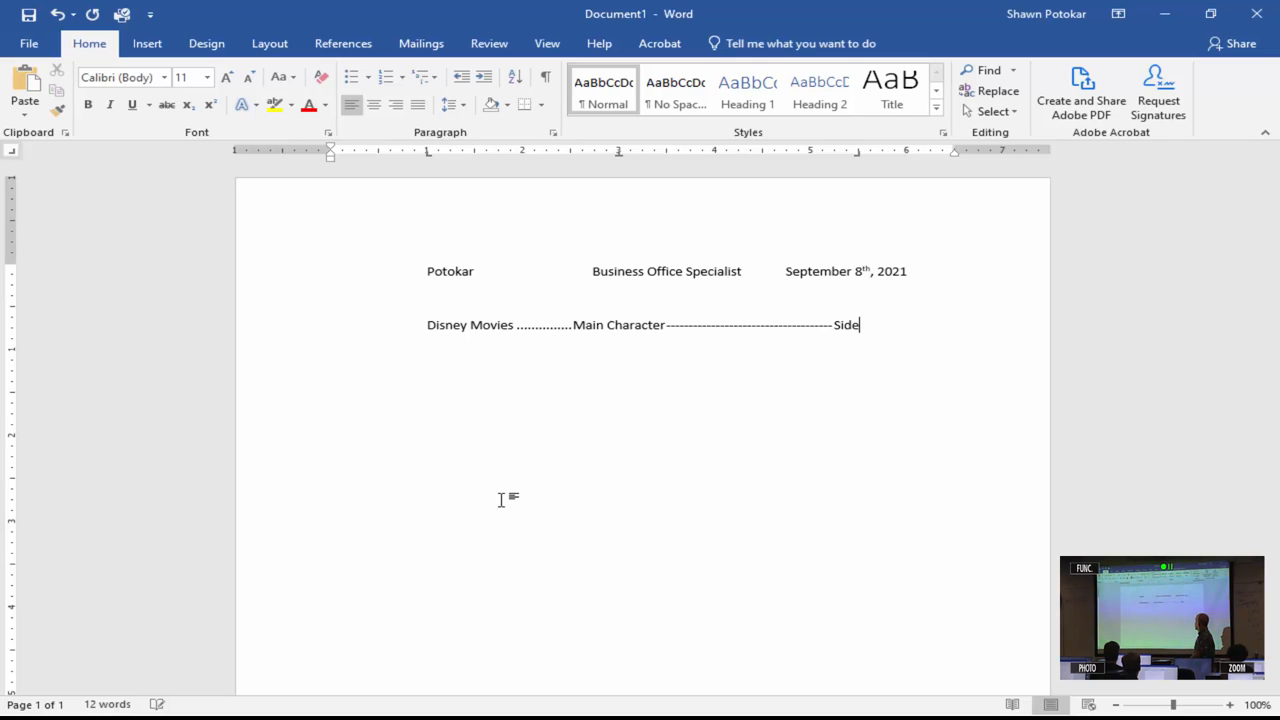
type("kick")
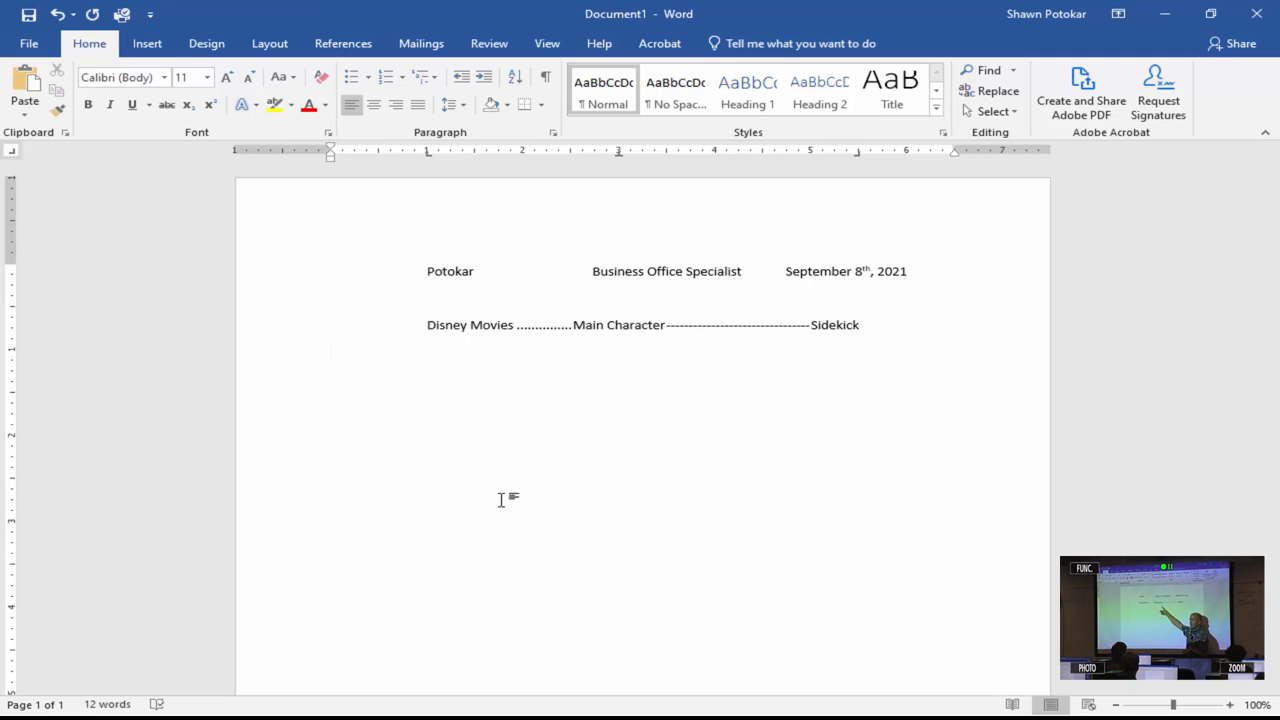
left_click(332, 352)
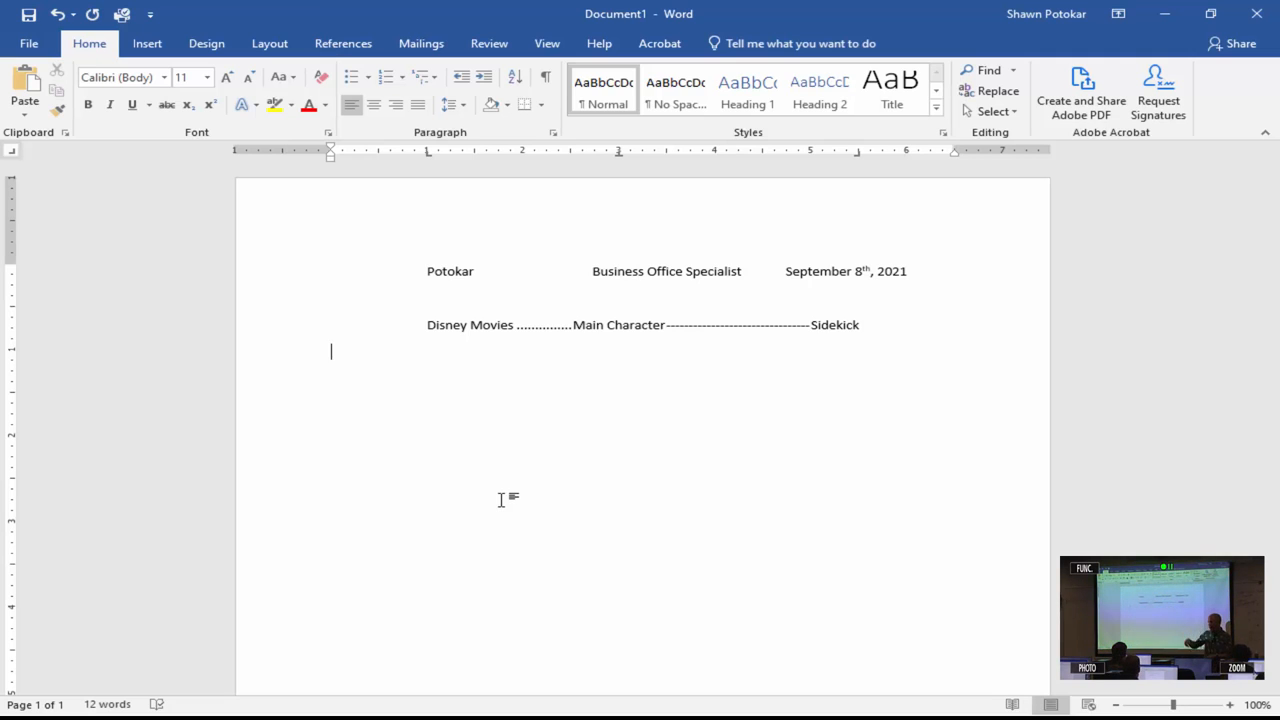
Add the leader-tab row 'Lion King', 'Simba', 'Timon and Puma'
left_click(428, 352)
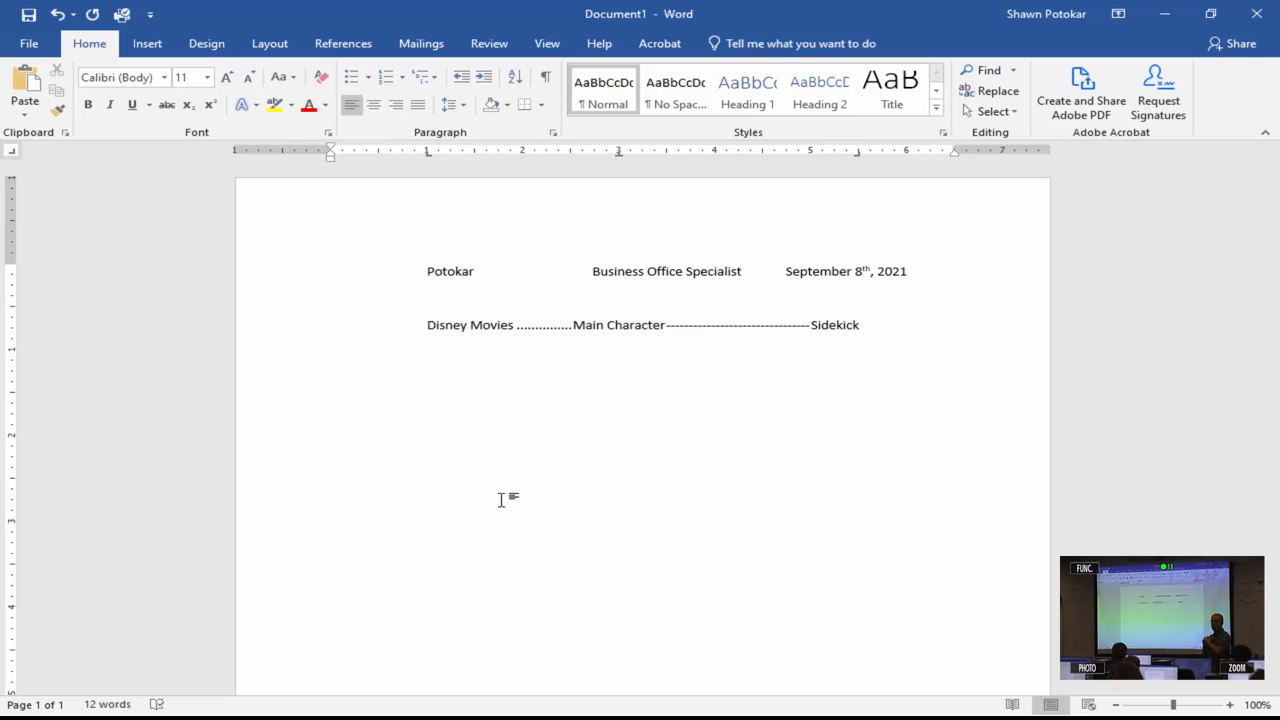
type("Li")
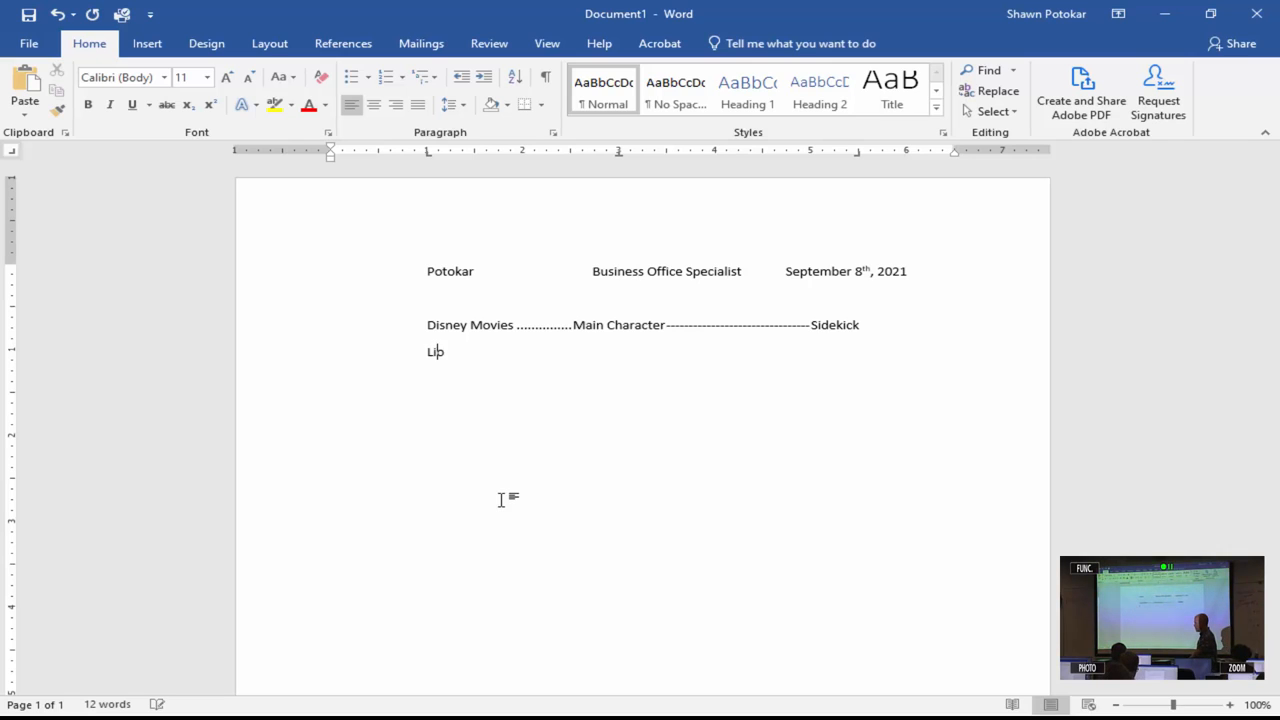
type("on King")
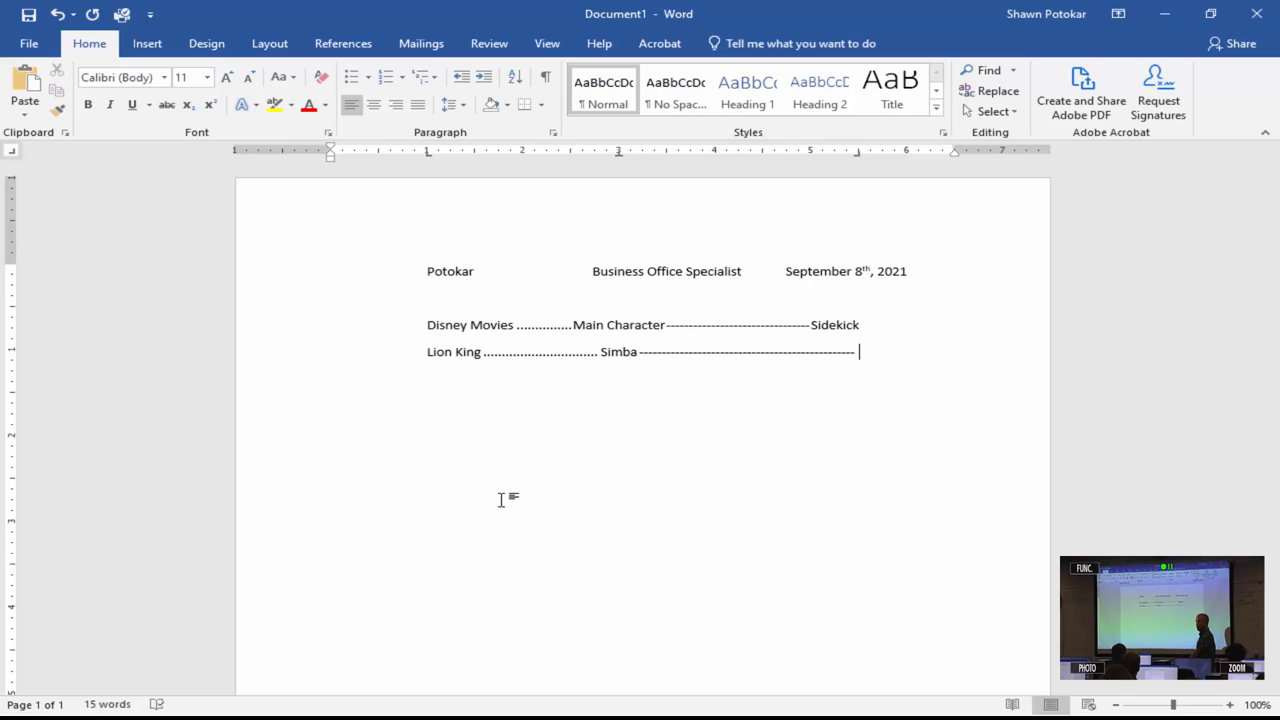
type("Timon and")
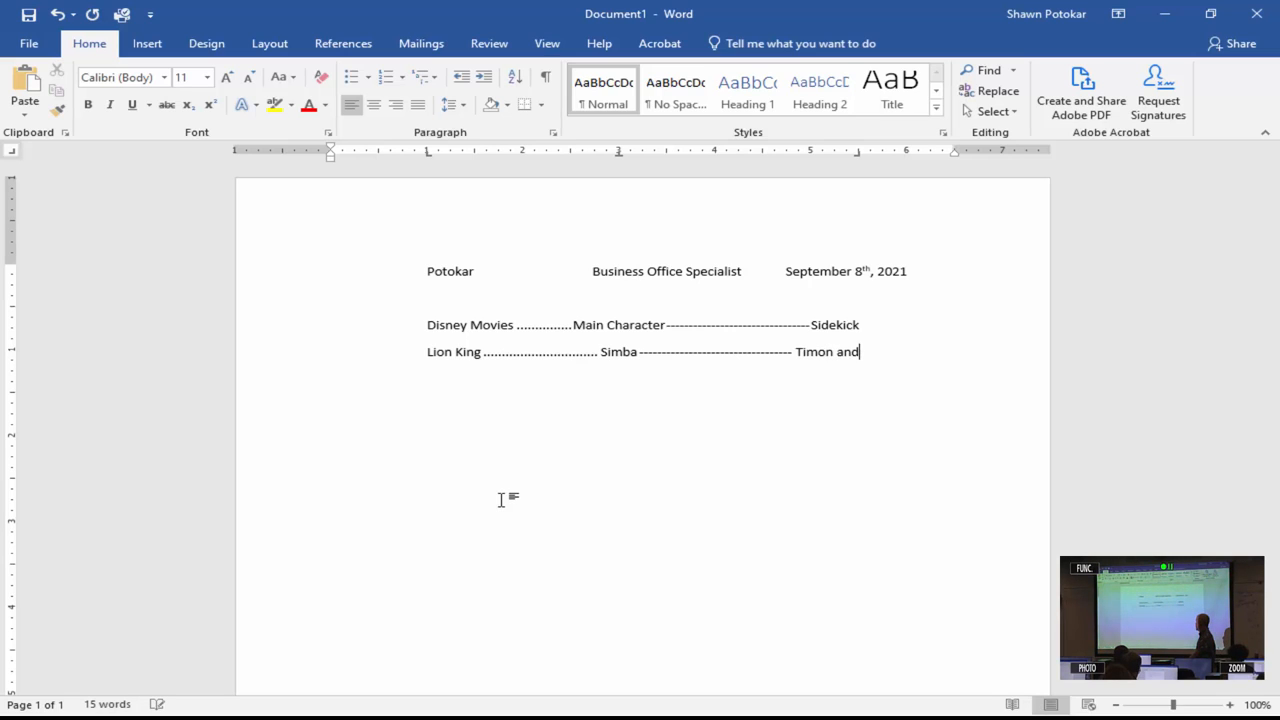
type("Pu")
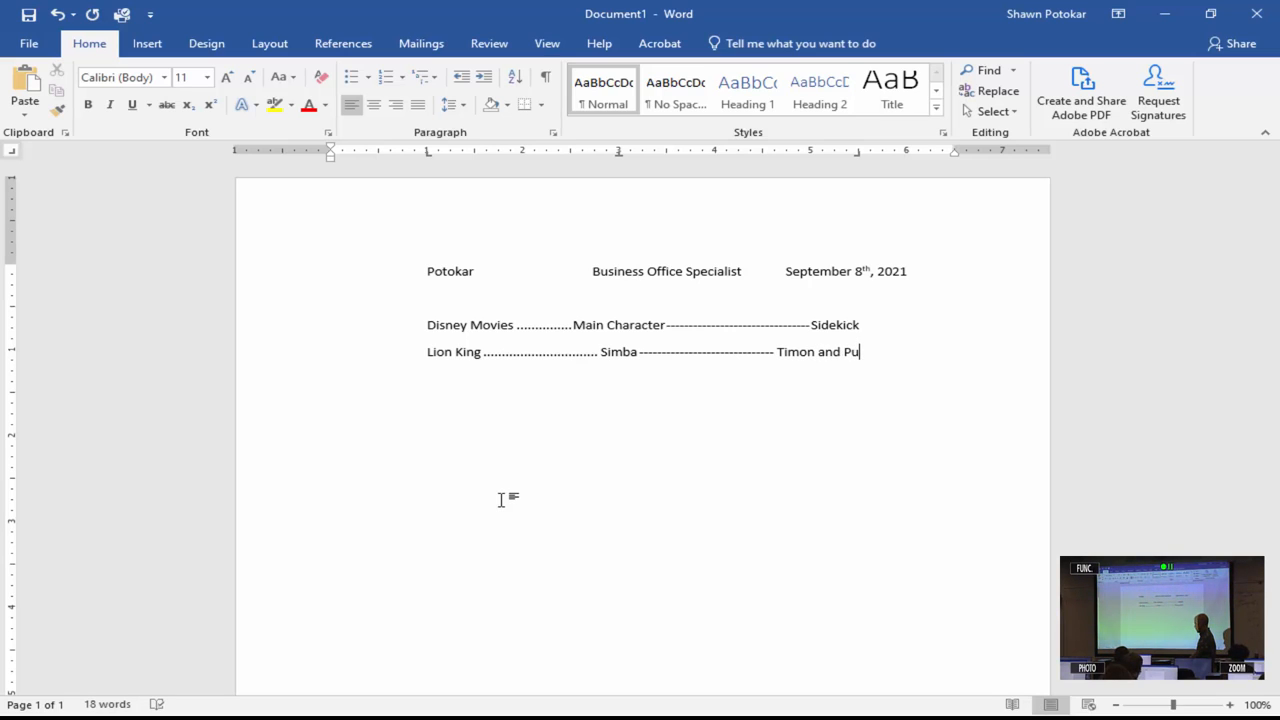
type("ma")
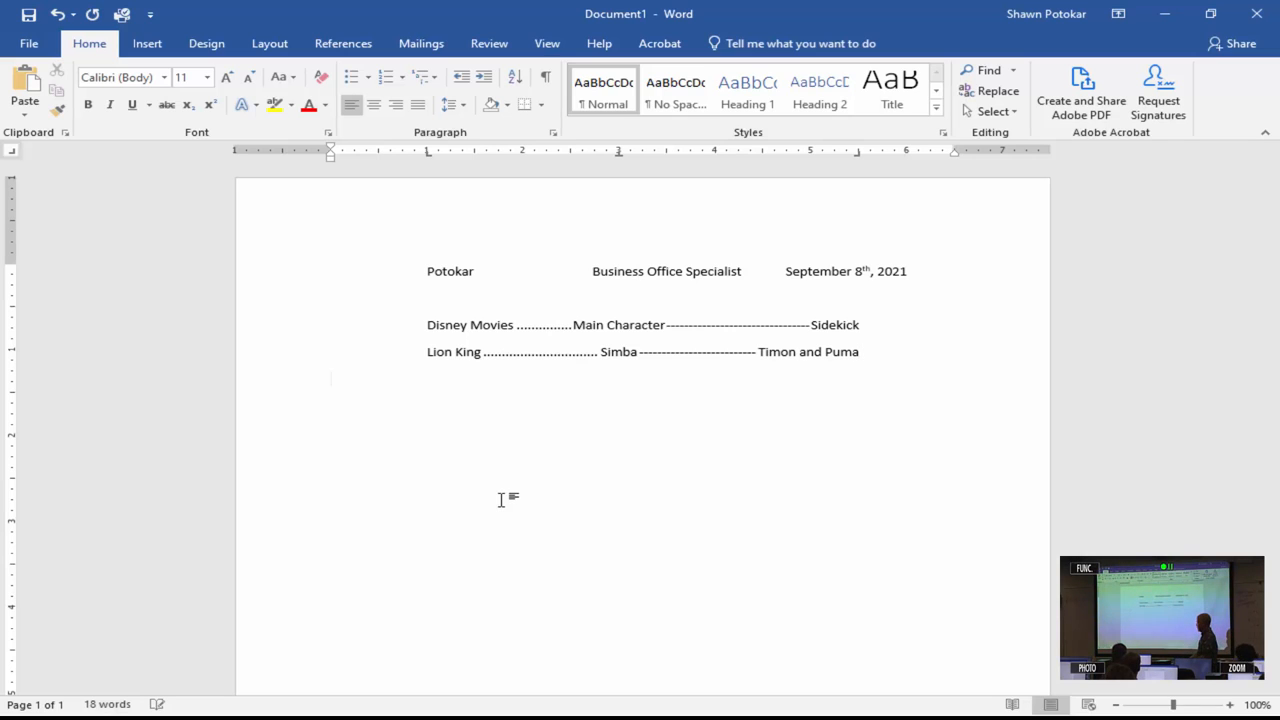
Add the leader-tab row 'Cars', 'Lightning McQueen', 'Mater'
left_click(428, 378)
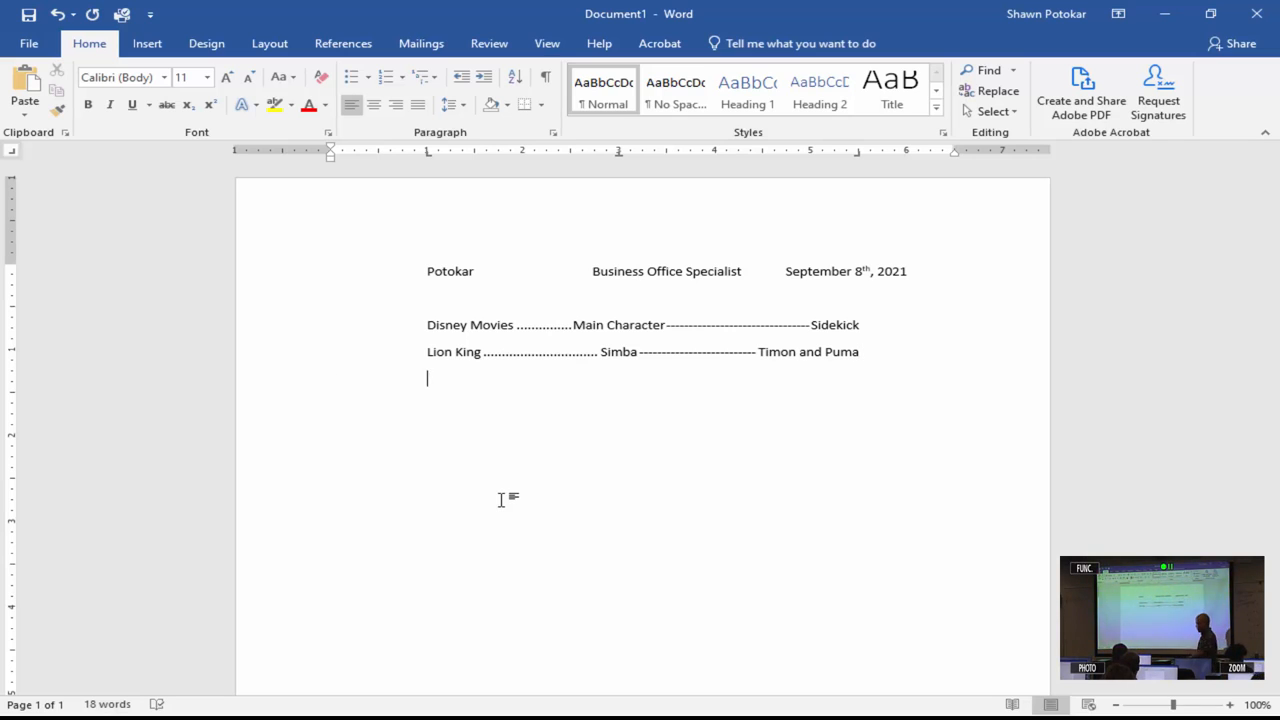
type("Cars...........................................")
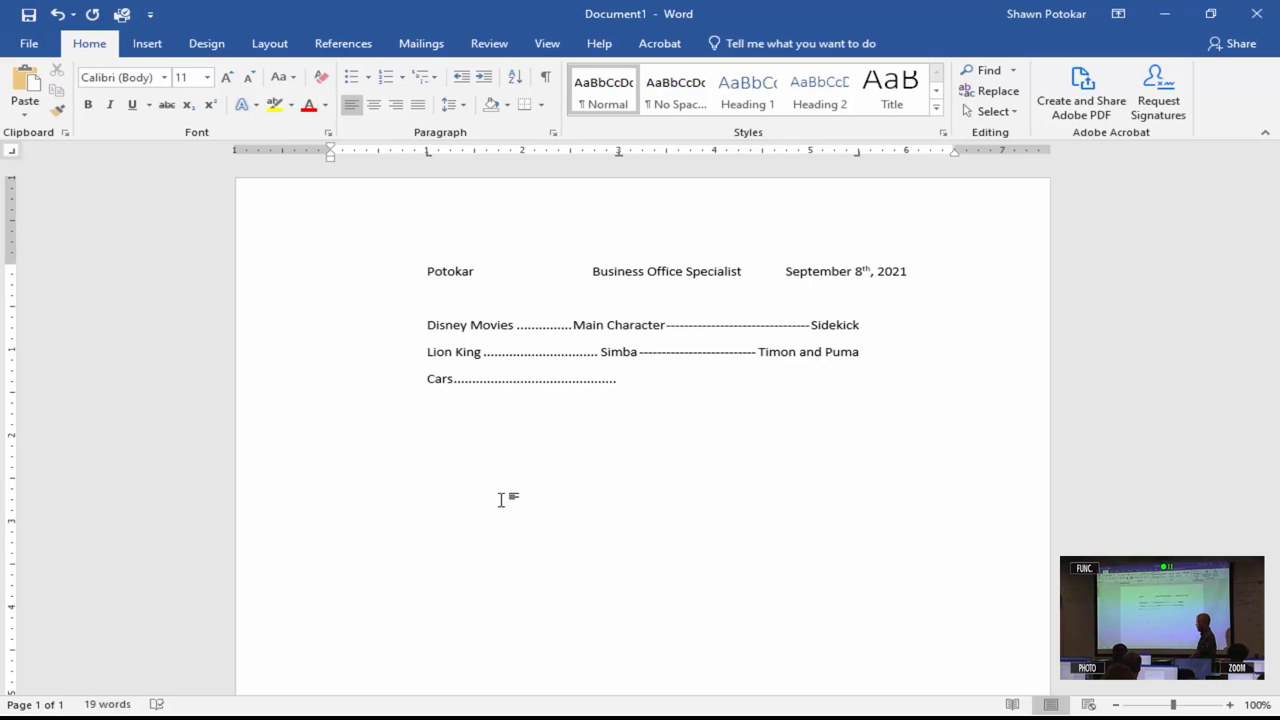
type("Lightning McQueen ----------------------------------------")
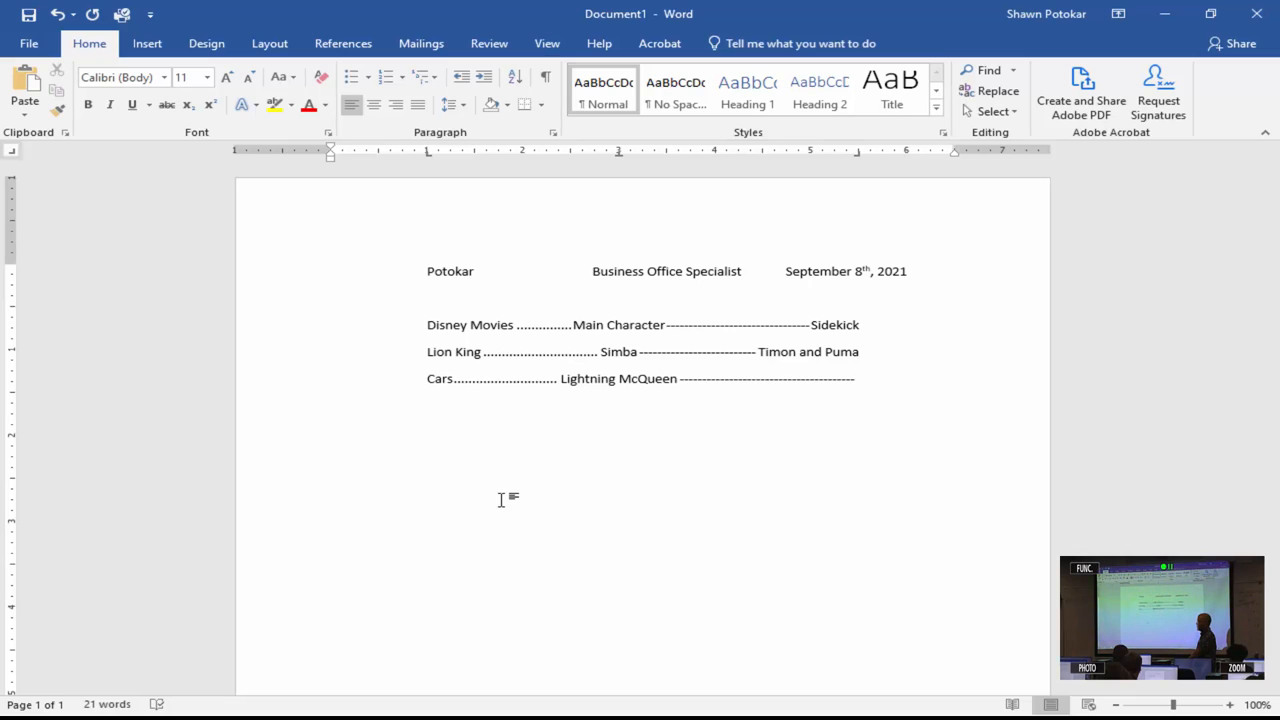
type("Mater")
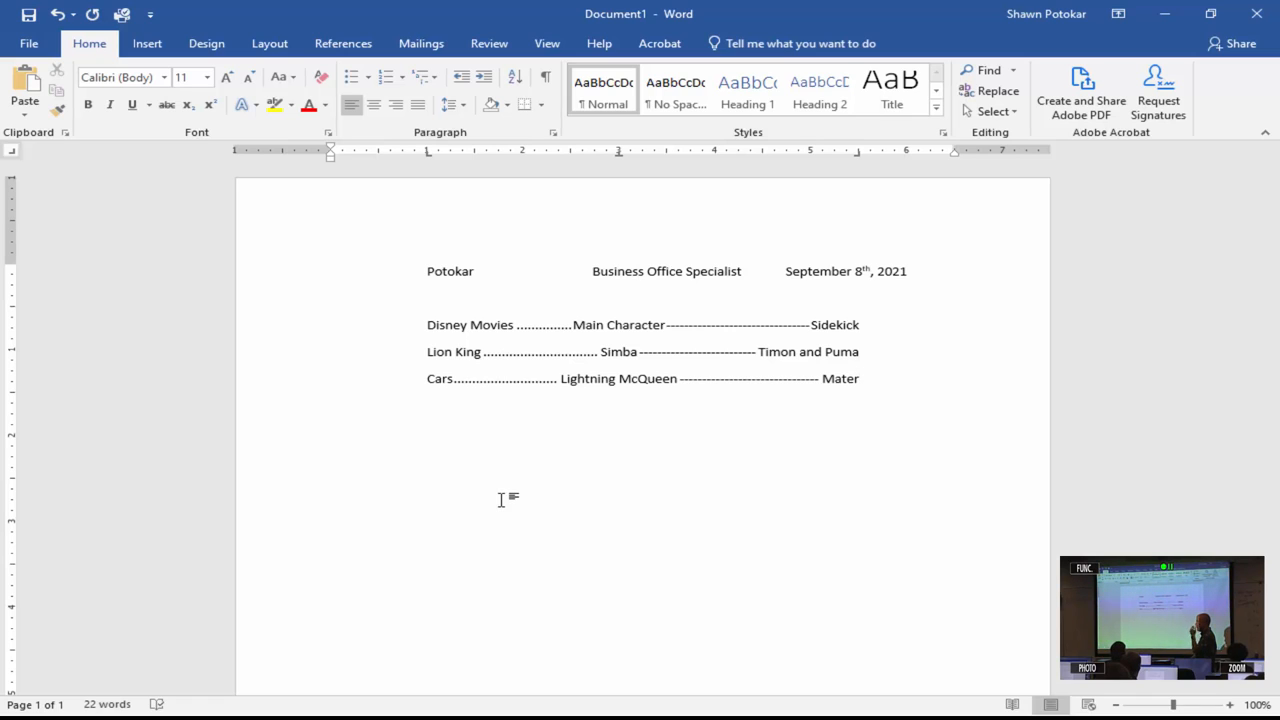
Add leader-tab rows 'Mulan / Mulan / Mushu' and 'Aladdin / Aladdin / Abu' below the Cars row
left_click(332, 404)
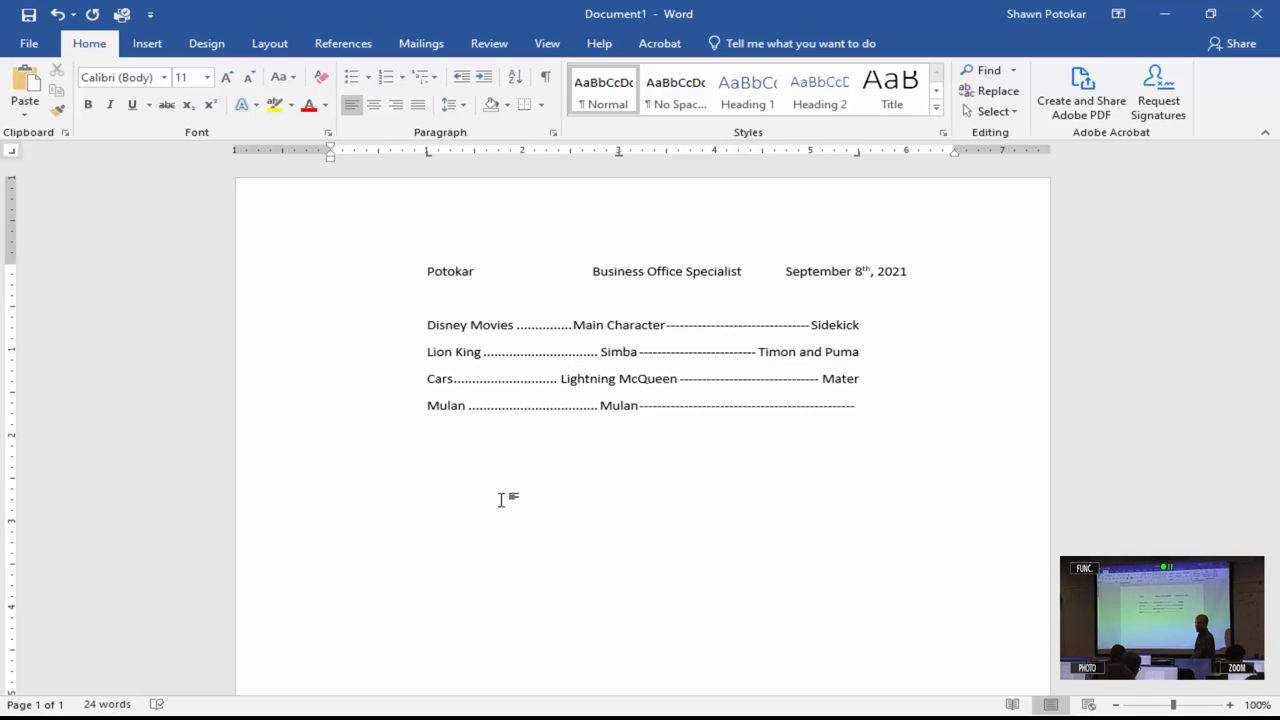
type("Mushu")
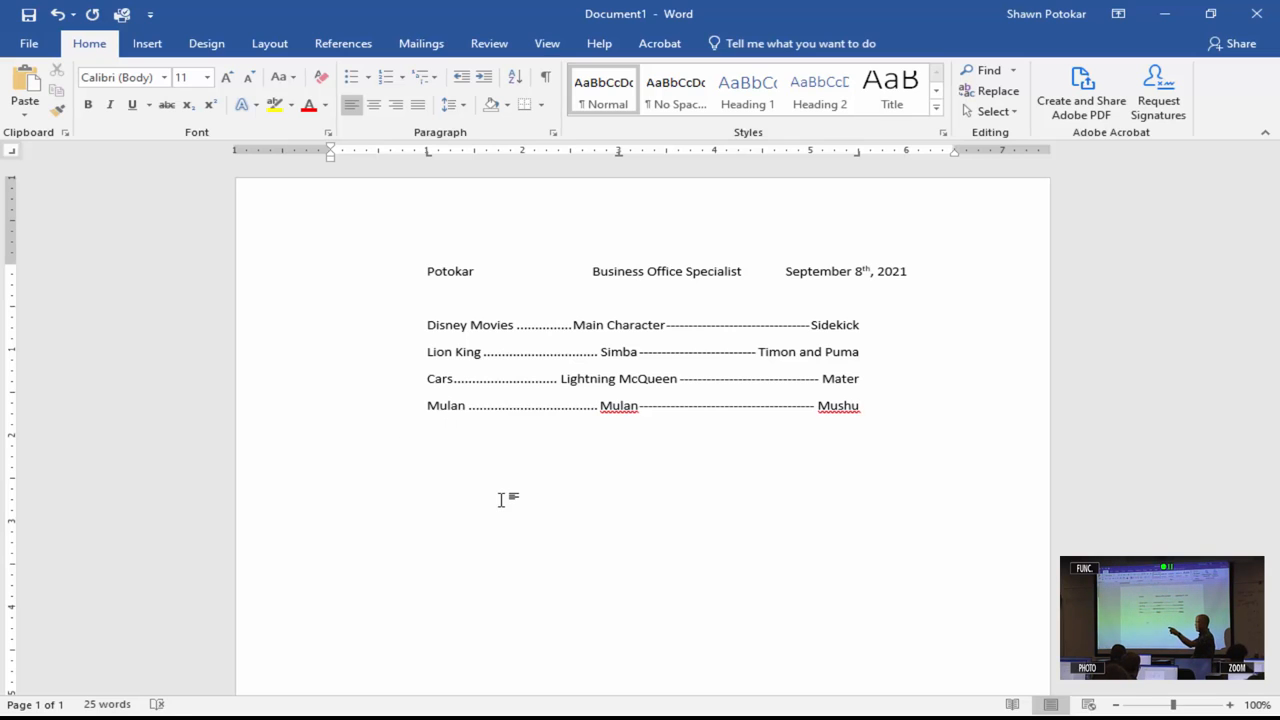
type("Aladdi")
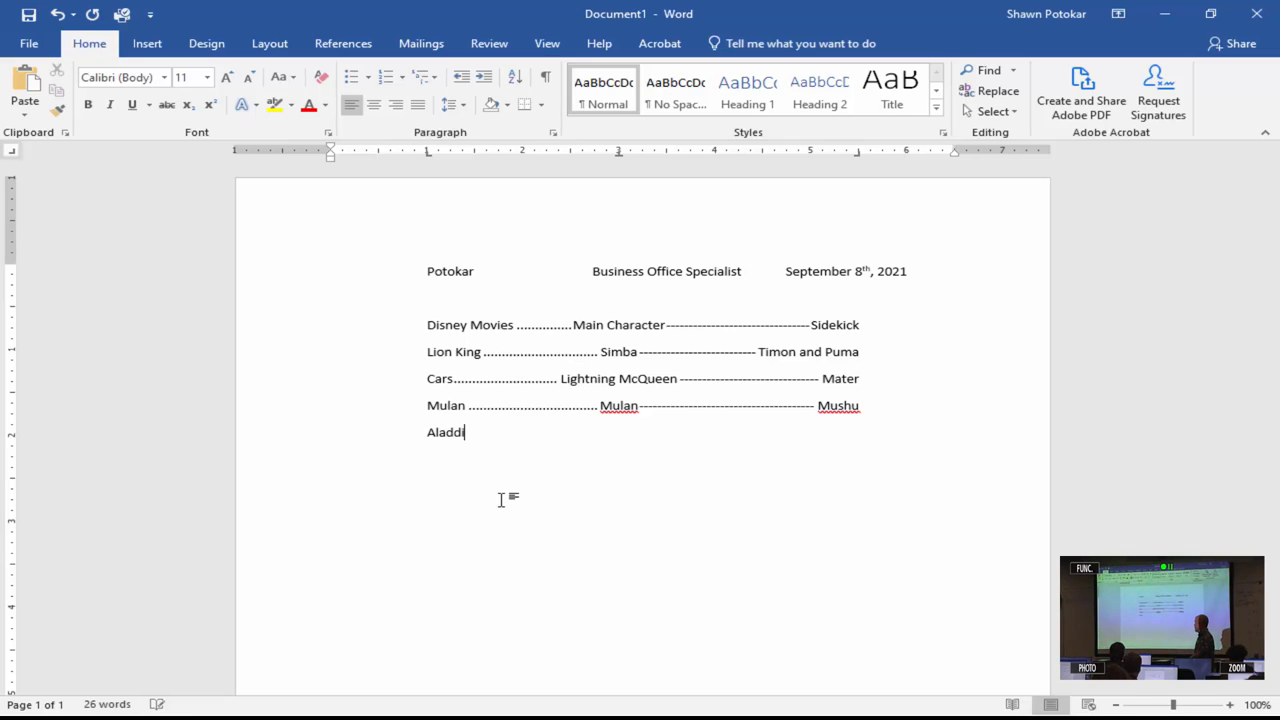
type("n ................................. Aladdin --------------------------------------------")
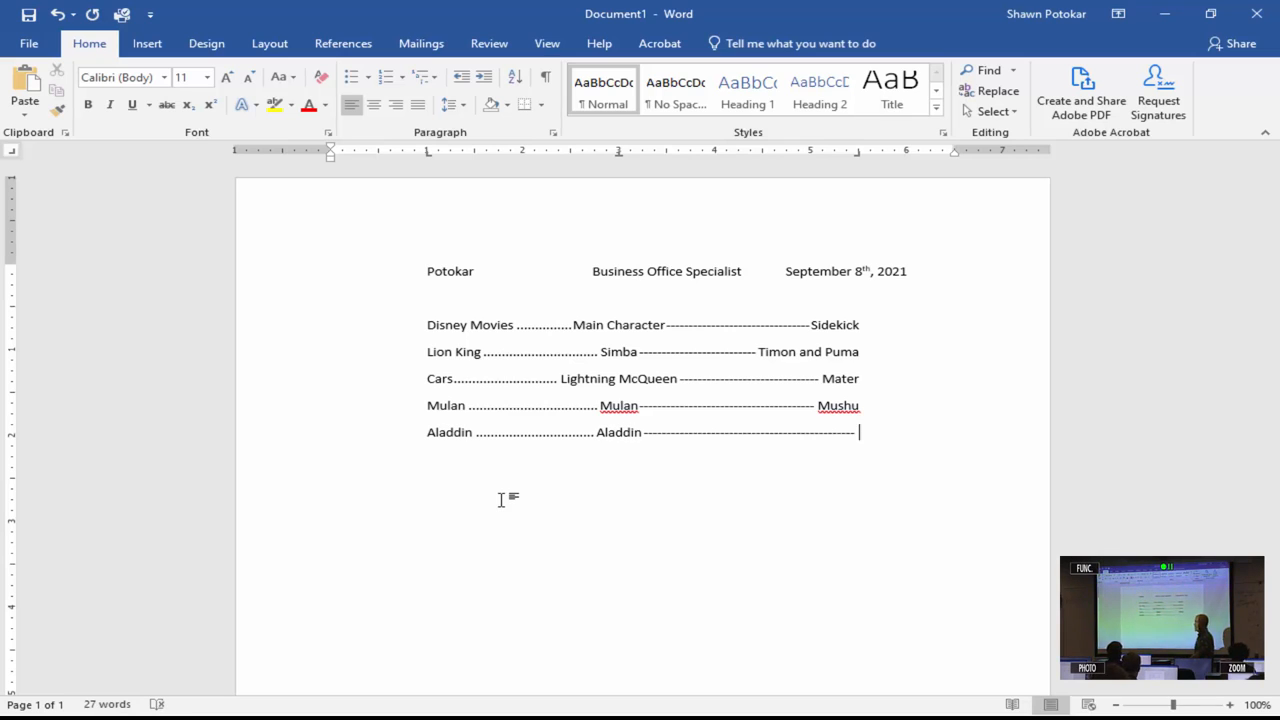
type("Abu")
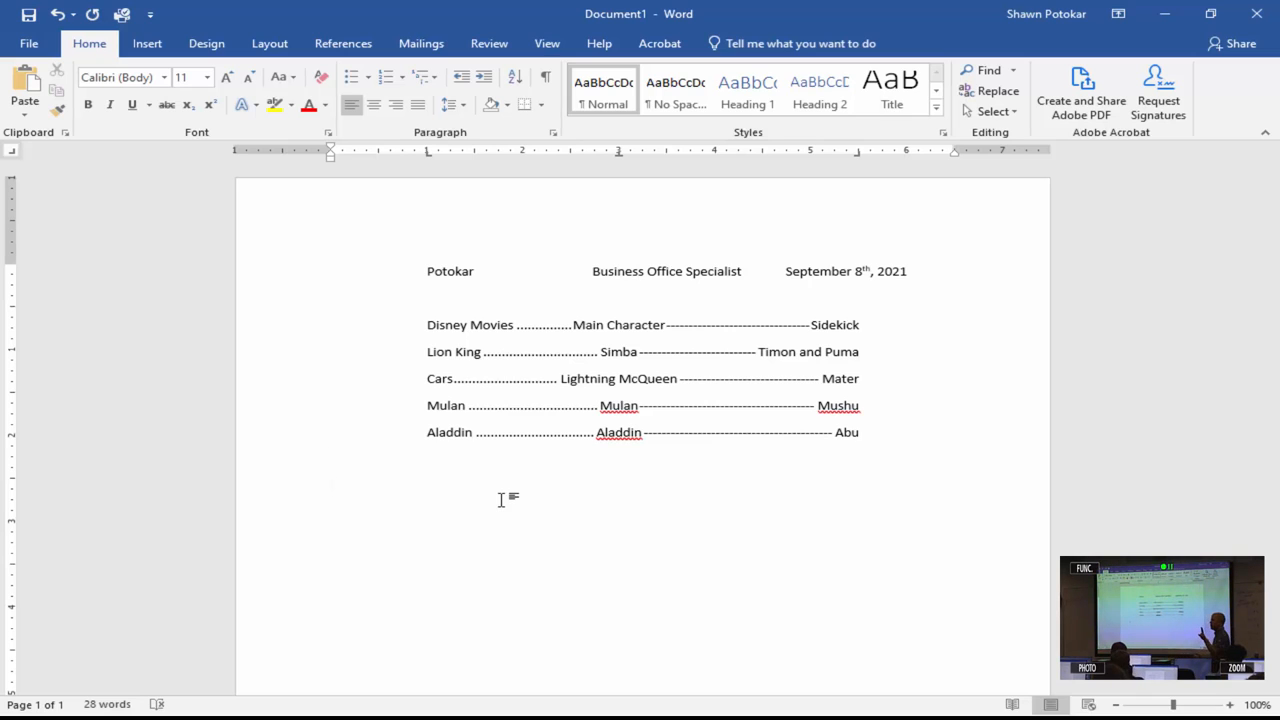
Place the insertion point on the empty line below the Aladdin row
left_click(332, 486)
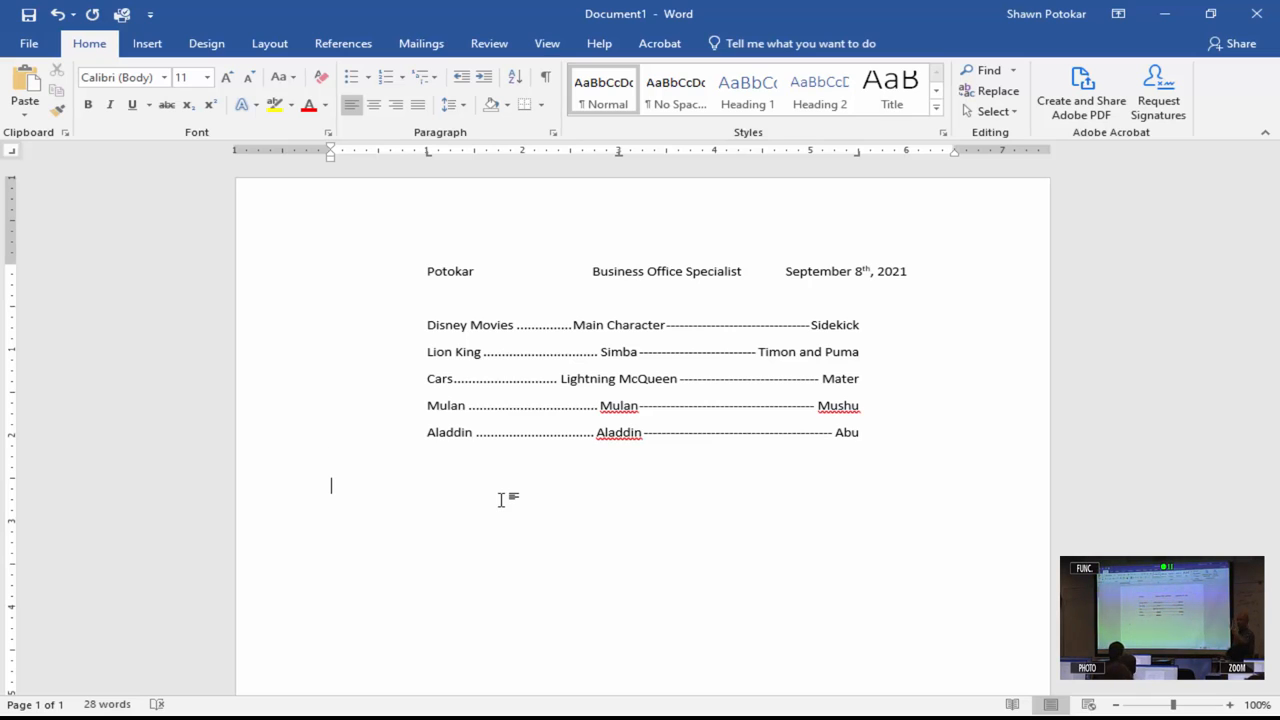
mouse_move(424, 156)
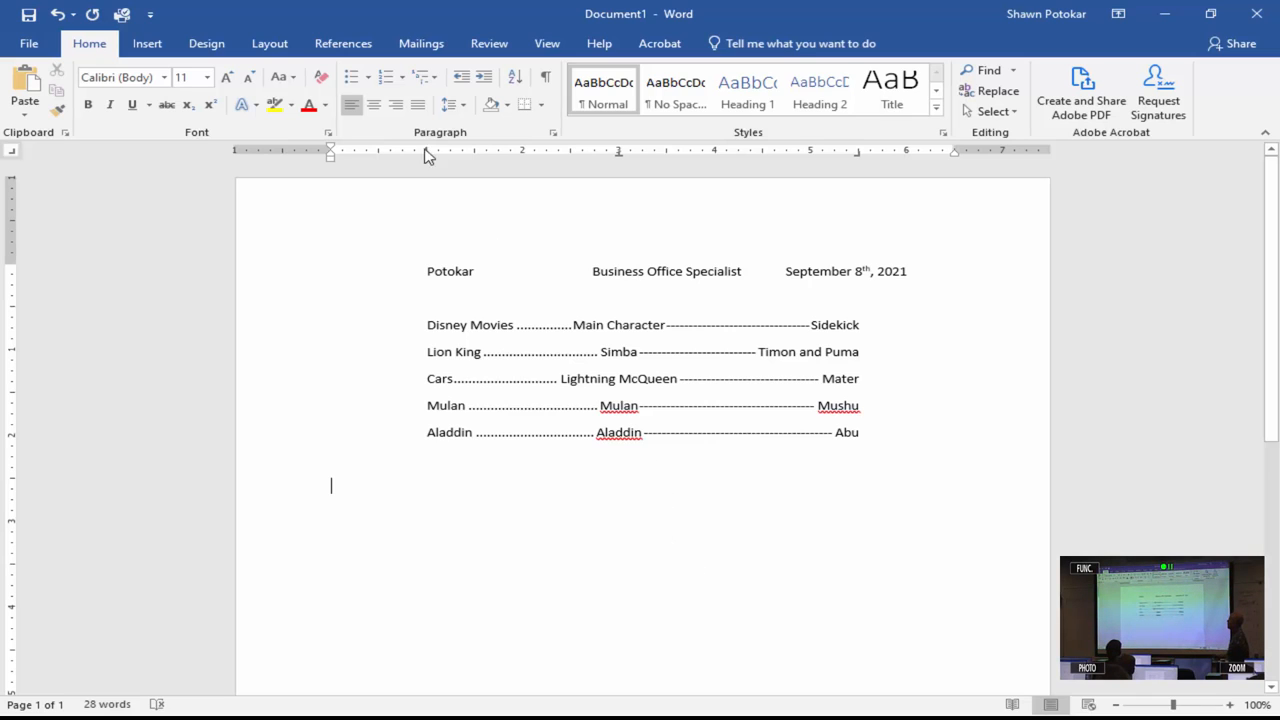
mouse_move(620, 164)
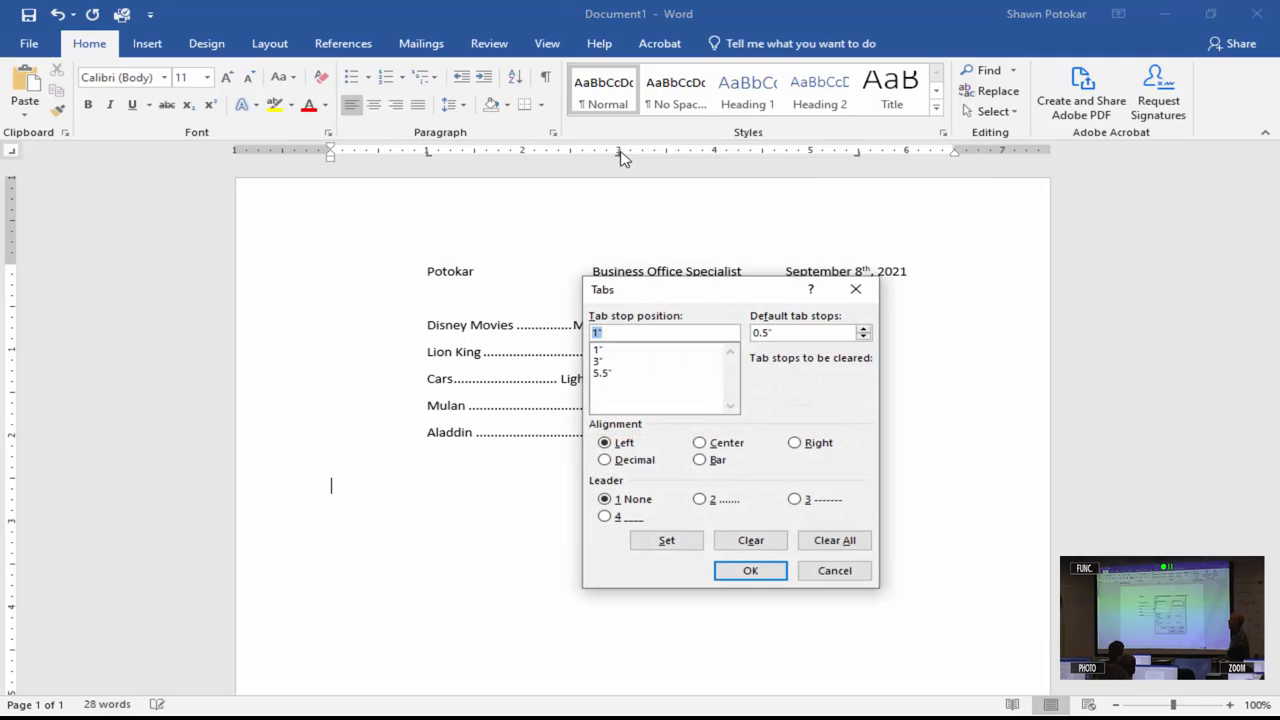
mouse_move(676, 700)
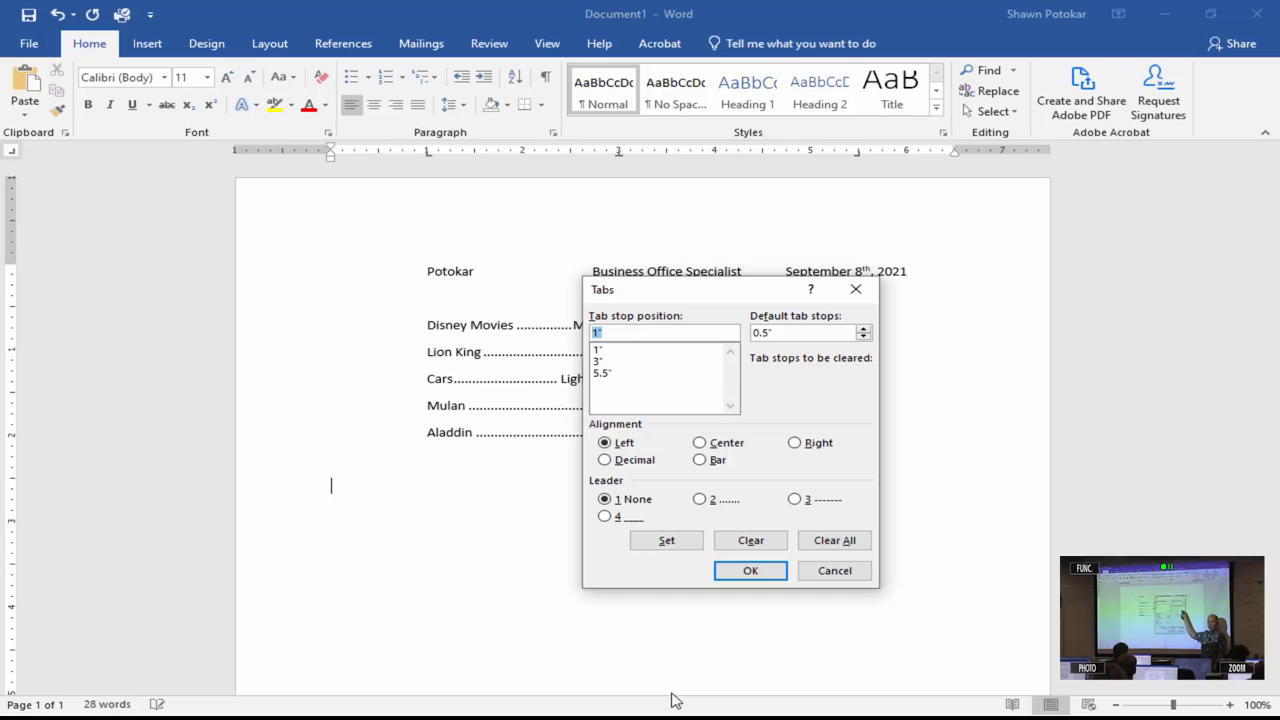
mouse_move(788, 670)
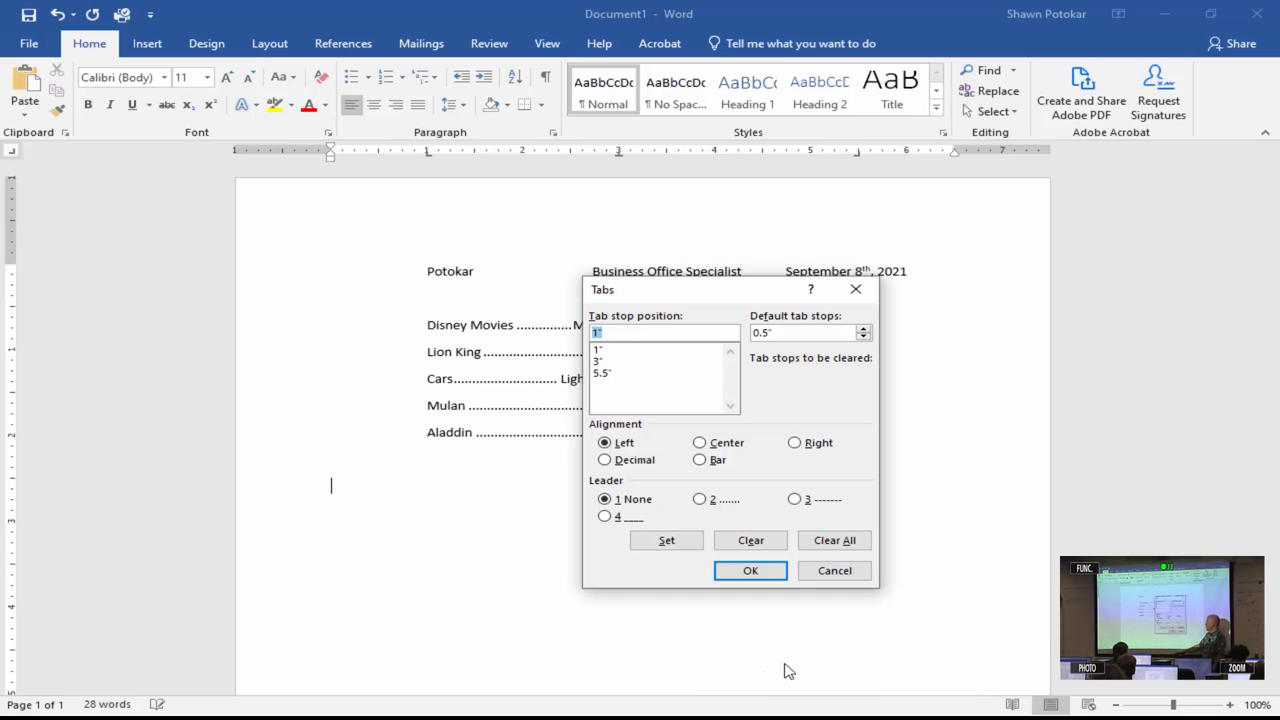
Clear the old tab stops and set new stops at 2" and 5", right-aligned with a solid underline leader
left_click(834, 540)
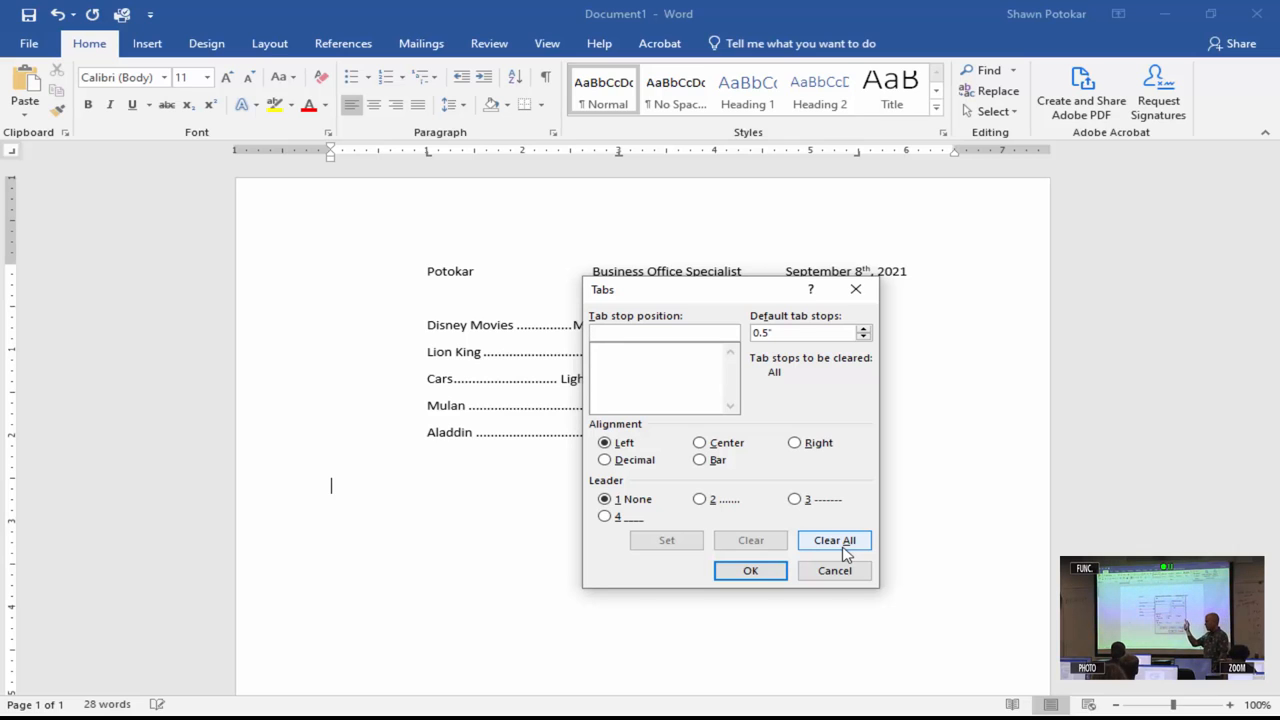
type("2")
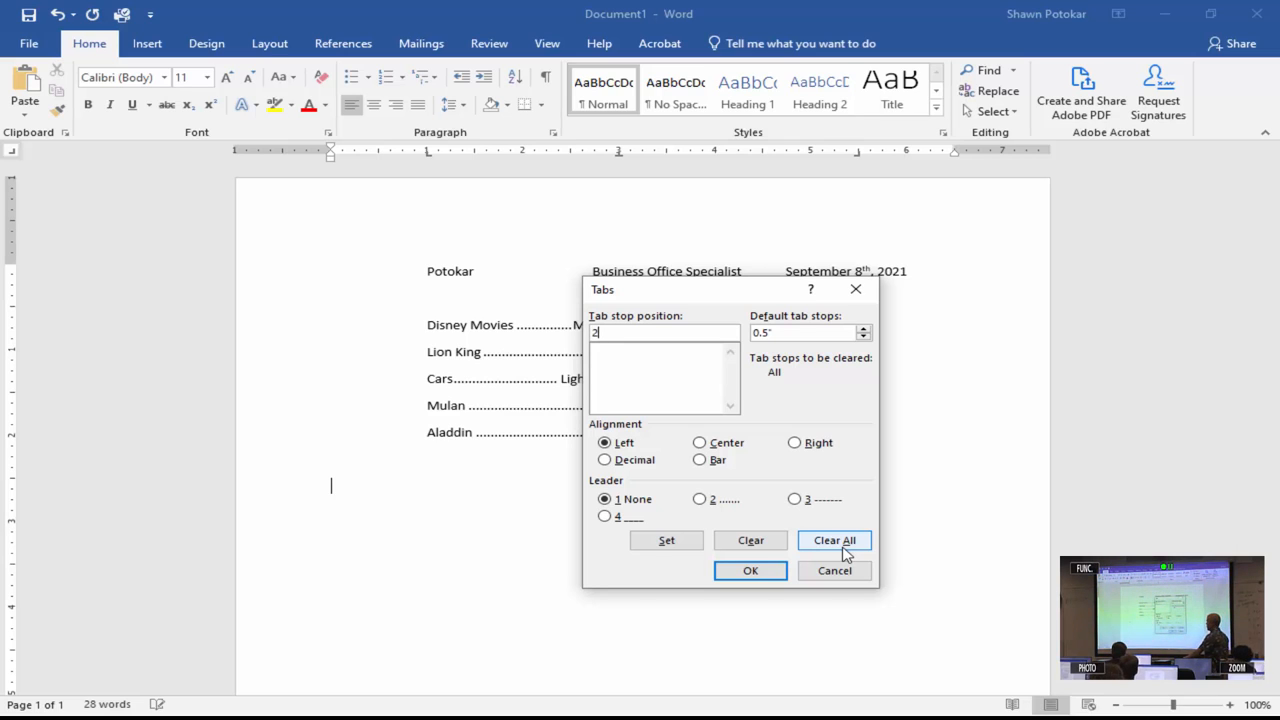
mouse_move(640, 504)
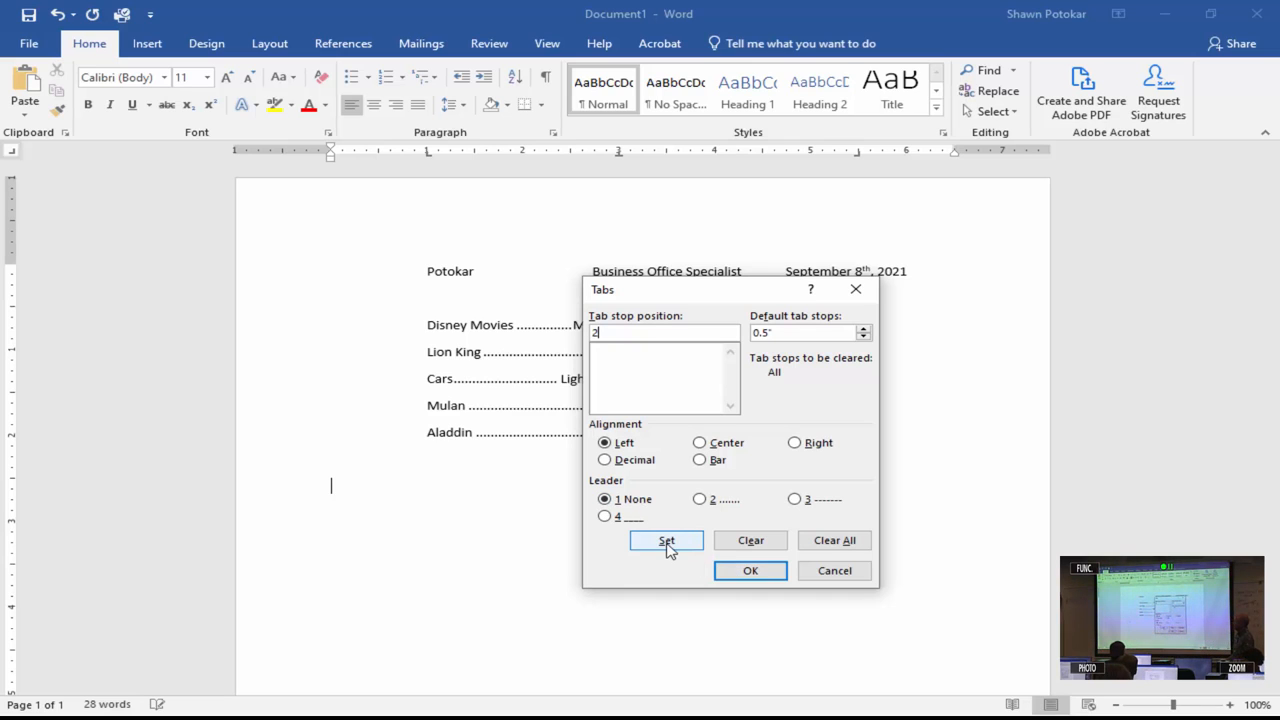
left_click(666, 540)
type("5")
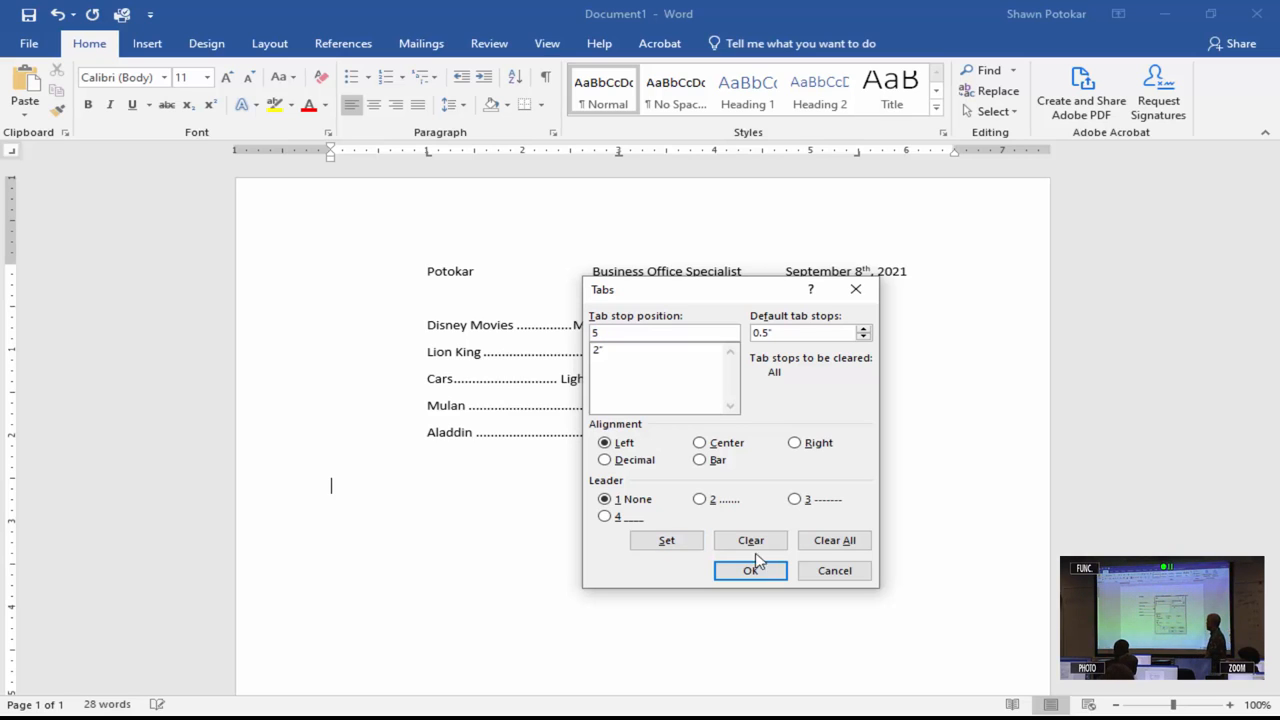
left_click(794, 442)
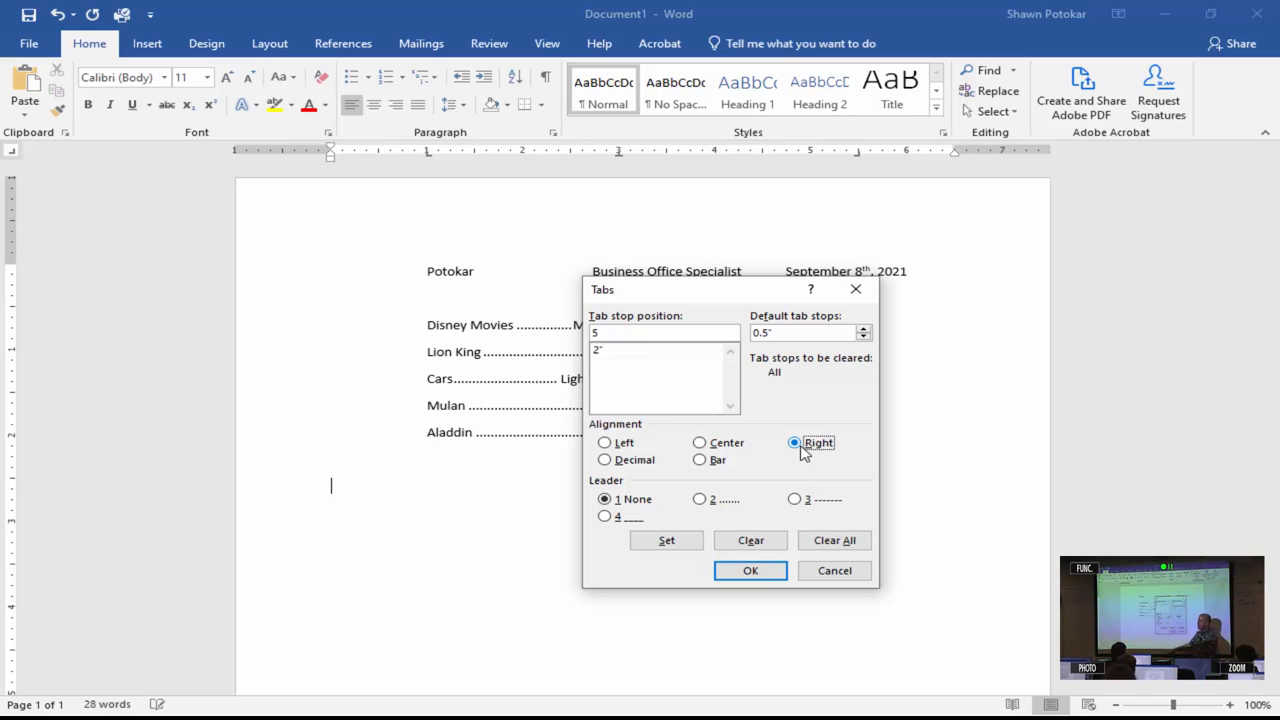
left_click(604, 516)
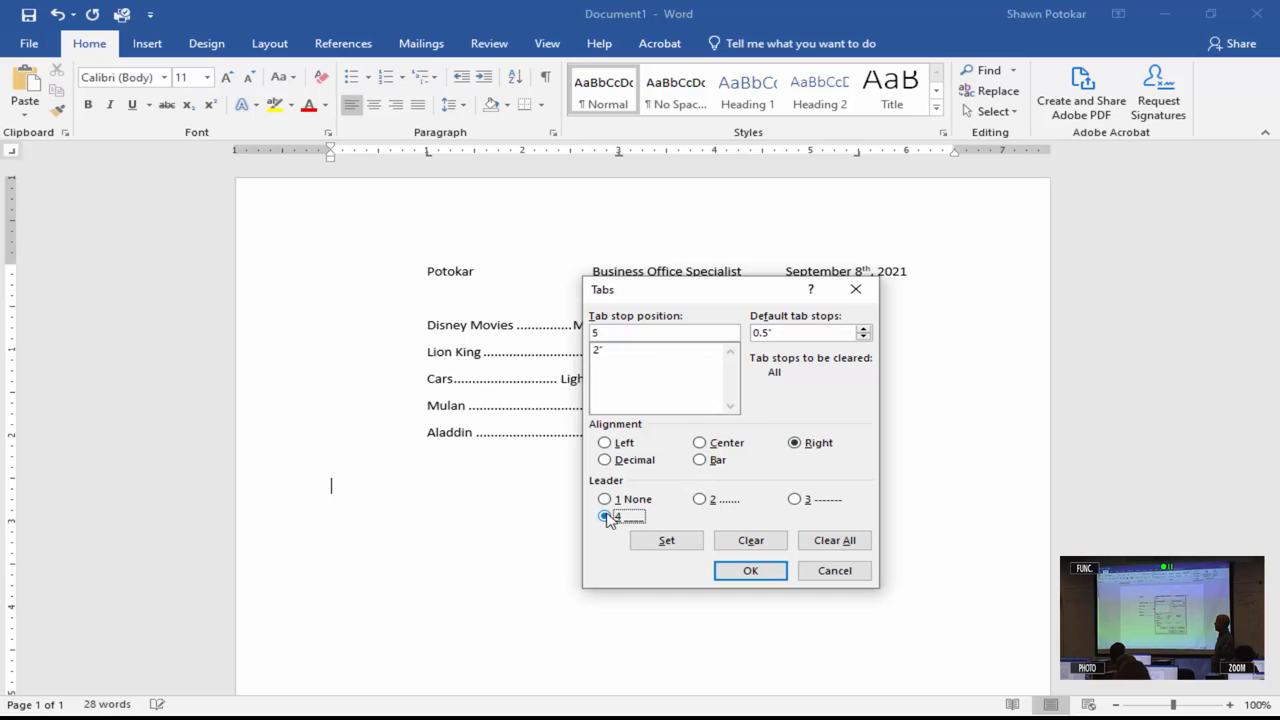
left_click(666, 540)
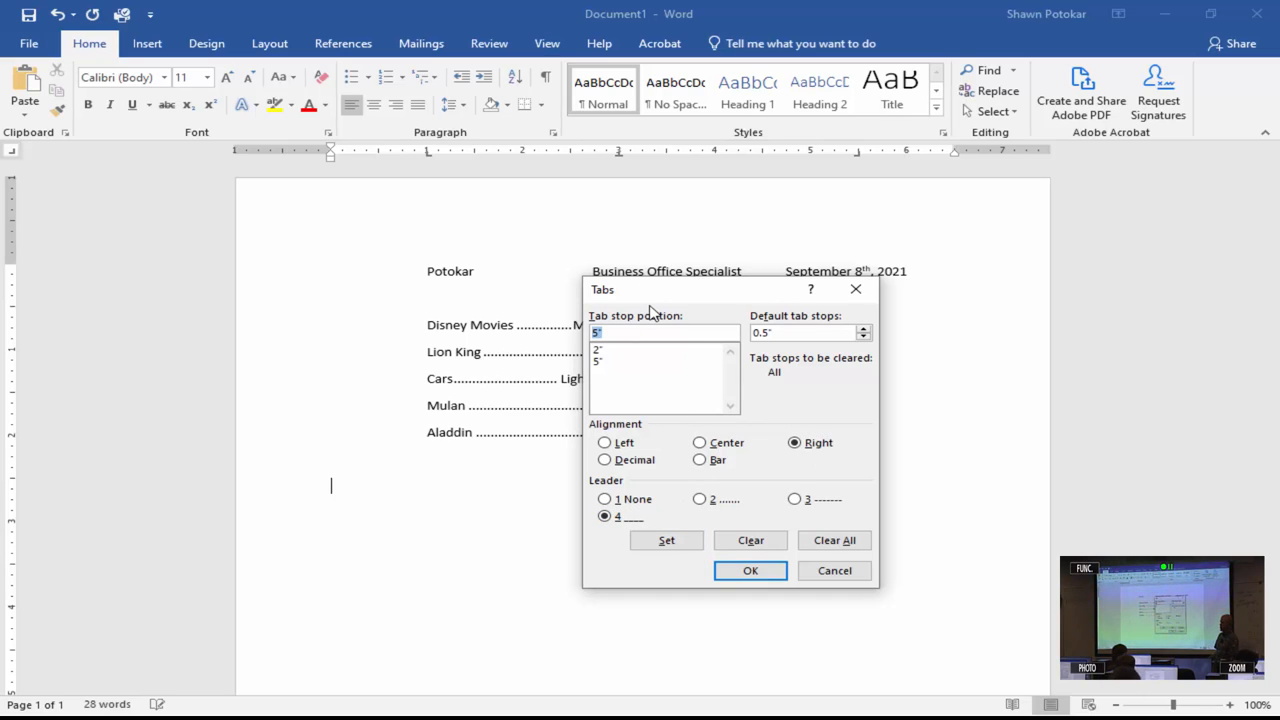
mouse_move(796, 600)
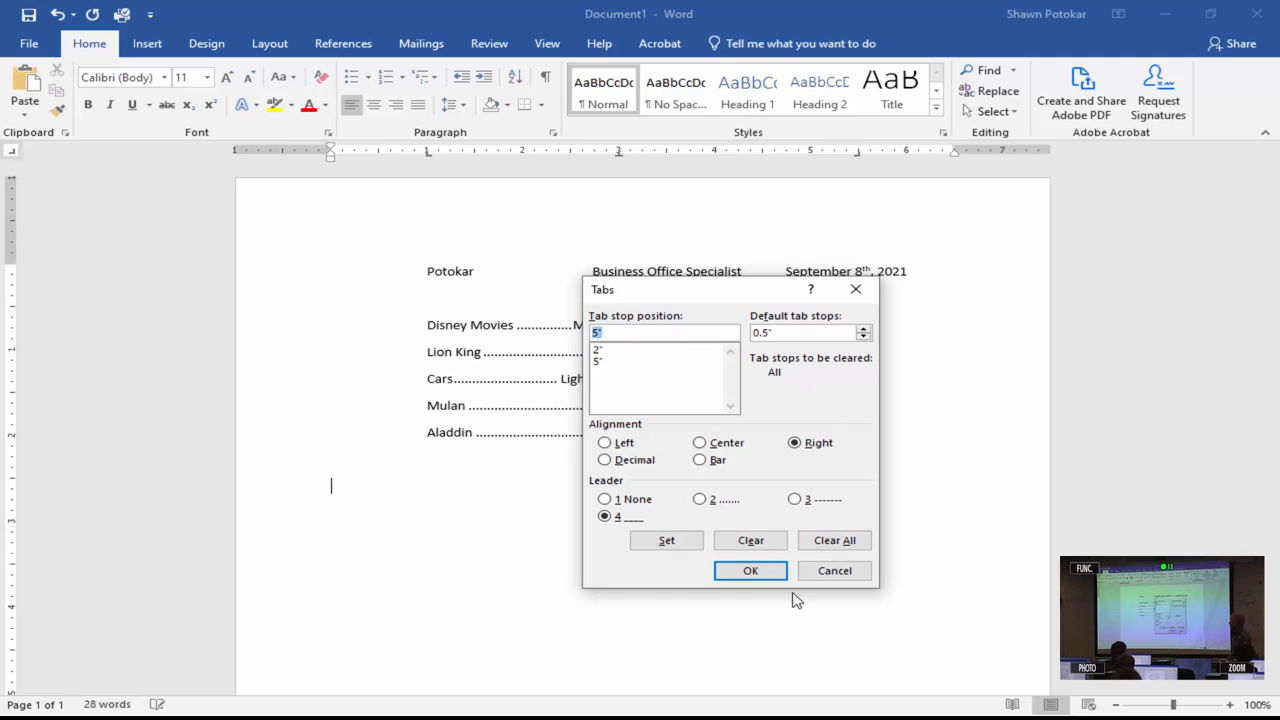
Apply the tab settings and start the underline-leader list with 'Princesses / Pet' and 'Rapunzel / Pascal'
left_click(750, 570)
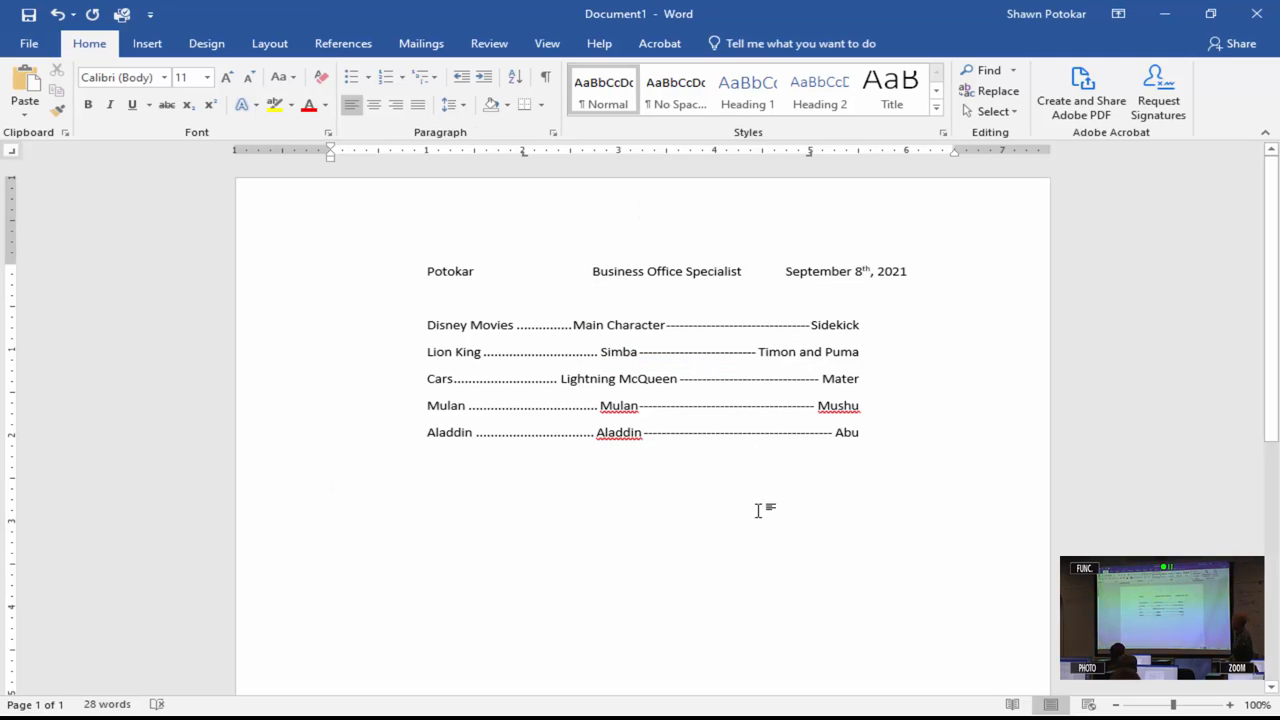
left_click(522, 486)
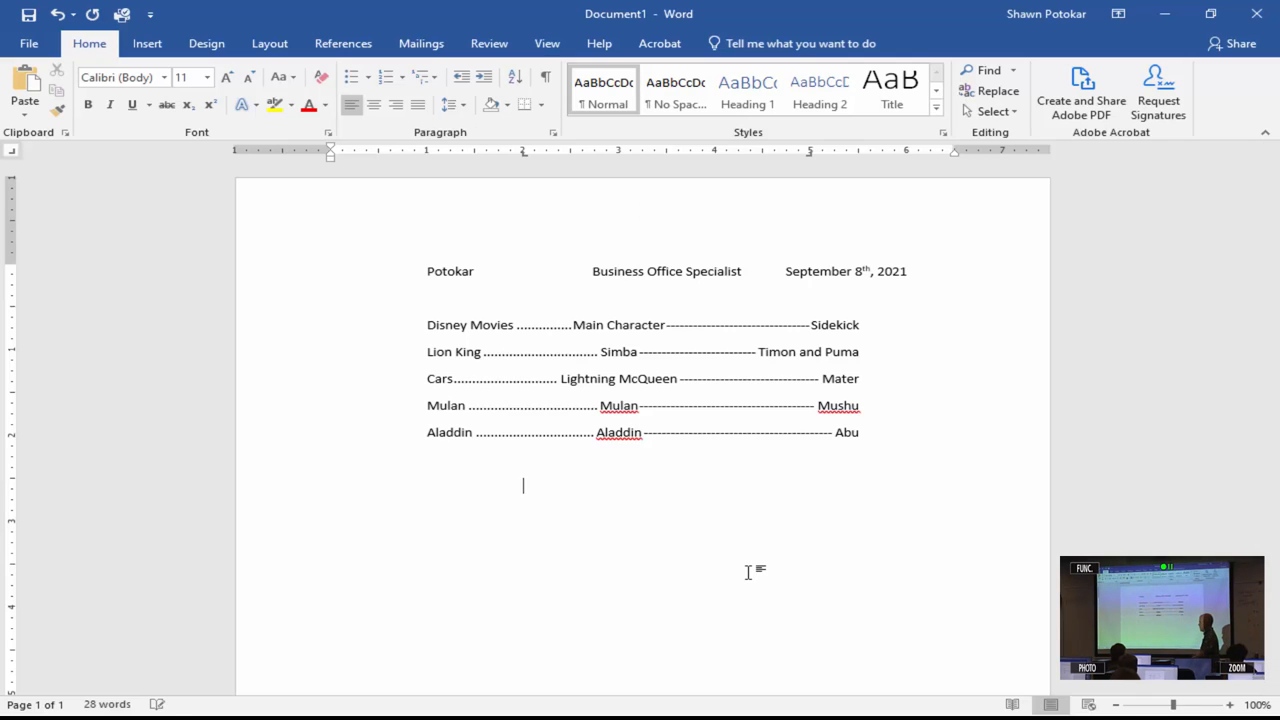
type("Princesses")
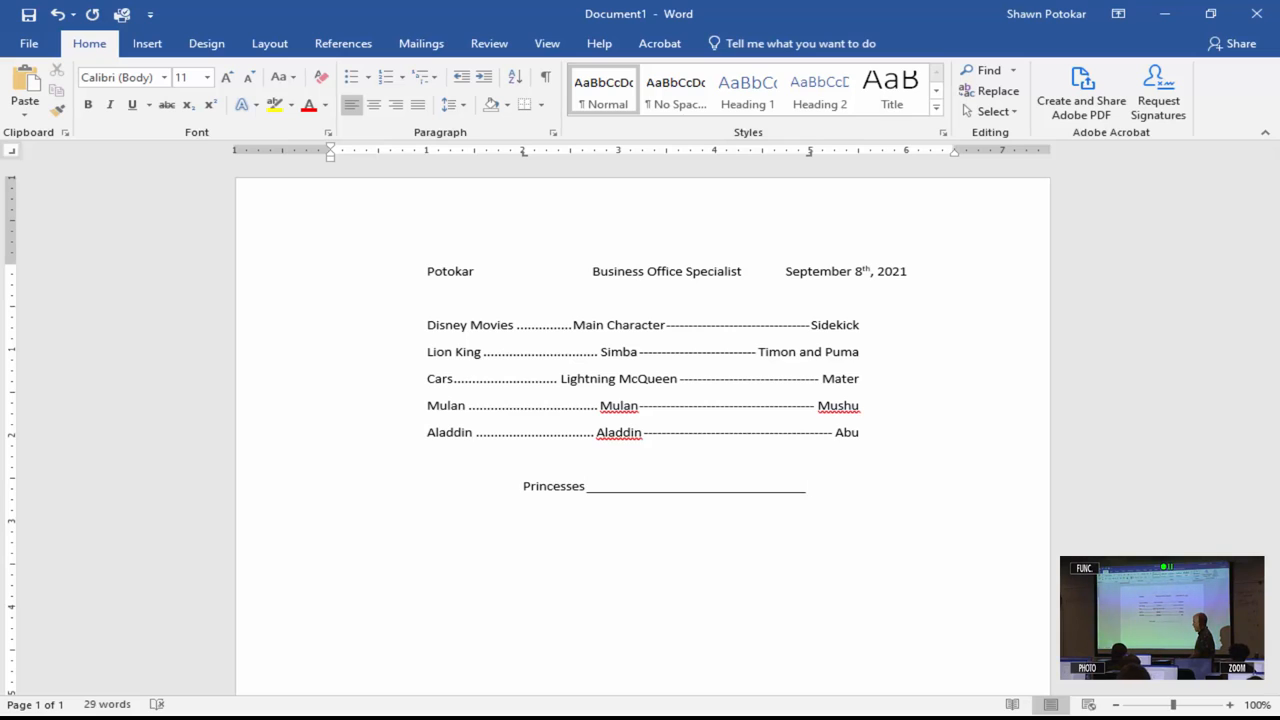
type("P")
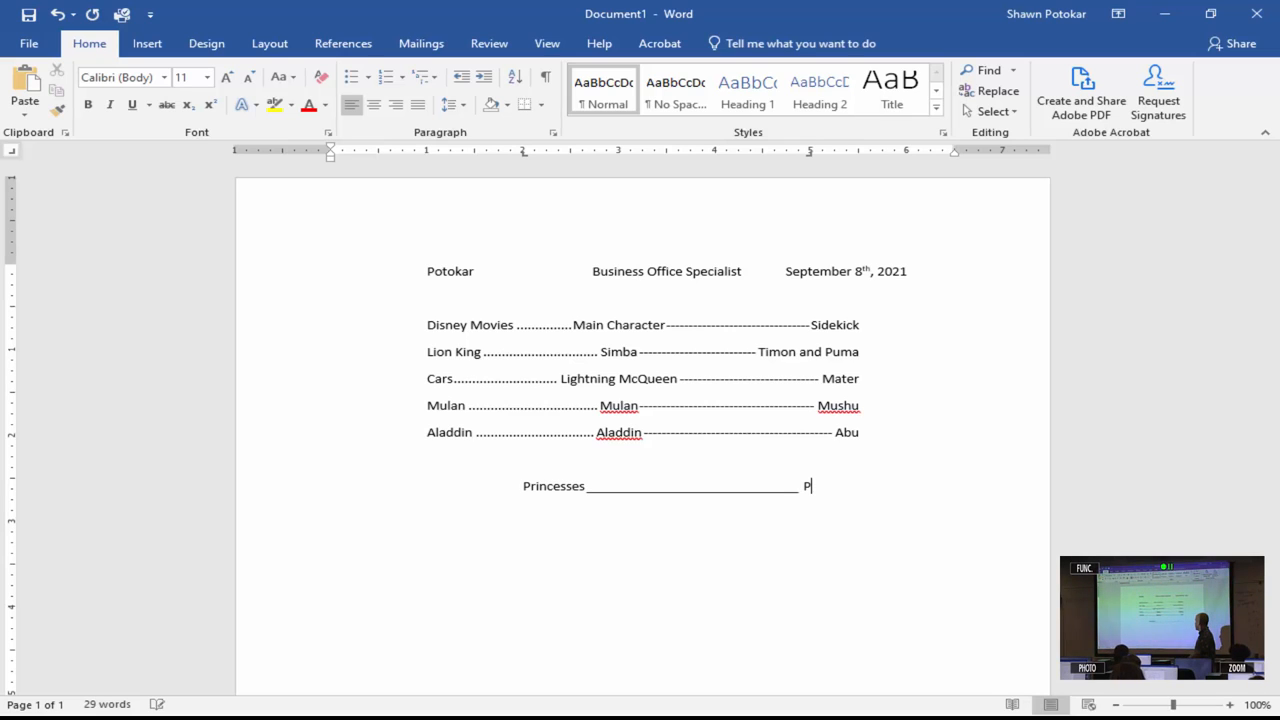
type("et")
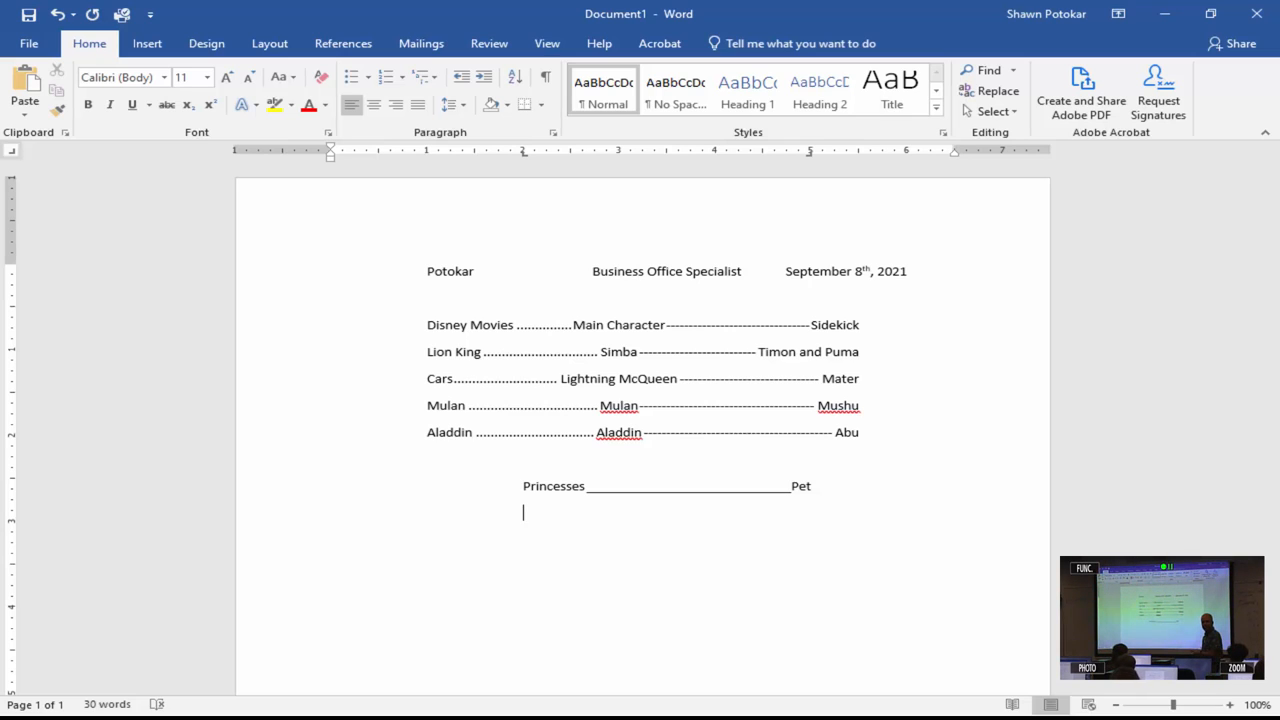
type("R")
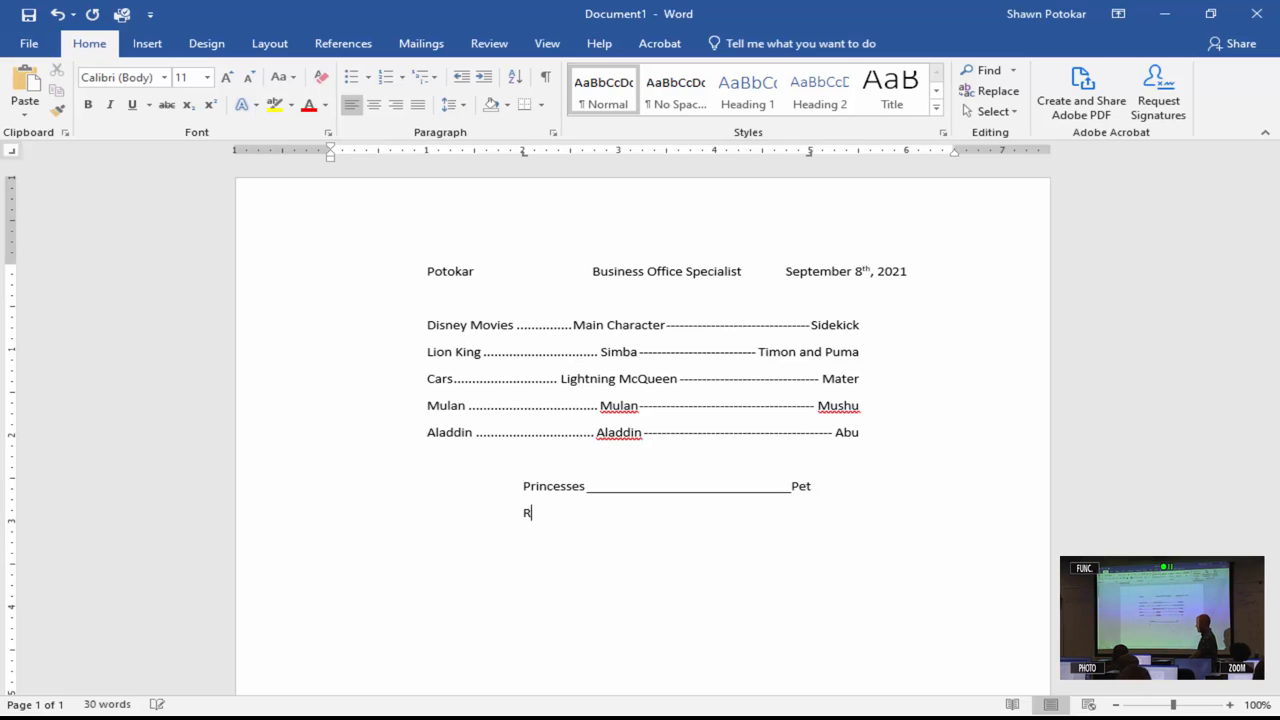
type("apunzel")
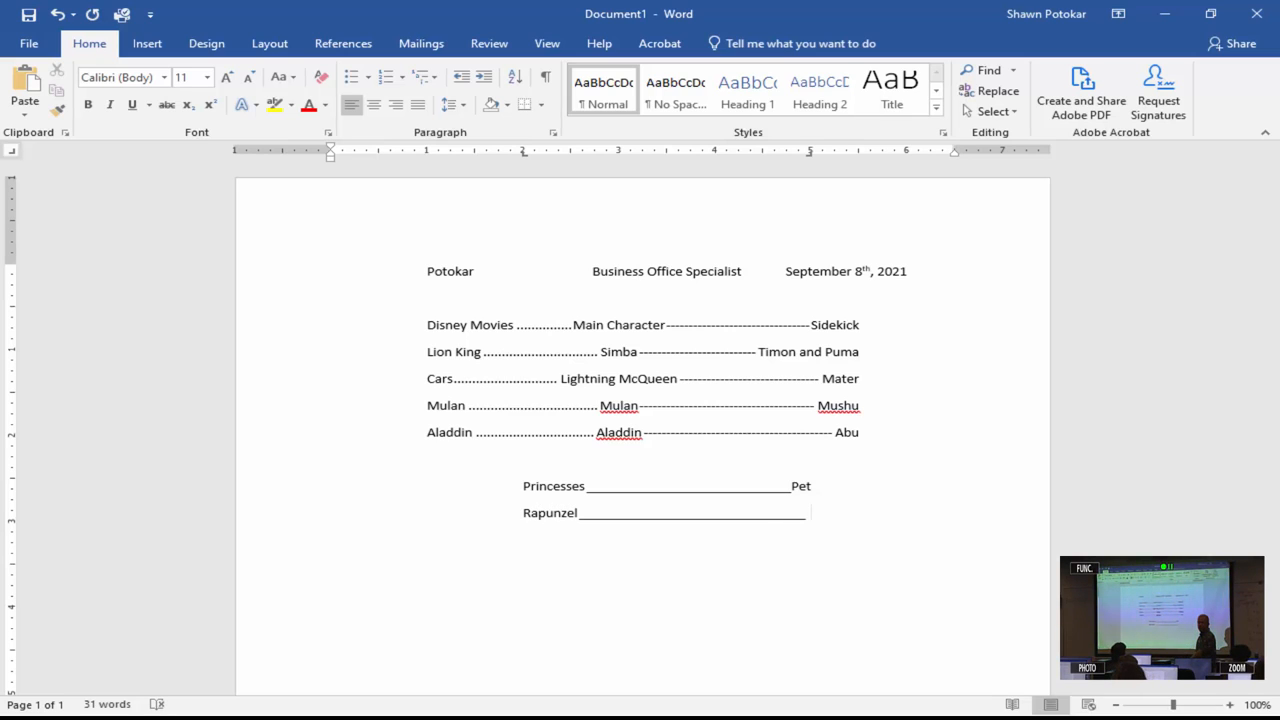
left_click(810, 512)
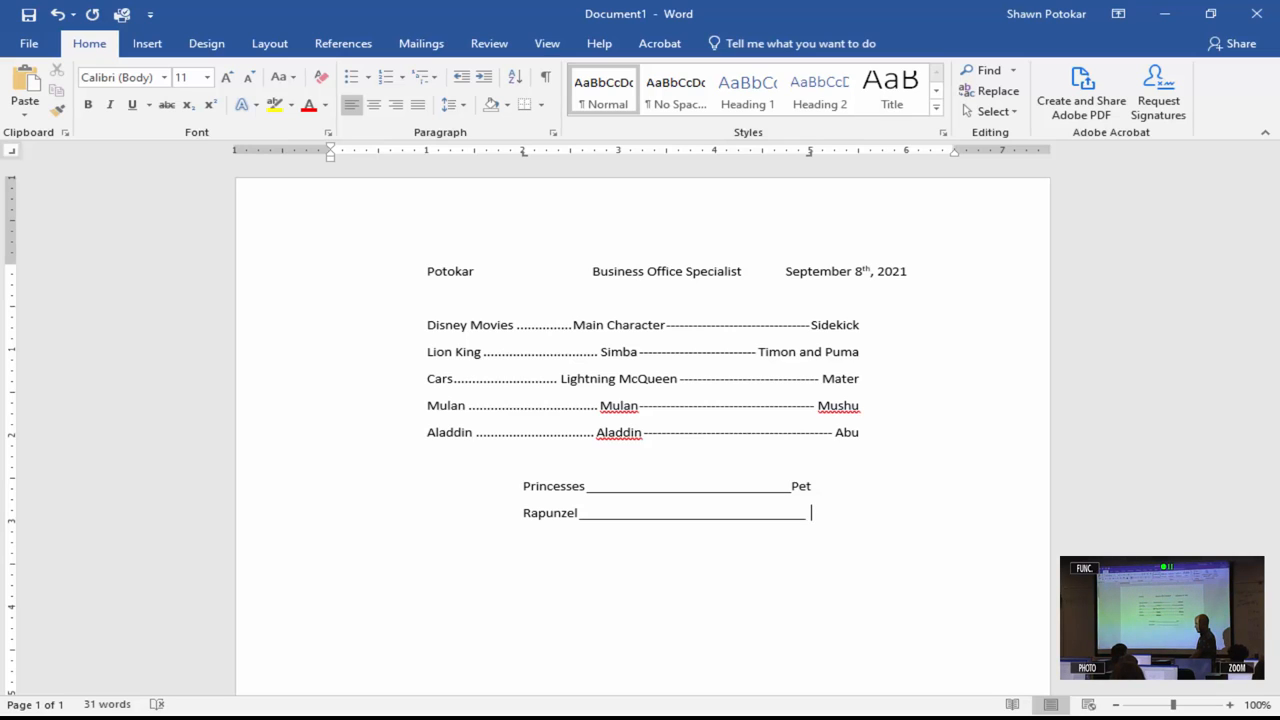
type("Pas")
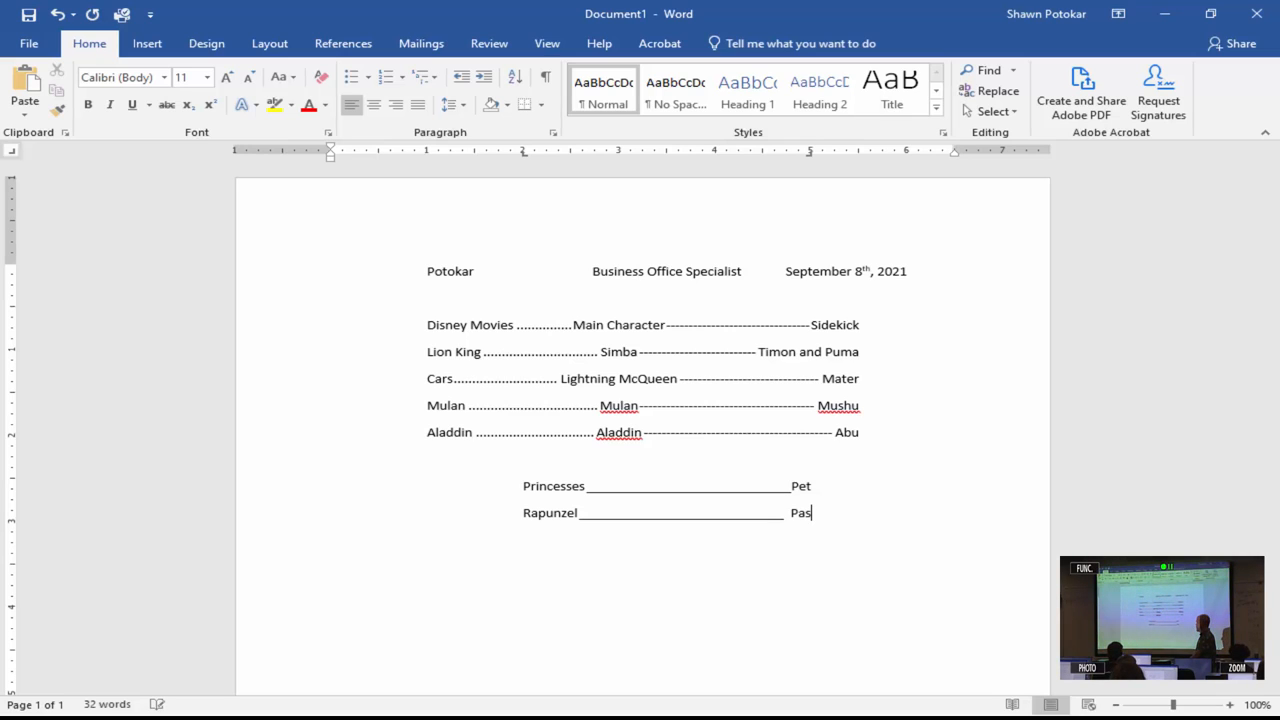
type("cal")
type("Jasmine")
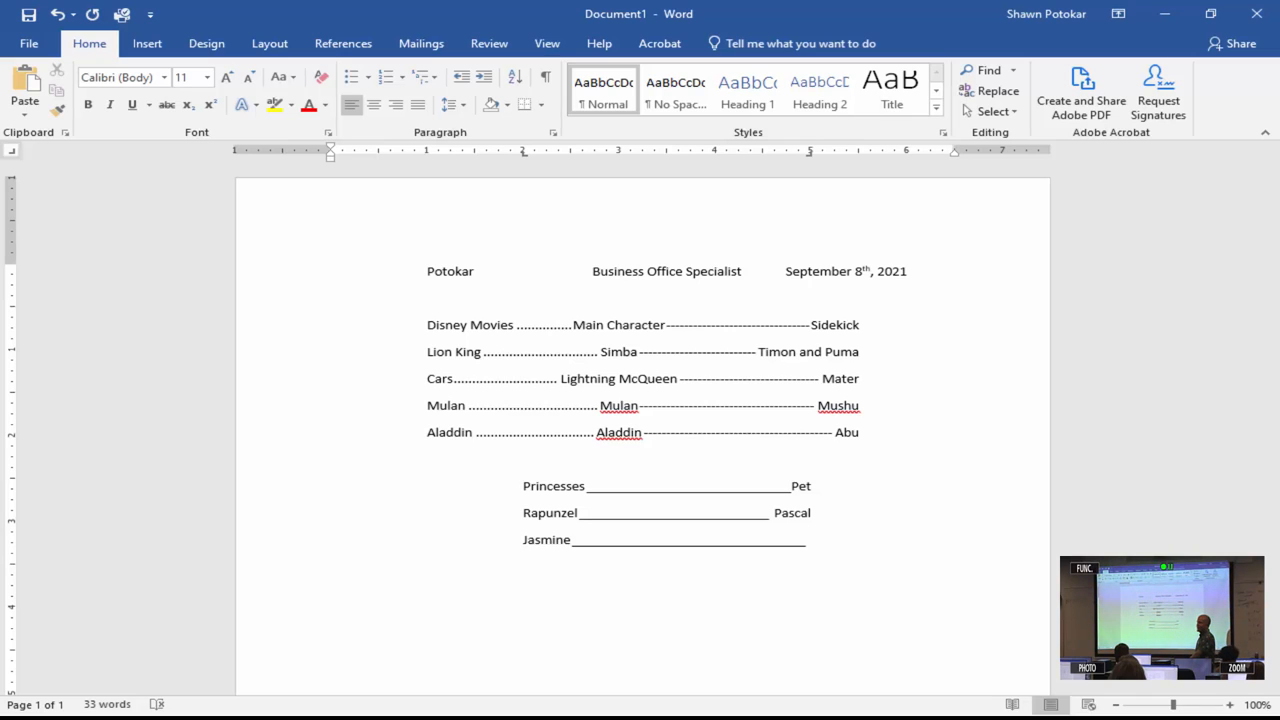
Add the rows 'Jasmine / Rajah', 'Cinderella / Gus Gus' and 'Aerial / Flounder'
type("Ra")
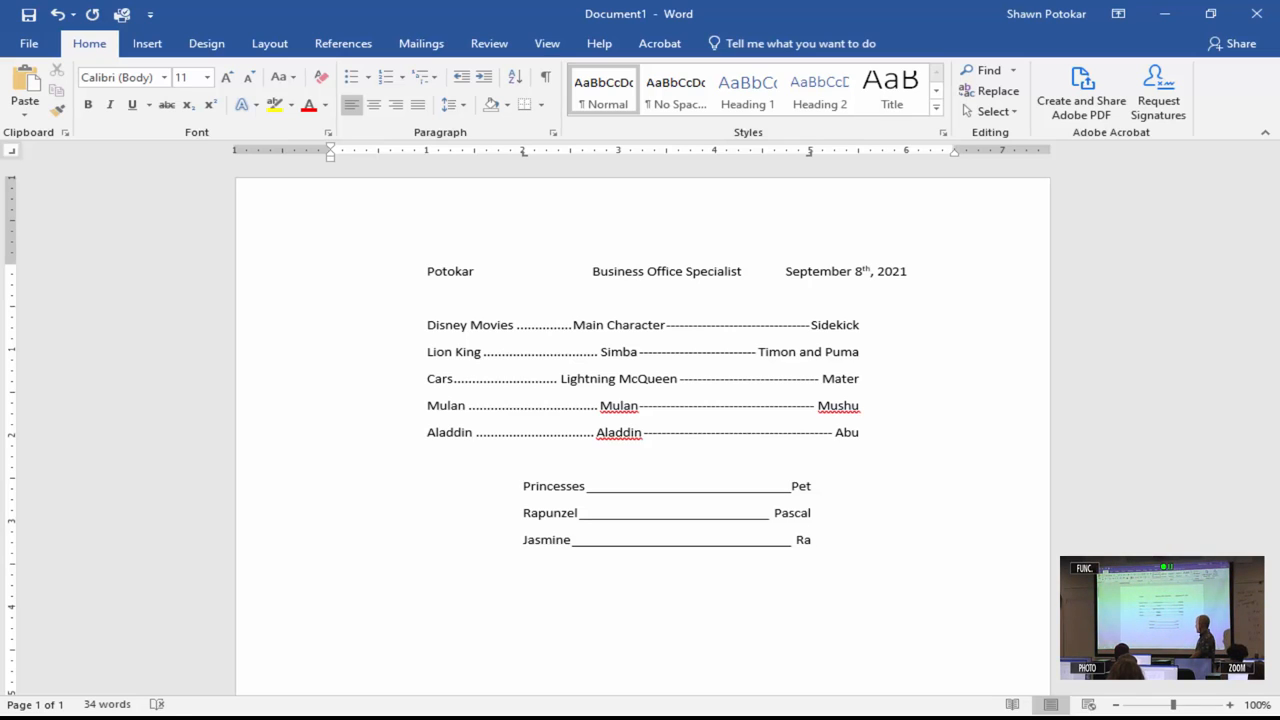
type("jah")
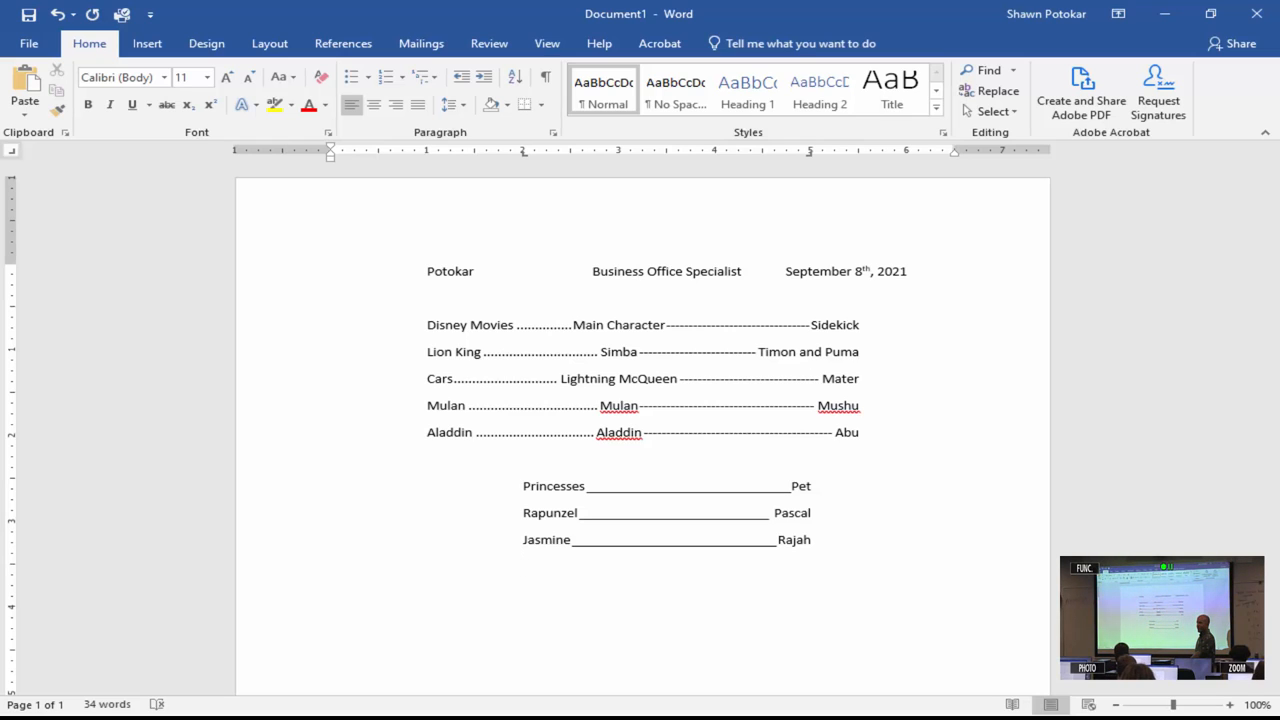
type("Cinderella")
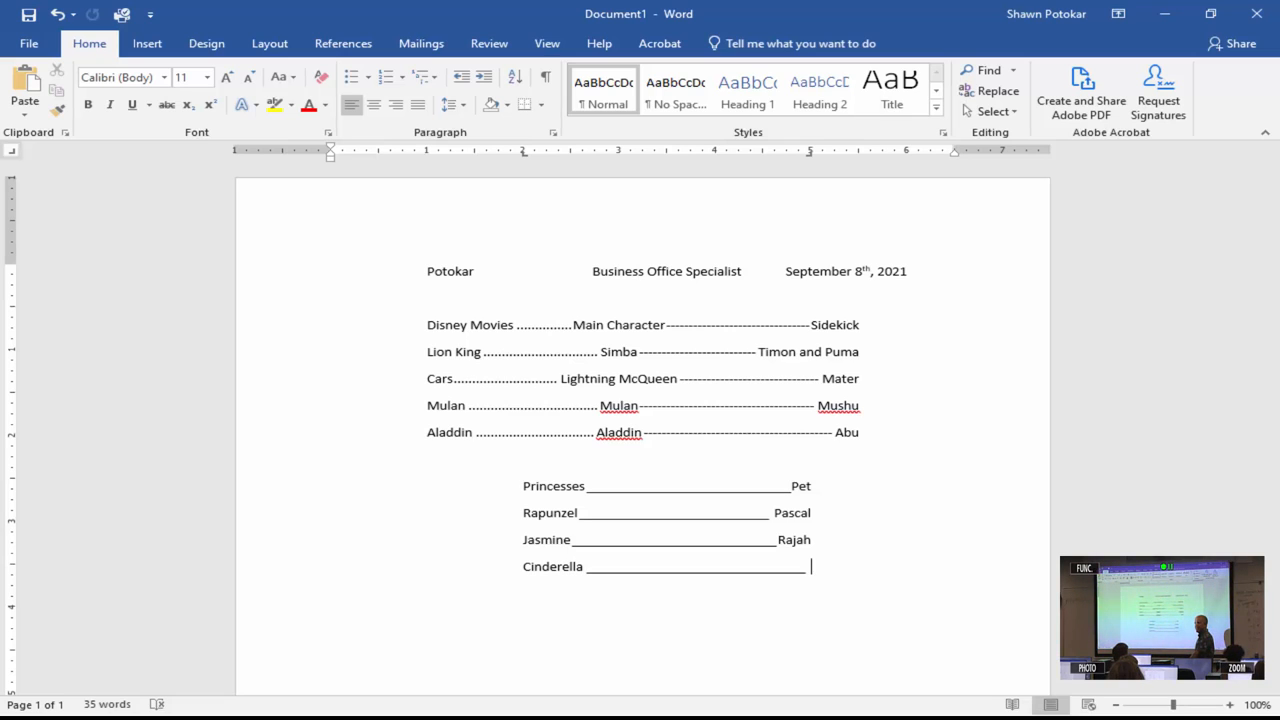
type("Gus Gus")
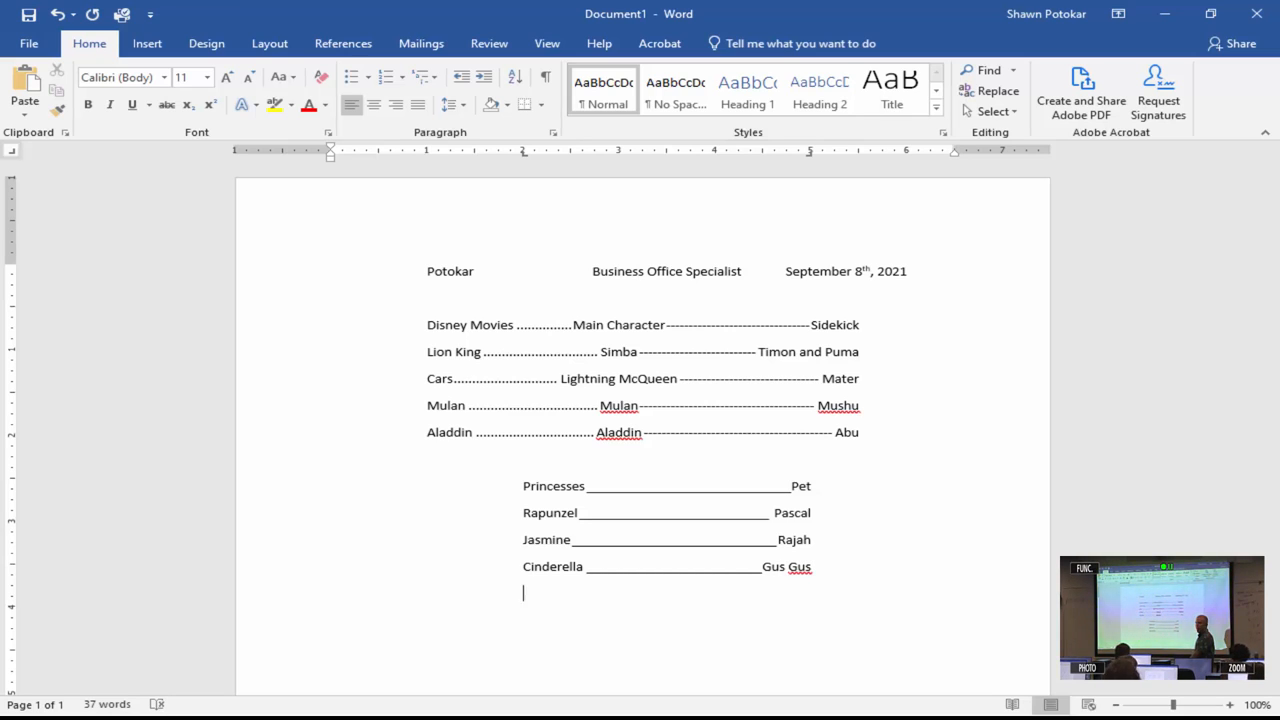
type("Aeri")
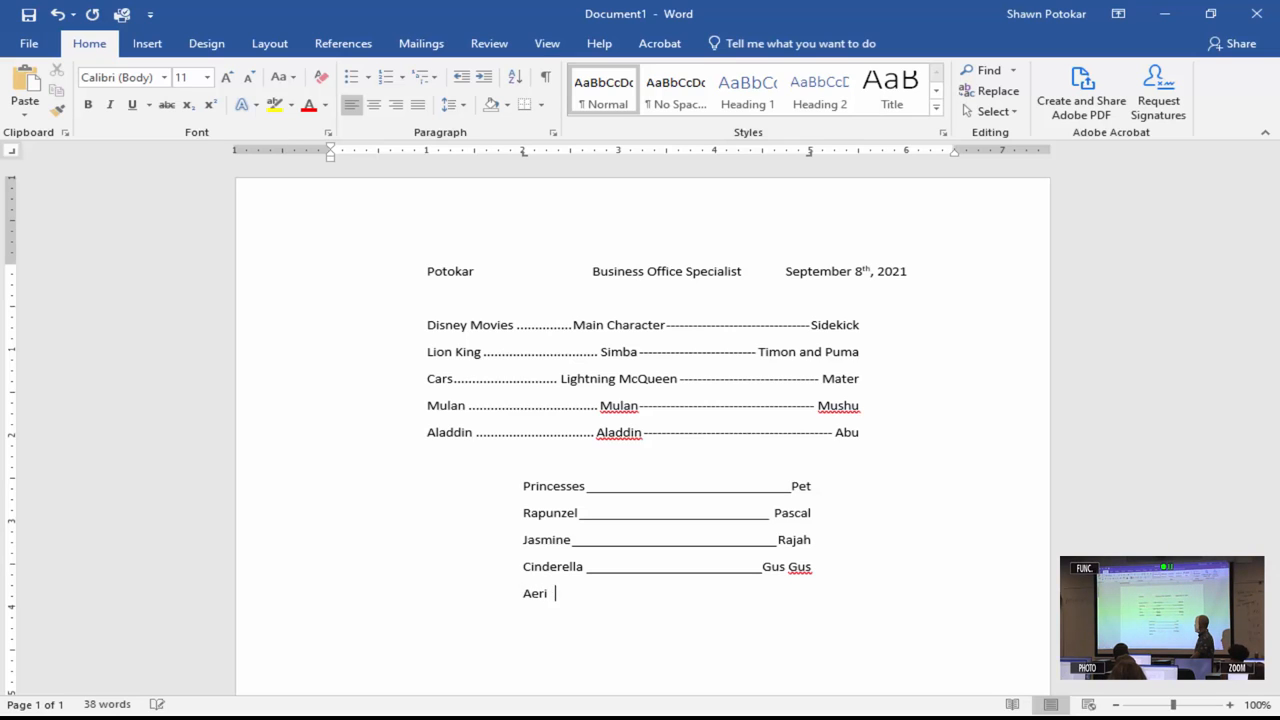
type("al")
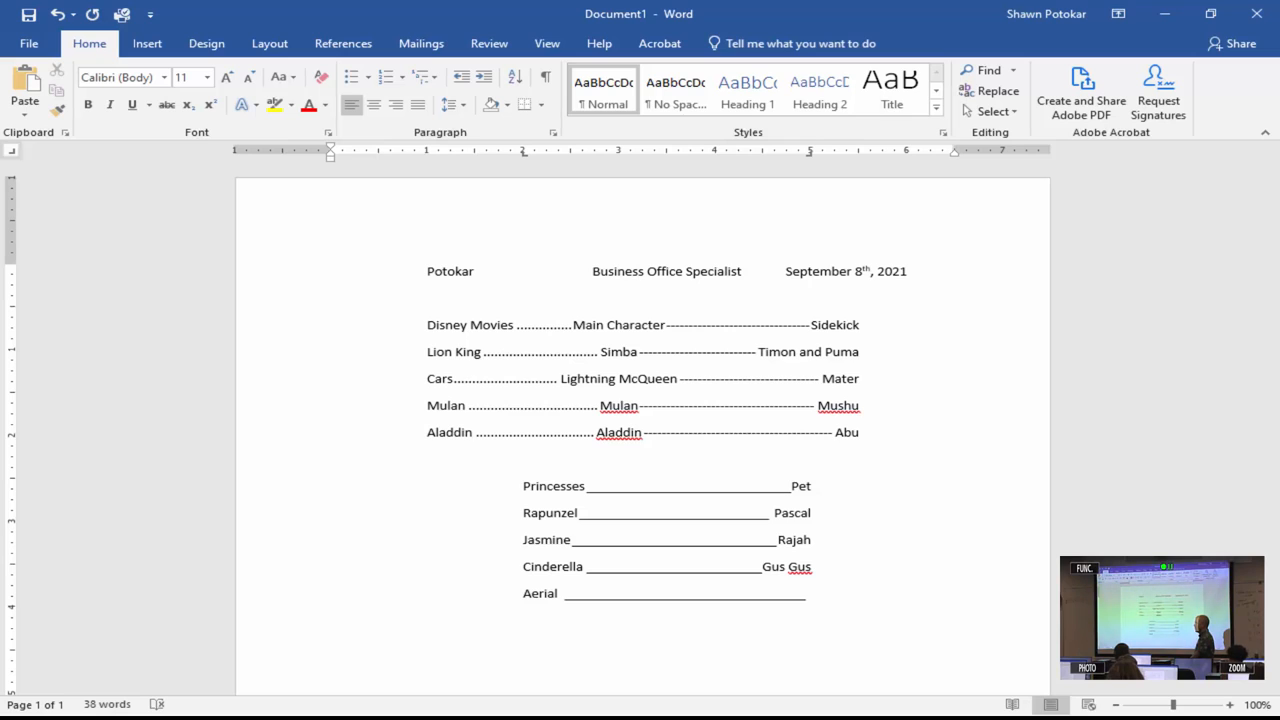
type("Flounder")
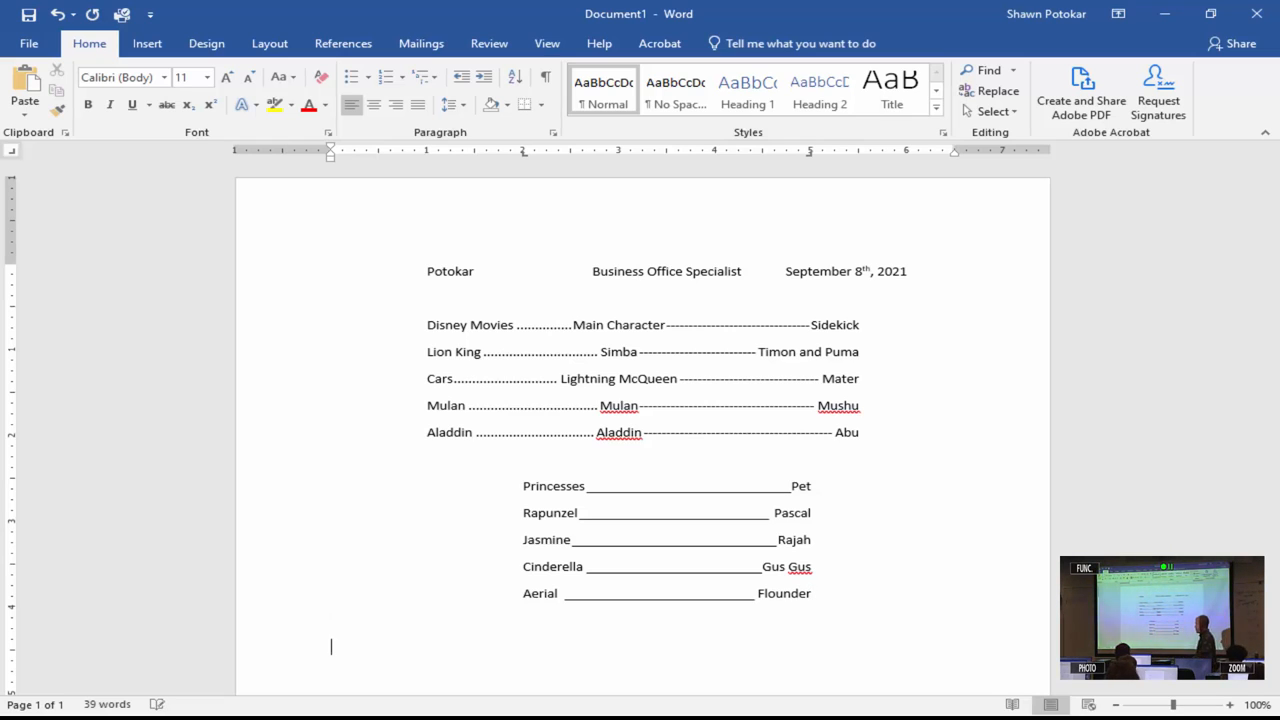
Draw a straight horizontal line shape across the page beneath the princess/pet list
scroll("up", 3)
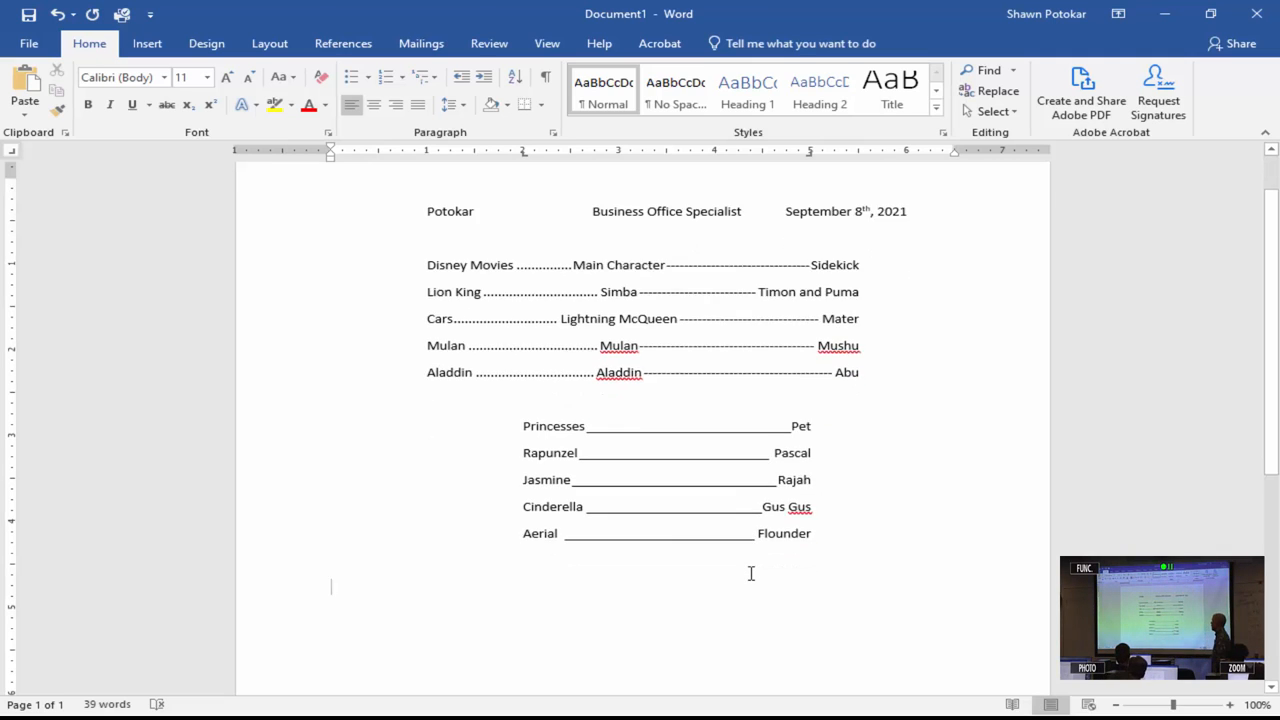
scroll("down", 3)
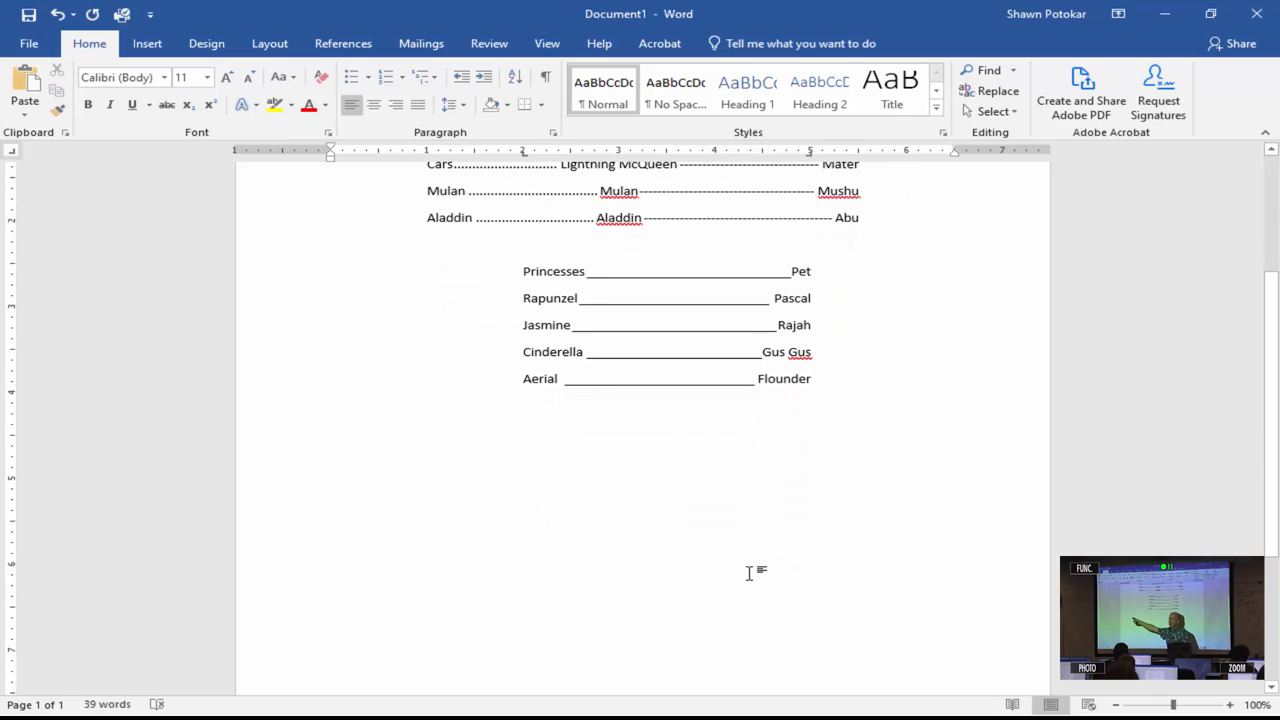
left_click(332, 432)
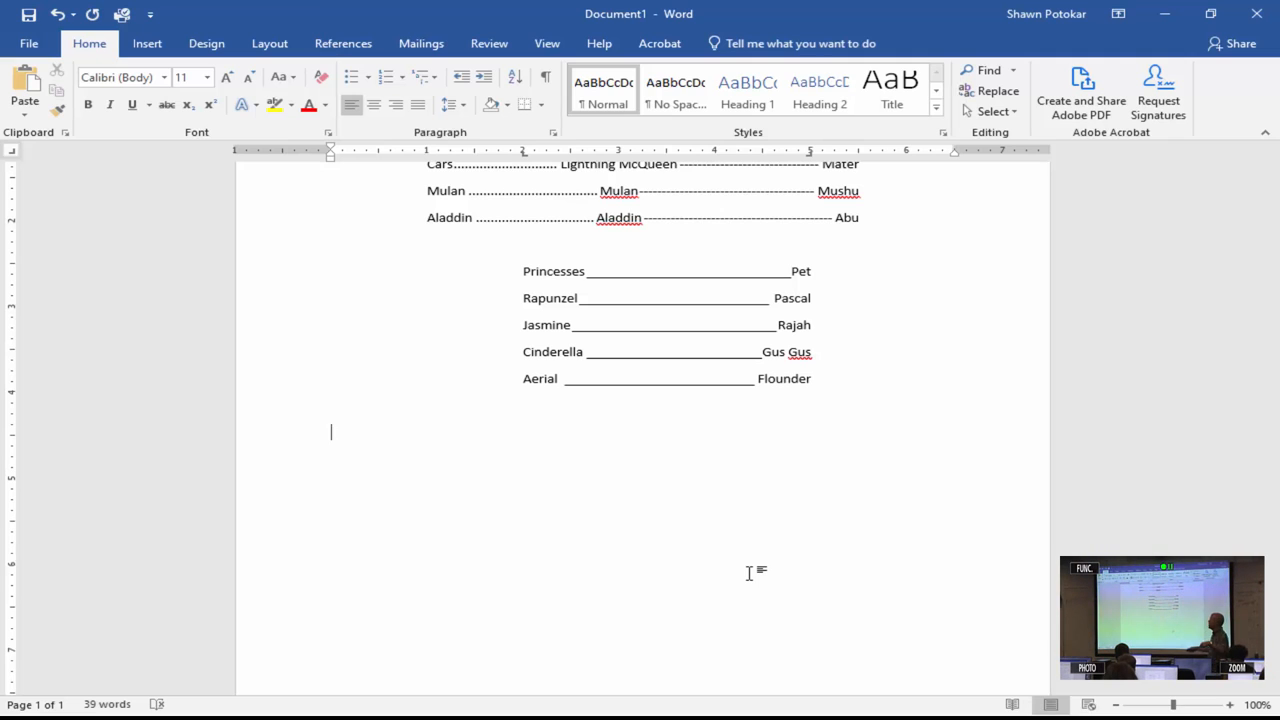
left_click(148, 44)
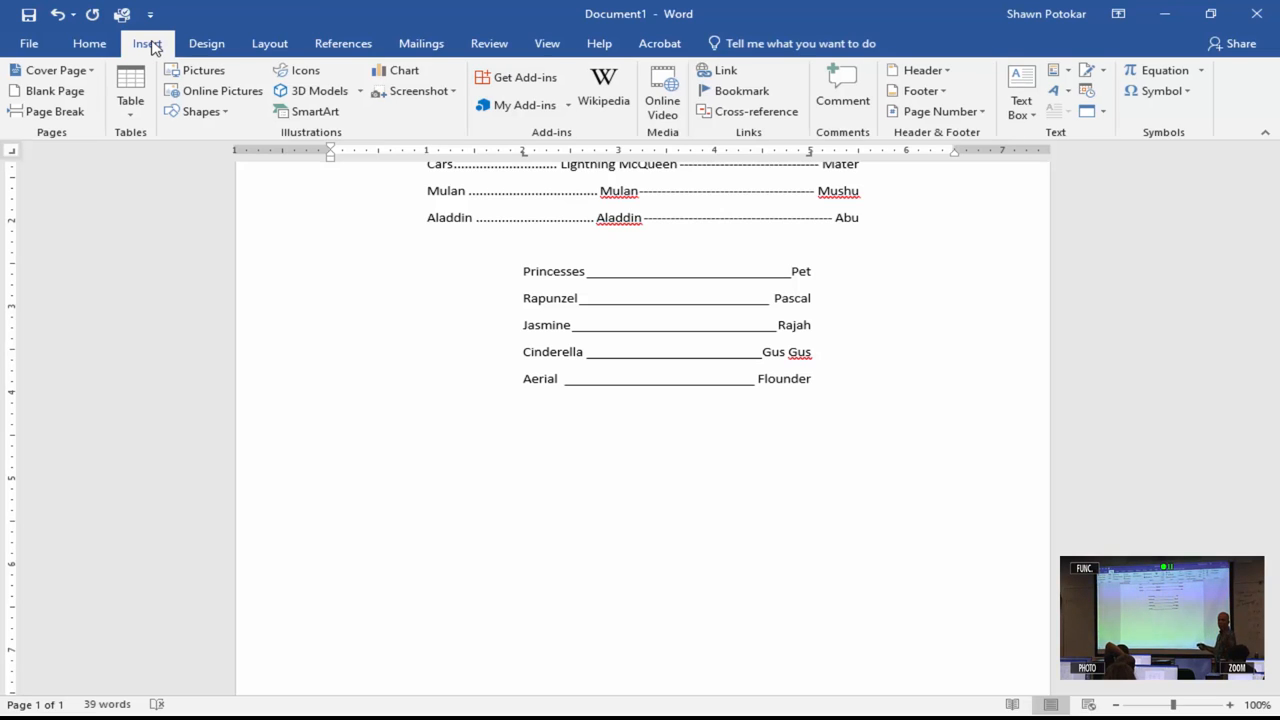
mouse_move(184, 142)
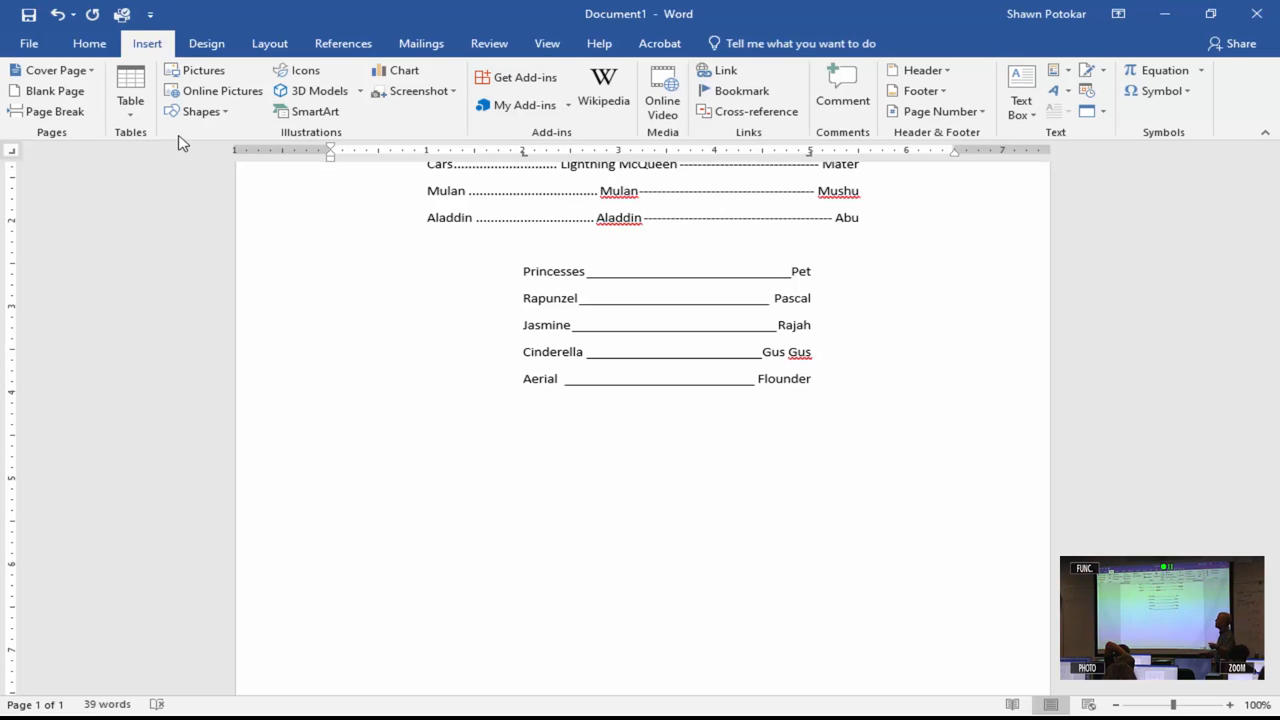
left_click(200, 112)
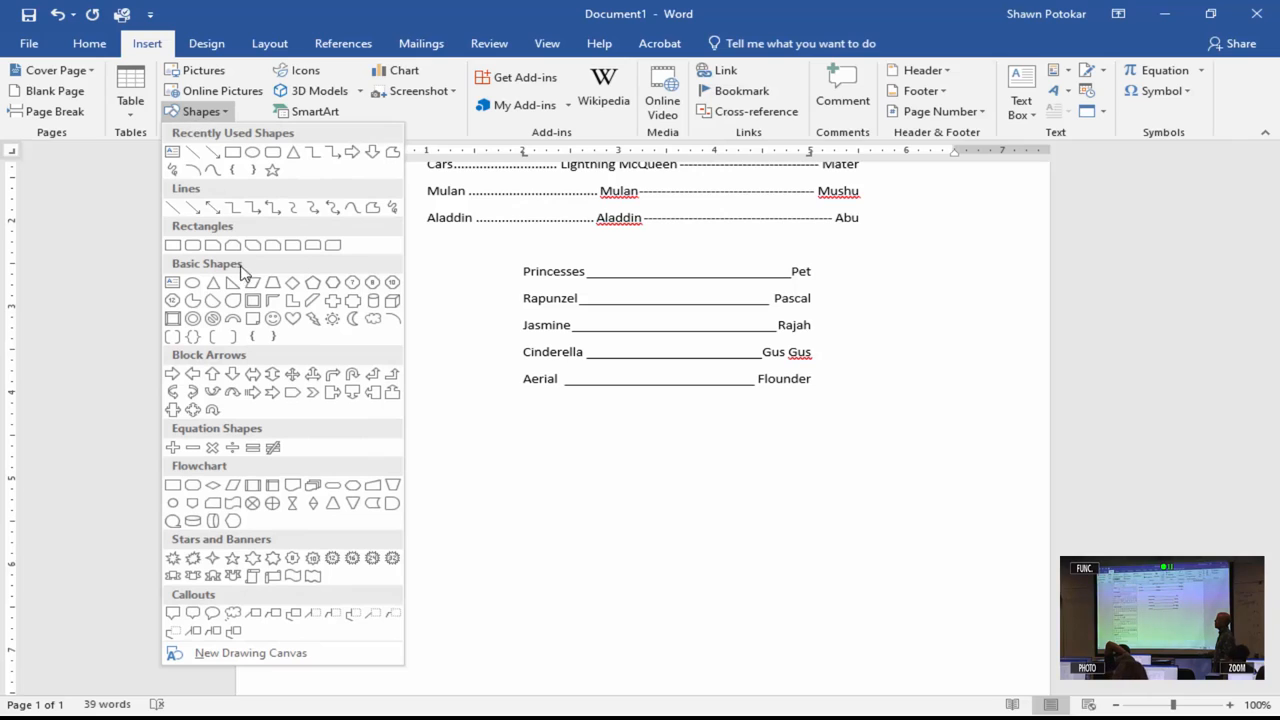
mouse_move(172, 208)
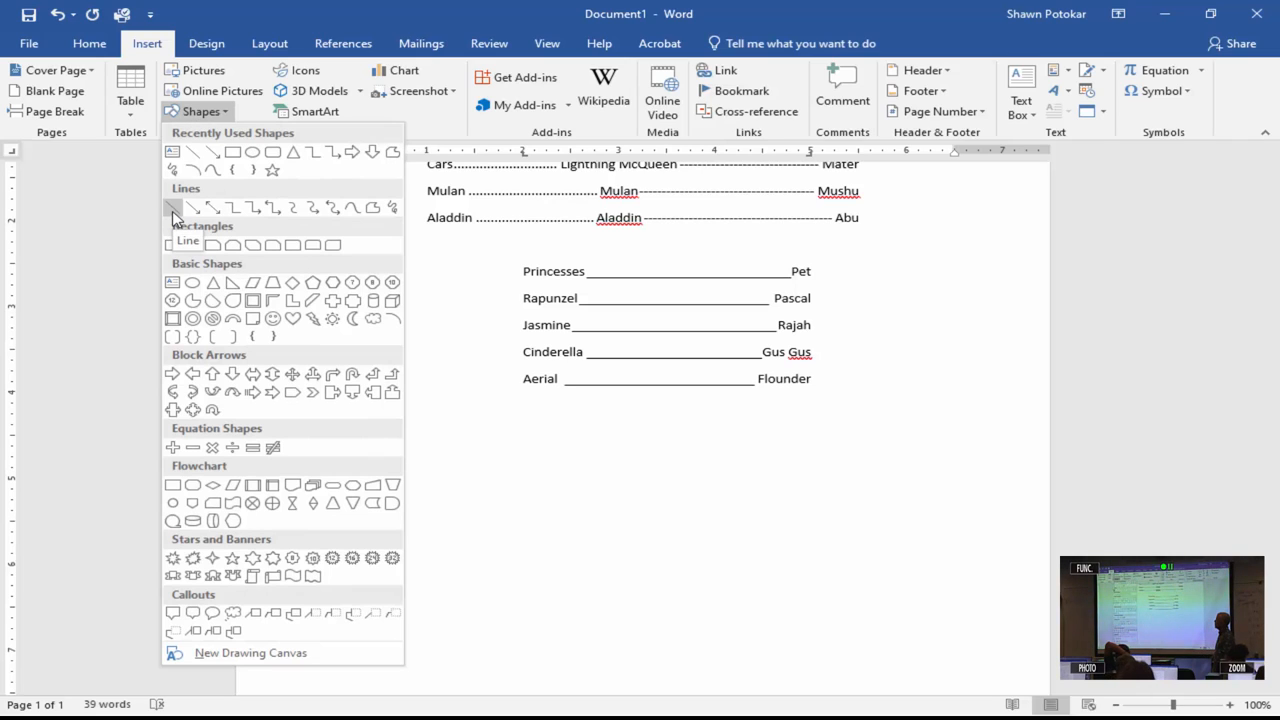
left_click(172, 206)
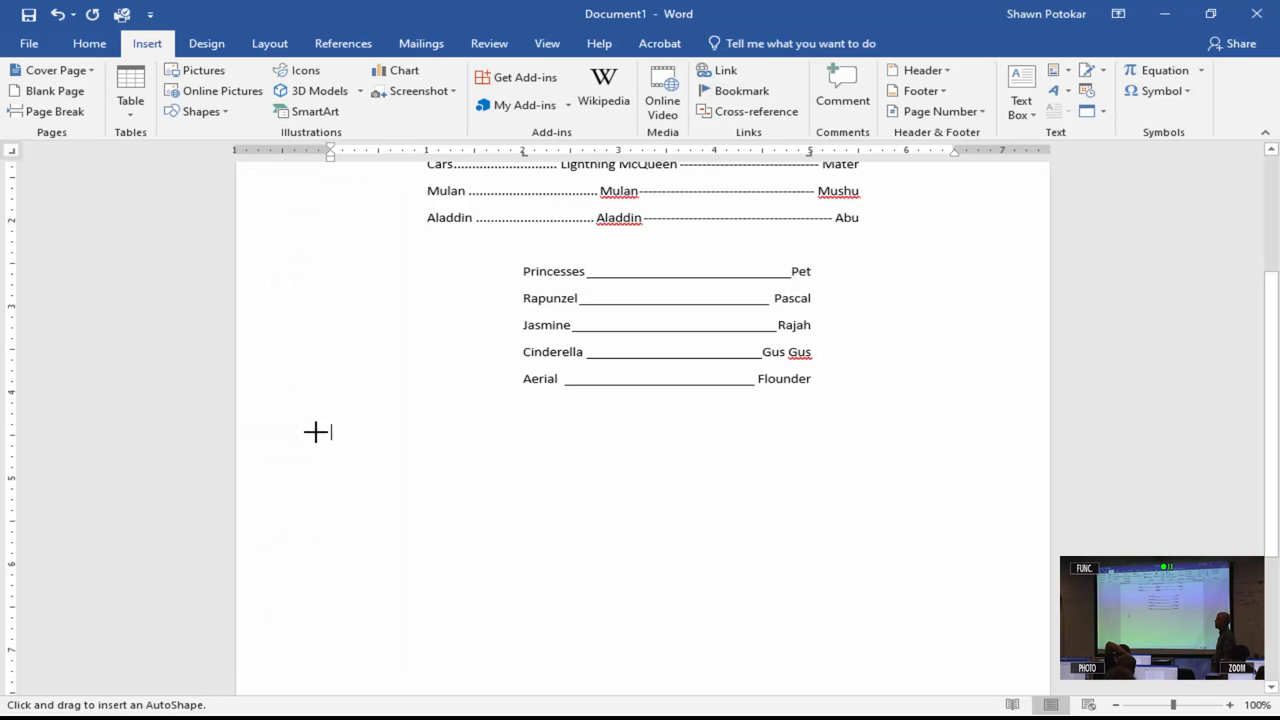
left_click_drag(330, 432, 960, 244)
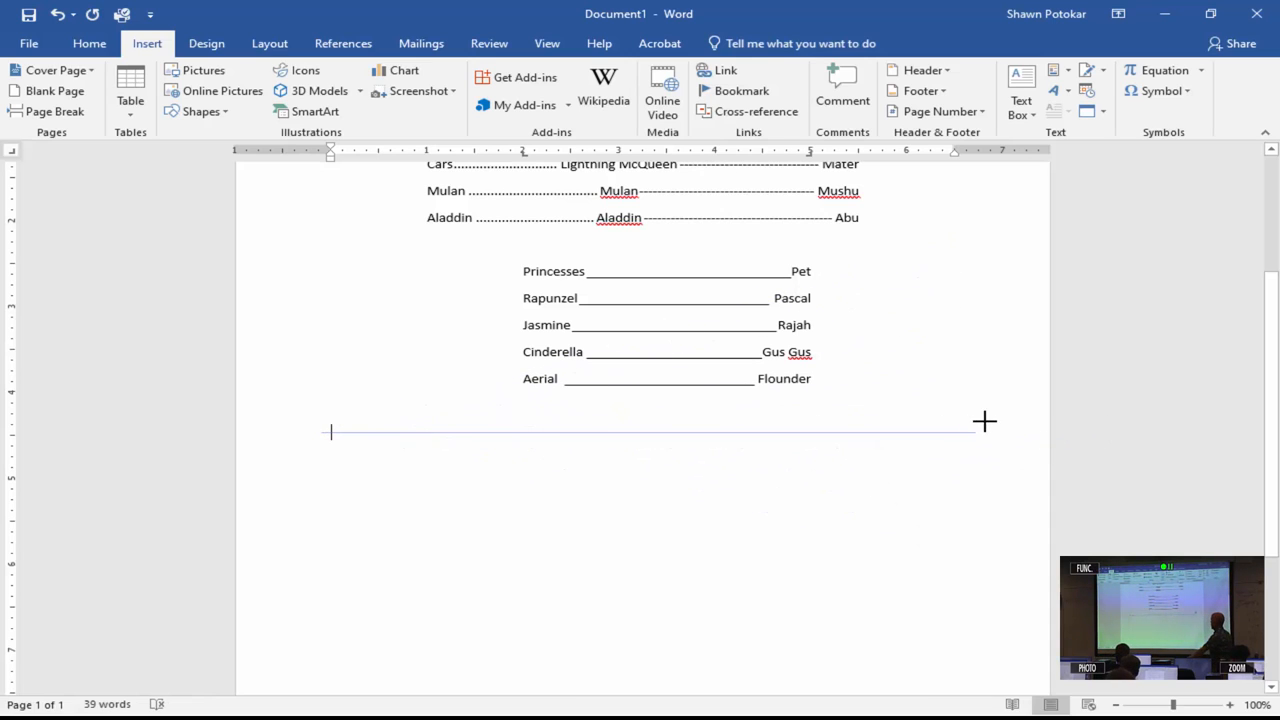
left_click_drag(330, 432, 1004, 432)
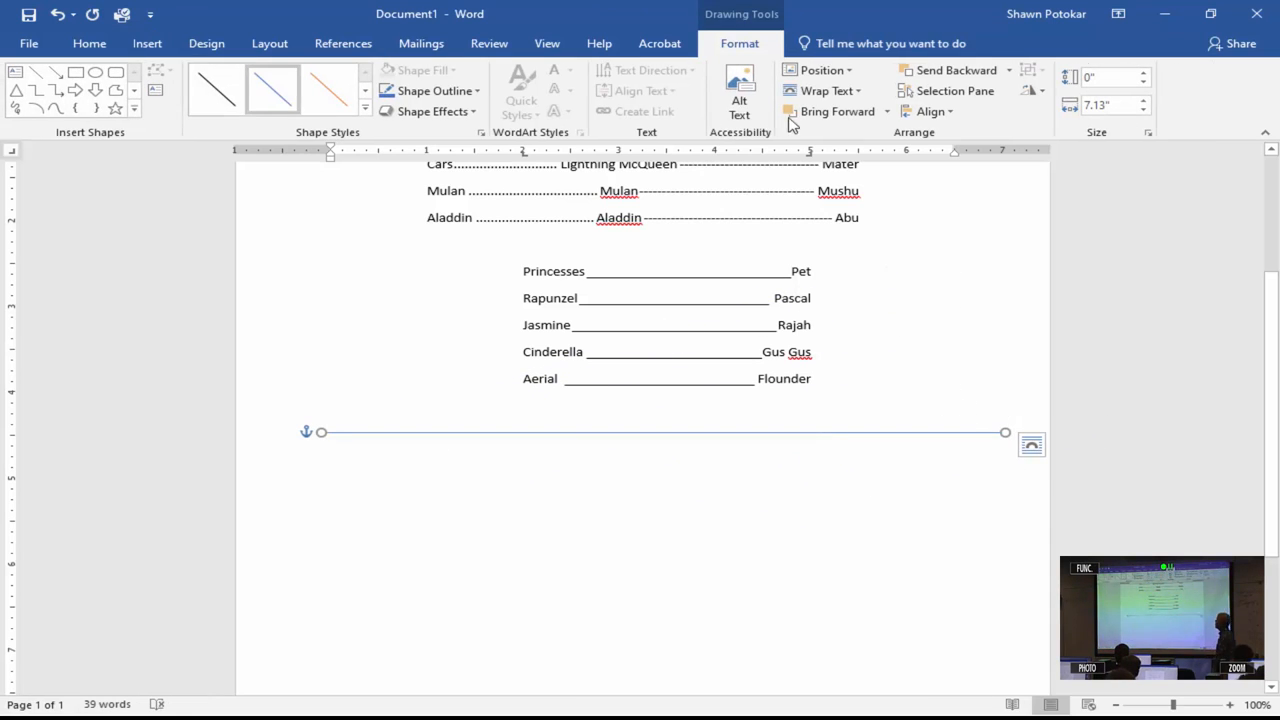
mouse_move(390, 586)
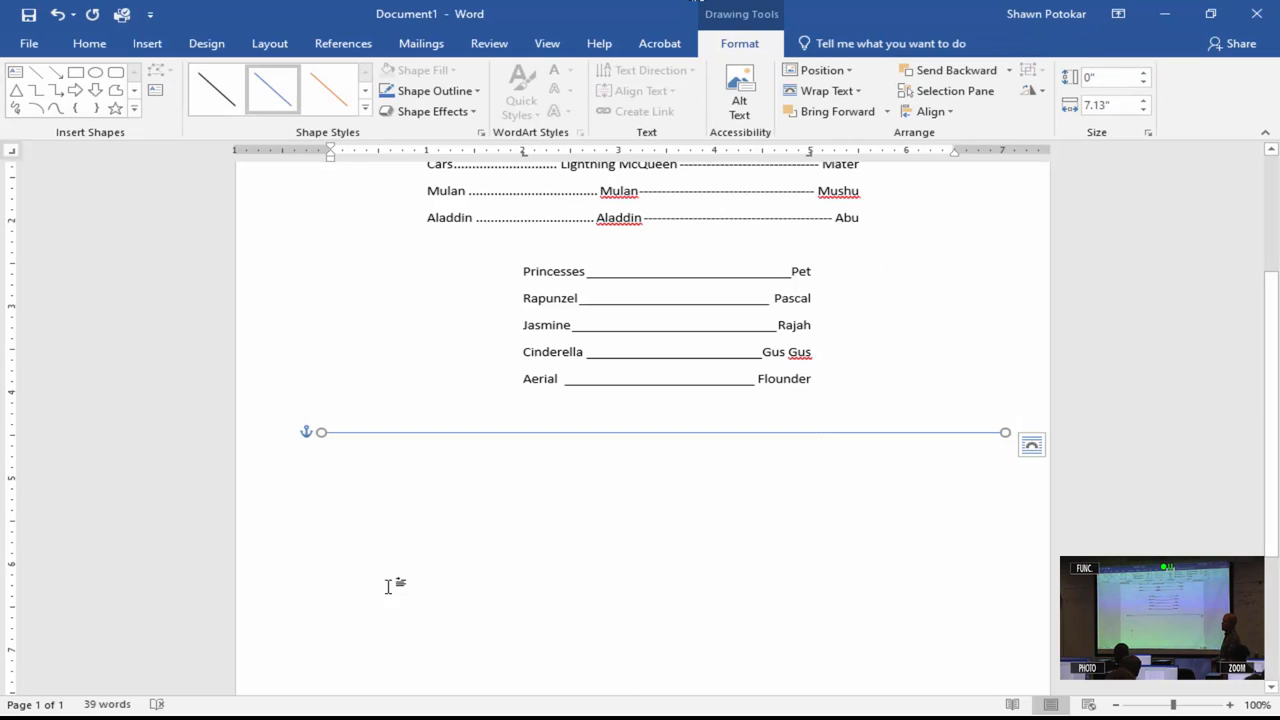
mouse_move(390, 586)
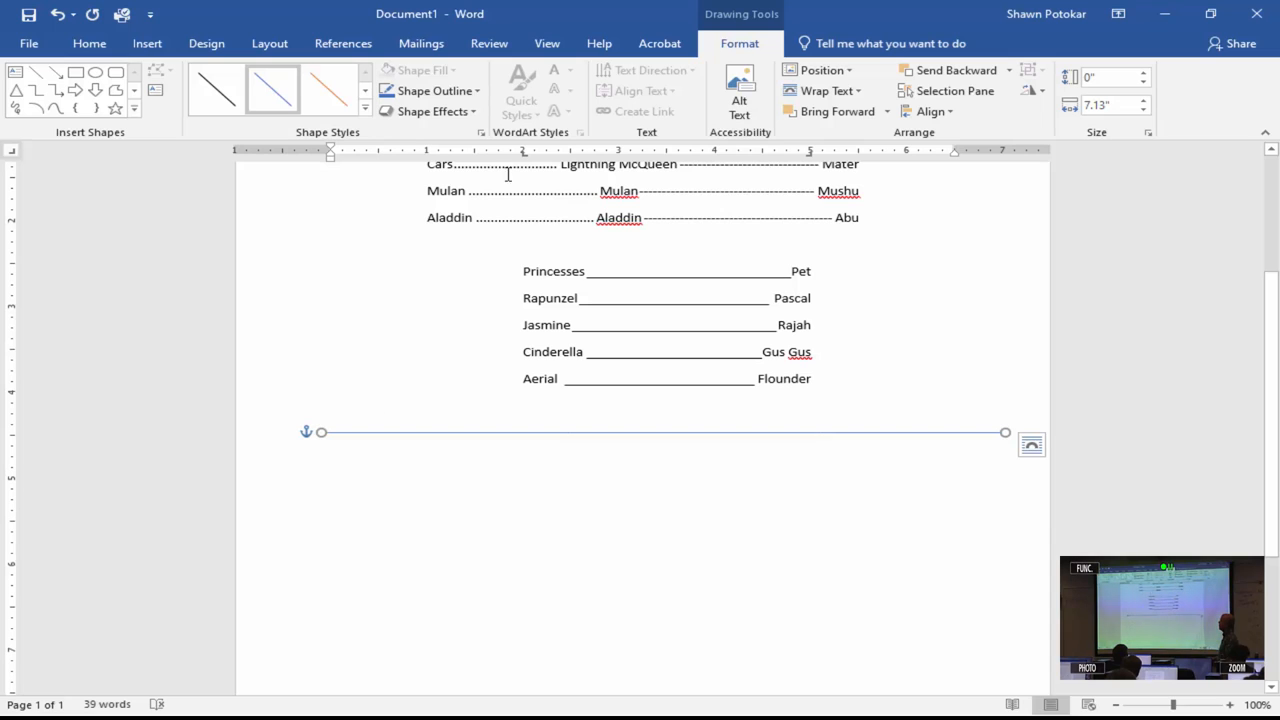
Give the line a heavier outline weight and black colour, then return to editing the document
left_click(432, 90)
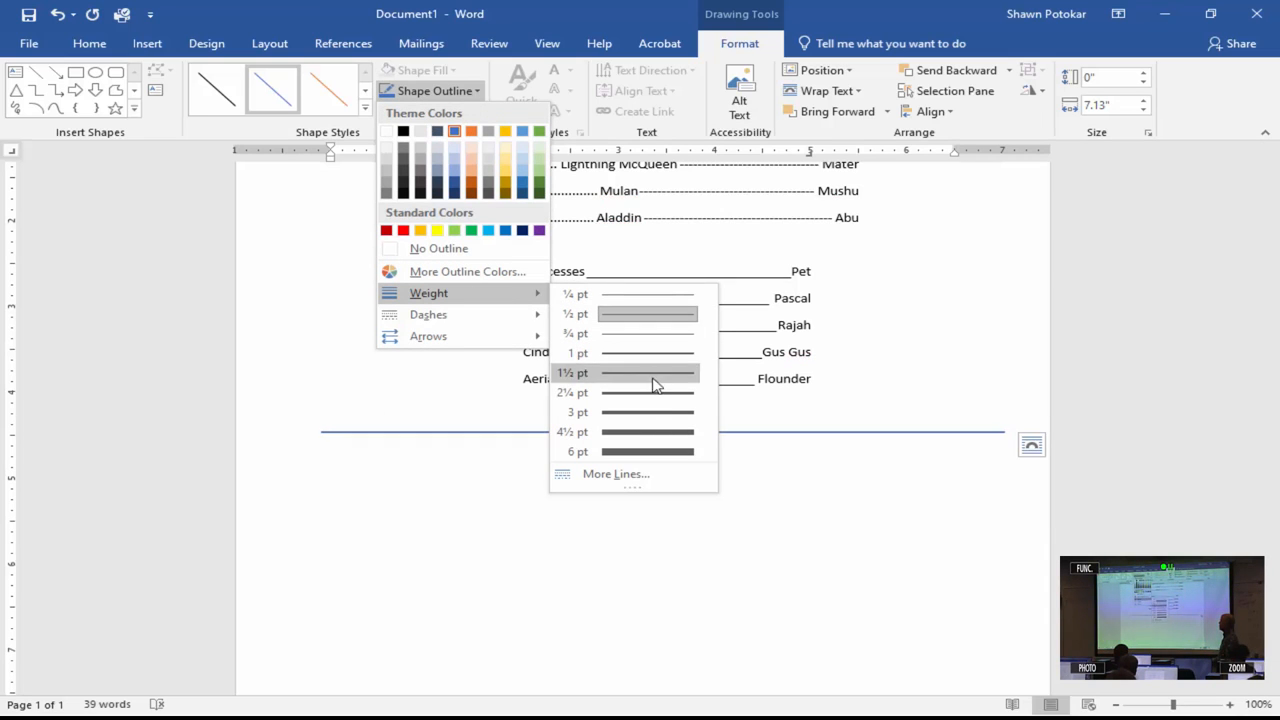
left_click(648, 372)
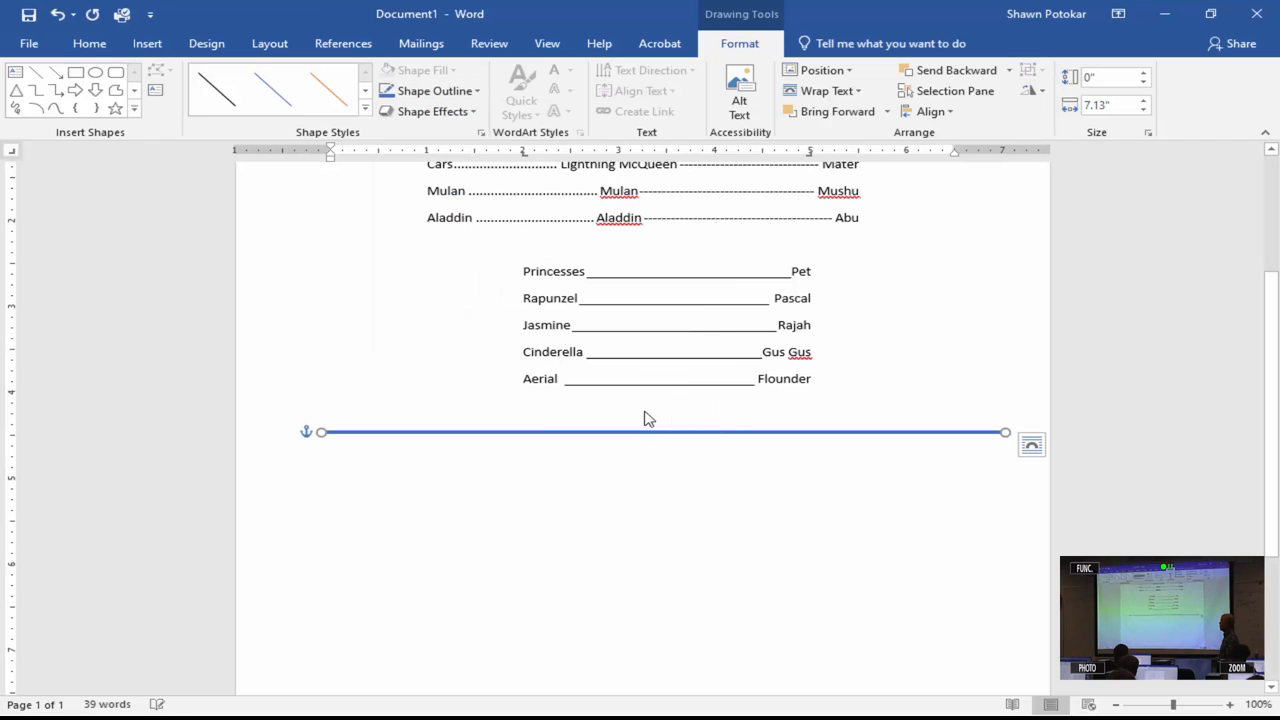
left_click(432, 92)
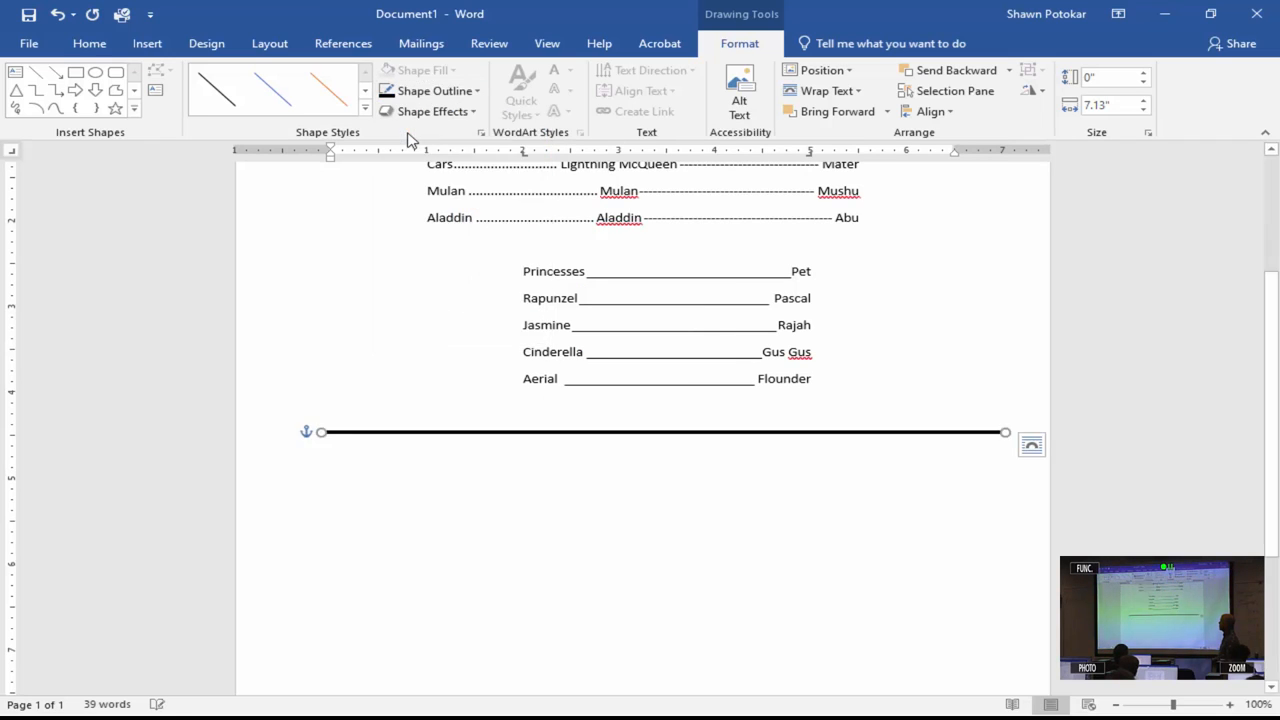
left_click(440, 486)
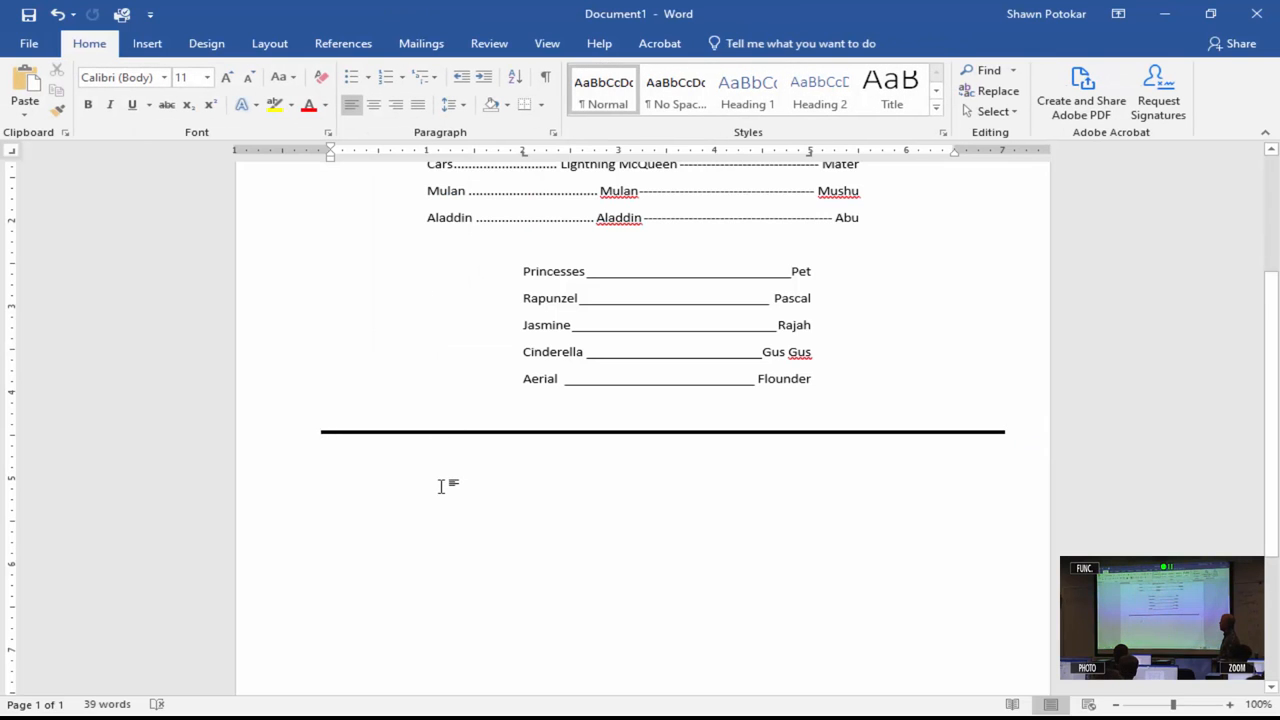
Add the 'Favorite Disney Movies' heading below the line followed by Moana and Hercules
scroll("down", 3)
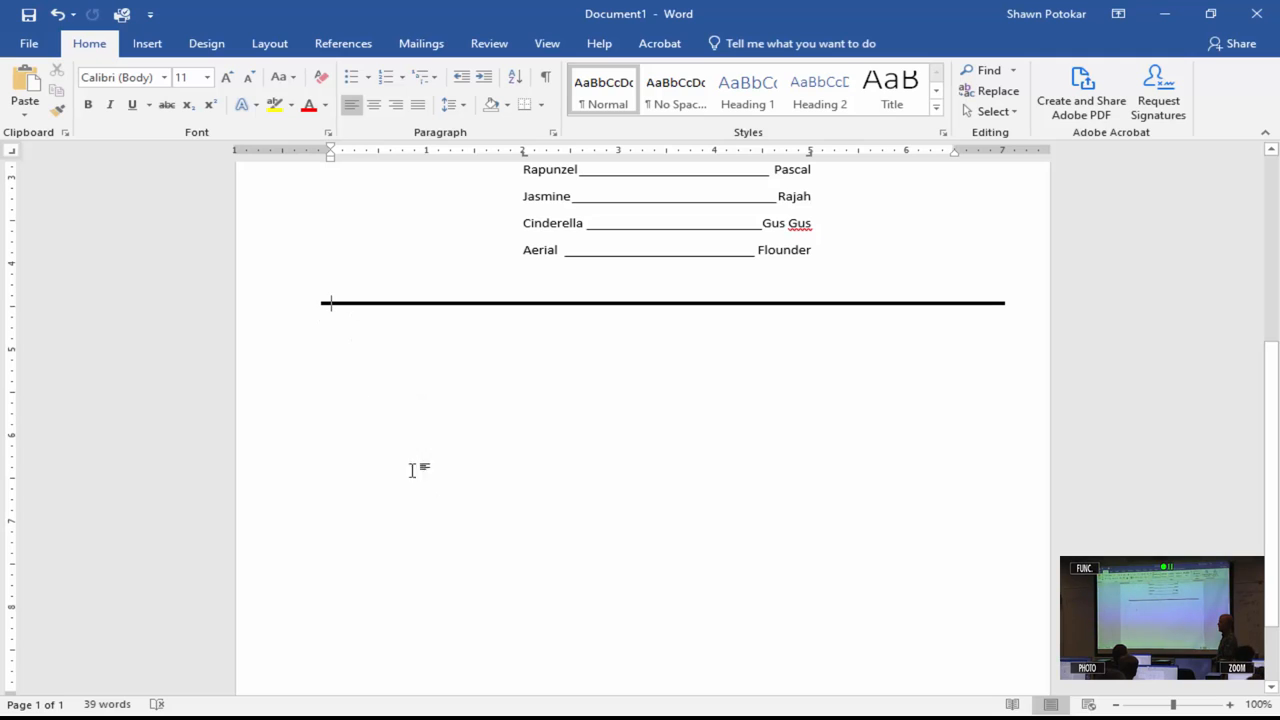
mouse_move(484, 400)
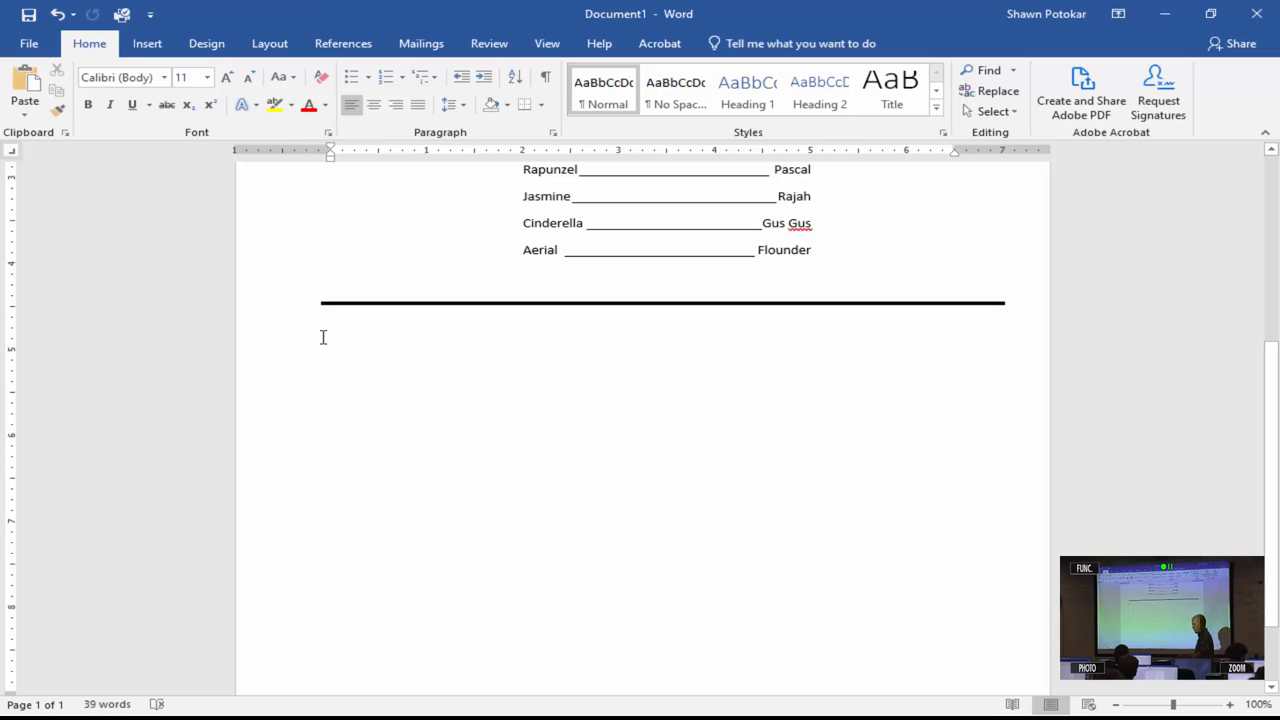
type("Fa")
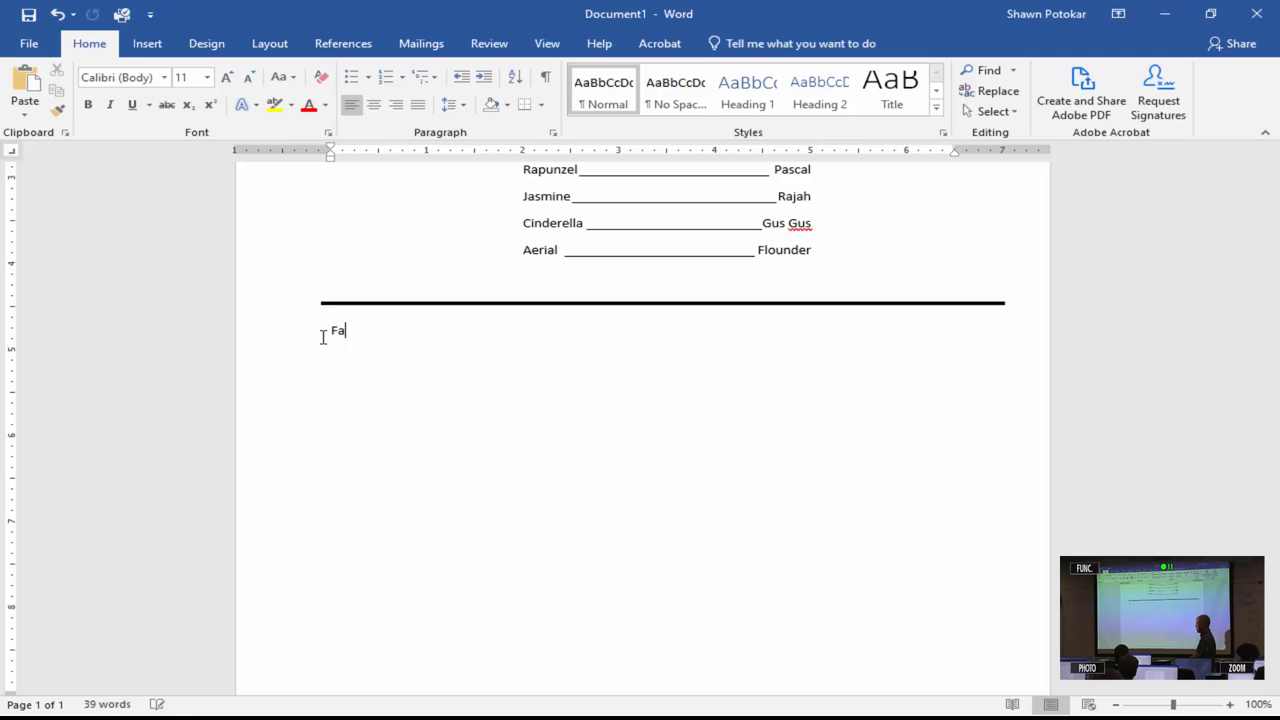
type("vorite Dis")
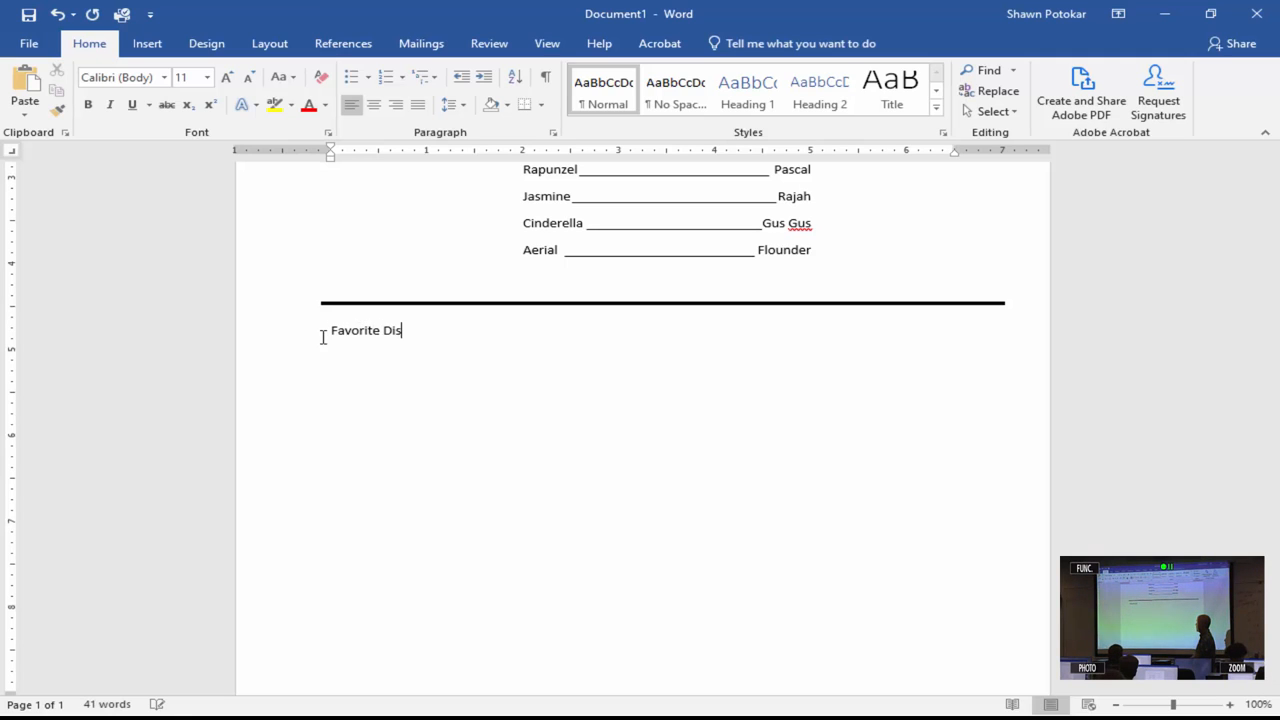
type("ney Movies")
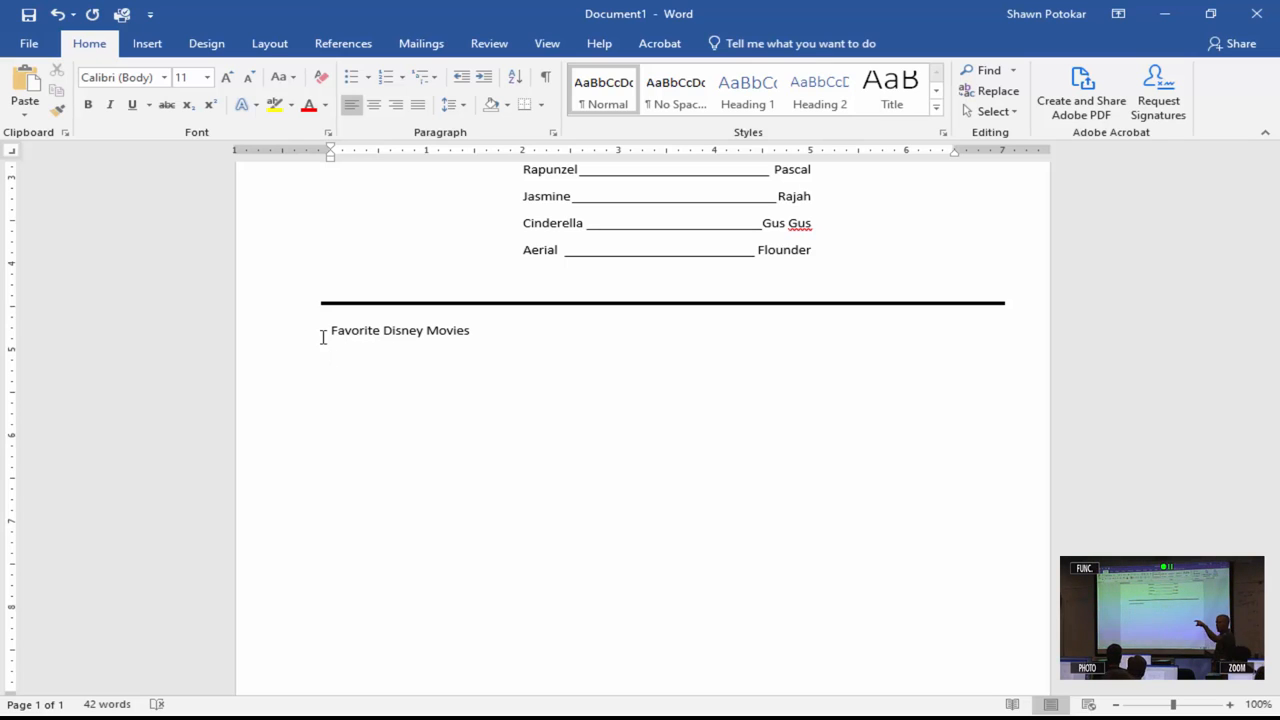
type("Mo")
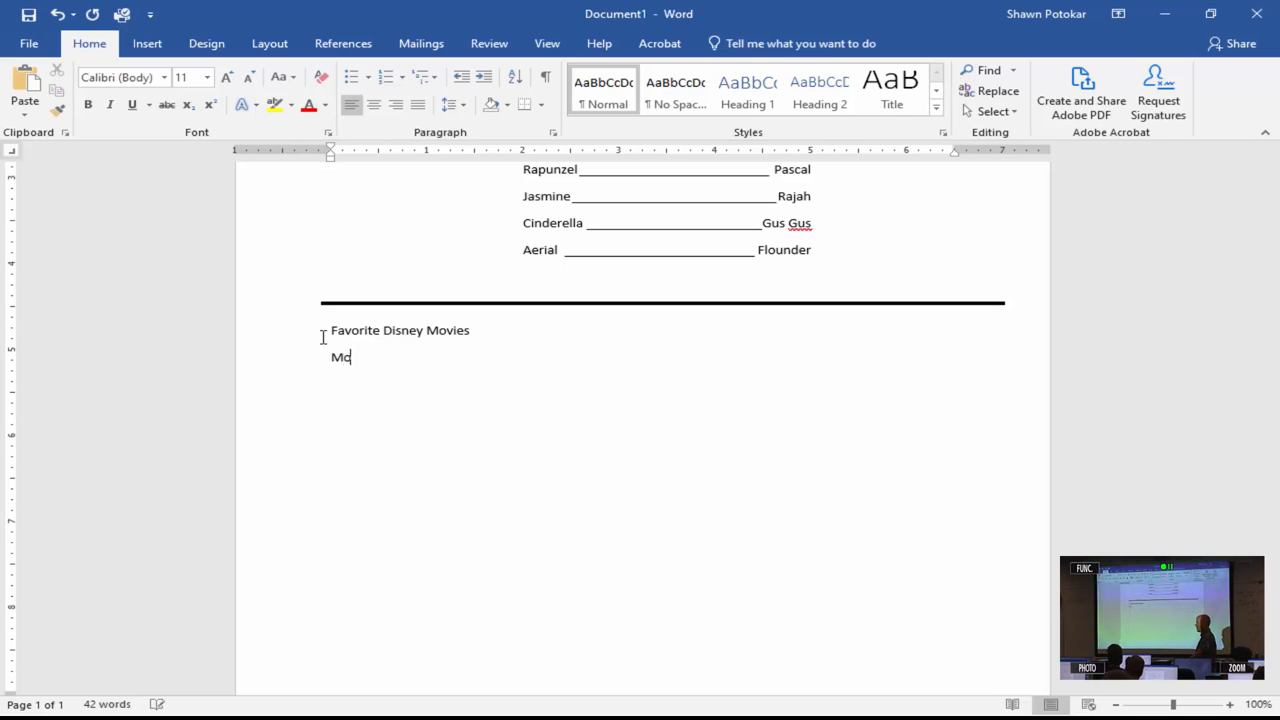
type("oana")
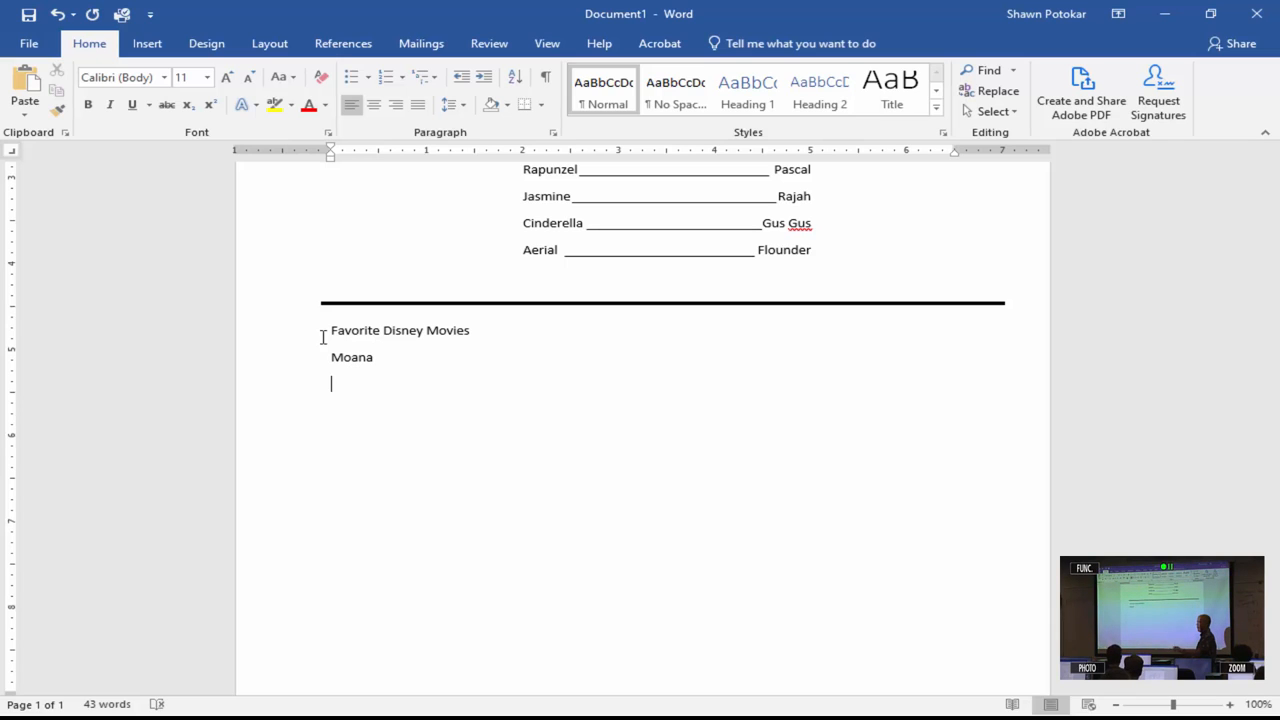
type("H")
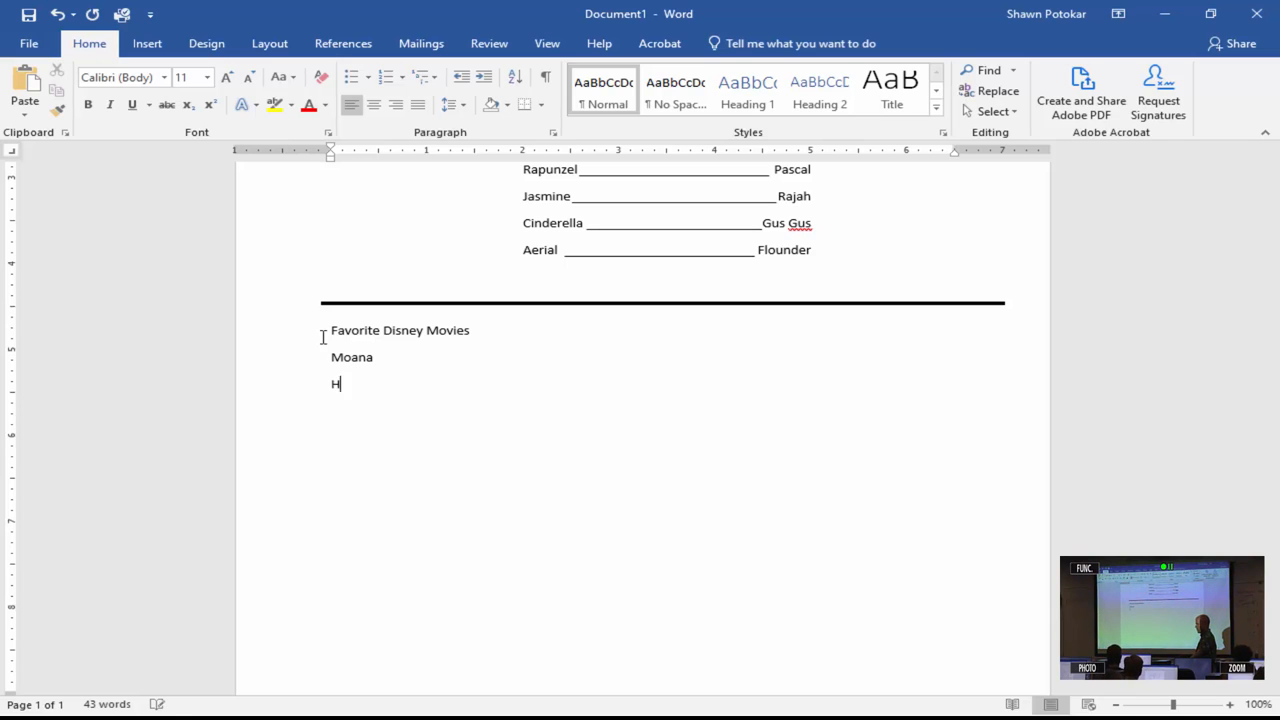
type("ercules")
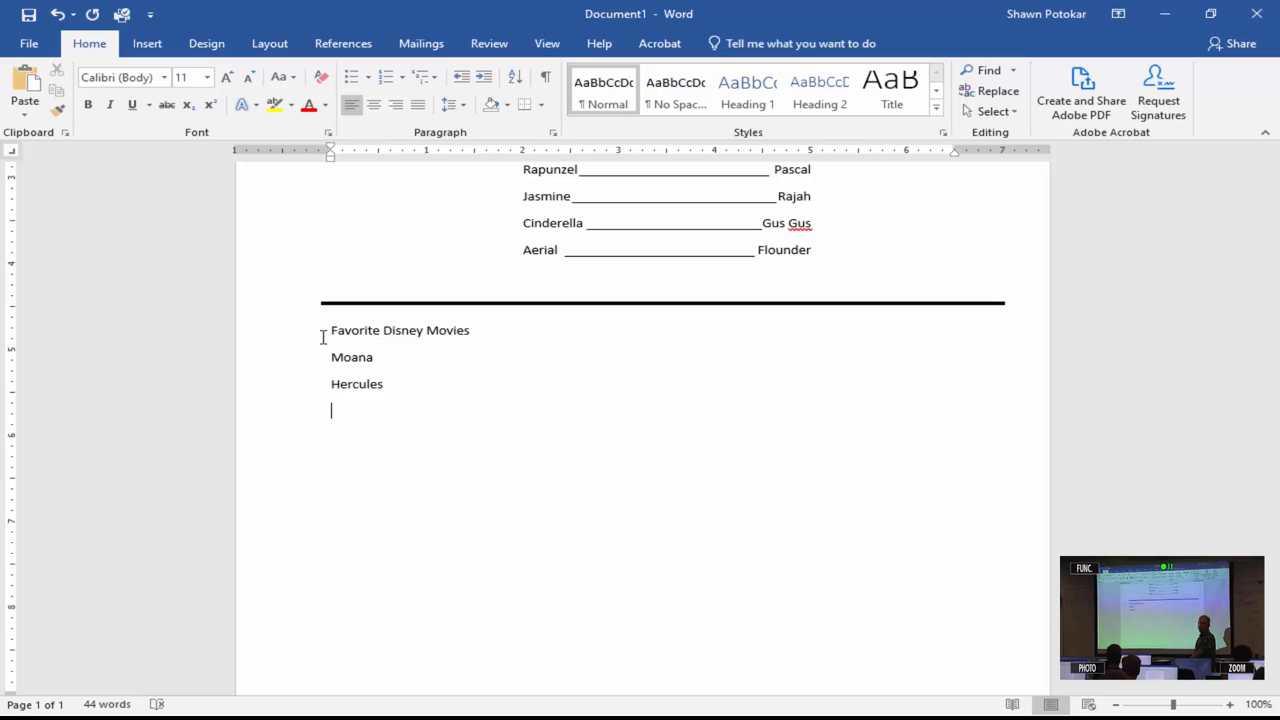
Continue the movie list with Coco, Brother Bear, Goofy Movie and Monsters Inc
type("Ov")
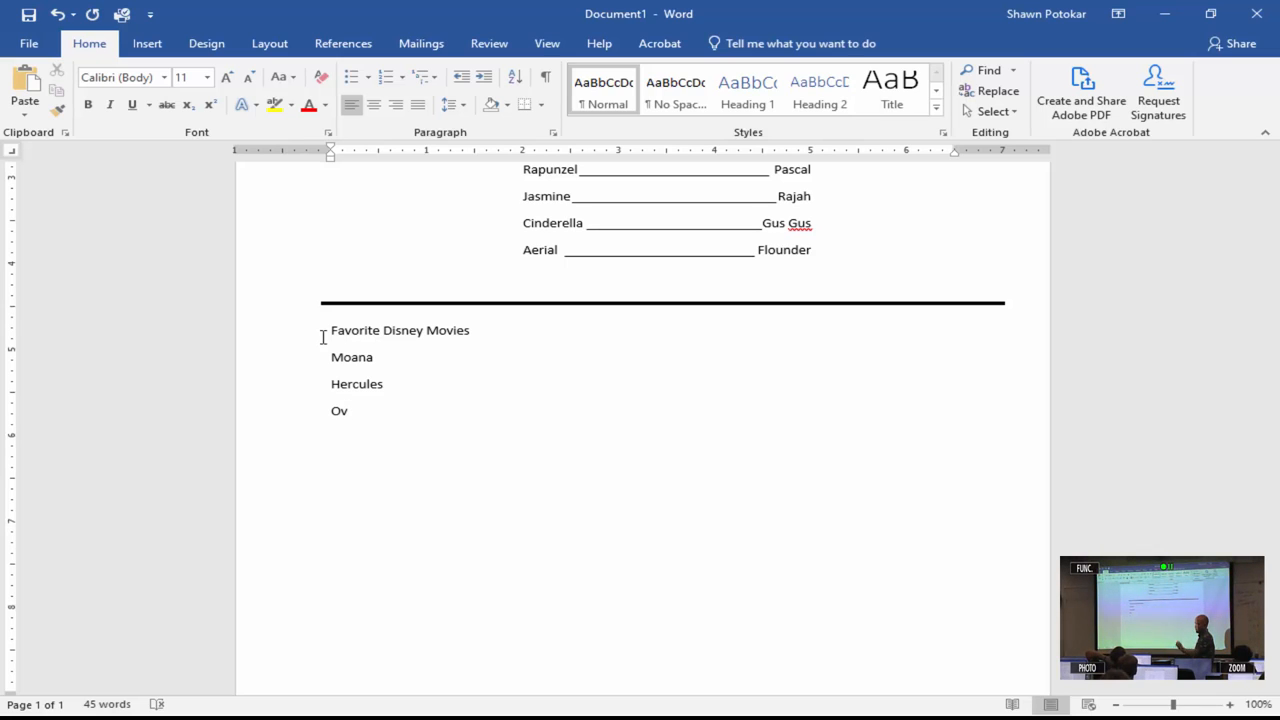
key("Backspace")
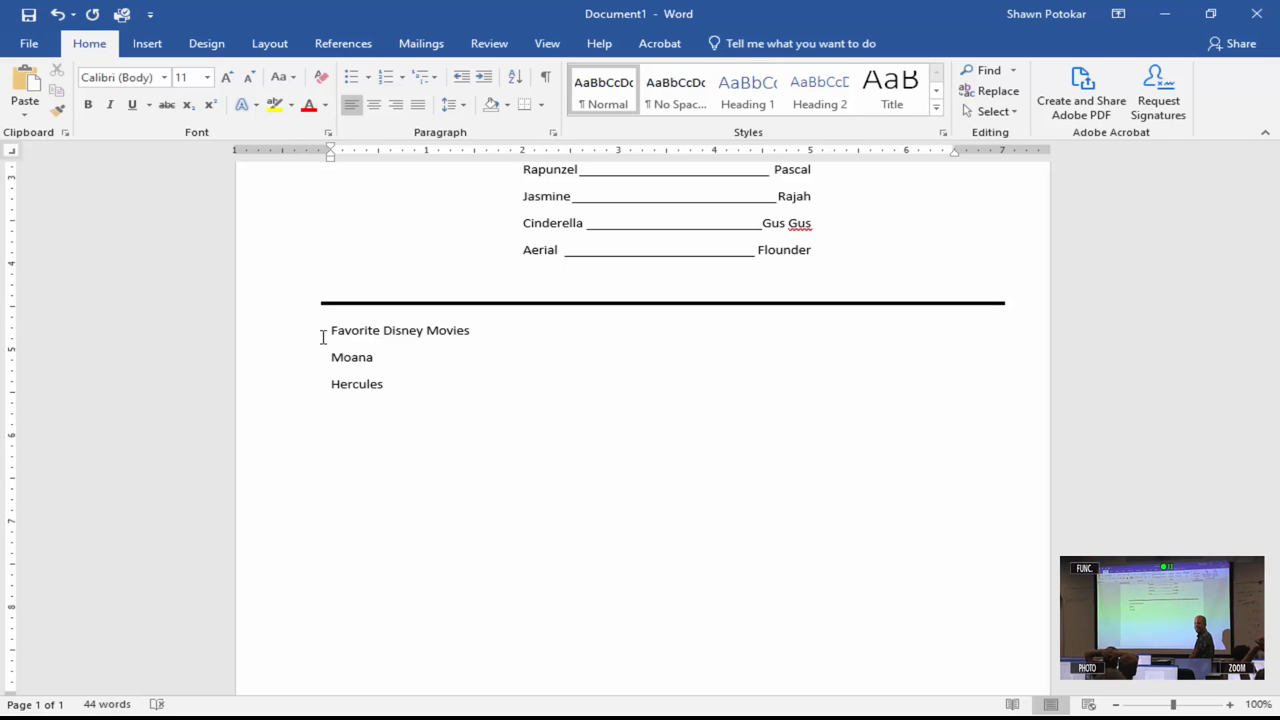
type("Coco")
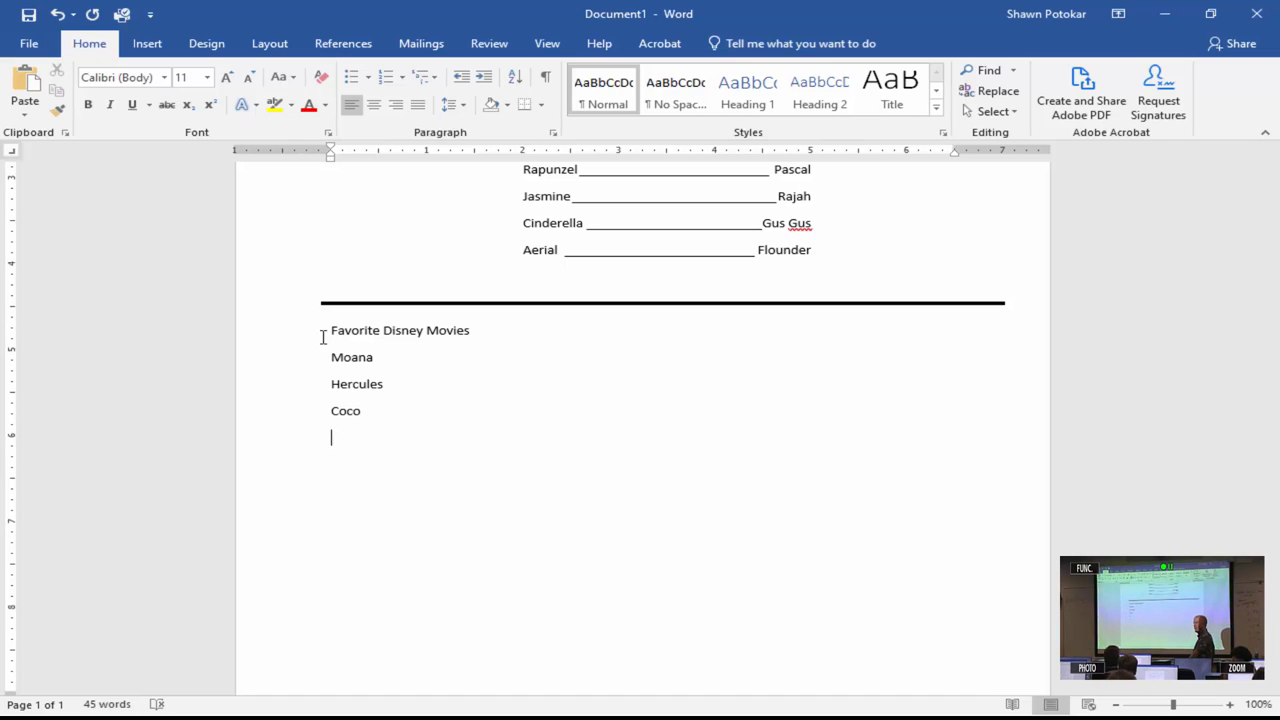
type("VB")
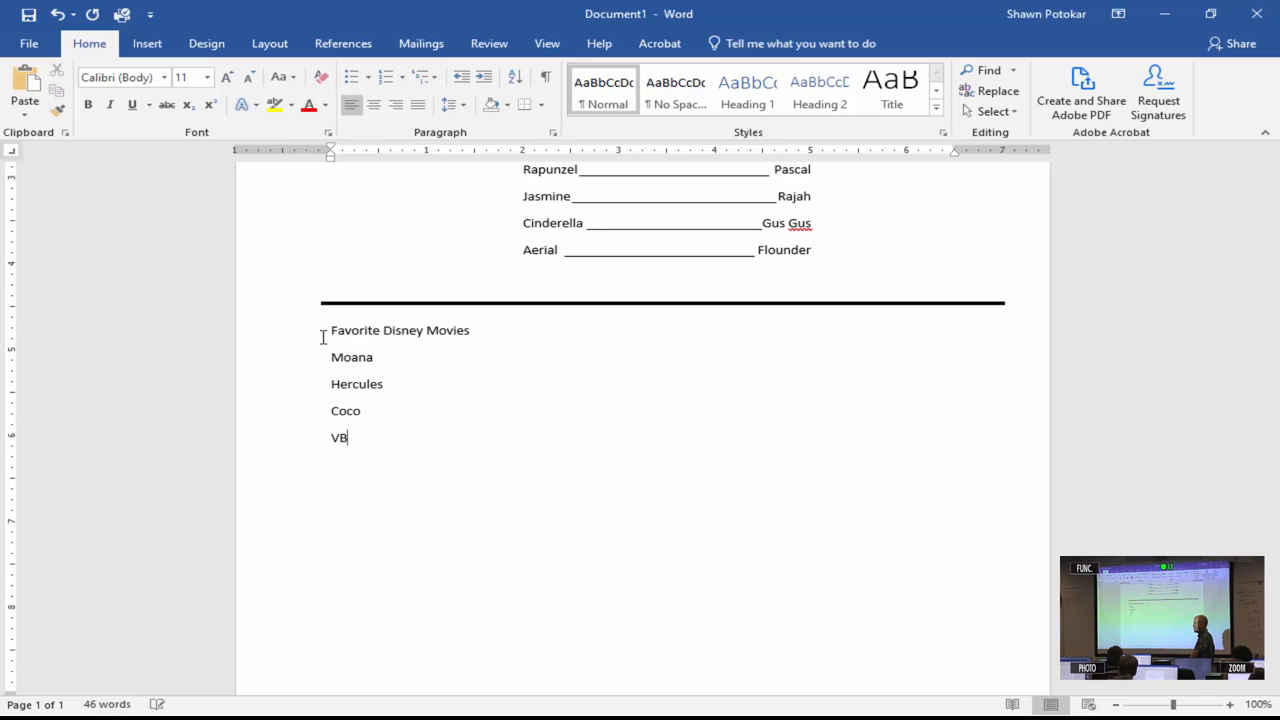
type("Brothe")
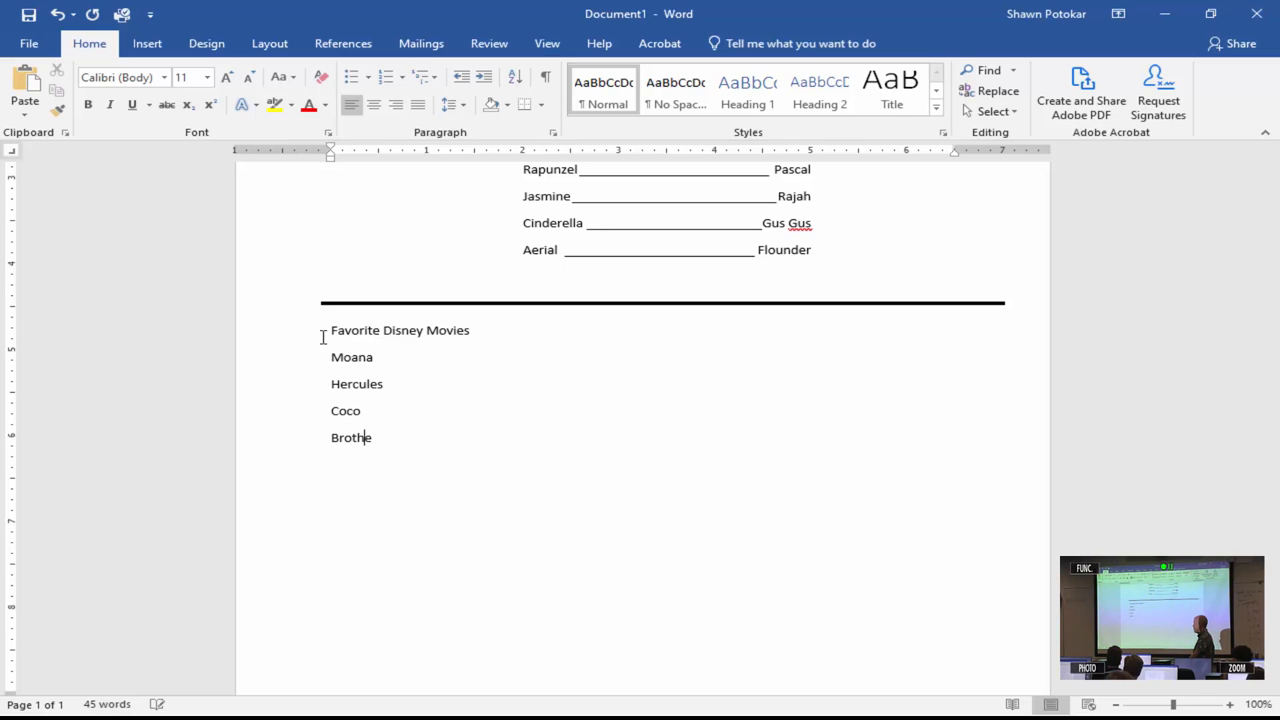
type("r Bear")
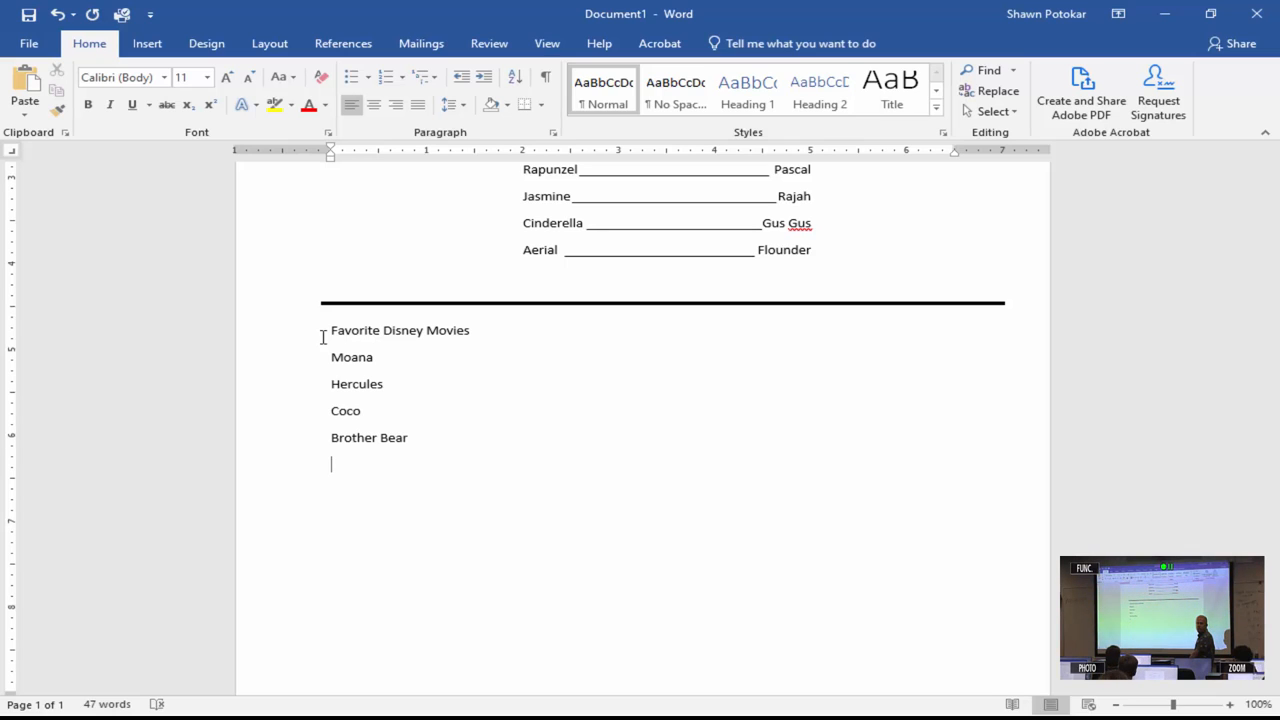
type("Go")
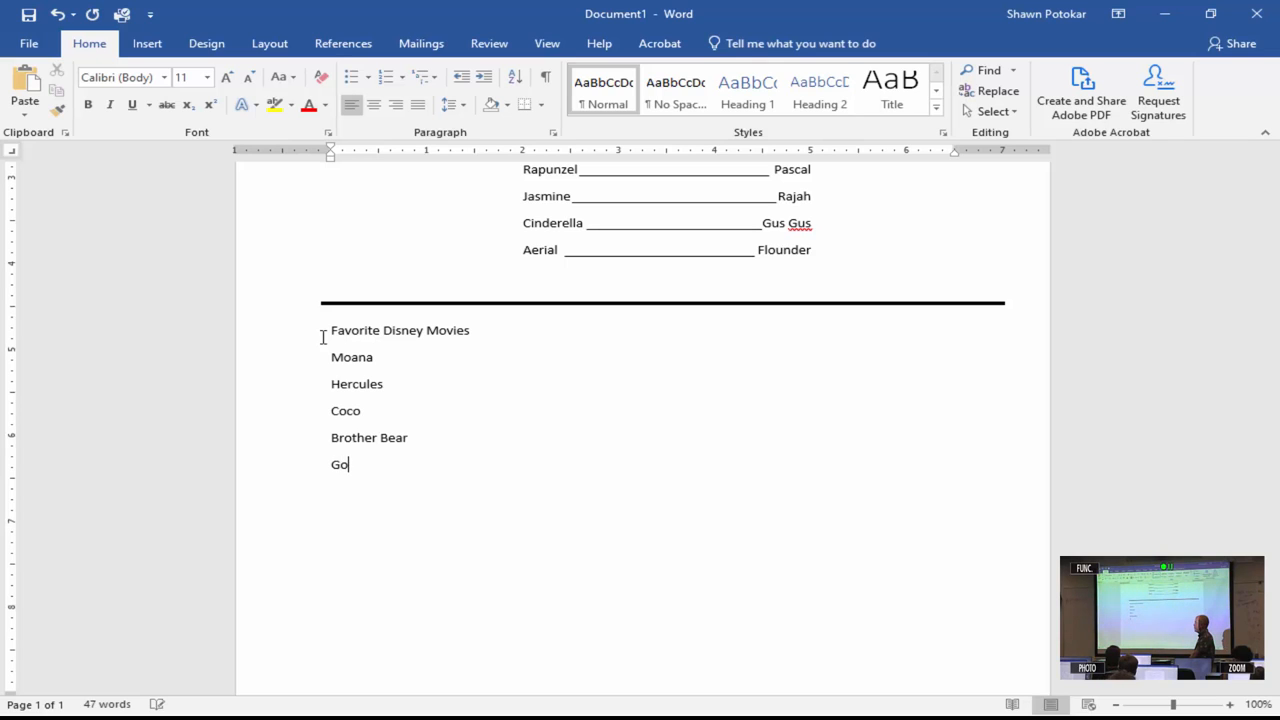
type("ofy")
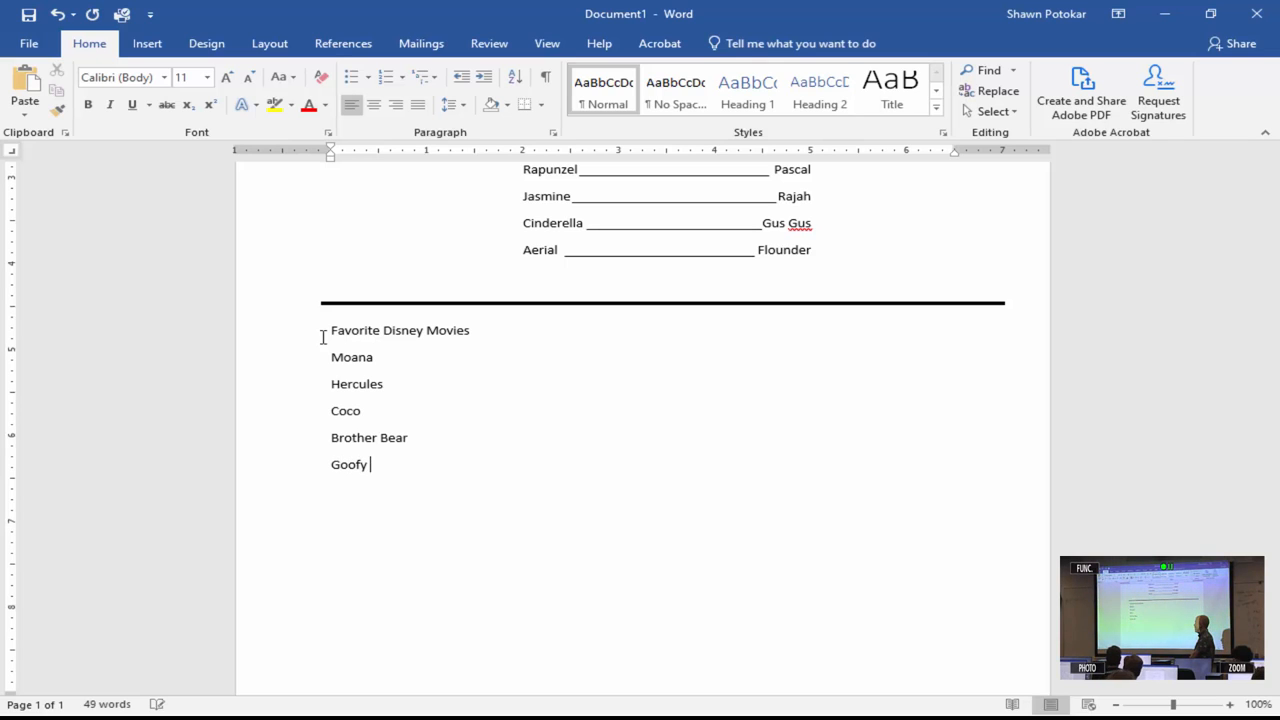
type("Movie")
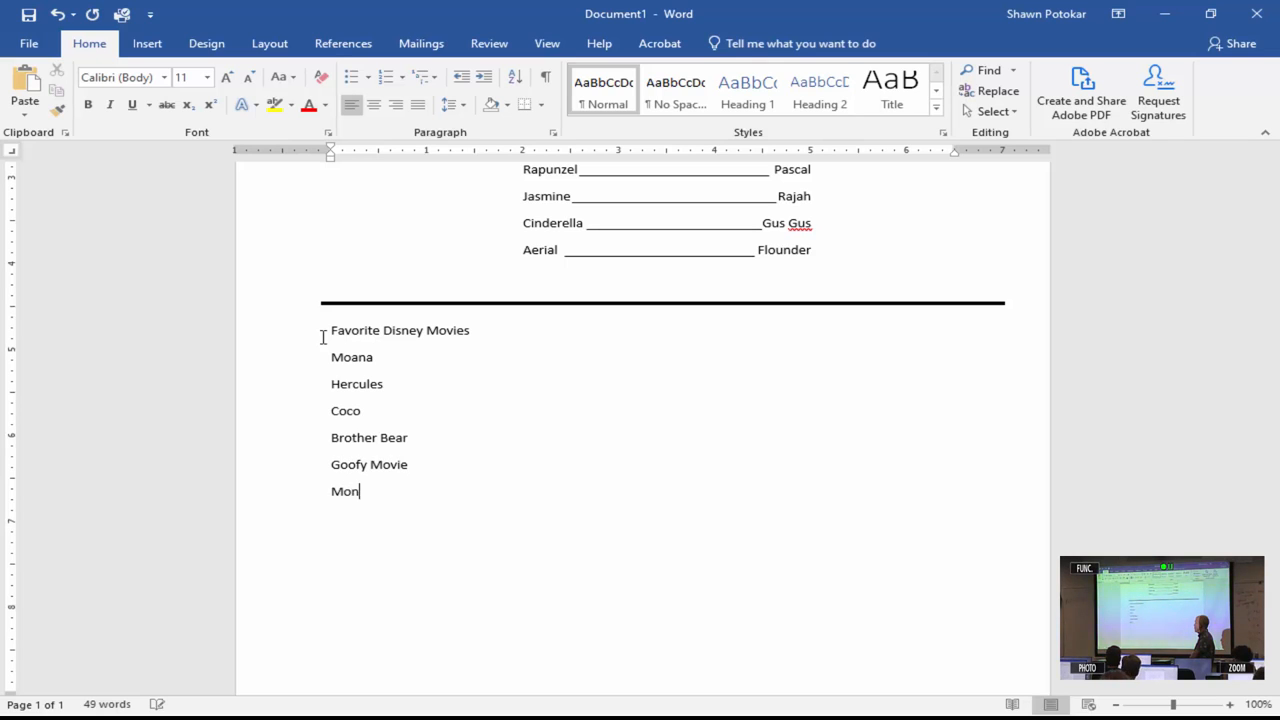
type("sters Inc")
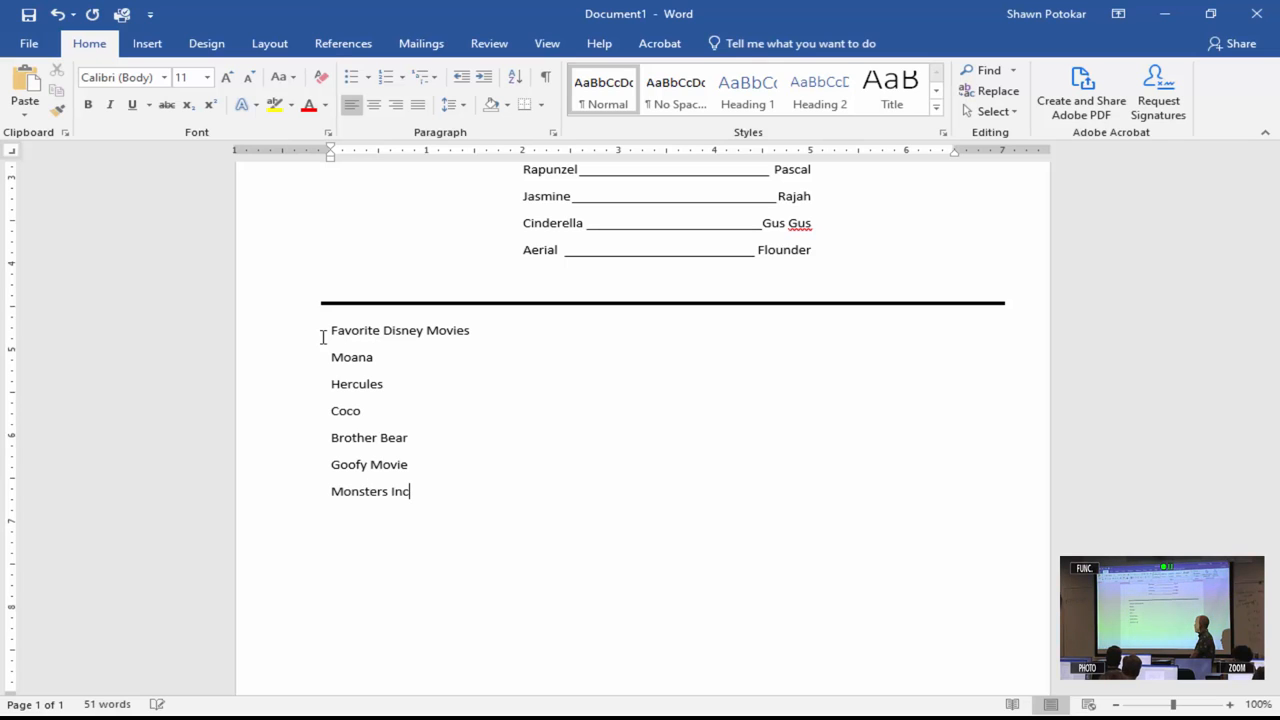
type(".")
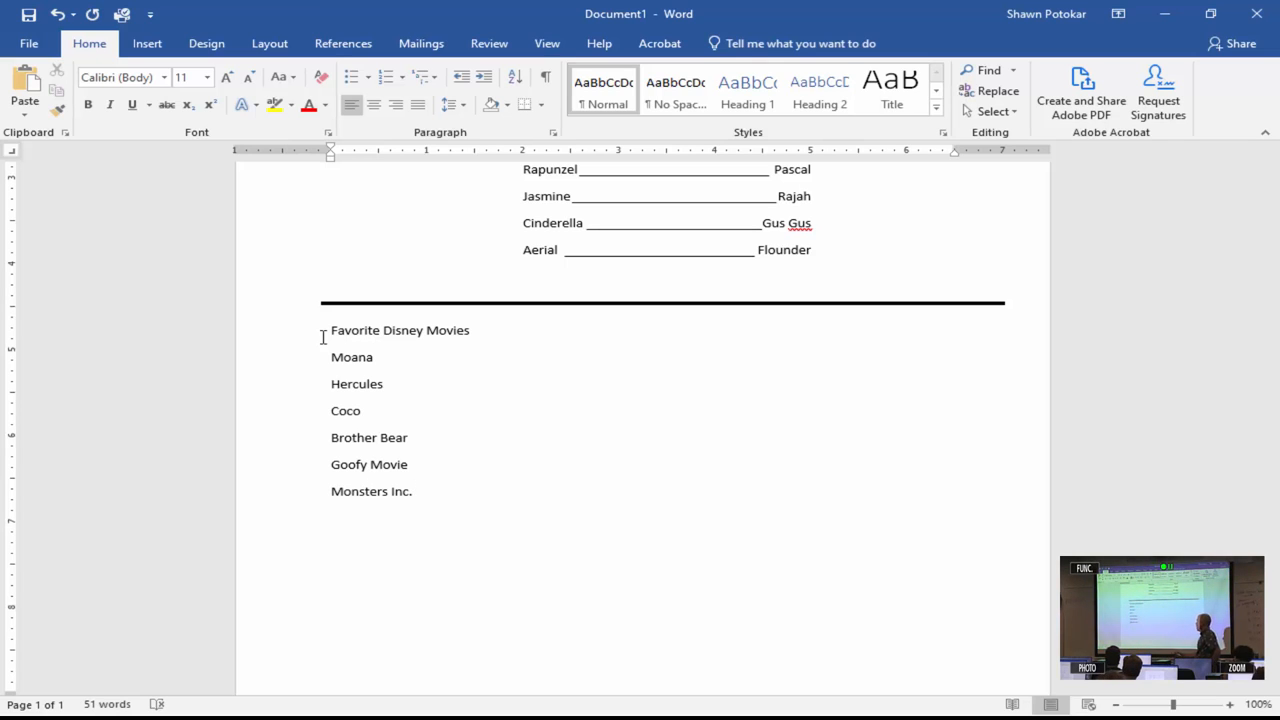
mouse_move(456, 472)
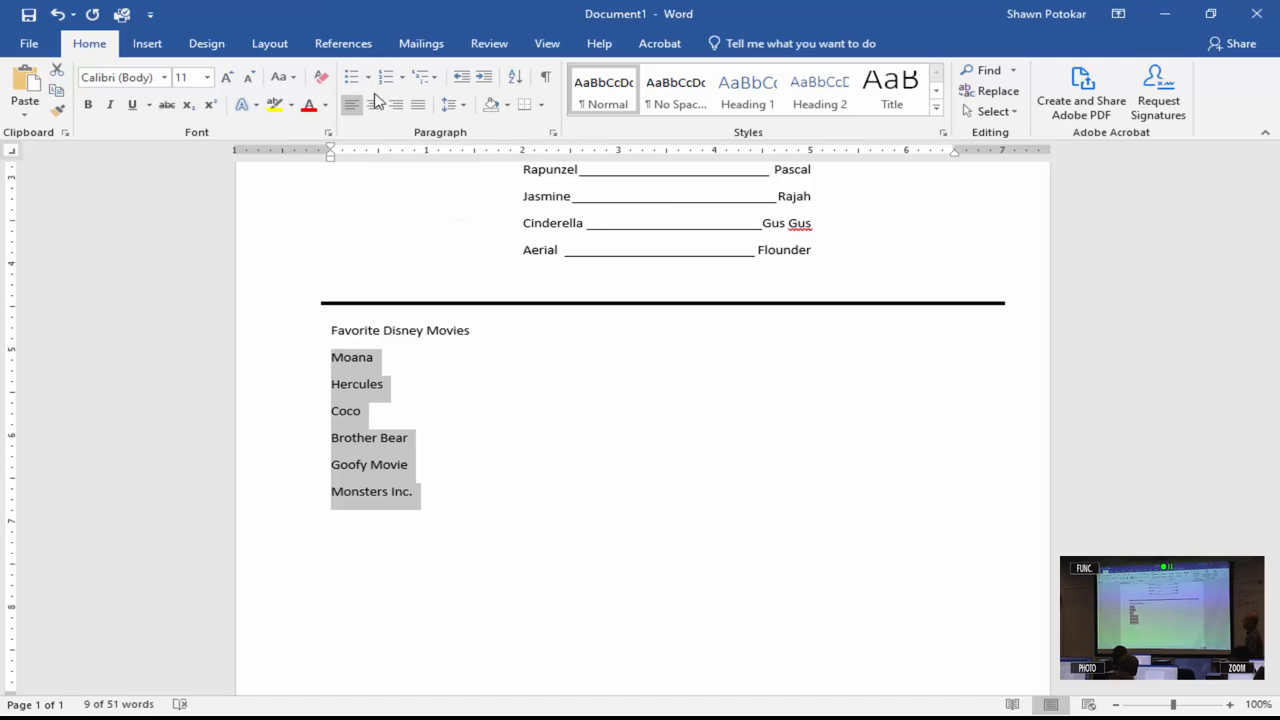
left_click(366, 76)
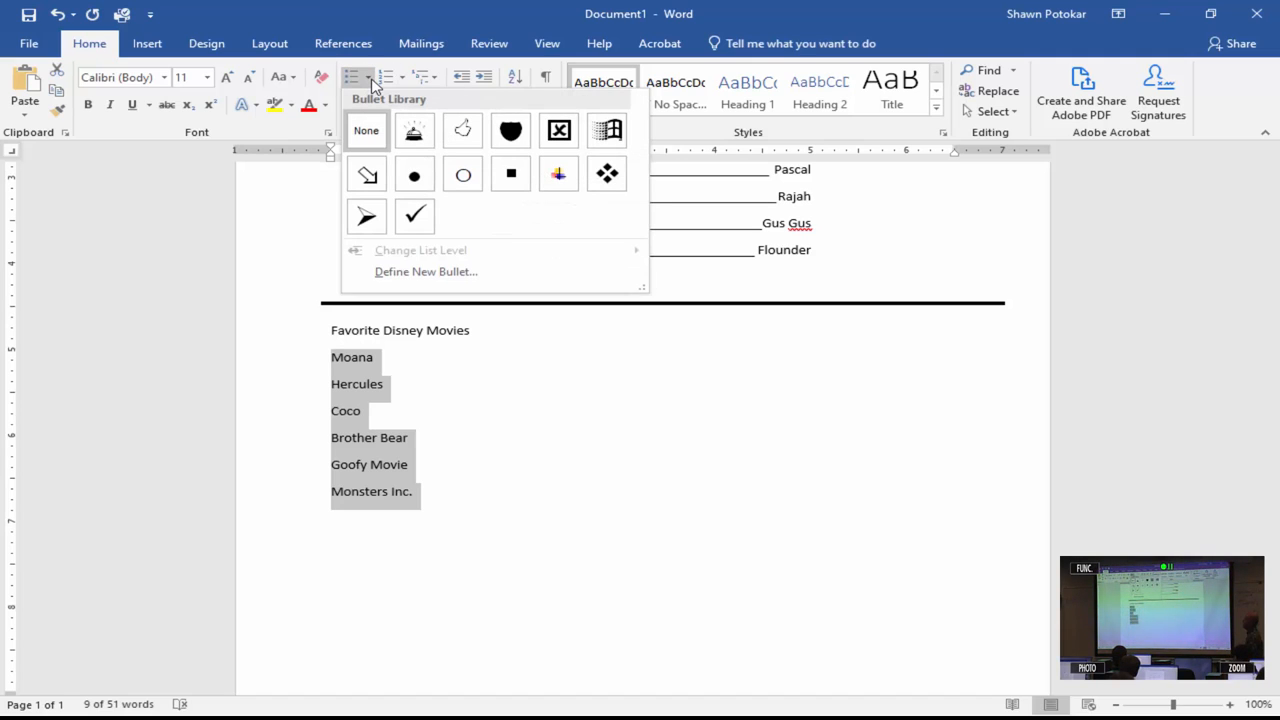
left_click(366, 216)
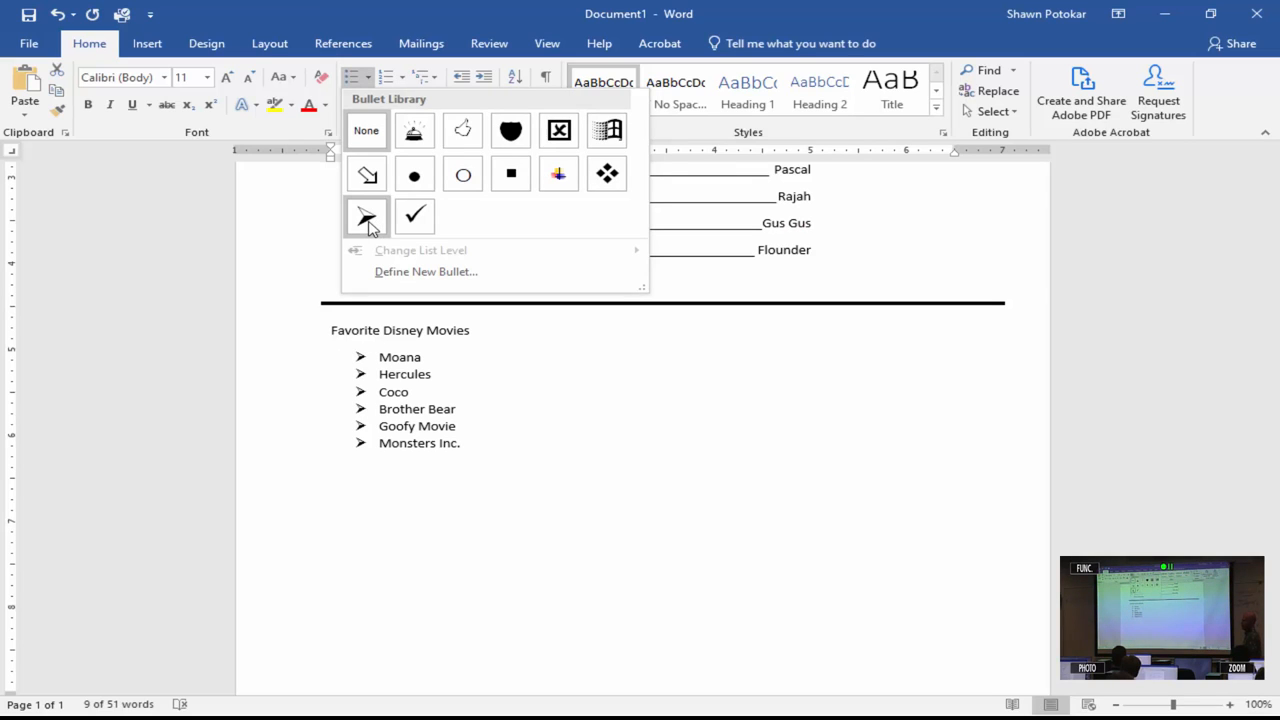
left_click(366, 216)
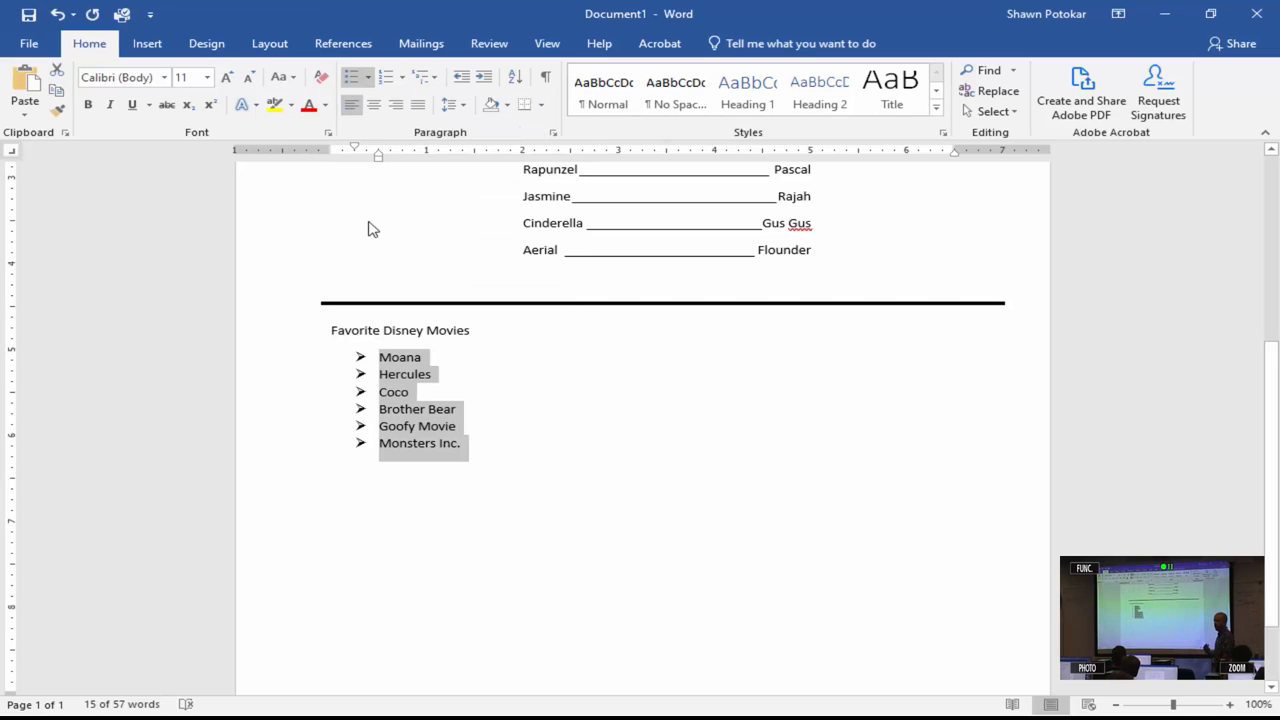
mouse_move(428, 160)
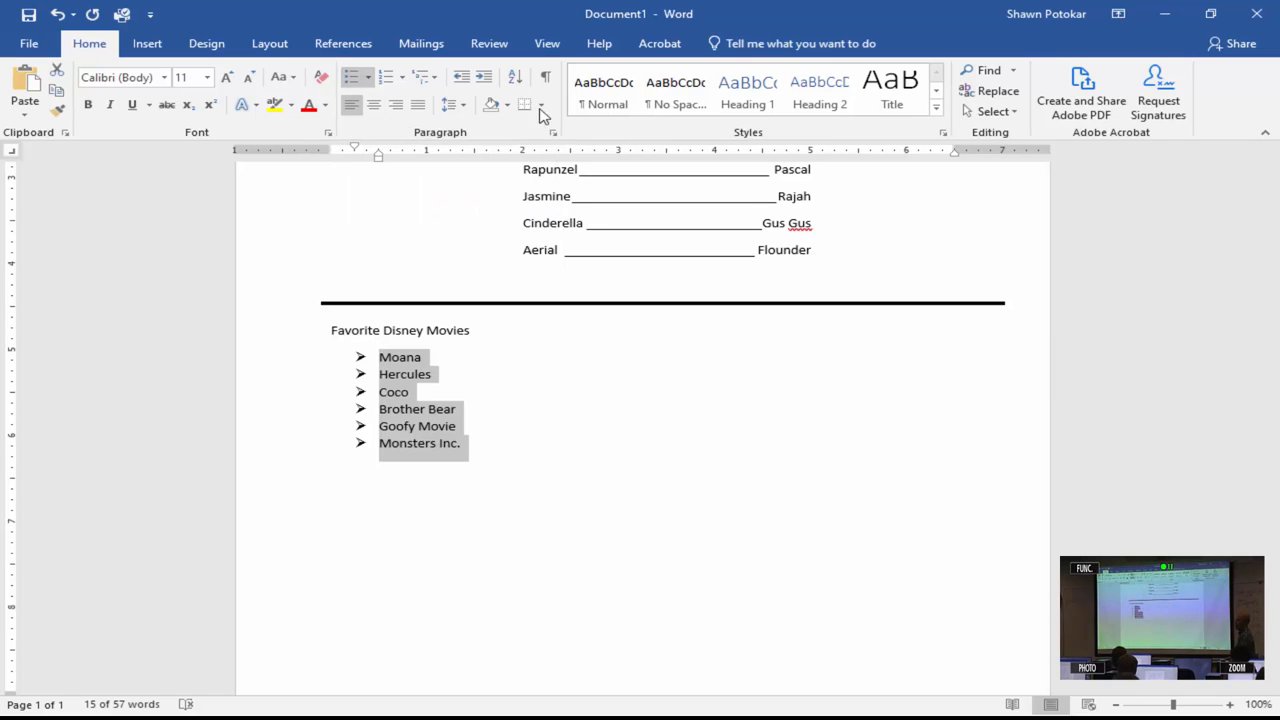
Indent Coco and Brother Bear one level under Hercules as hollow-circle sub-items
left_click(448, 390)
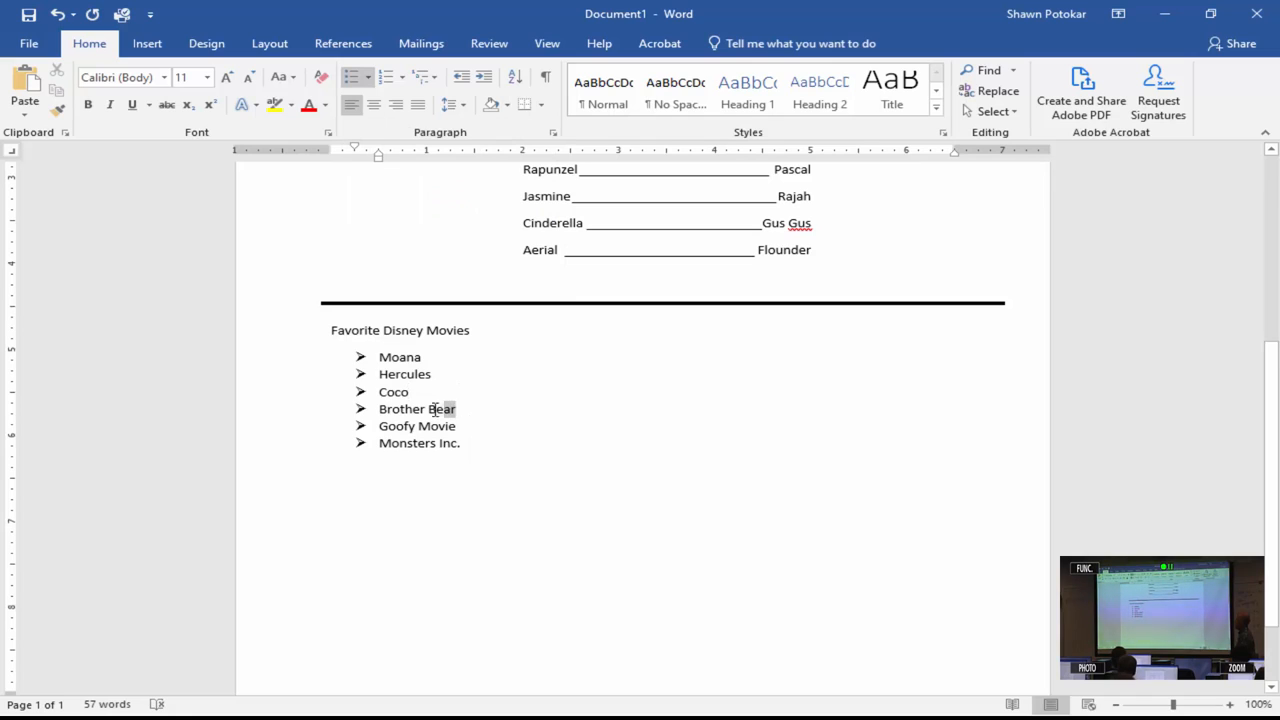
left_click_drag(378, 390, 456, 408)
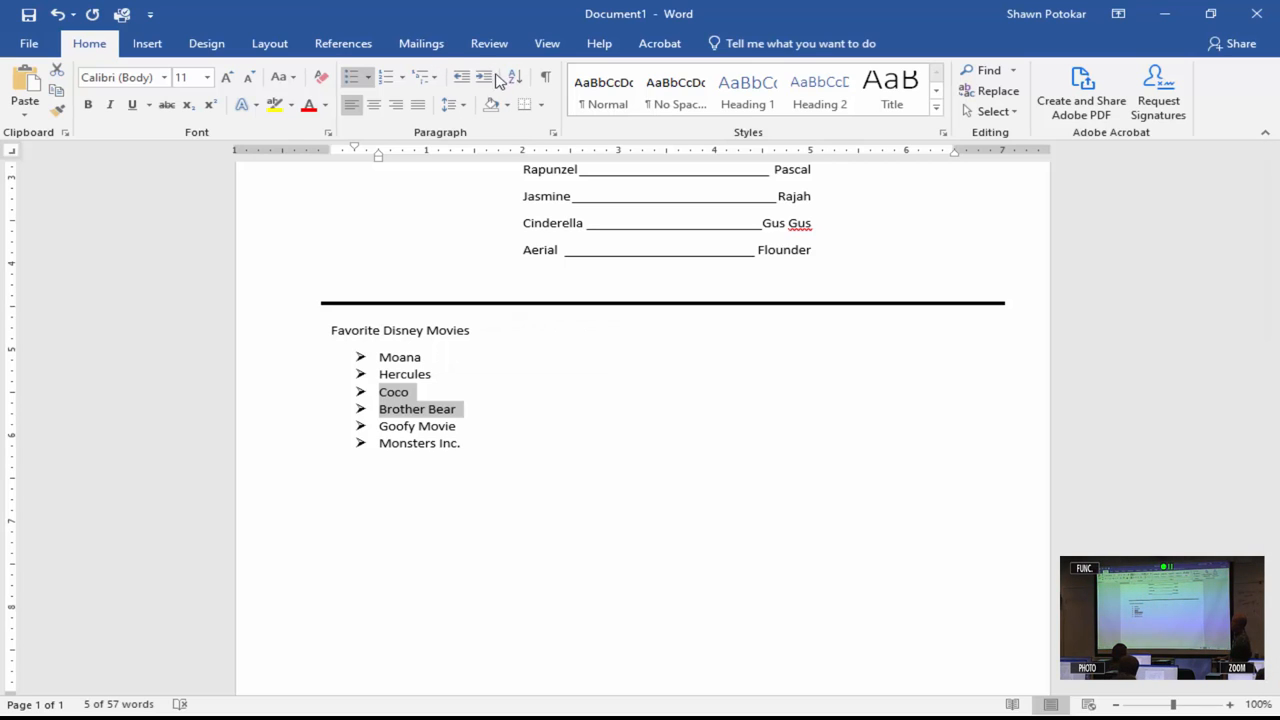
mouse_move(484, 76)
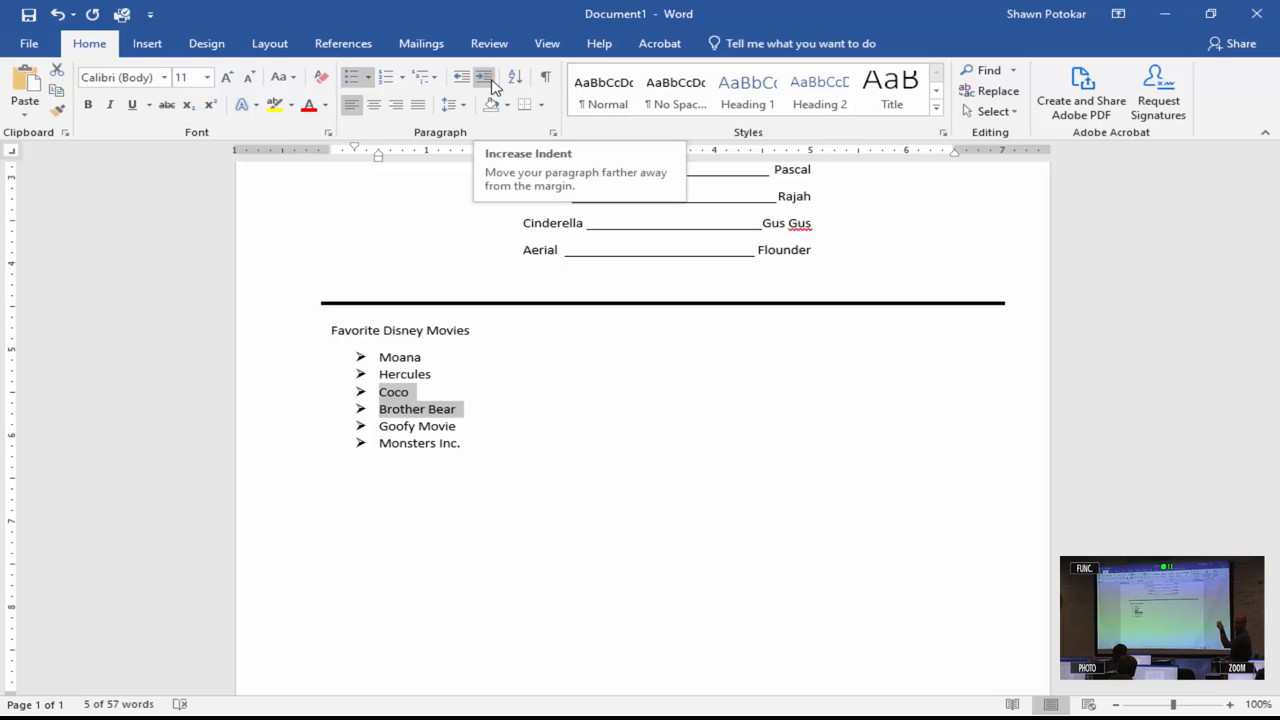
left_click(484, 76)
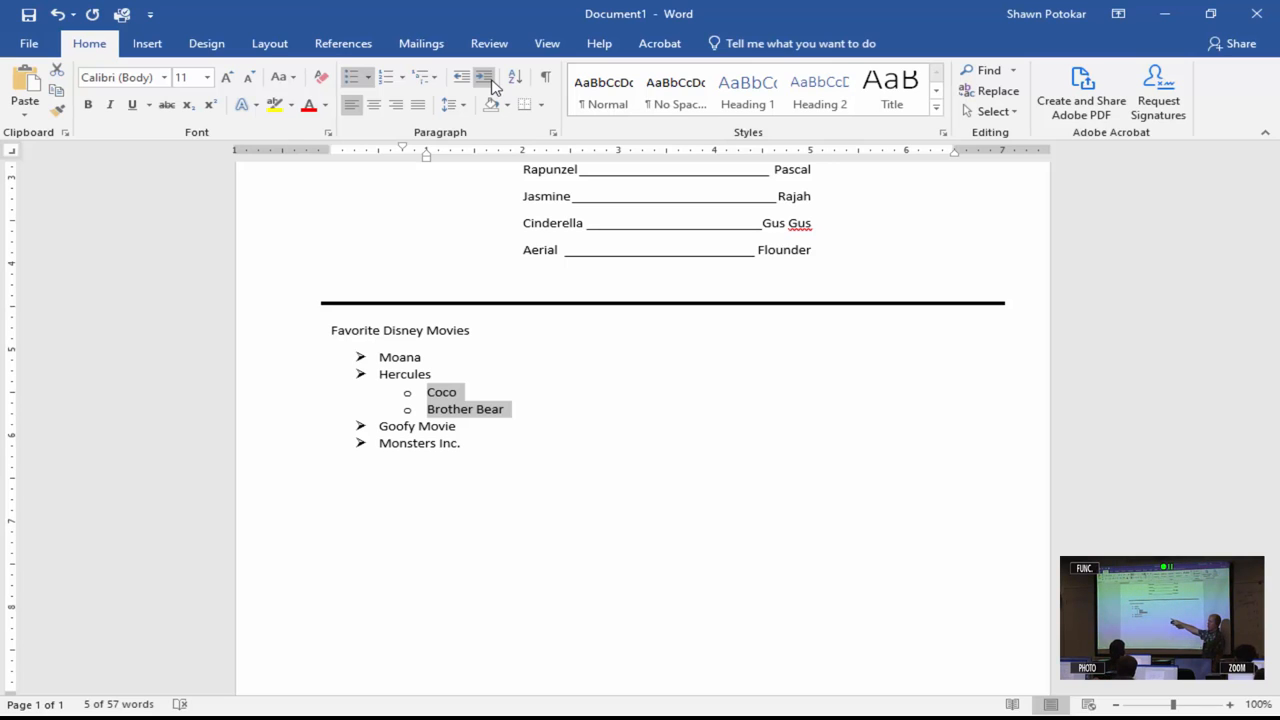
left_click(484, 76)
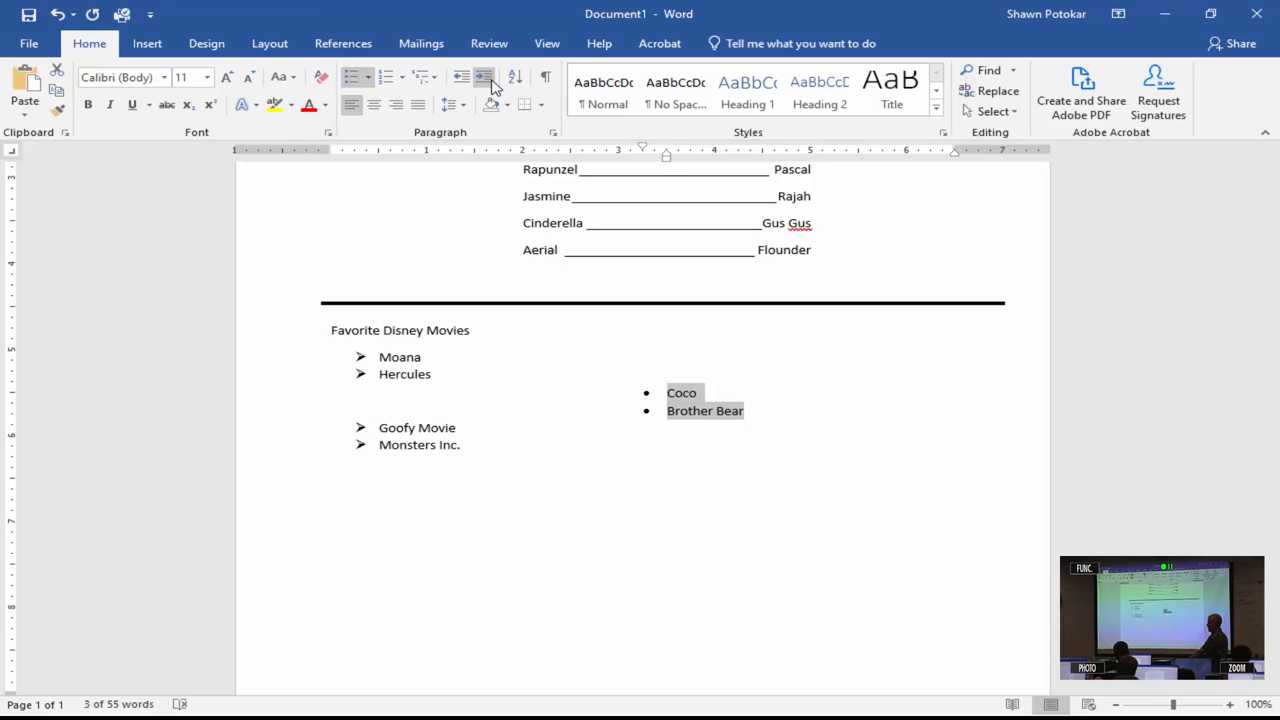
left_click(460, 76)
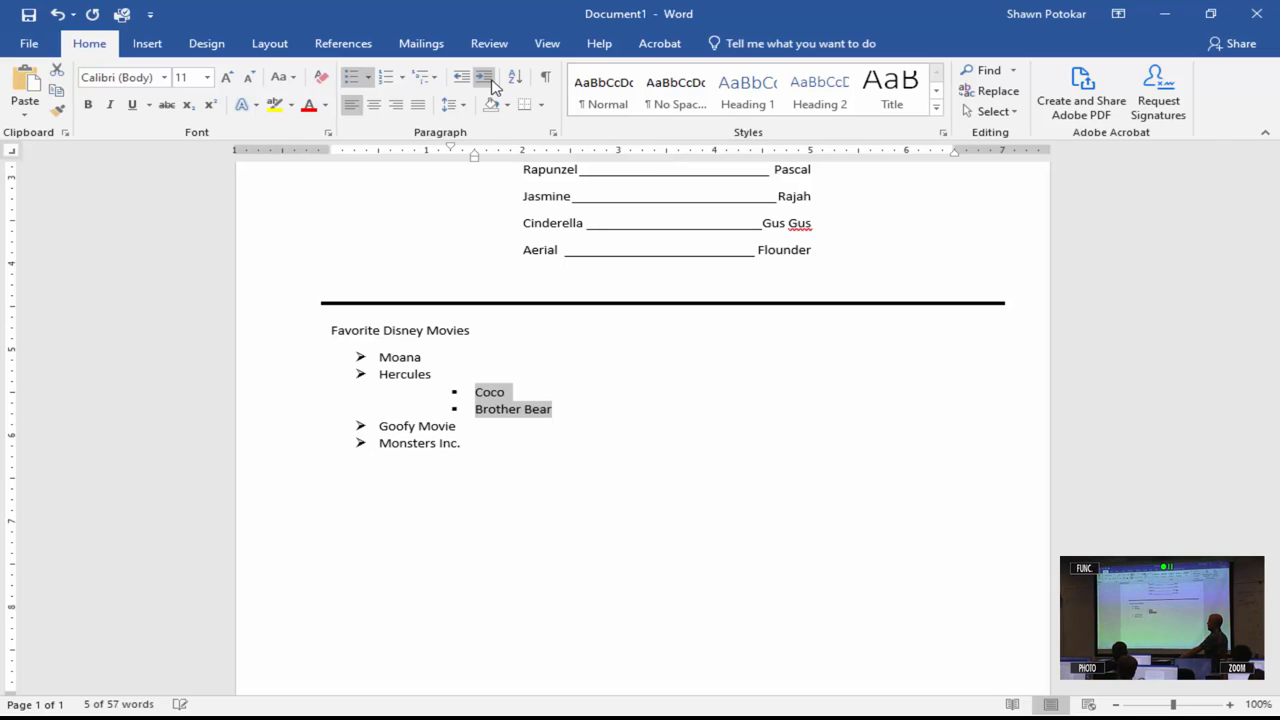
left_click(460, 76)
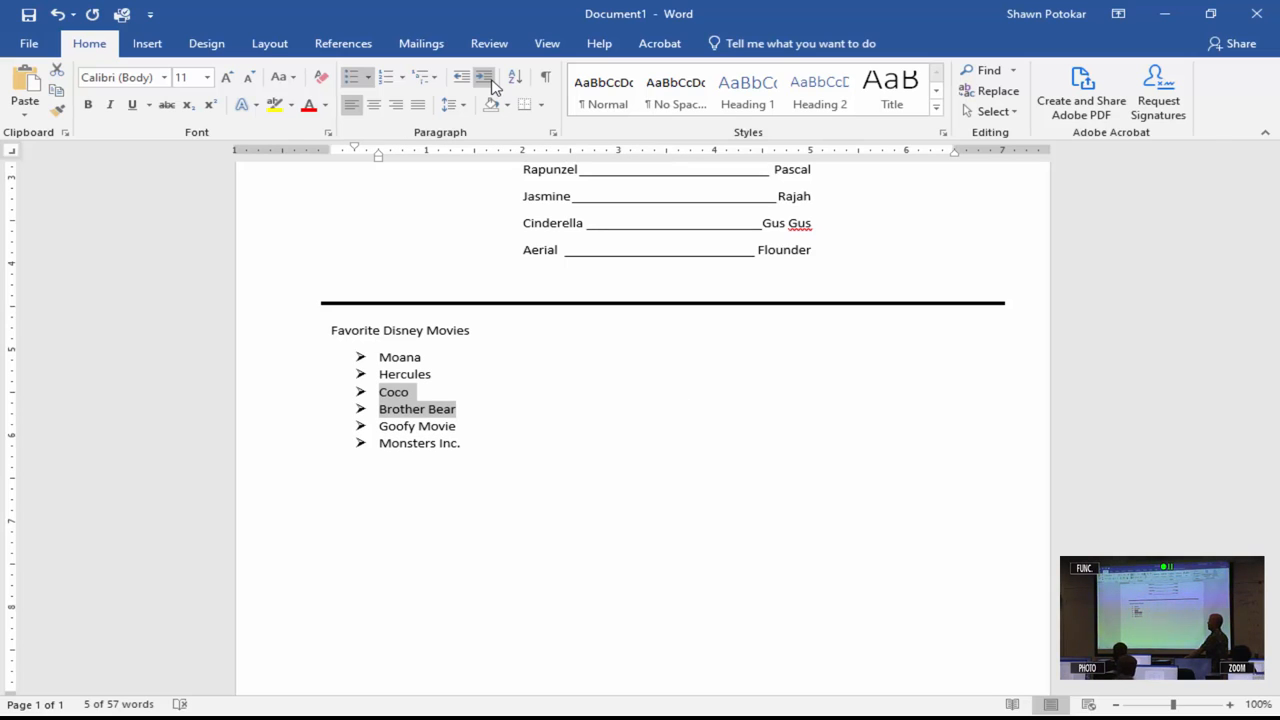
left_click(484, 76)
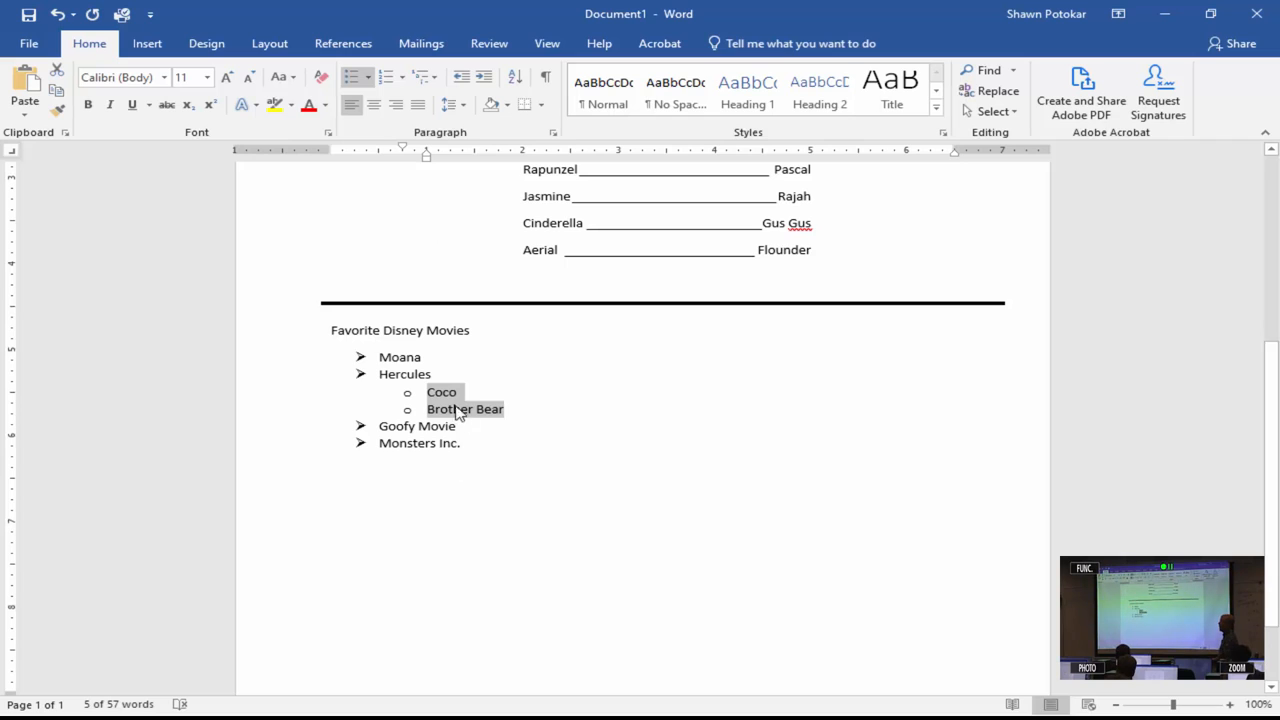
mouse_move(488, 404)
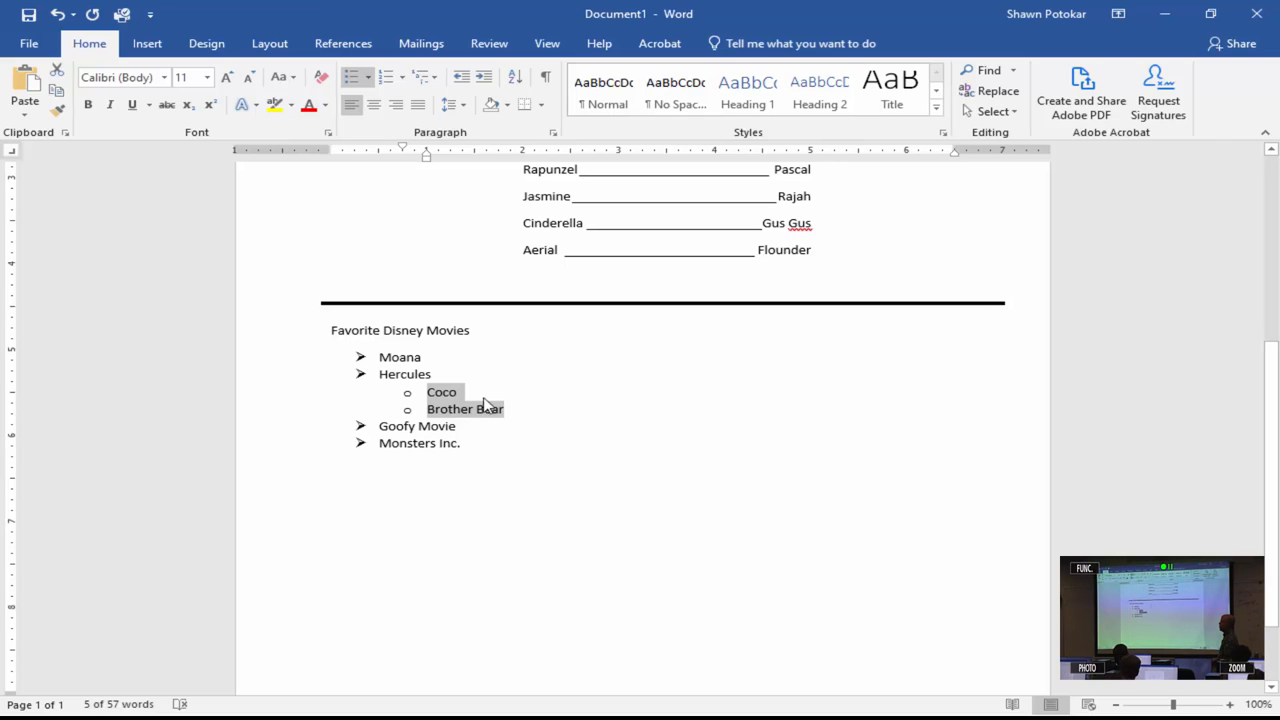
mouse_move(508, 402)
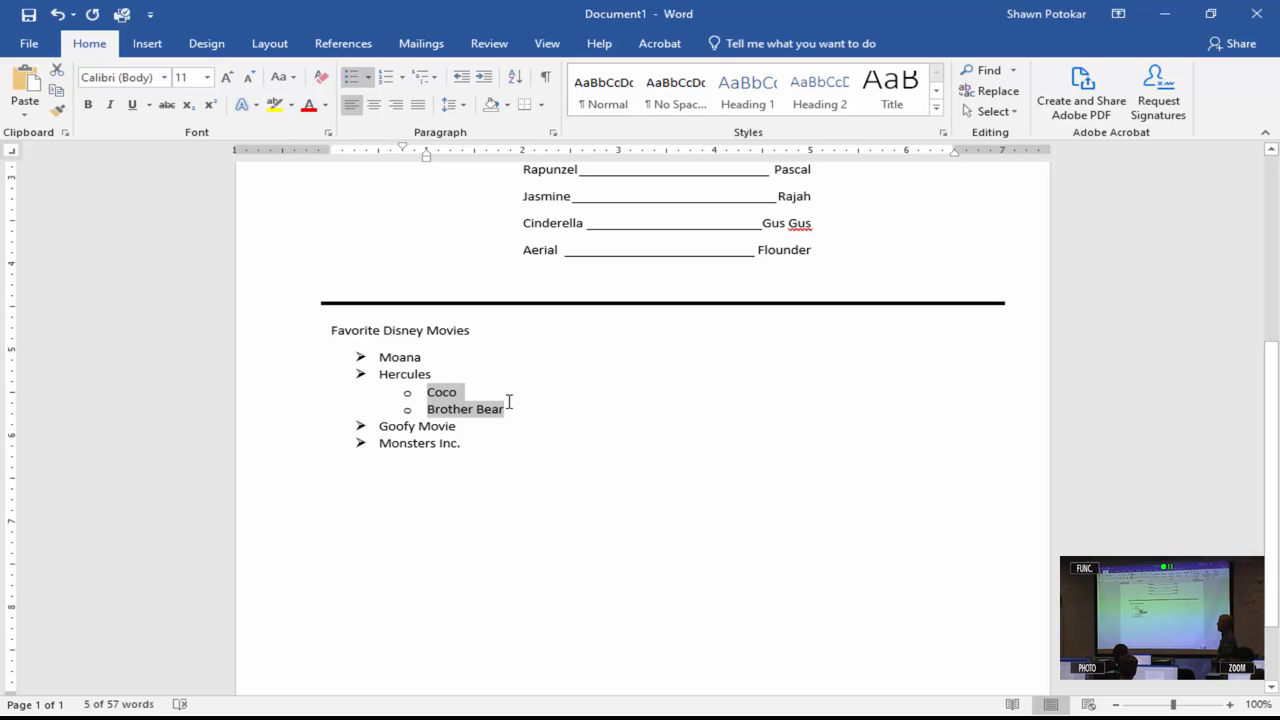
left_click(508, 400)
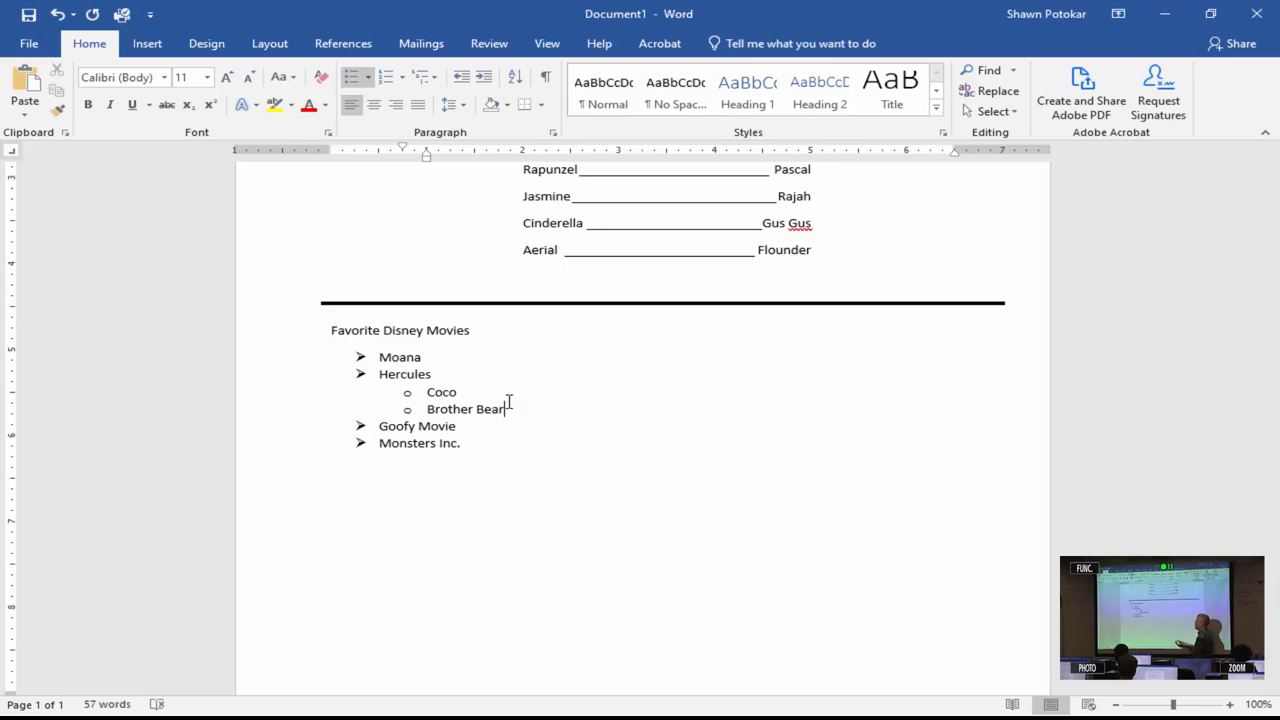
mouse_move(356, 76)
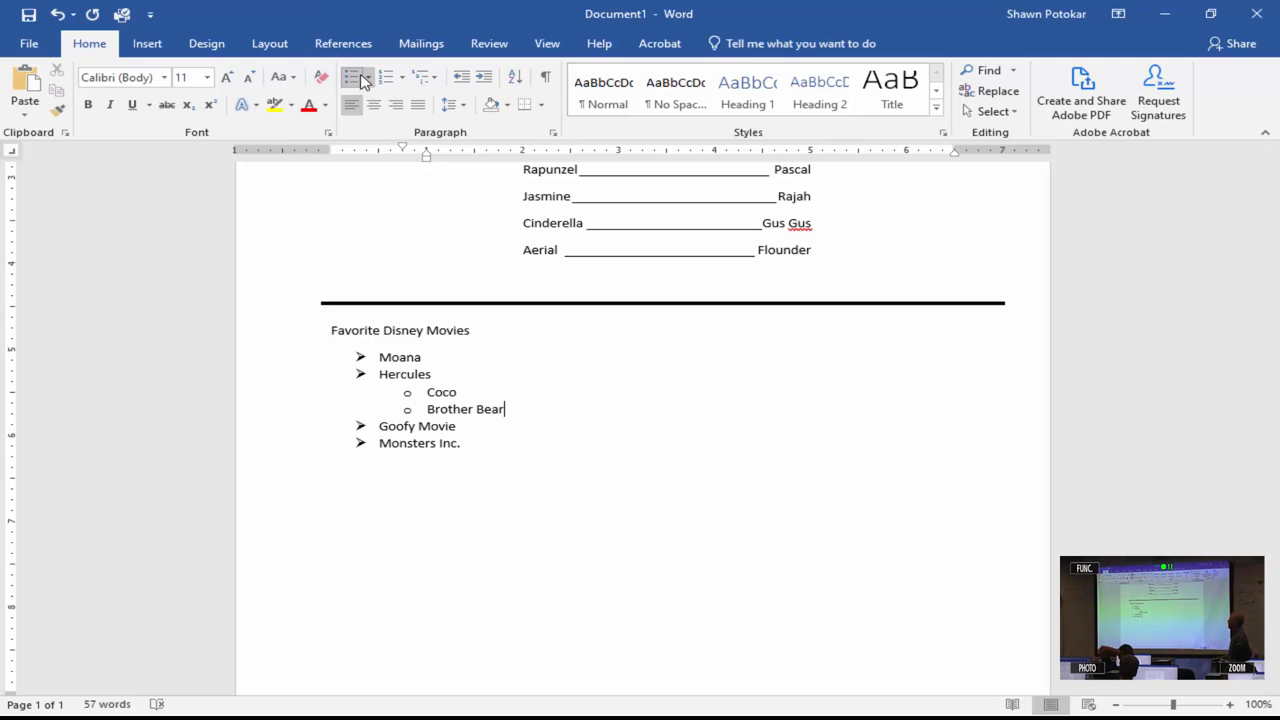
Define a new bullet using a picture symbol from the Webdings font and confirm it
left_click(368, 76)
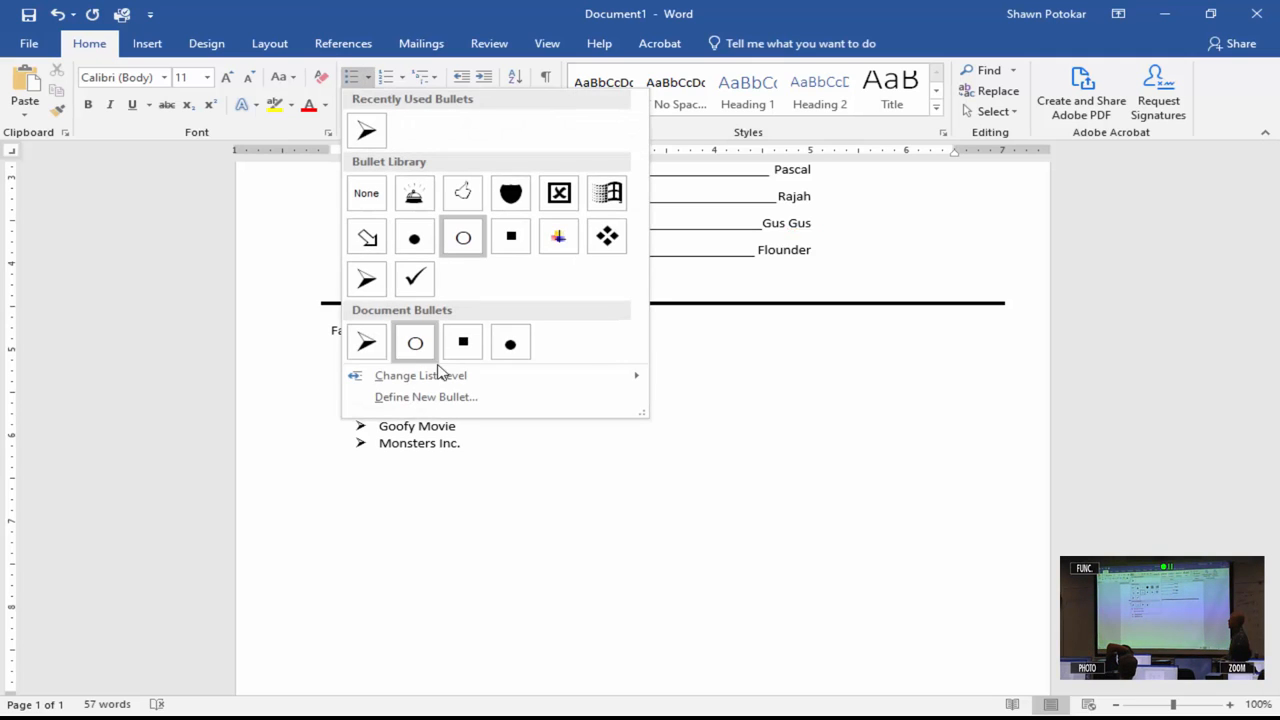
mouse_move(444, 396)
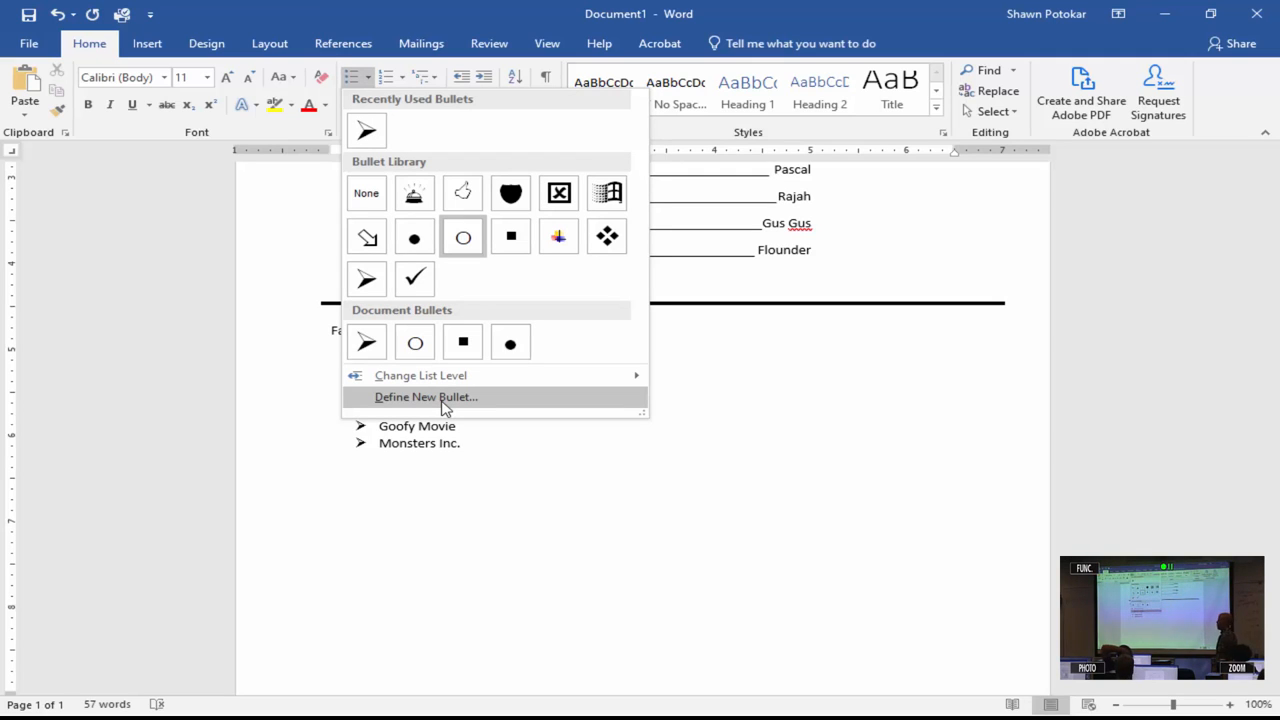
left_click(424, 396)
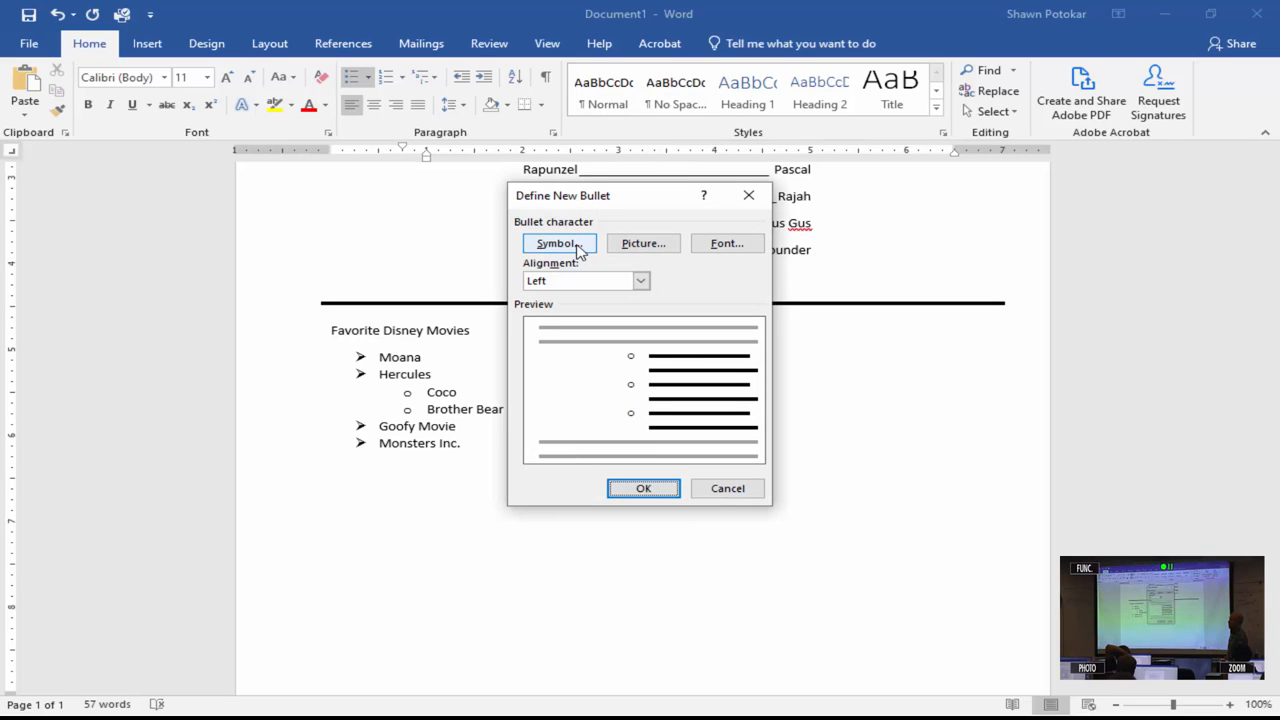
left_click(558, 244)
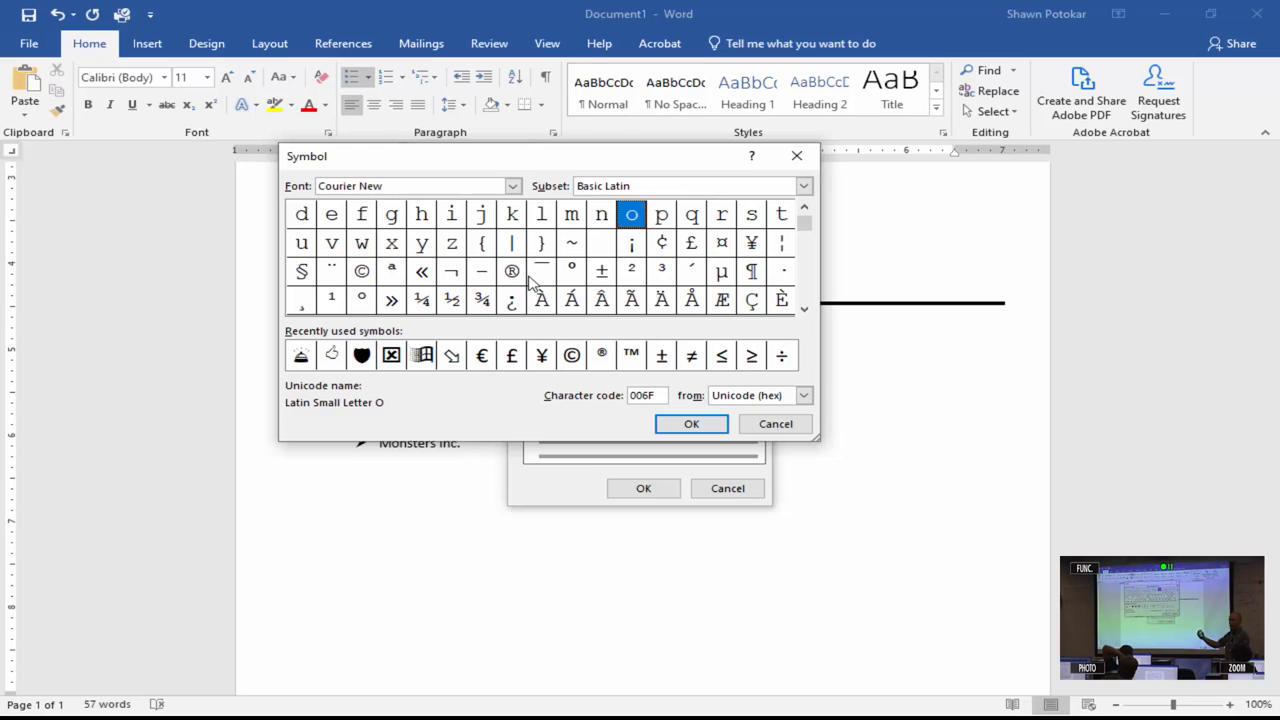
mouse_move(628, 292)
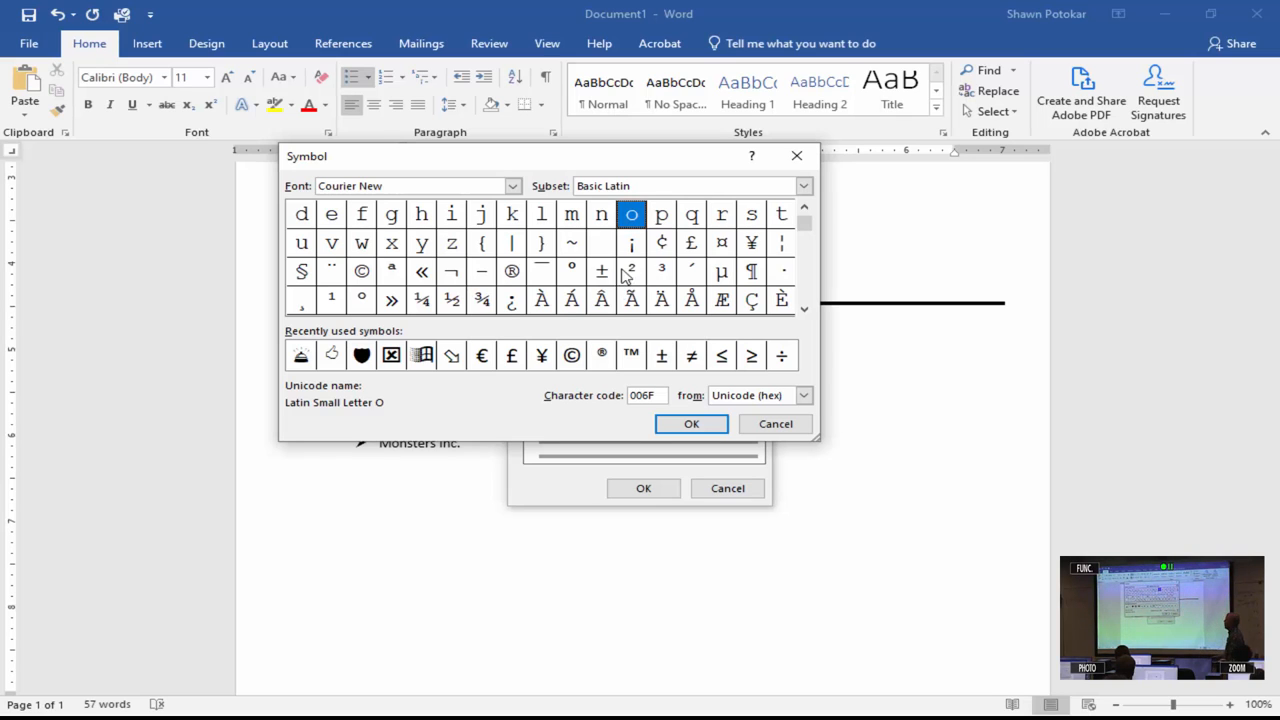
mouse_move(532, 206)
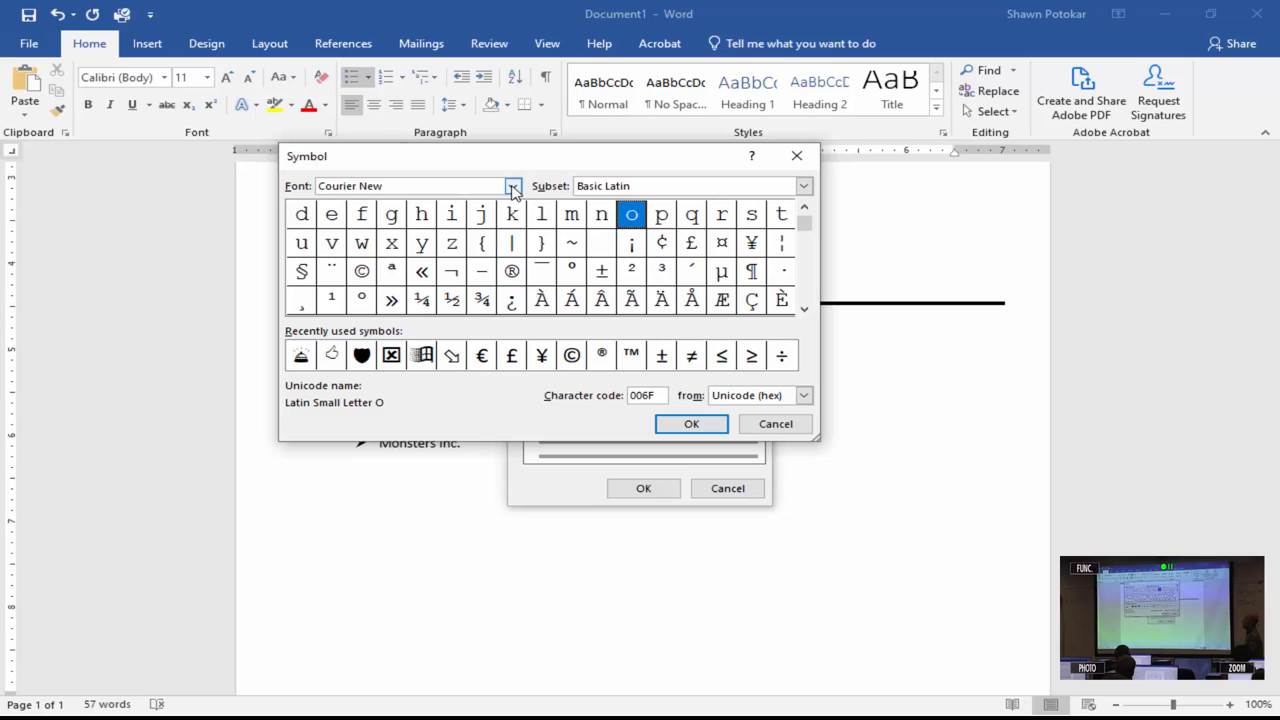
left_click(512, 186)
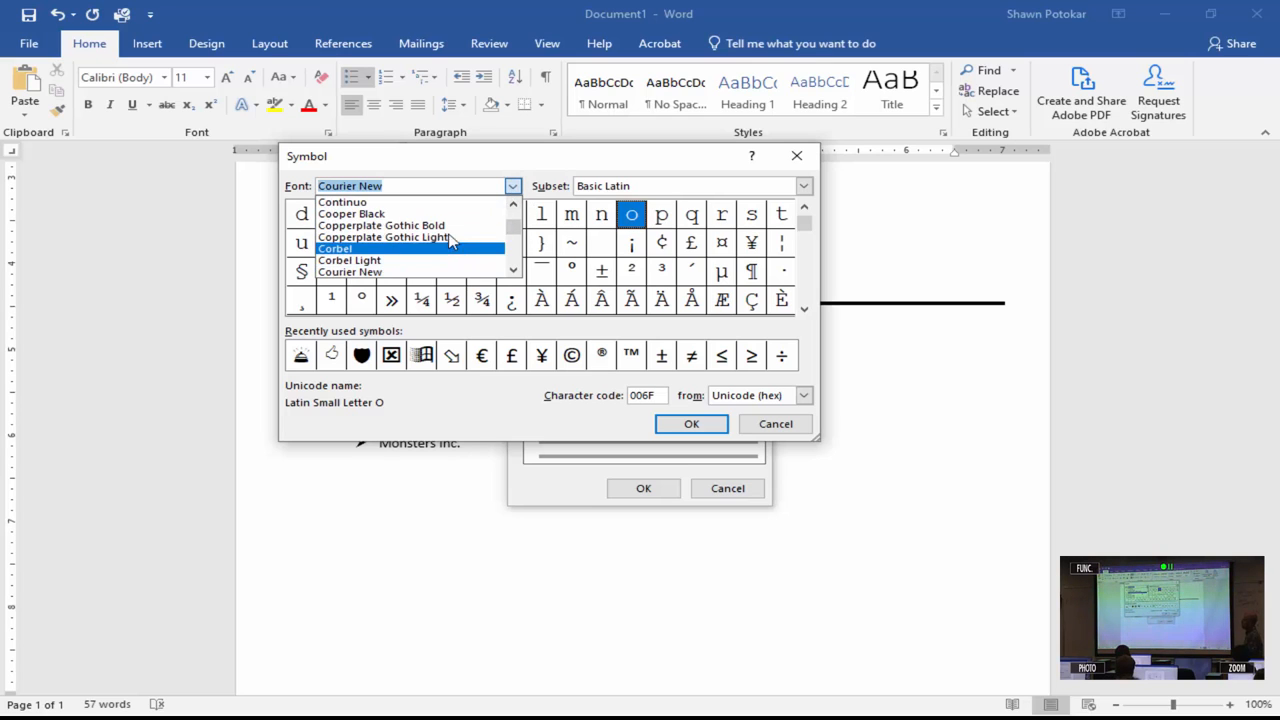
scroll("down", 3)
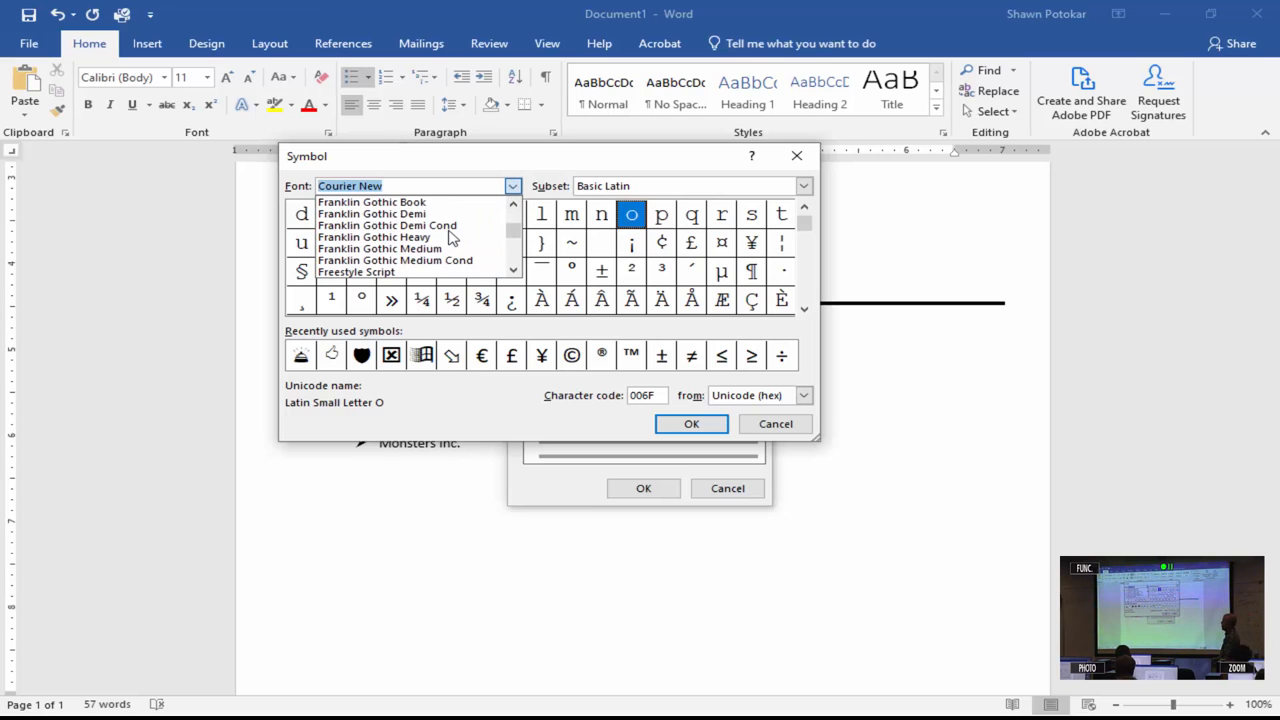
scroll("down", 3)
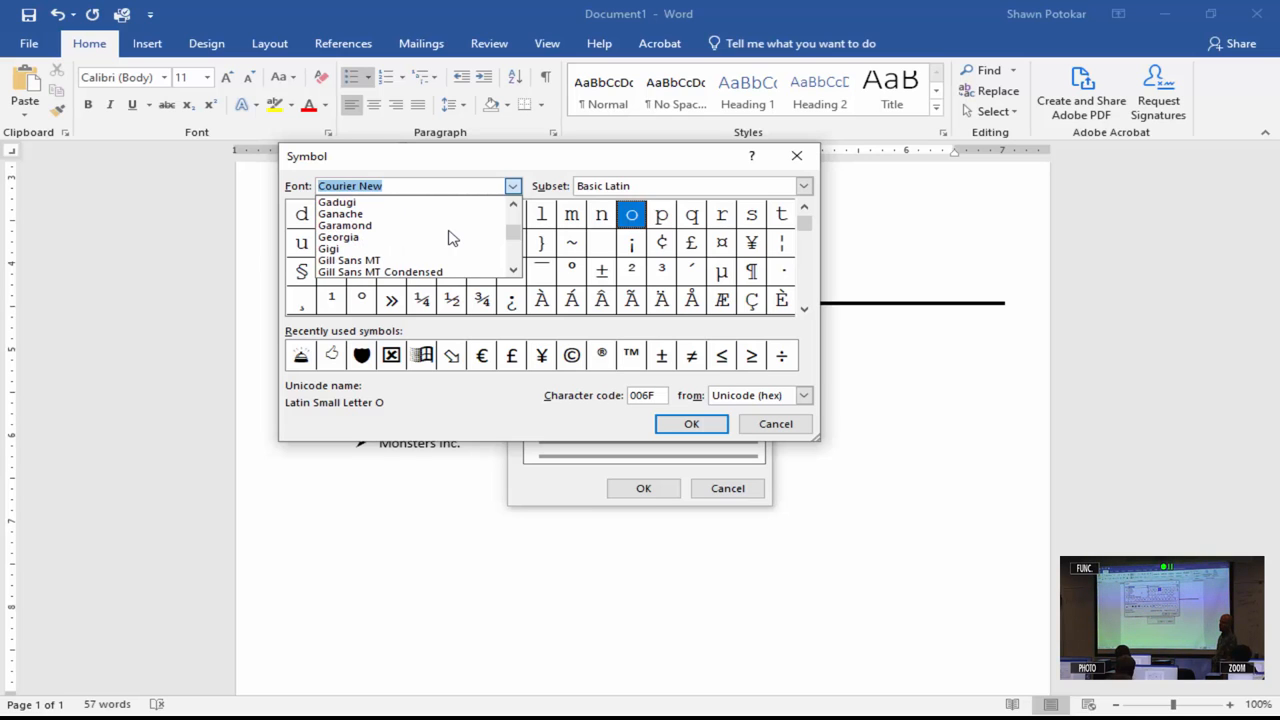
scroll("down", 3)
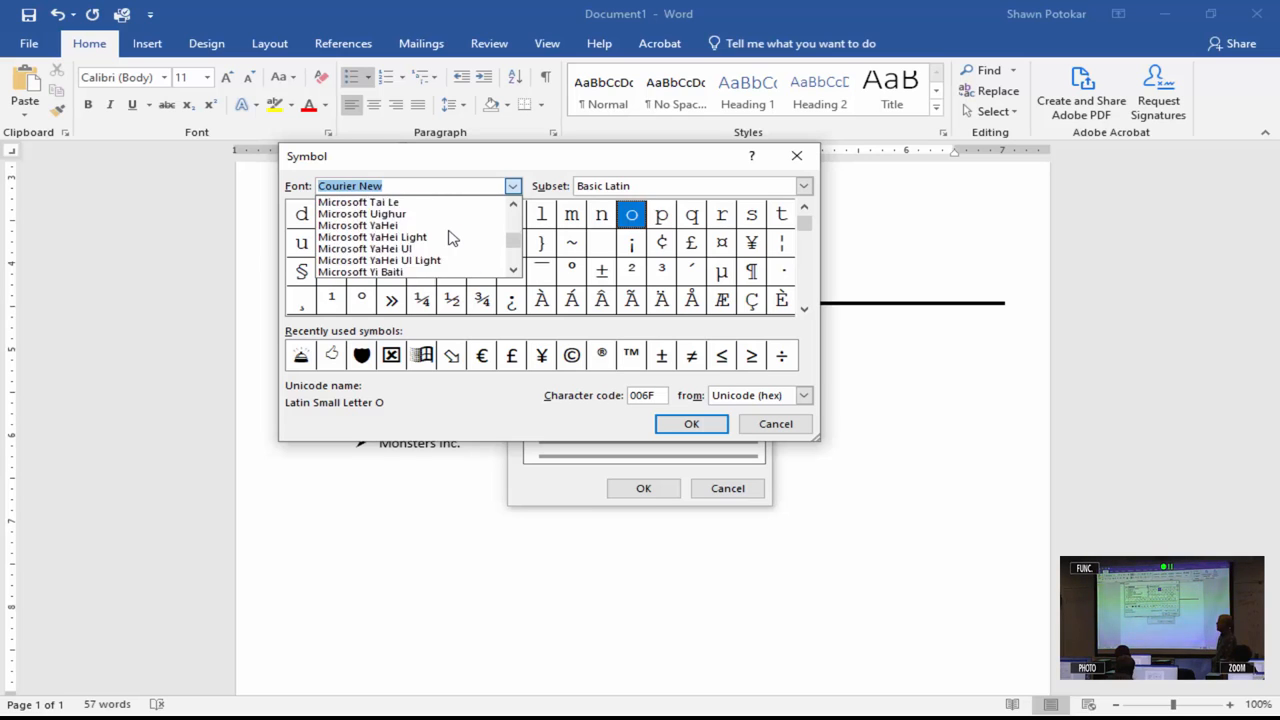
scroll("down", 3)
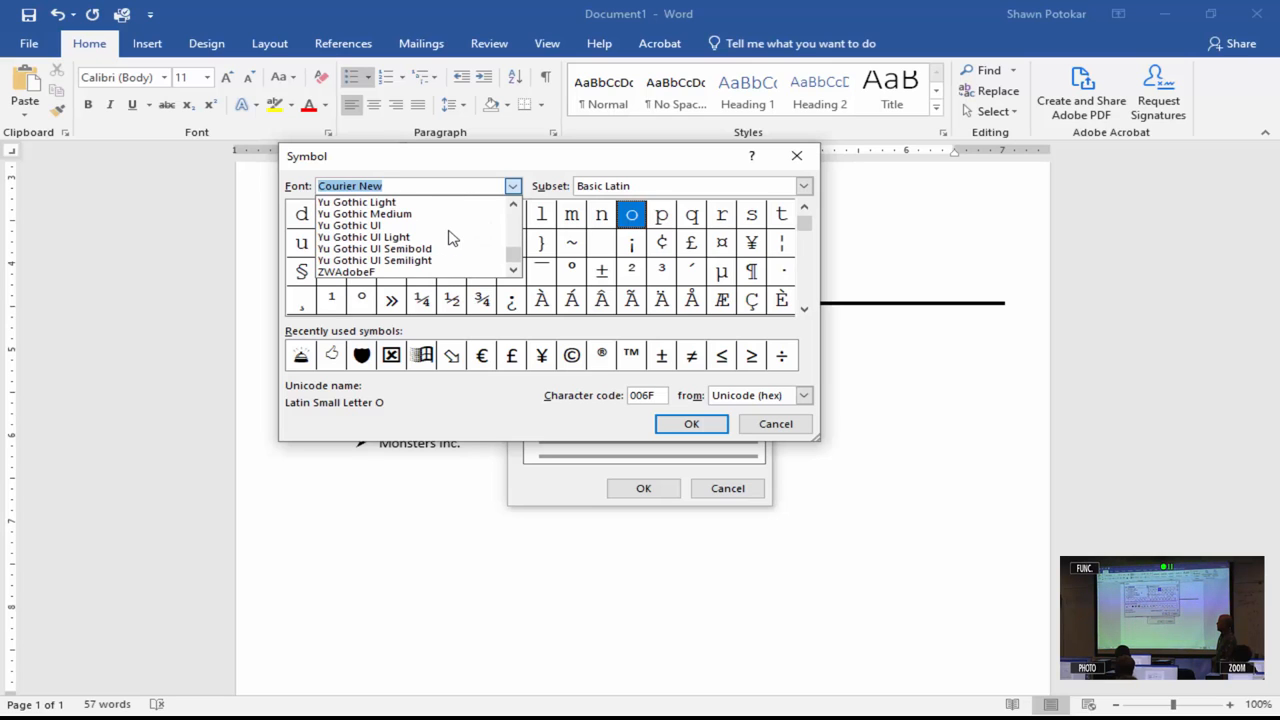
scroll("down", 3)
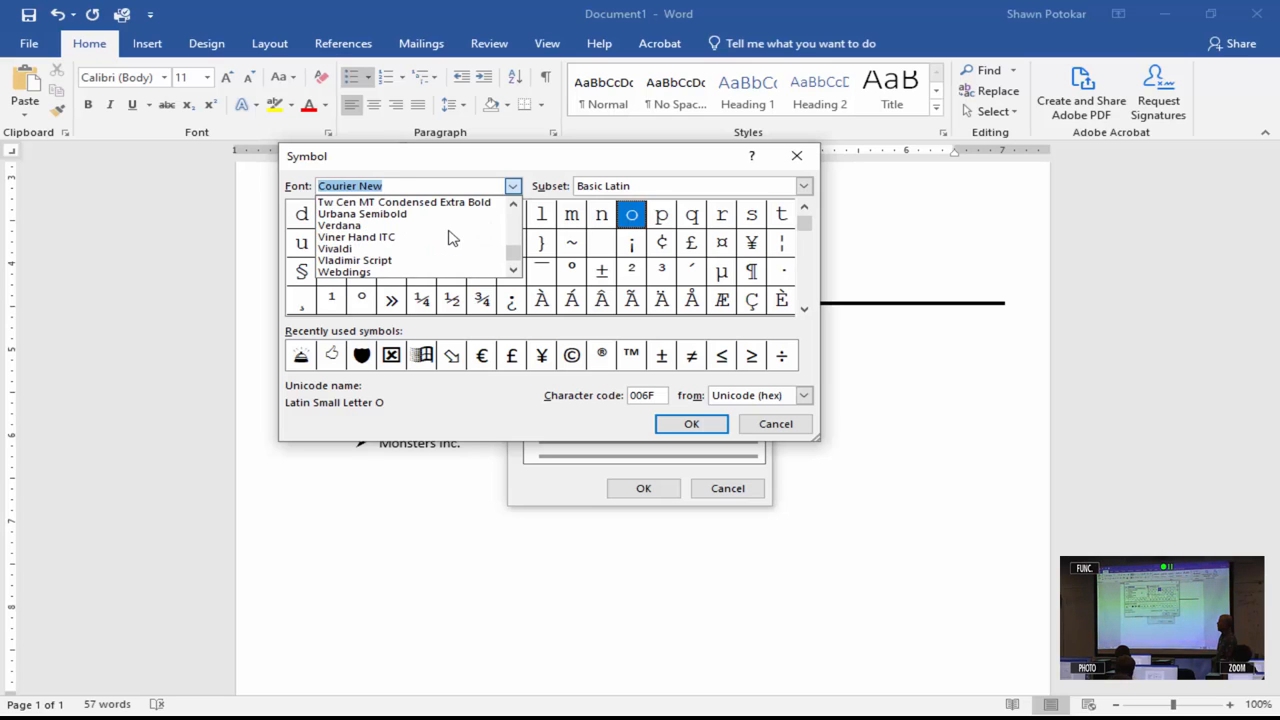
scroll("down", 3)
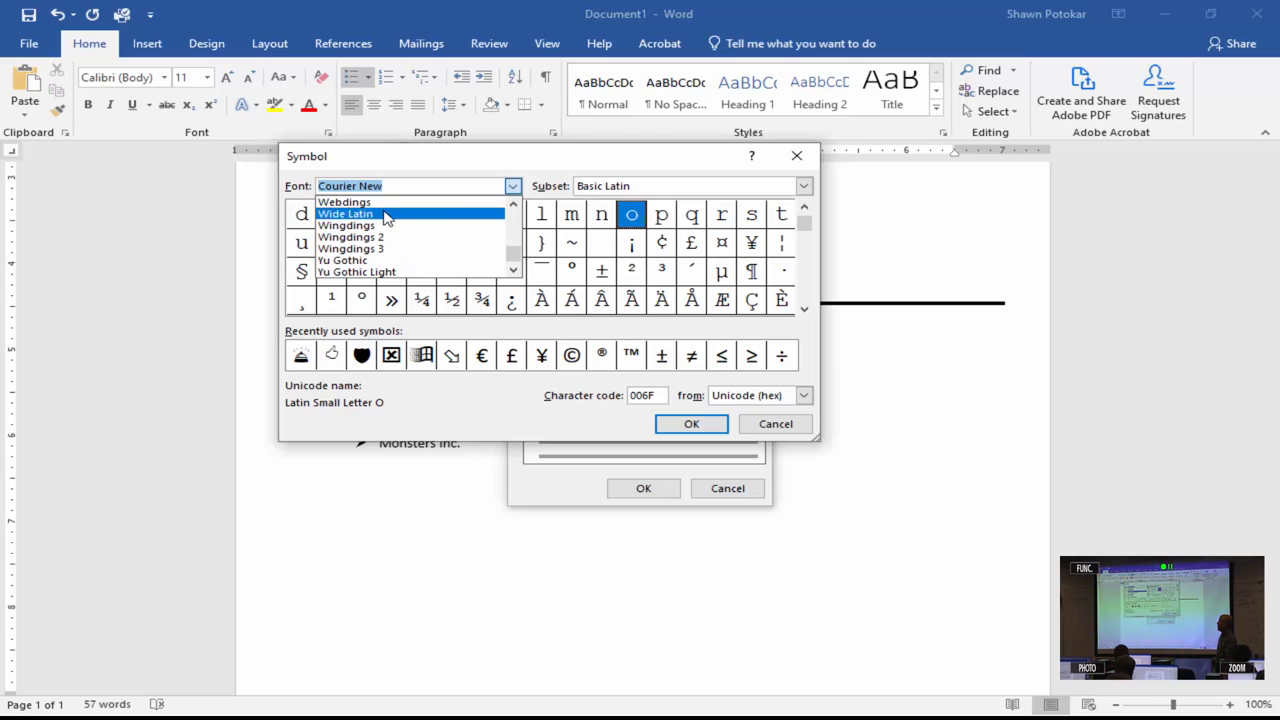
left_click(344, 202)
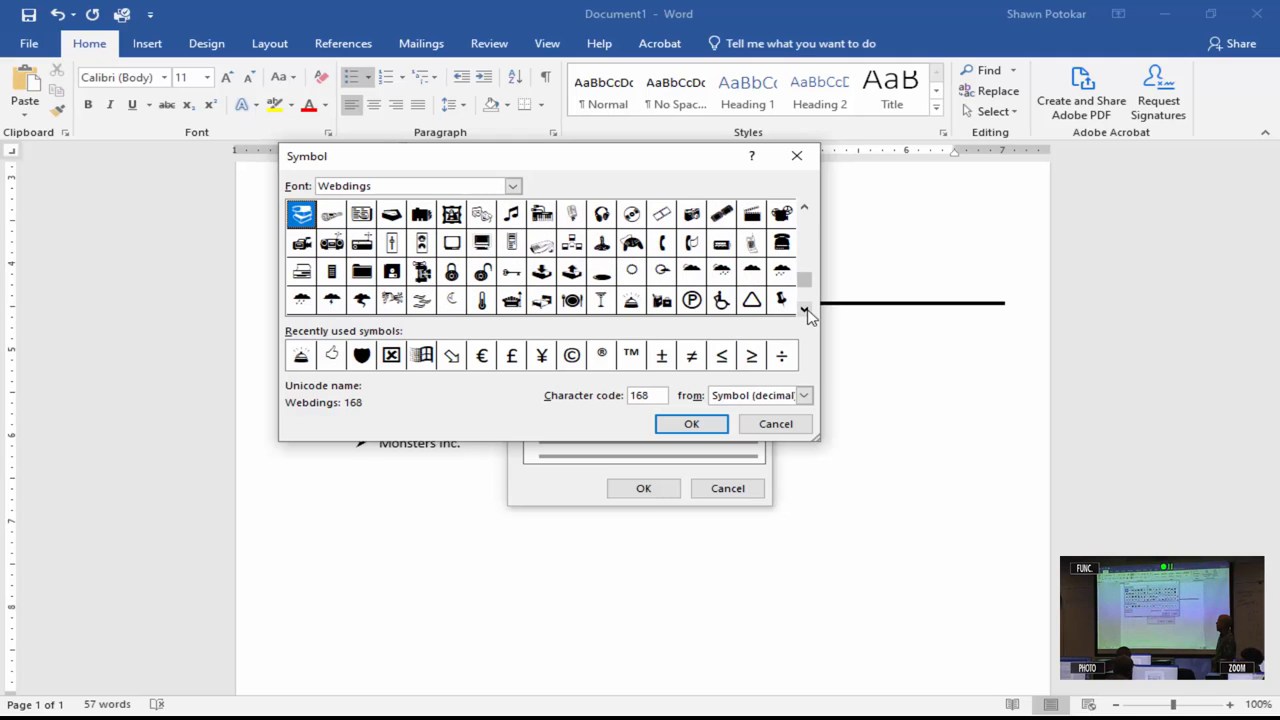
mouse_move(728, 278)
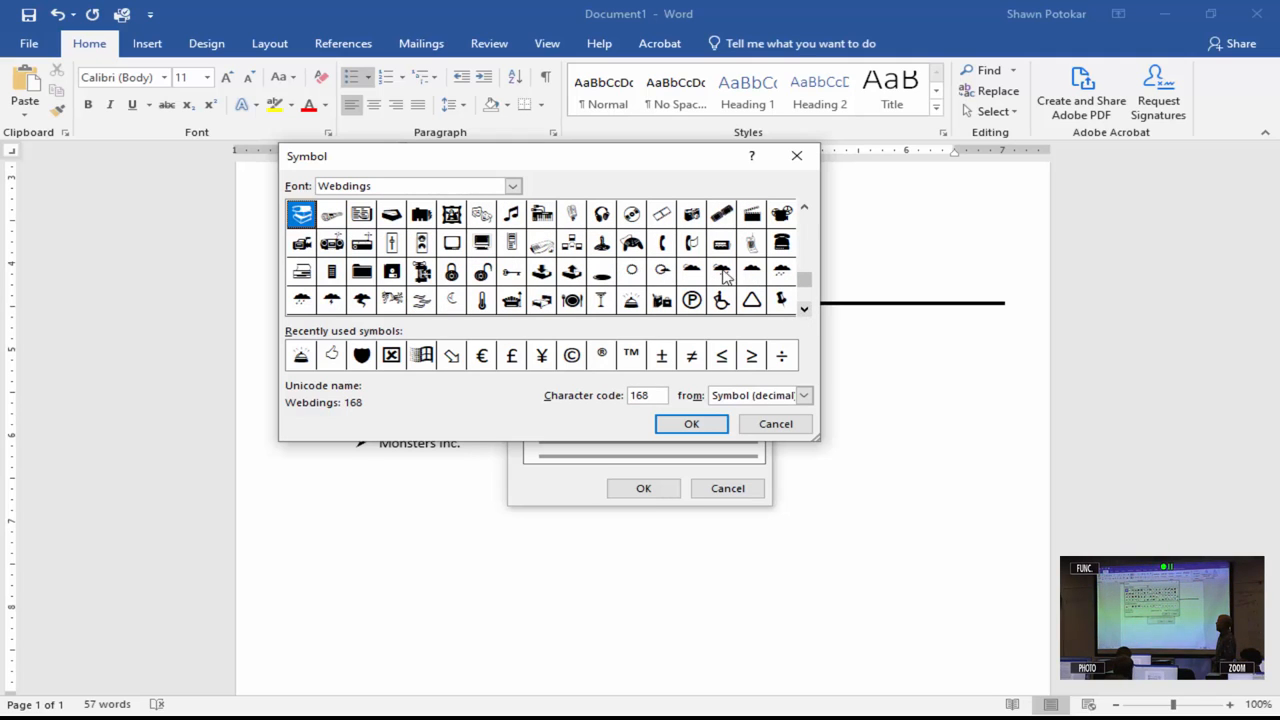
mouse_move(684, 268)
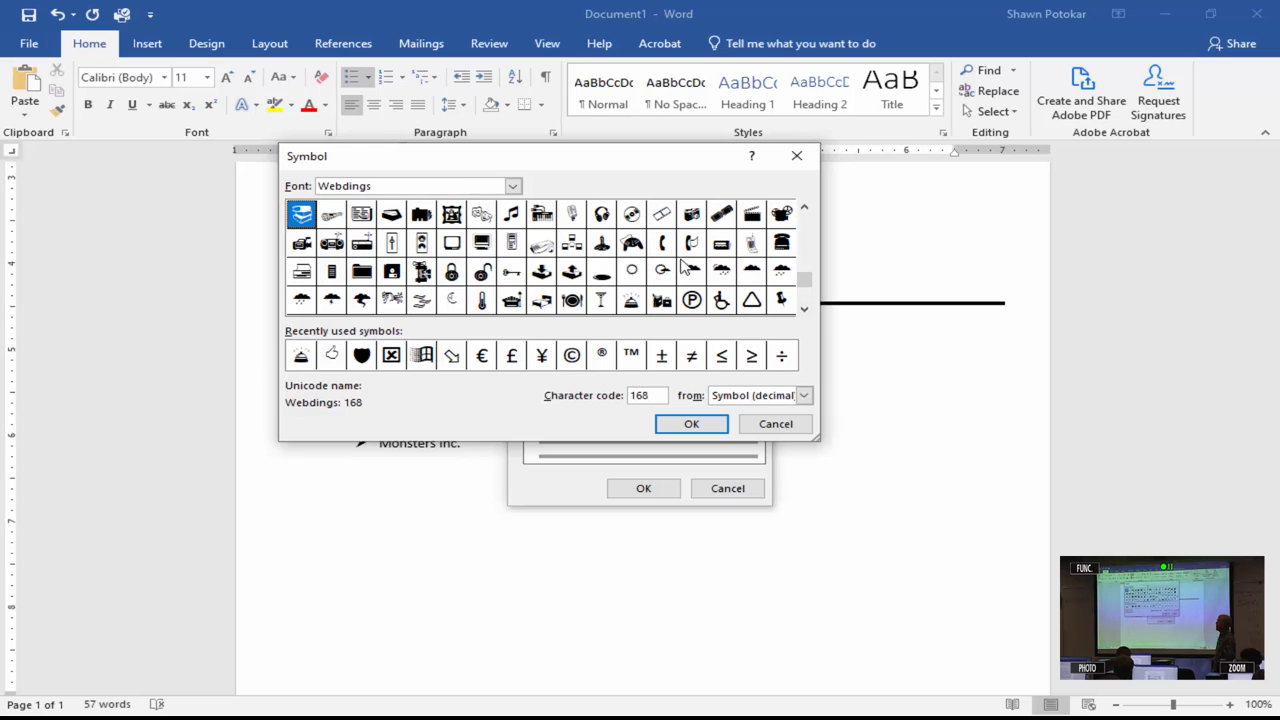
mouse_move(618, 236)
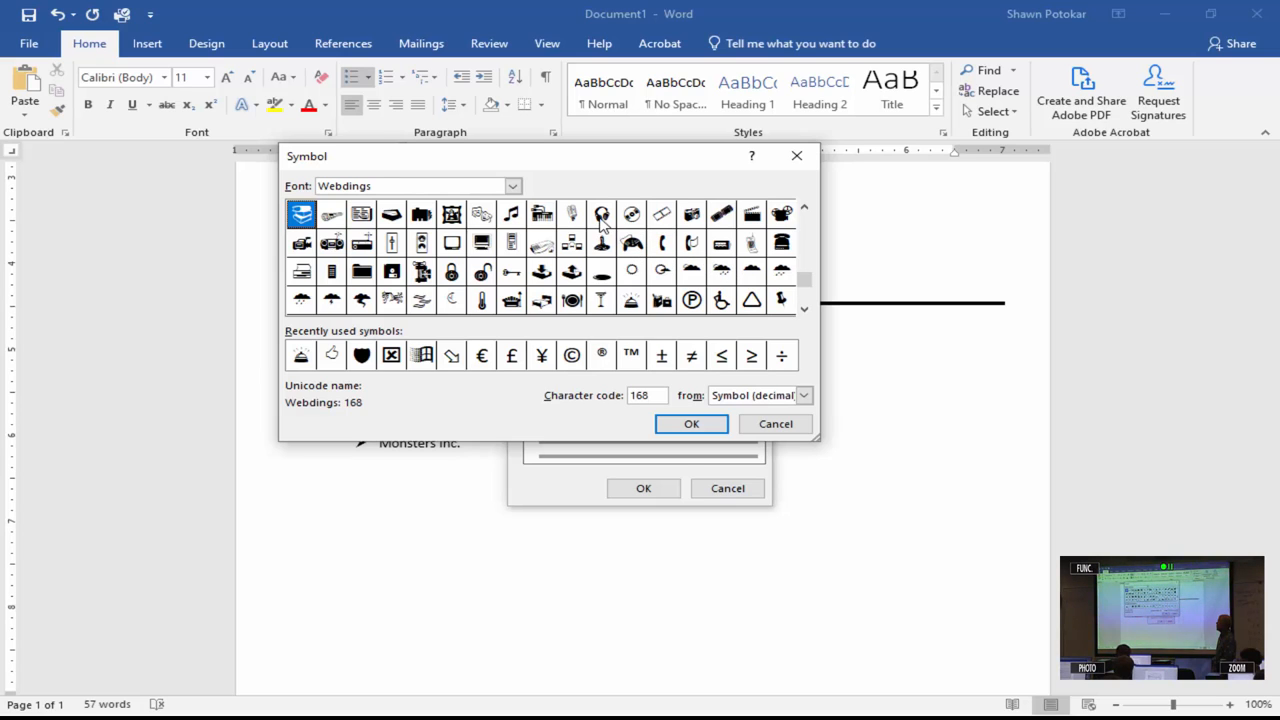
left_click(600, 214)
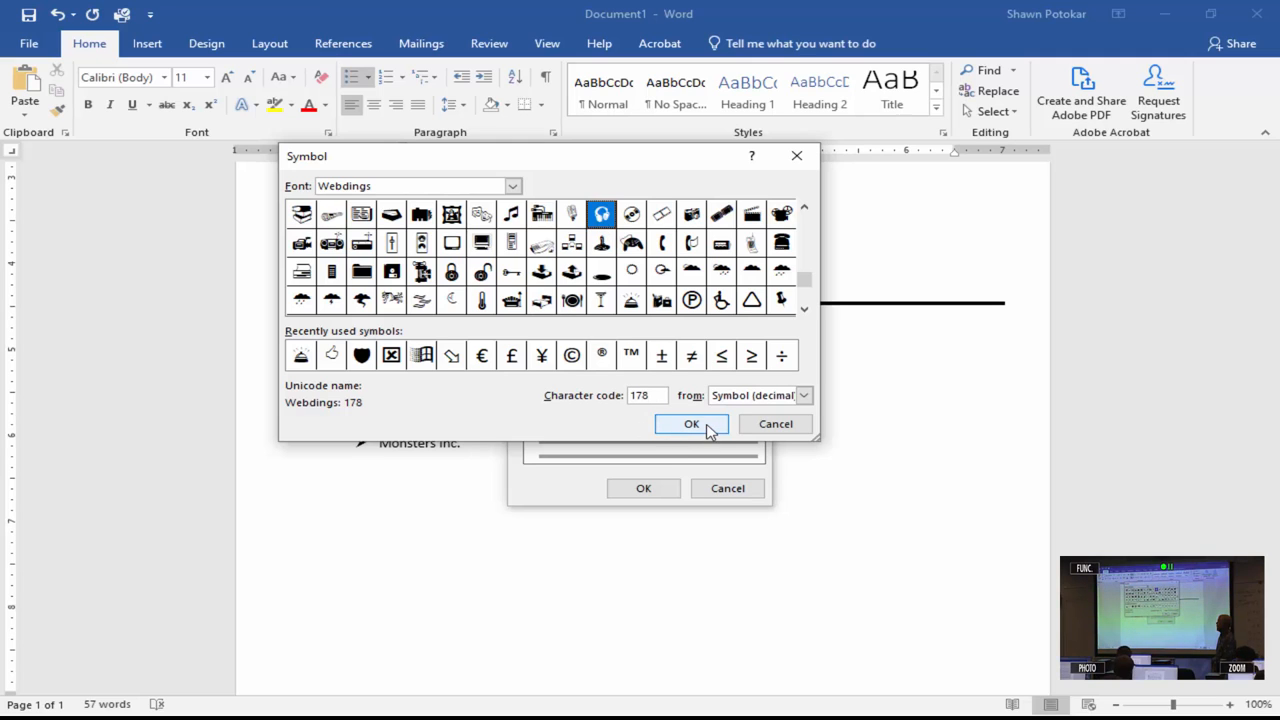
left_click(692, 424)
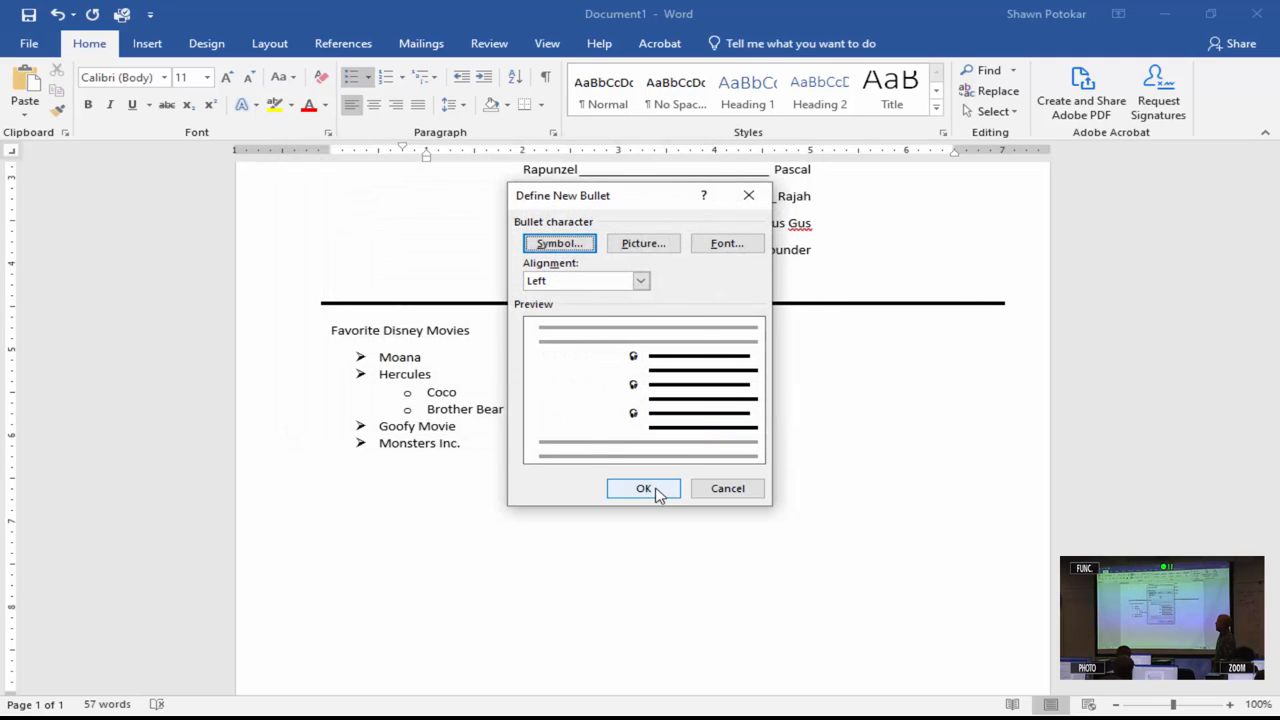
Apply the Webdings bullet to Coco and Brother Bear and return the insertion point to the Moana item
left_click(644, 488)
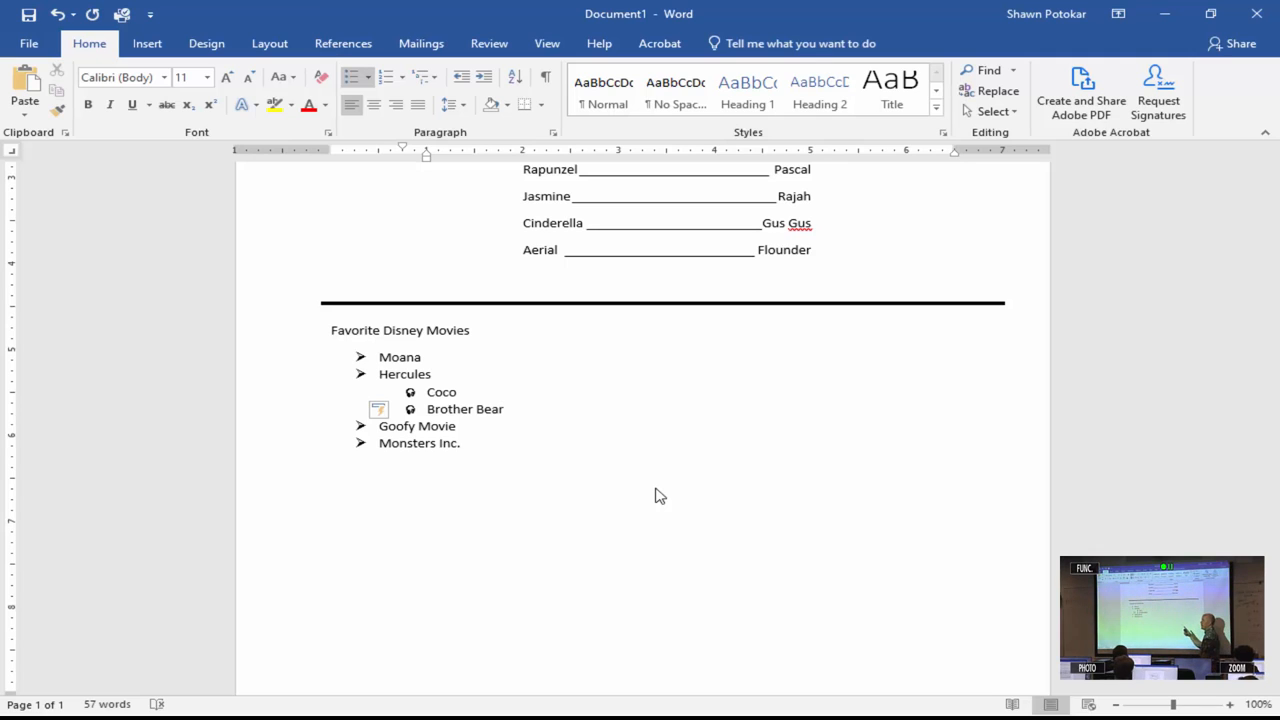
left_click(504, 408)
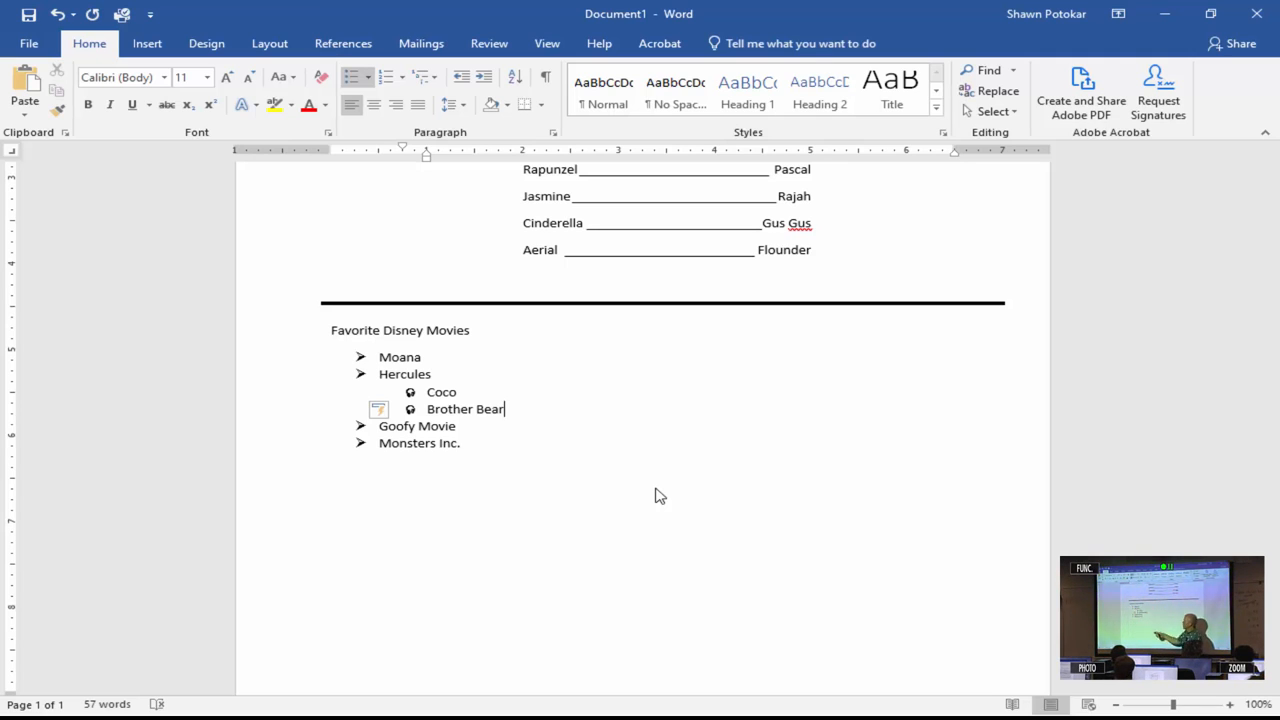
mouse_move(442, 364)
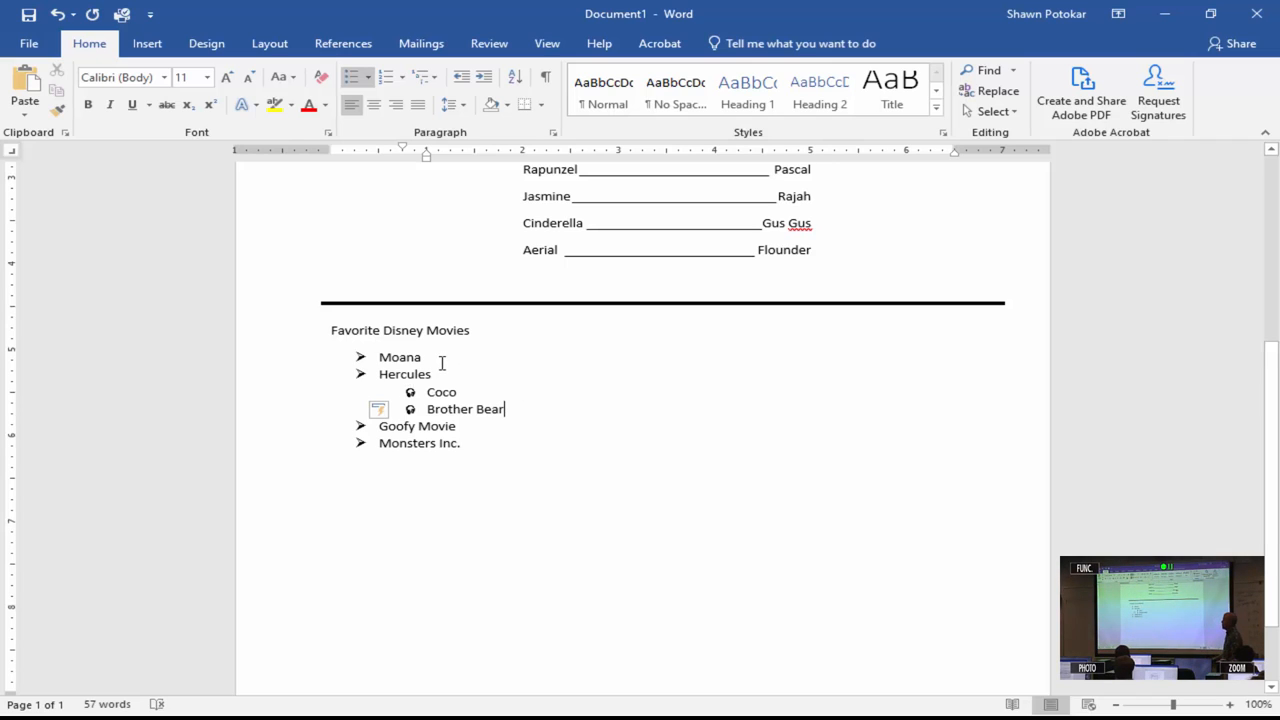
left_click(420, 356)
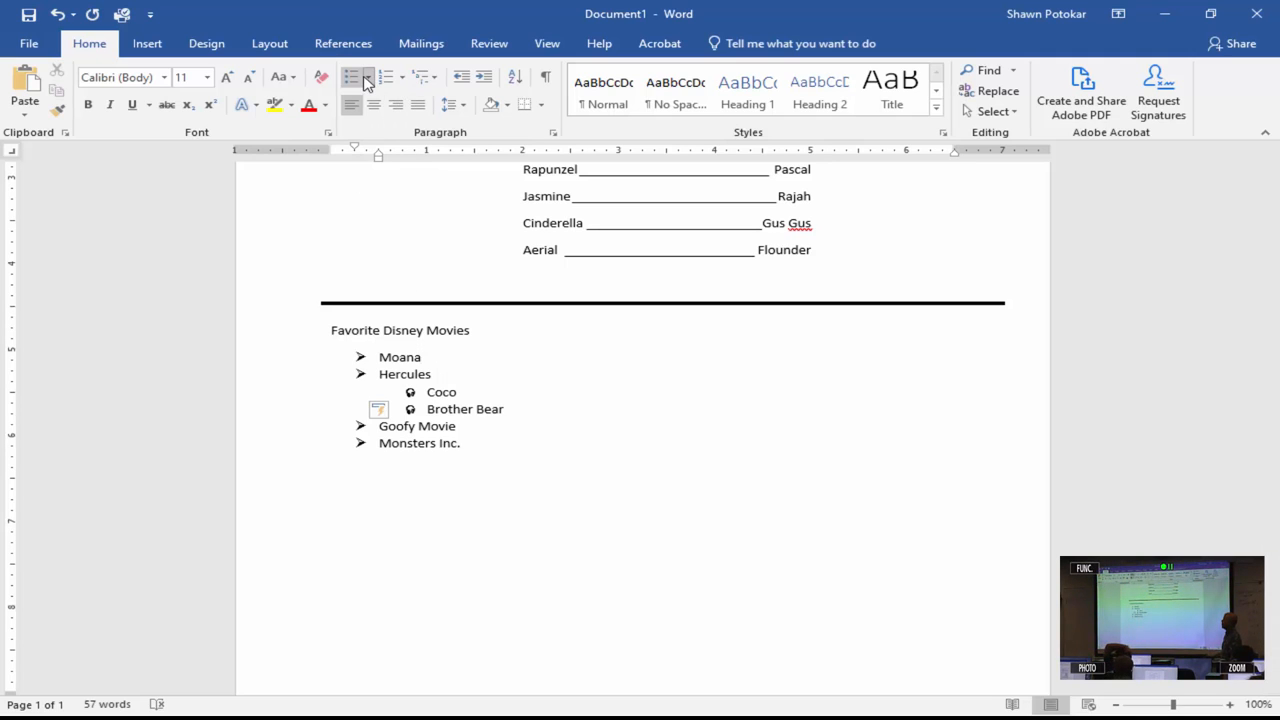
Replace the arrow bullets on the four main movie titles with a Wingdings symbol bullet
left_click(352, 76)
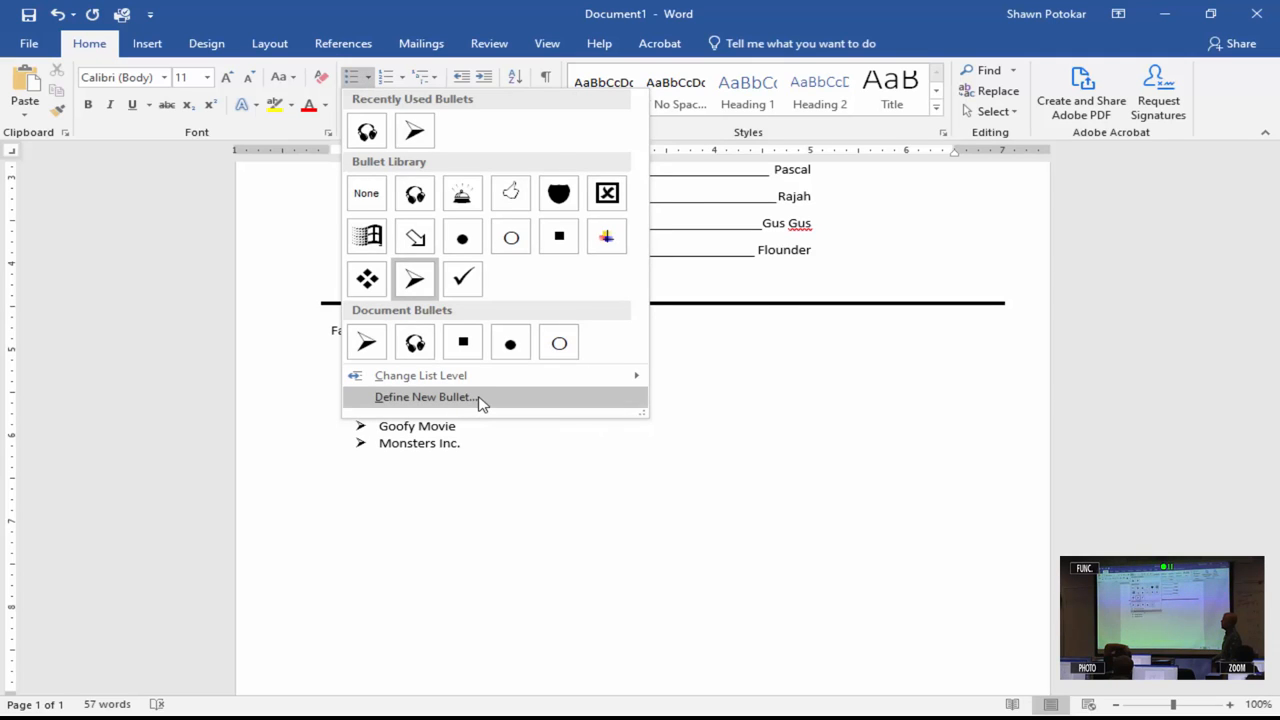
left_click(424, 396)
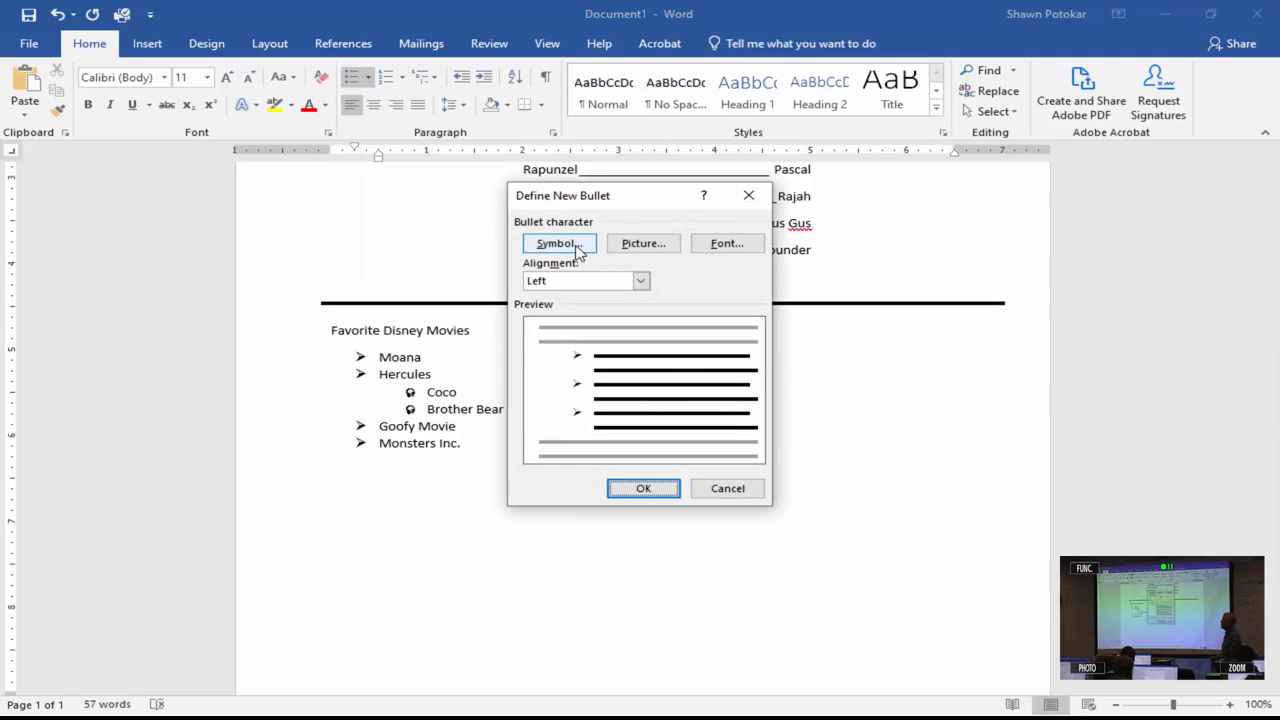
left_click(556, 244)
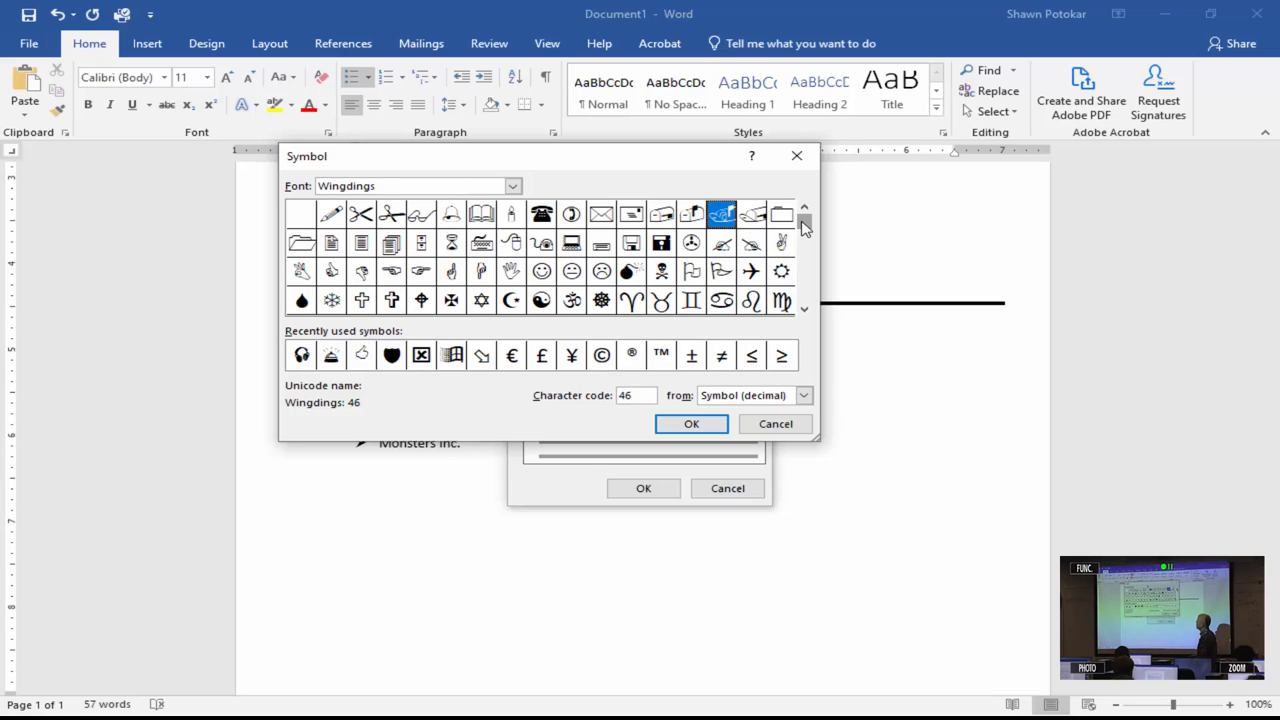
left_click(332, 272)
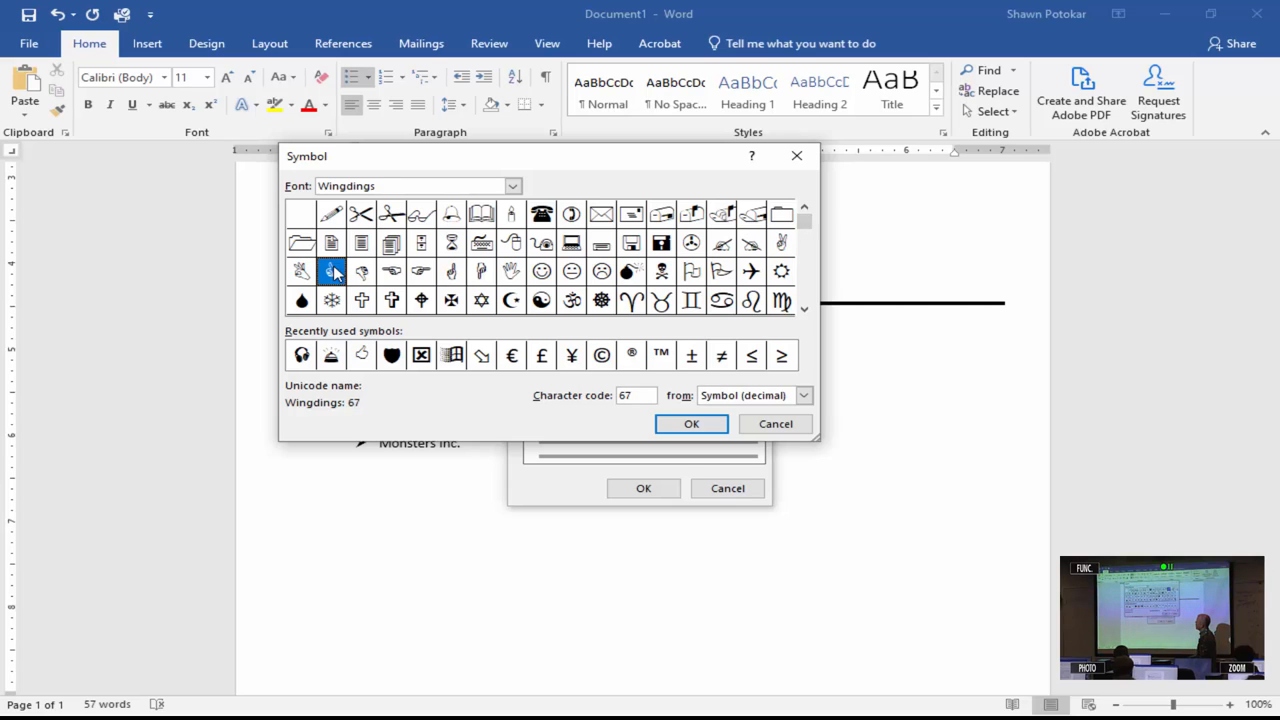
mouse_move(670, 250)
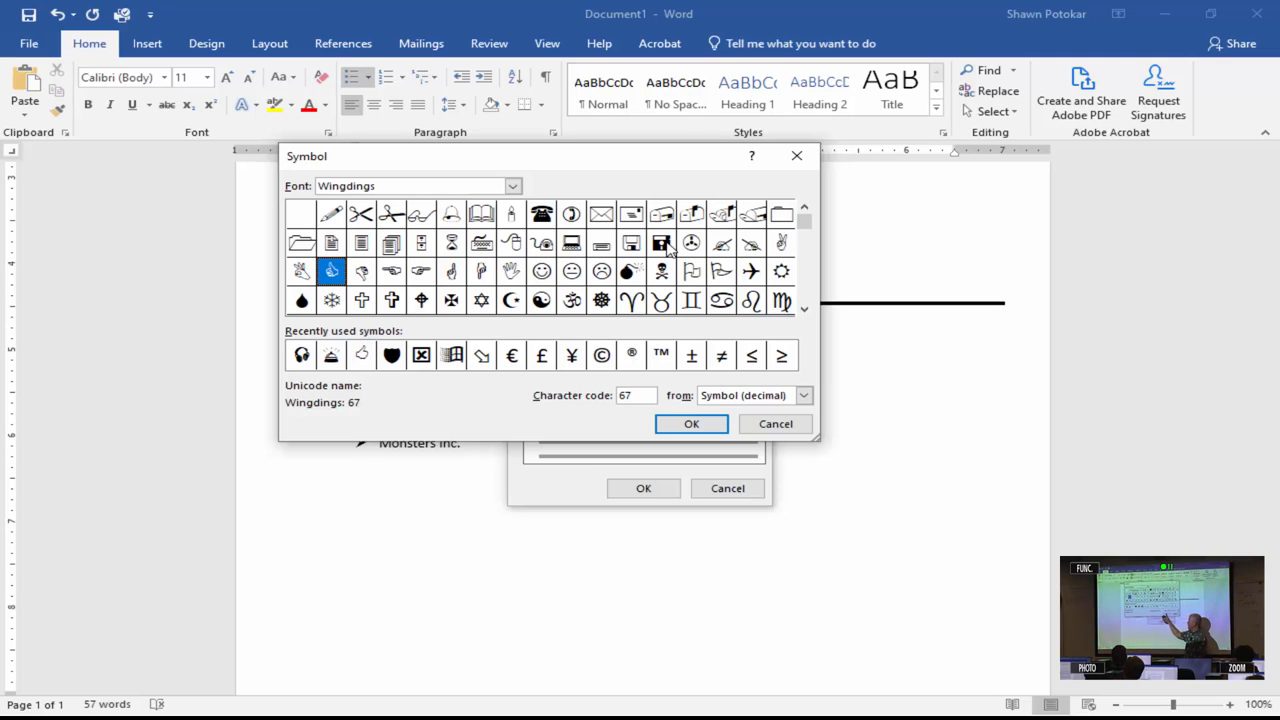
left_click(692, 424)
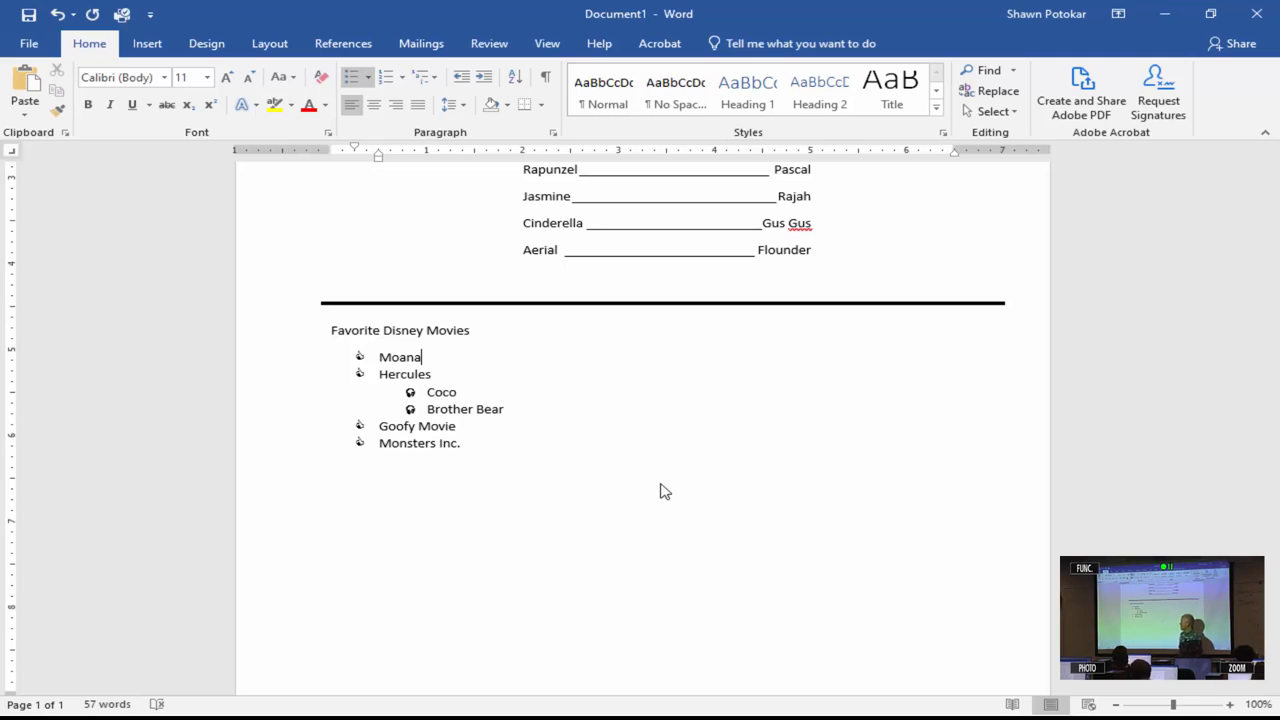
scroll("down", 3)
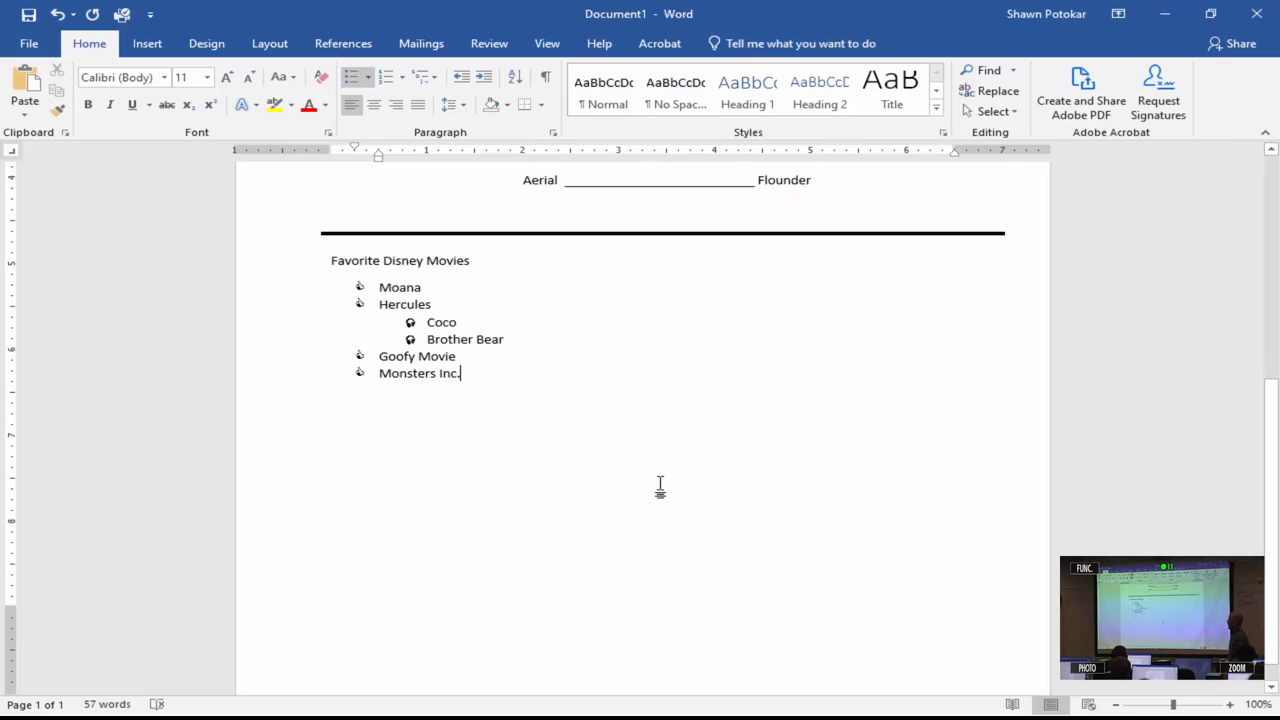
scroll("up", 3)
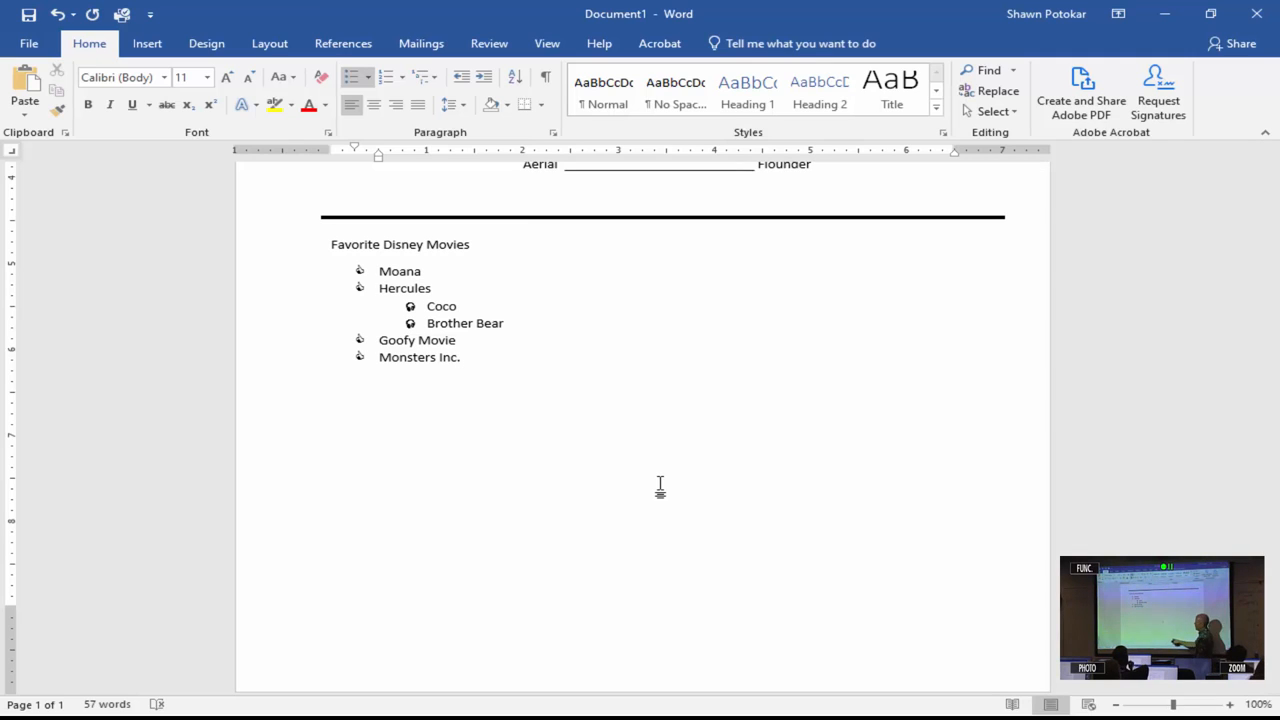
left_click(460, 356)
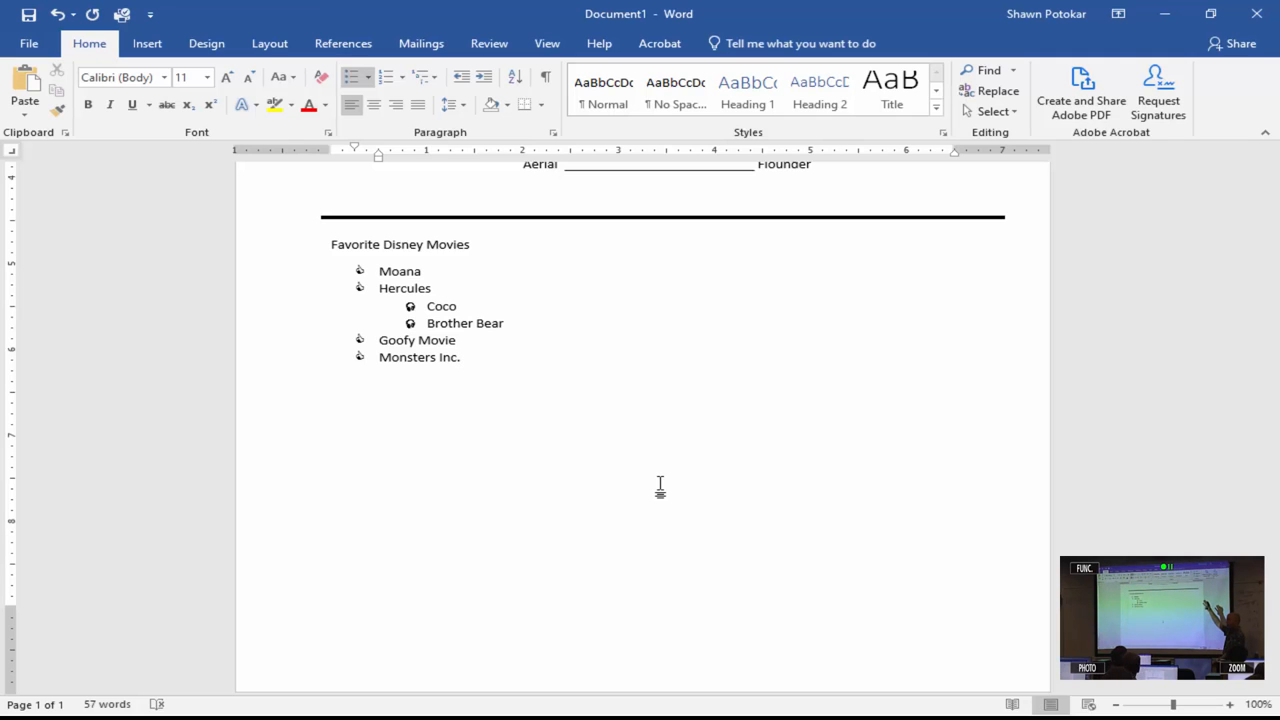
left_click(460, 356)
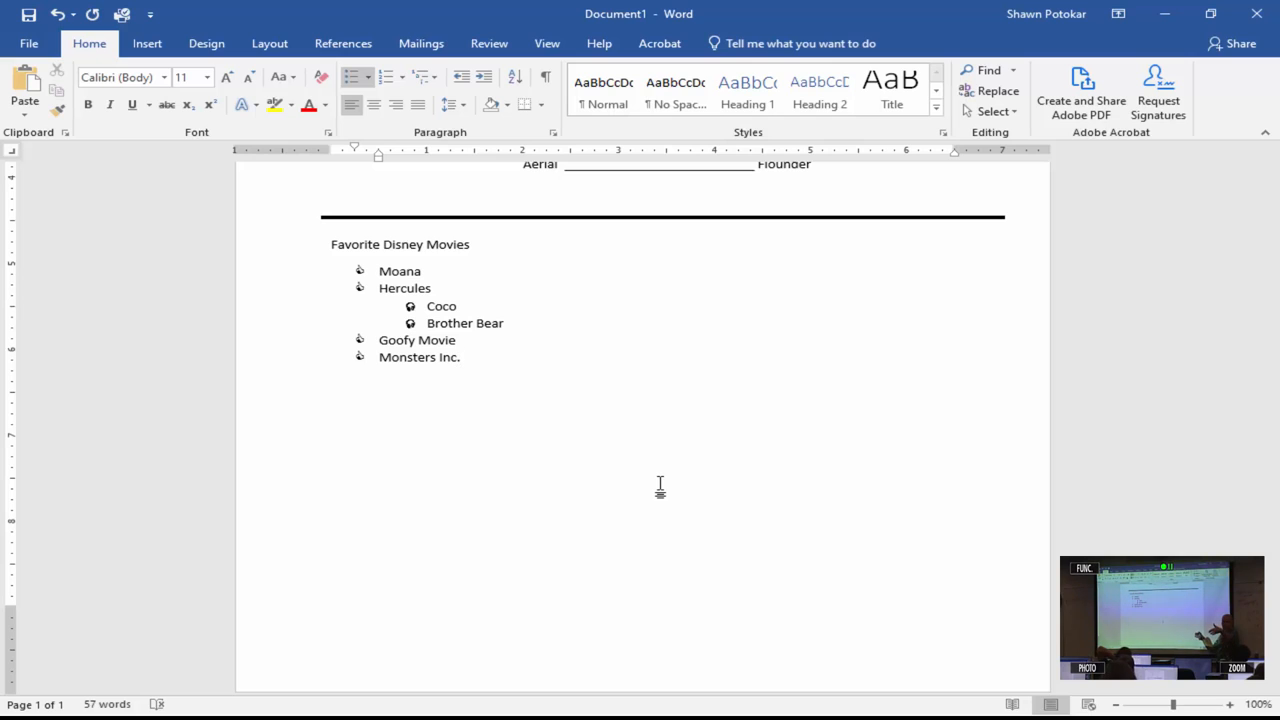
left_click(460, 356)
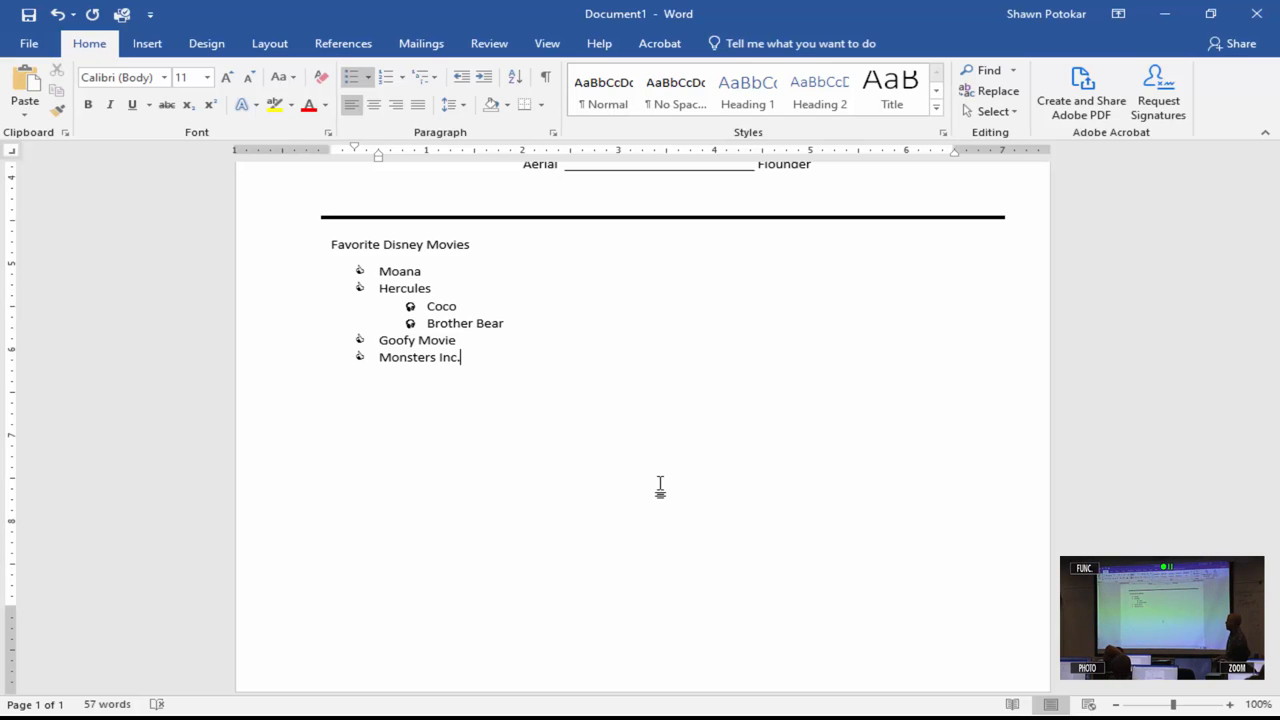
mouse_move(166, 104)
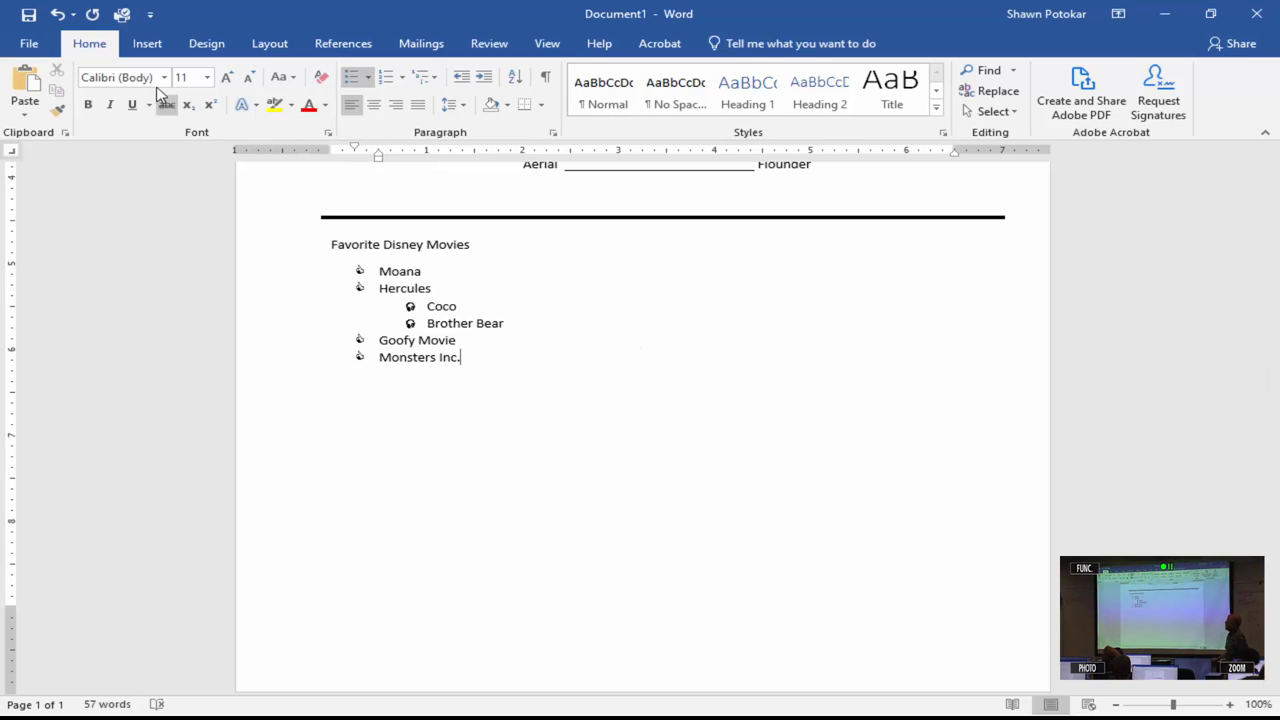
Insert the Blank (Three Columns) footer with its three '[Type here]' placeholders
left_click(148, 44)
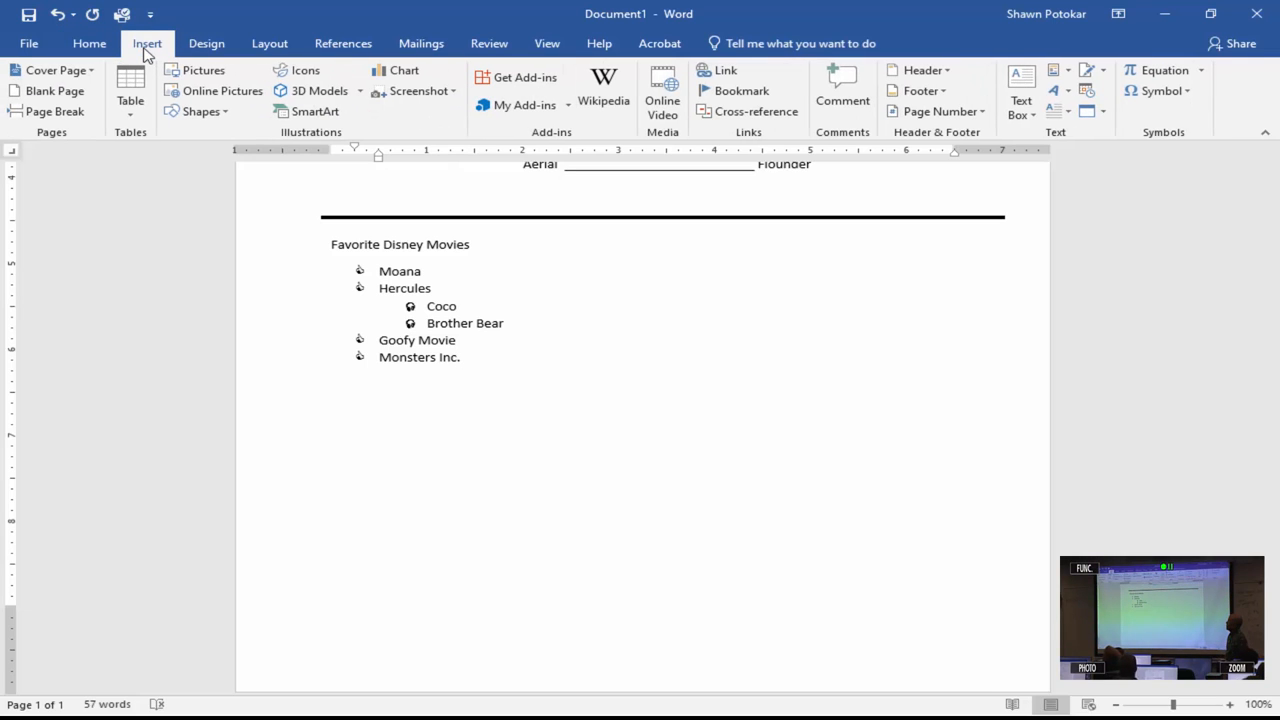
mouse_move(718, 190)
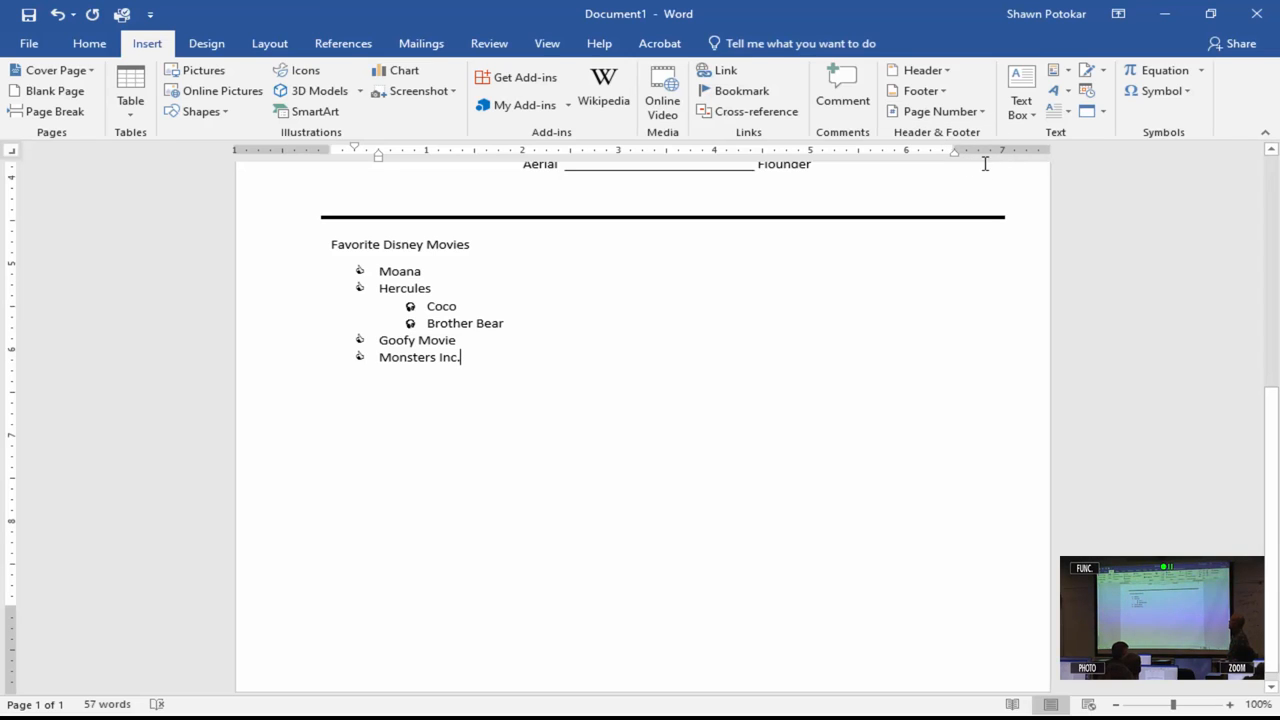
mouse_move(930, 144)
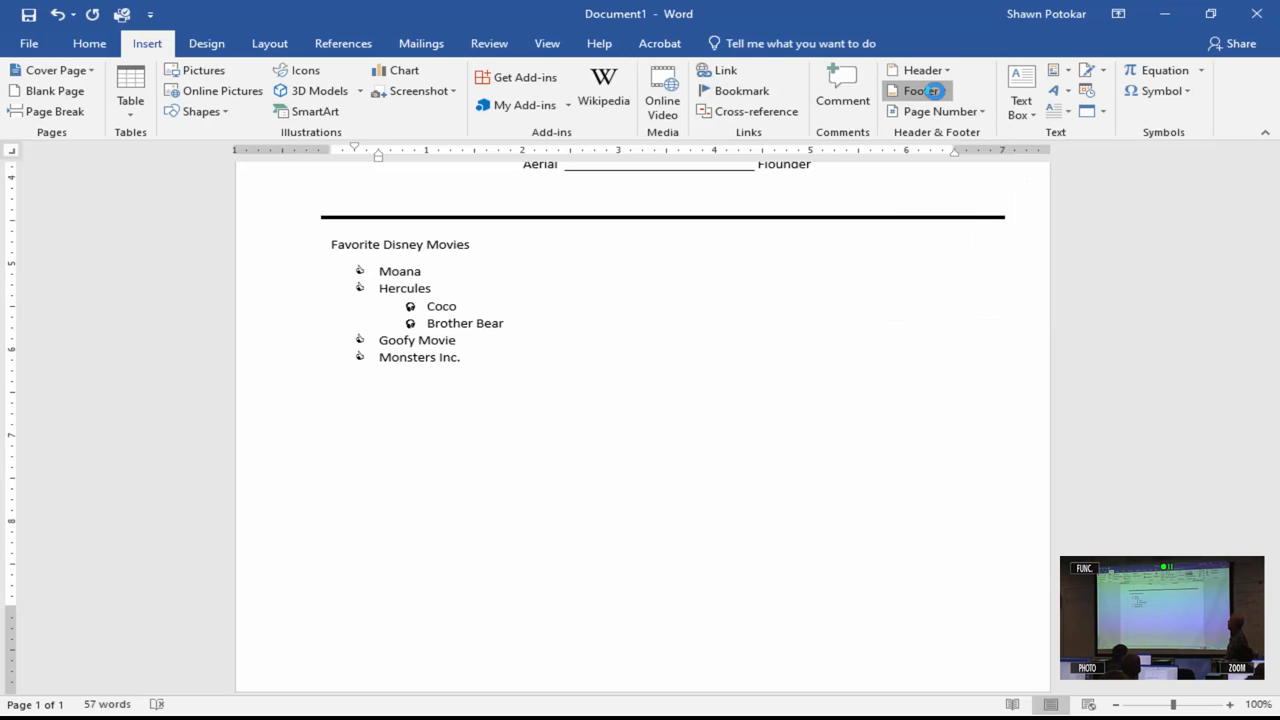
left_click(916, 90)
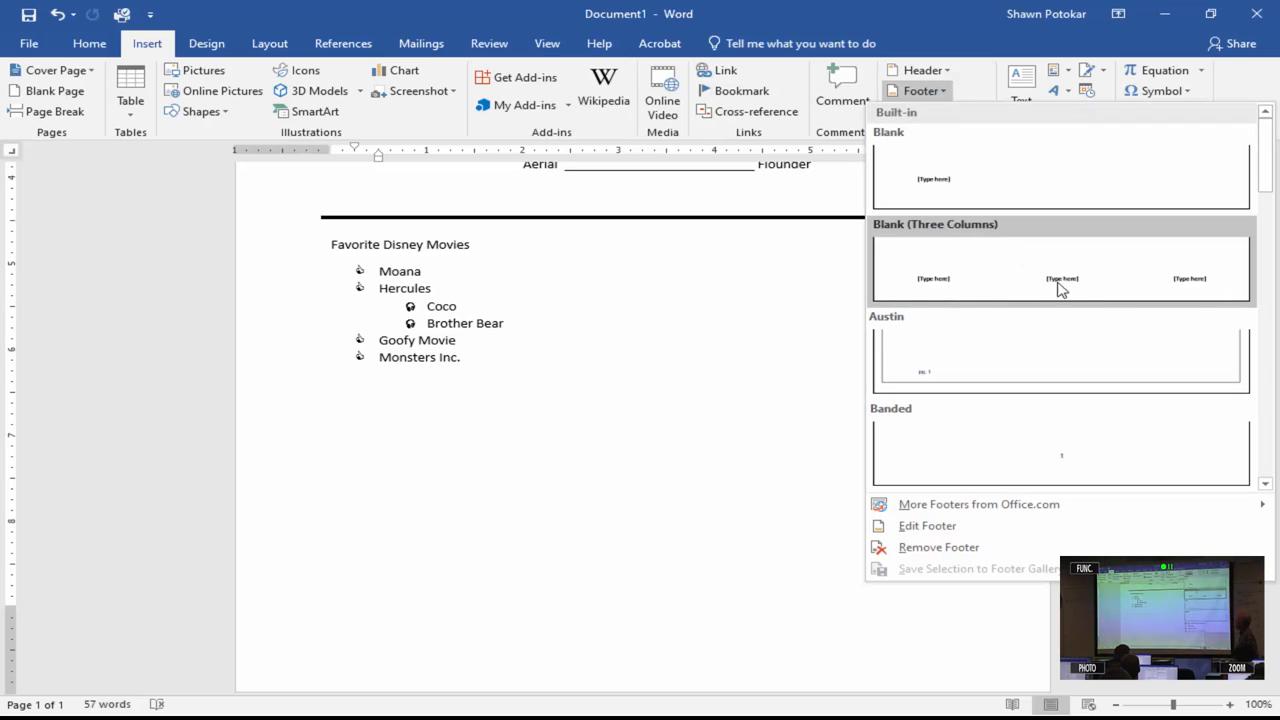
mouse_move(1040, 364)
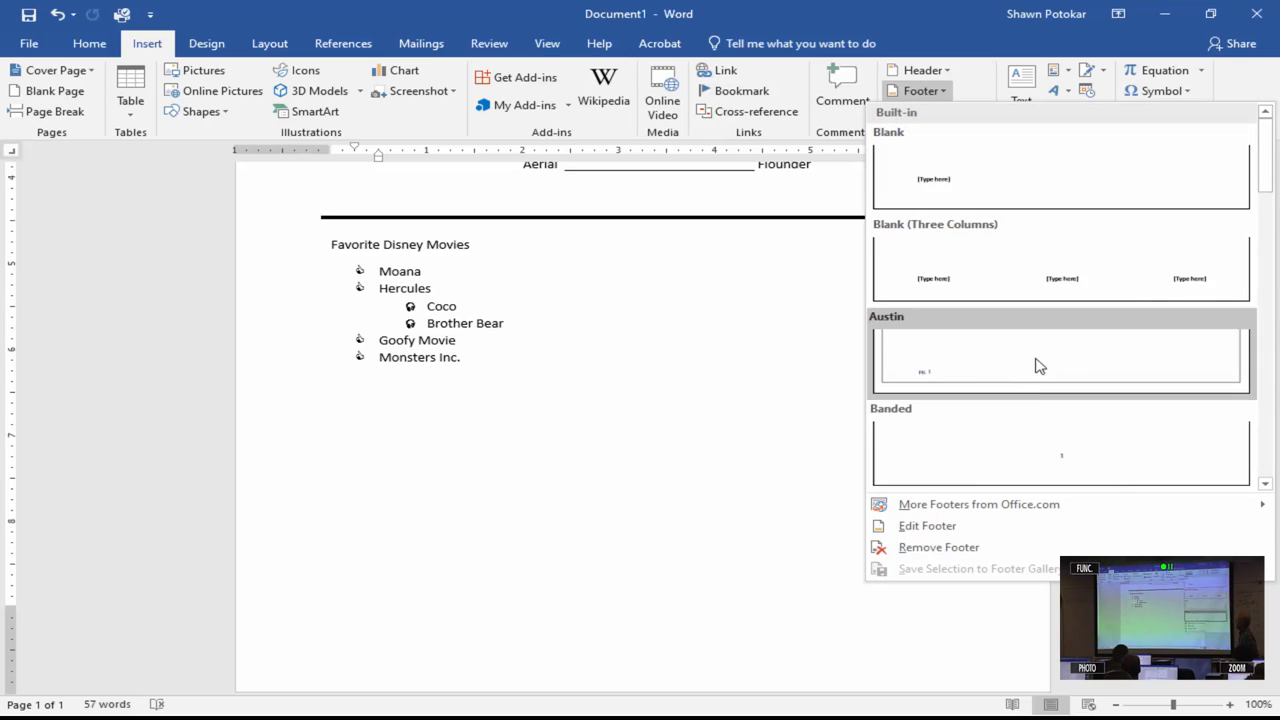
mouse_move(1072, 448)
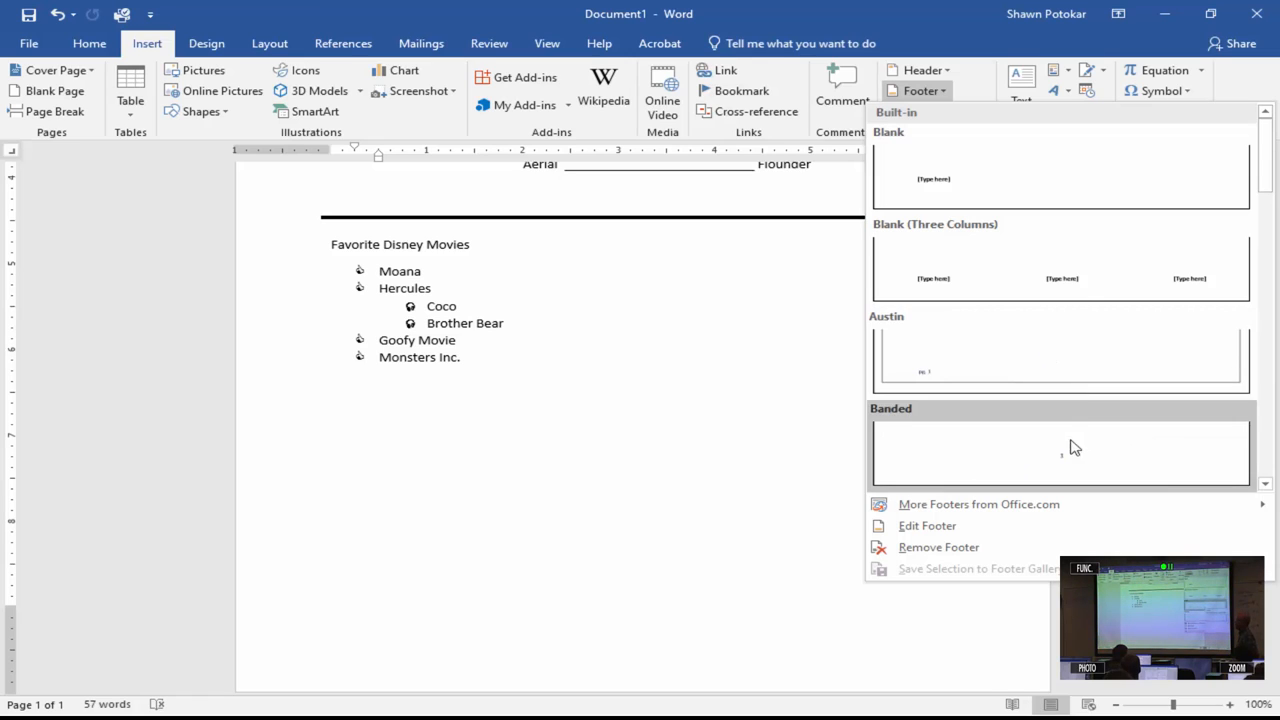
mouse_move(1080, 280)
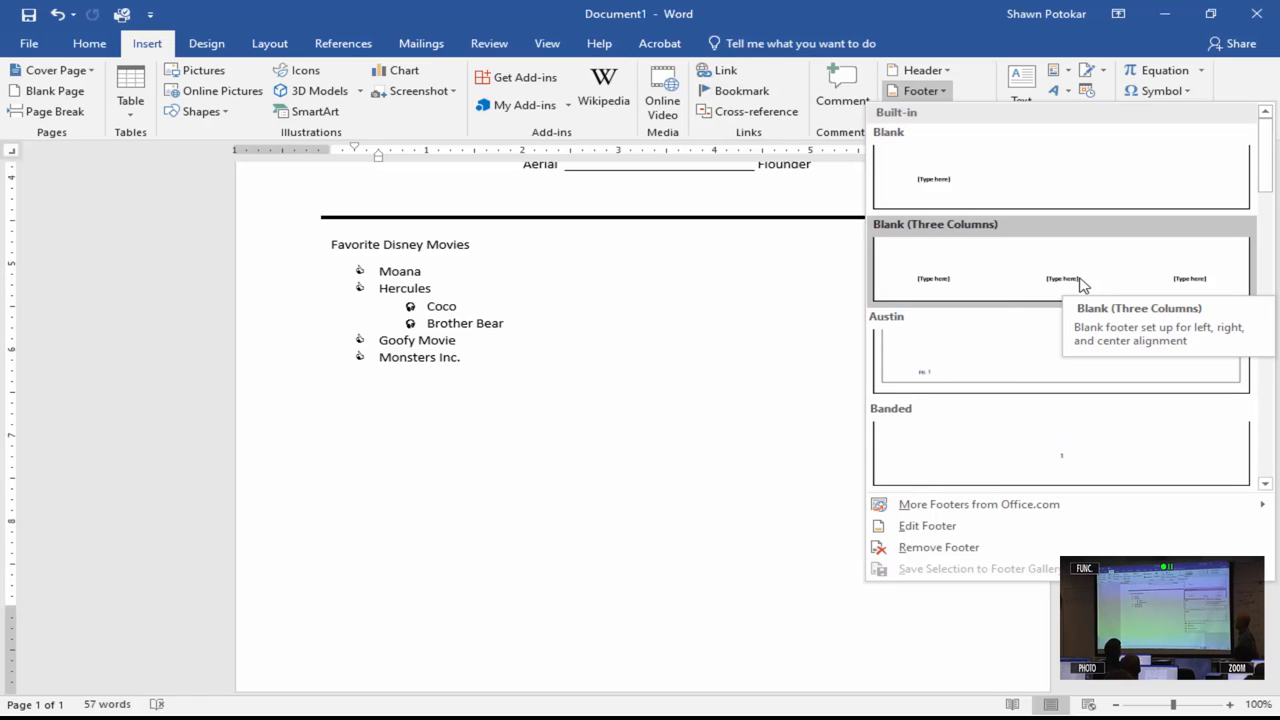
left_click(1060, 268)
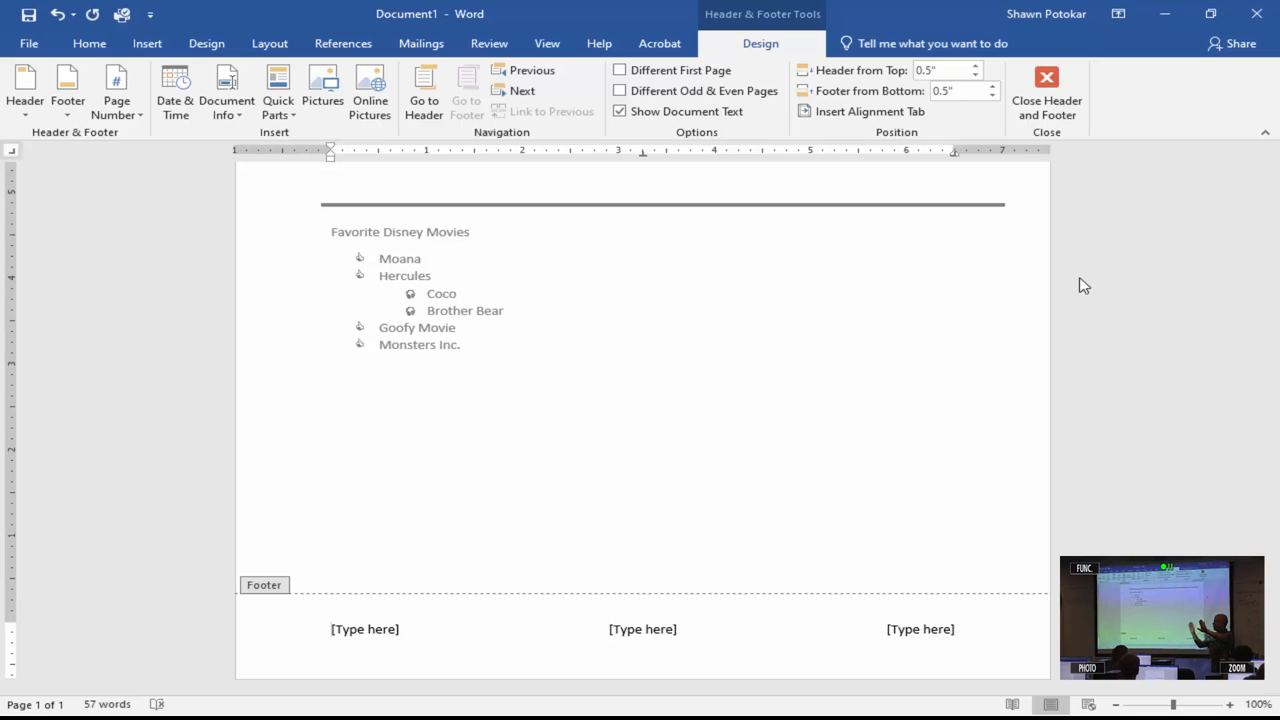
Enter the surname 'Potokar' in the footer's right-hand placeholder and review the page
left_click(364, 628)
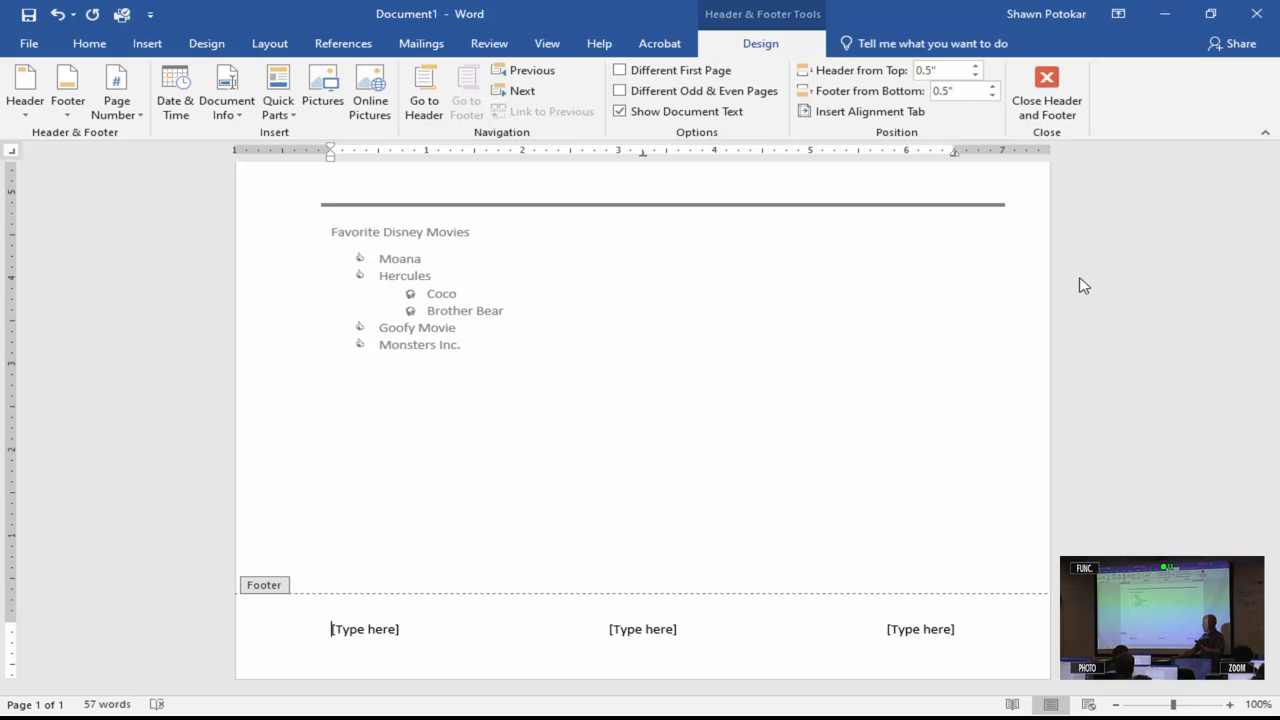
mouse_move(528, 586)
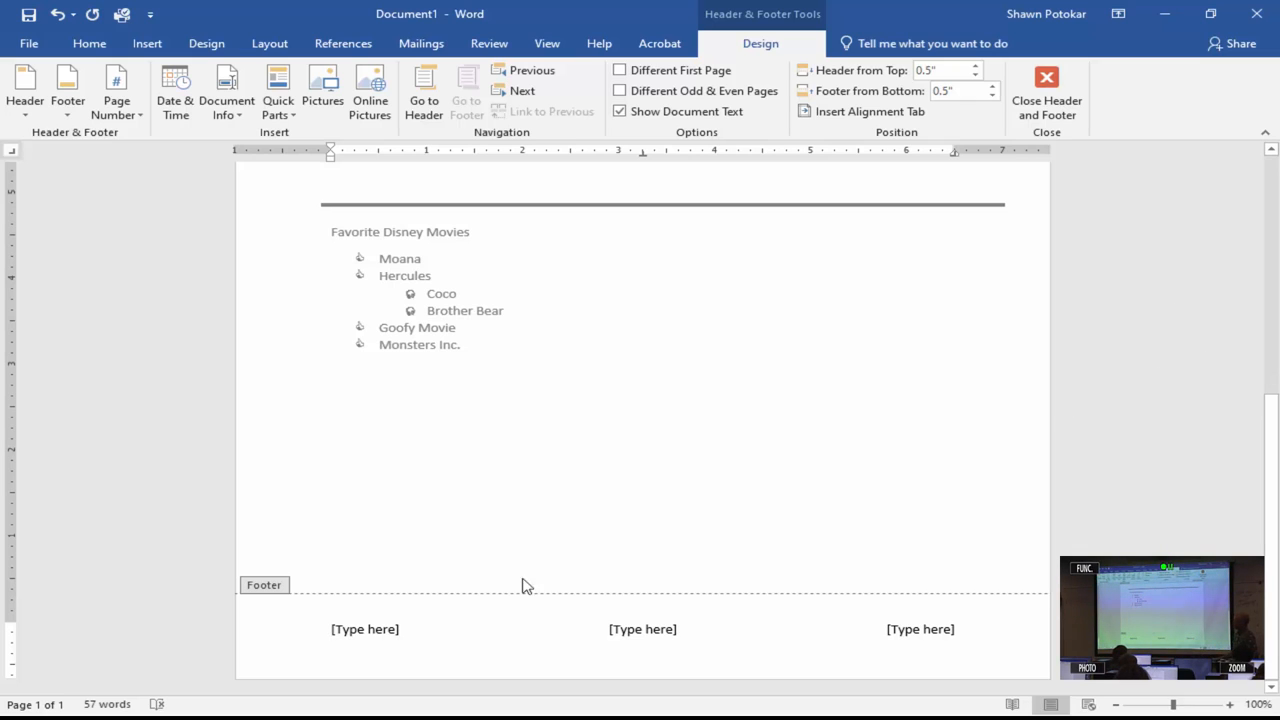
mouse_move(984, 608)
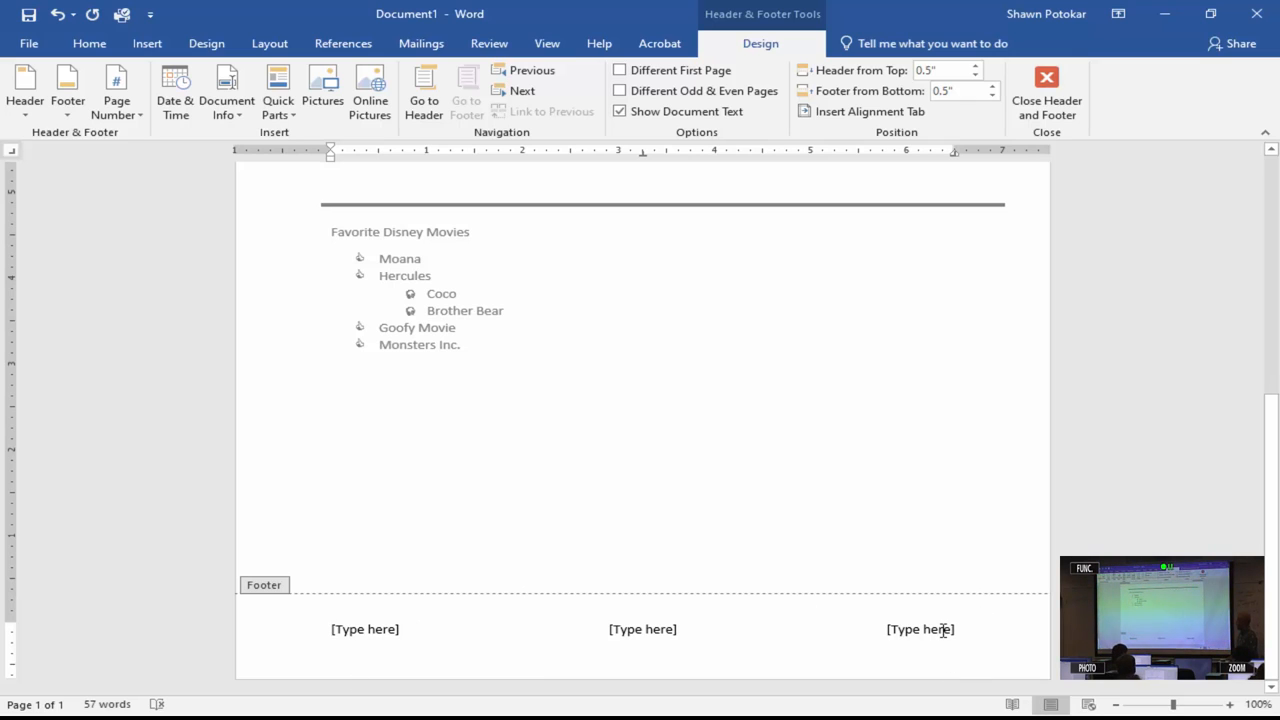
left_click(920, 628)
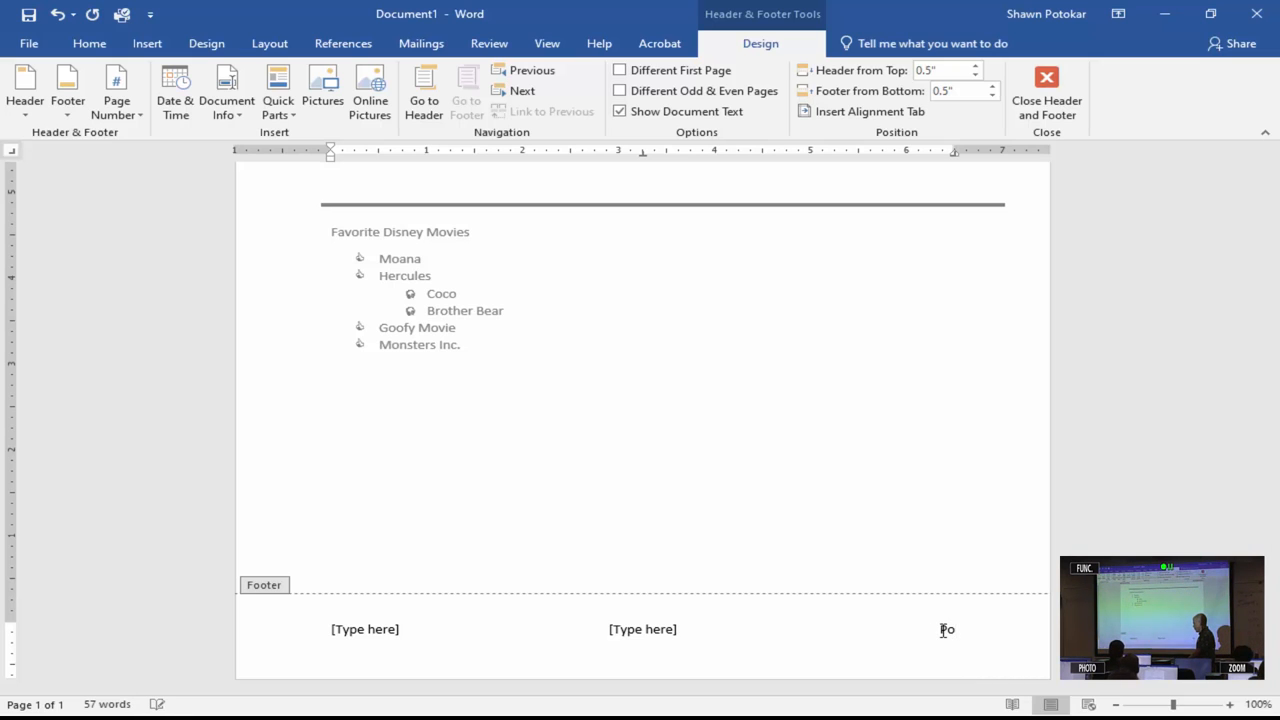
type("Potokar")
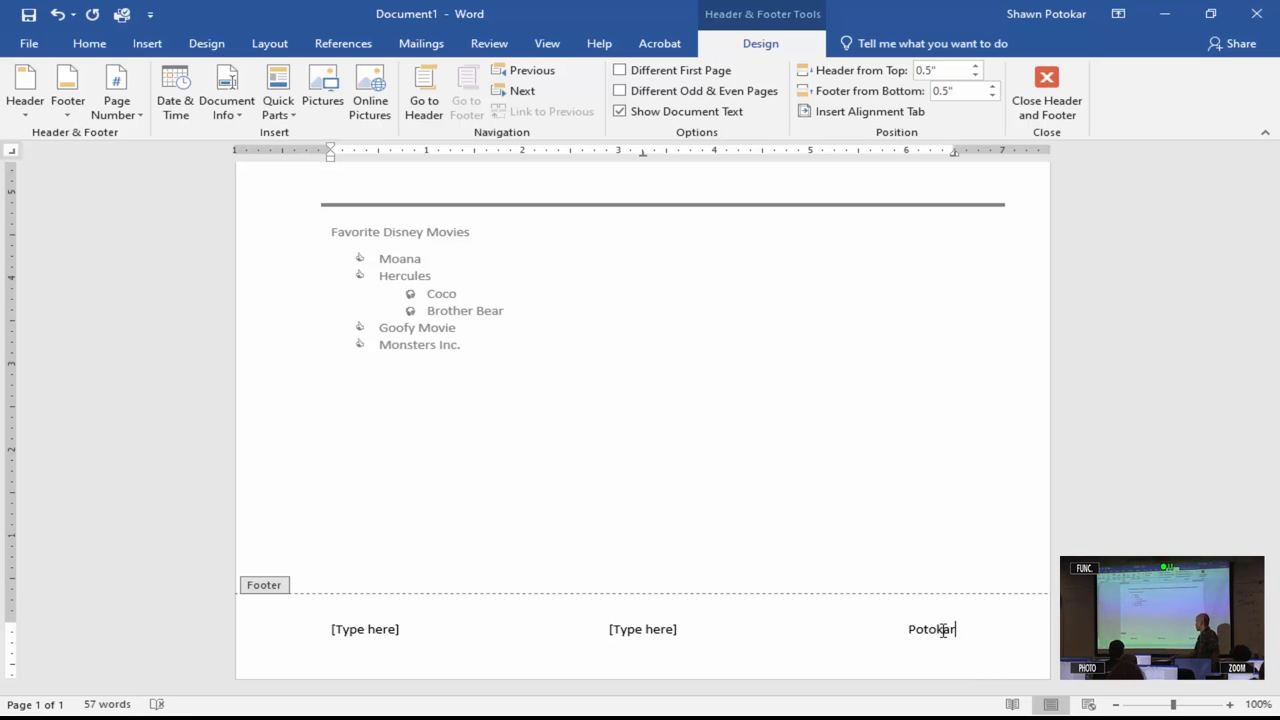
scroll("up", 3)
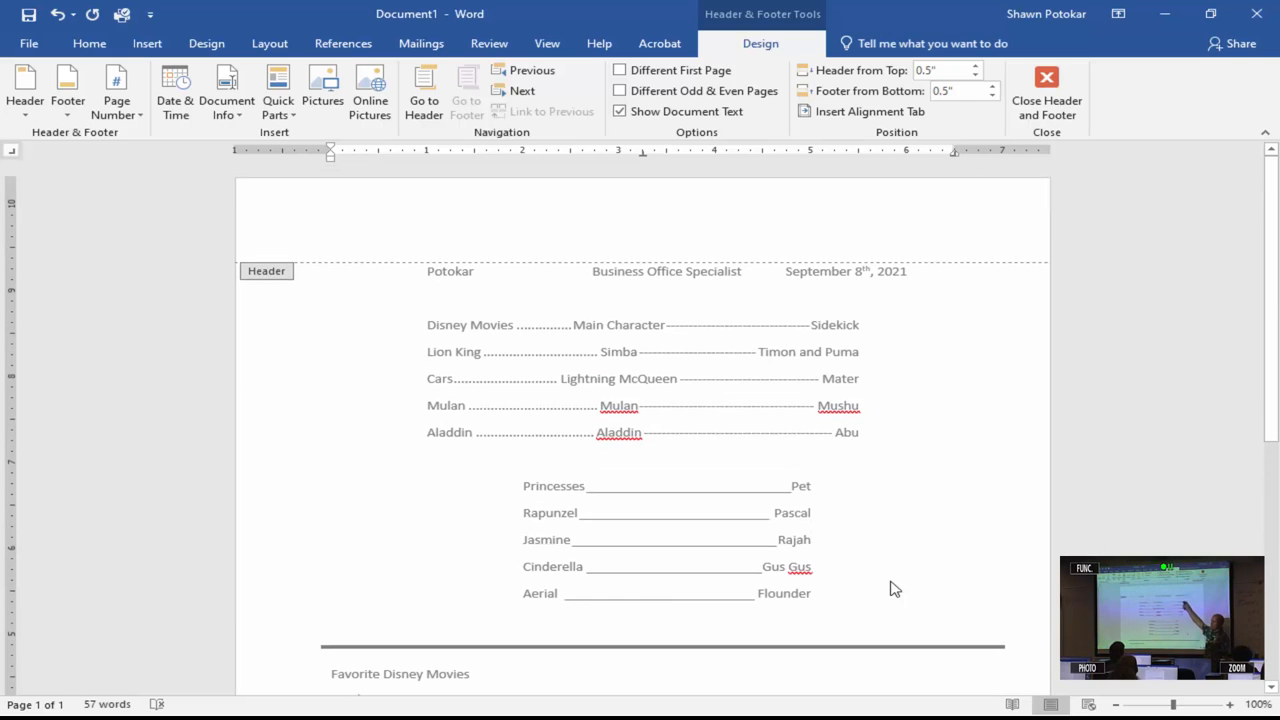
scroll("down", 3)
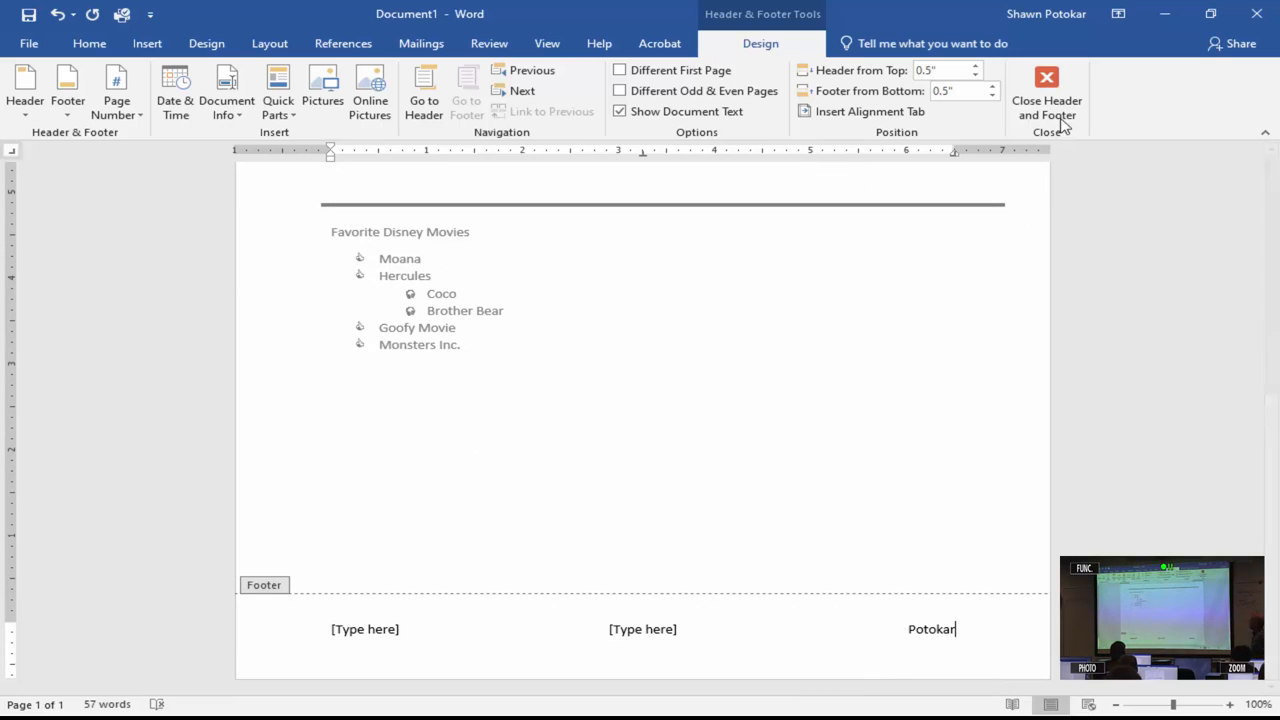
mouse_move(1048, 90)
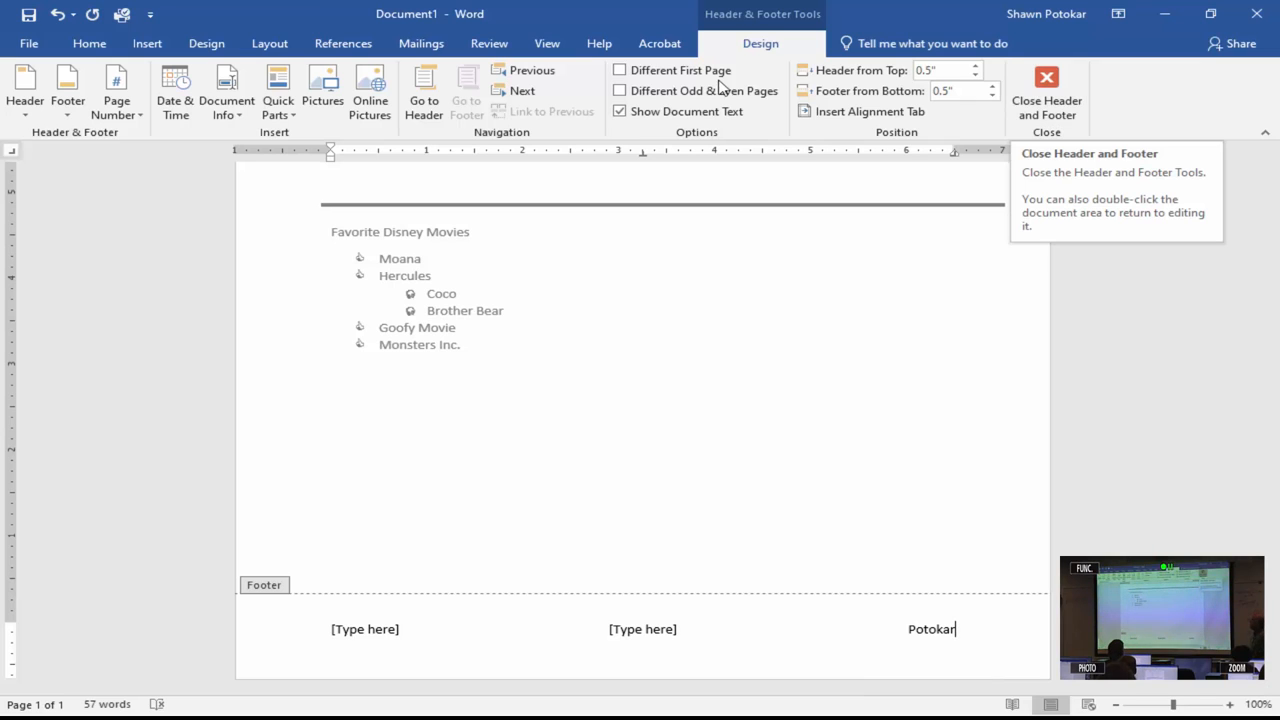
mouse_move(176, 90)
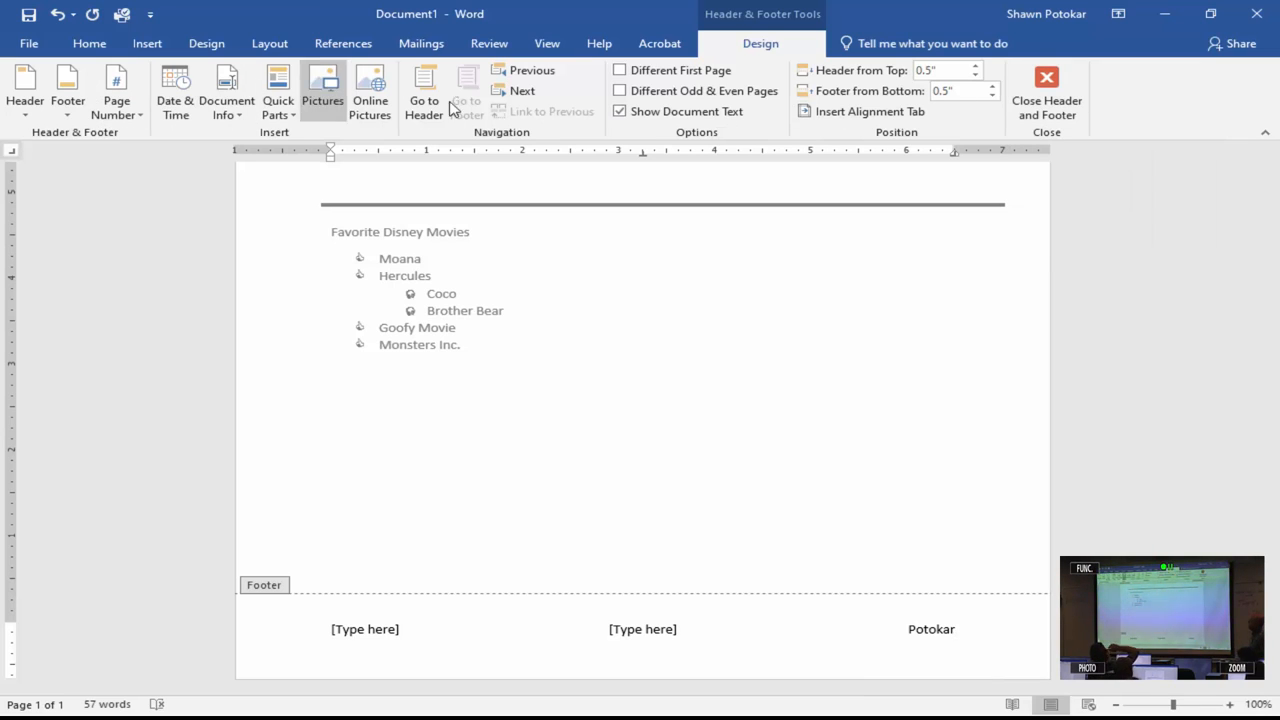
Close Header and Footer, return to the body text and scroll through the finished page
left_click(1048, 90)
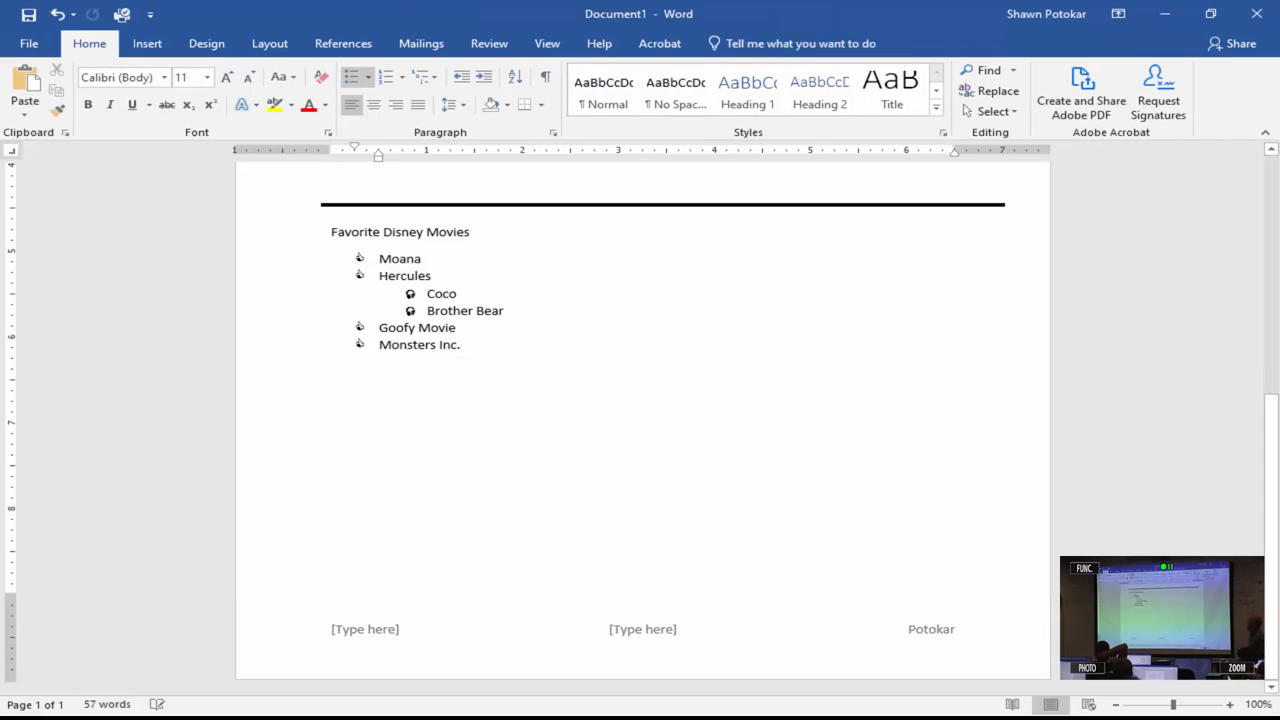
left_click(460, 344)
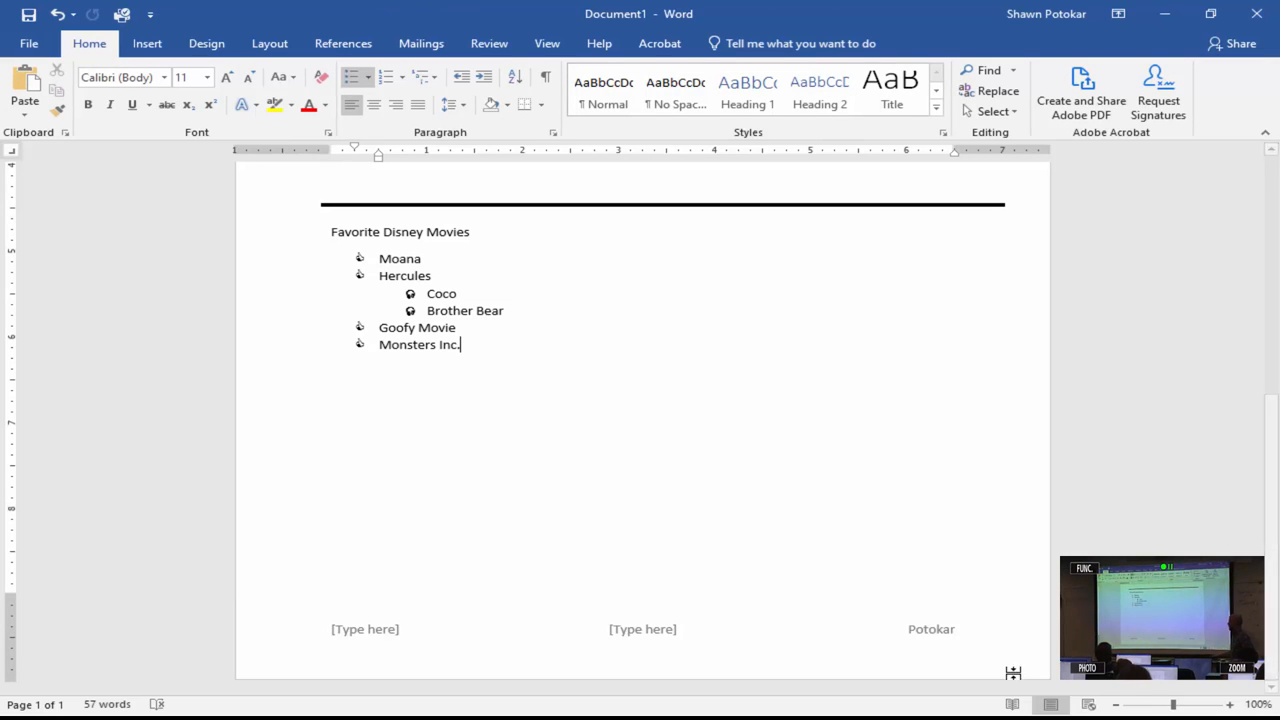
mouse_move(950, 628)
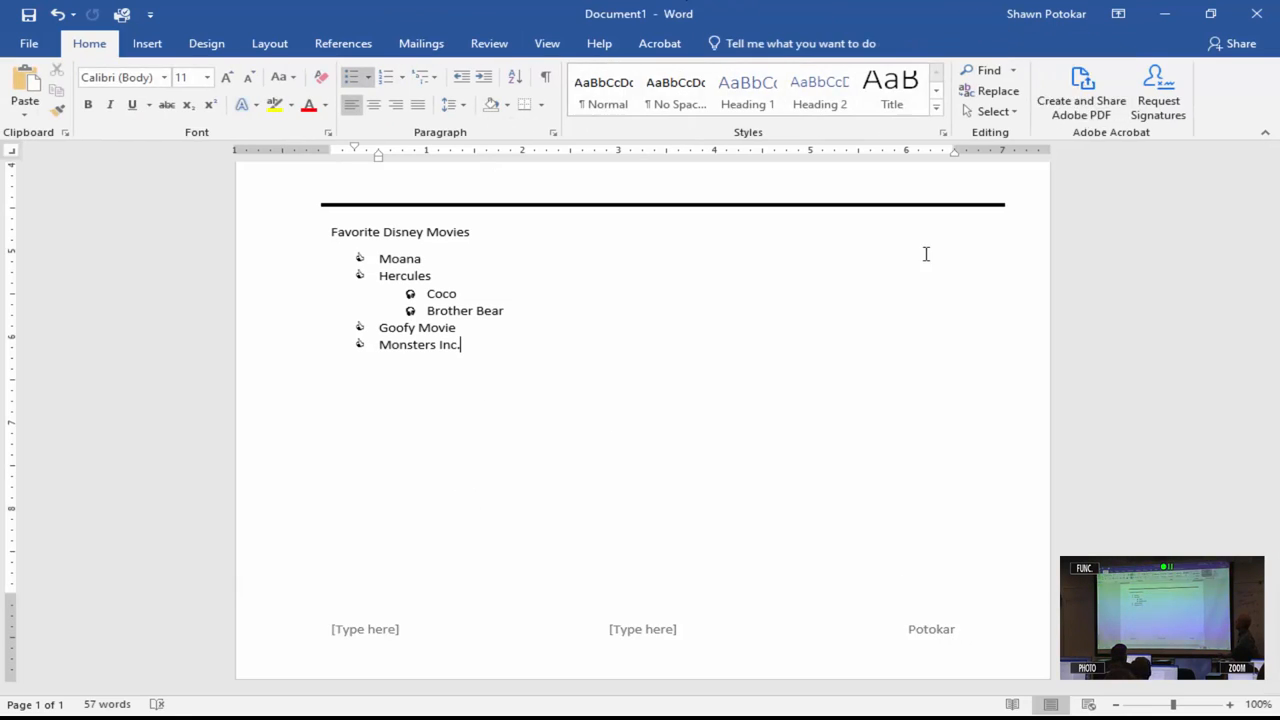
scroll("up", 3)
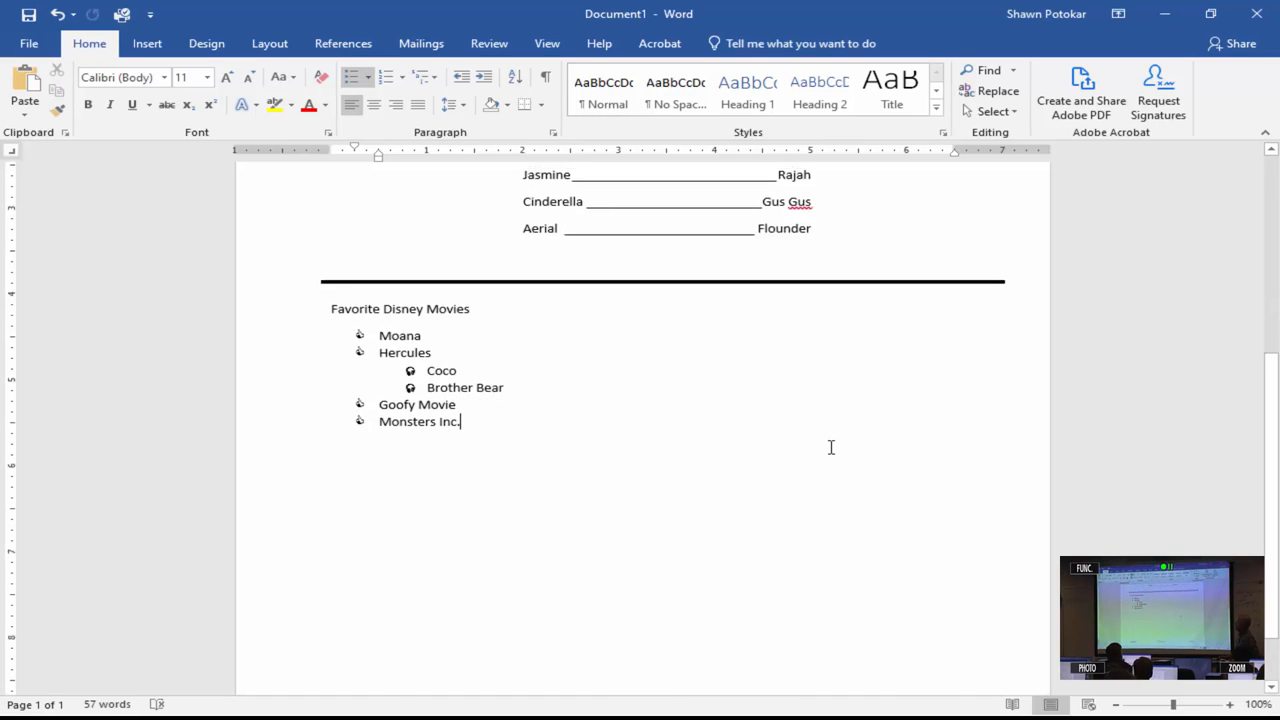
scroll("up", 3)
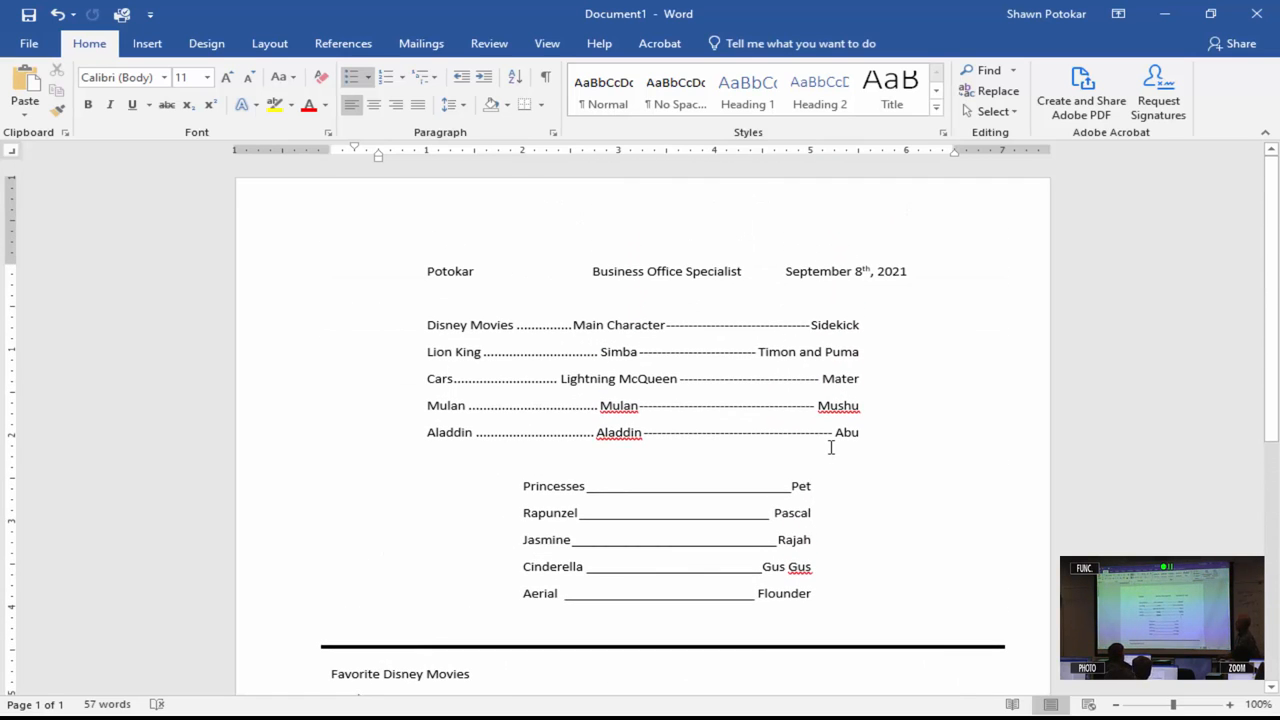
scroll("down", 3)
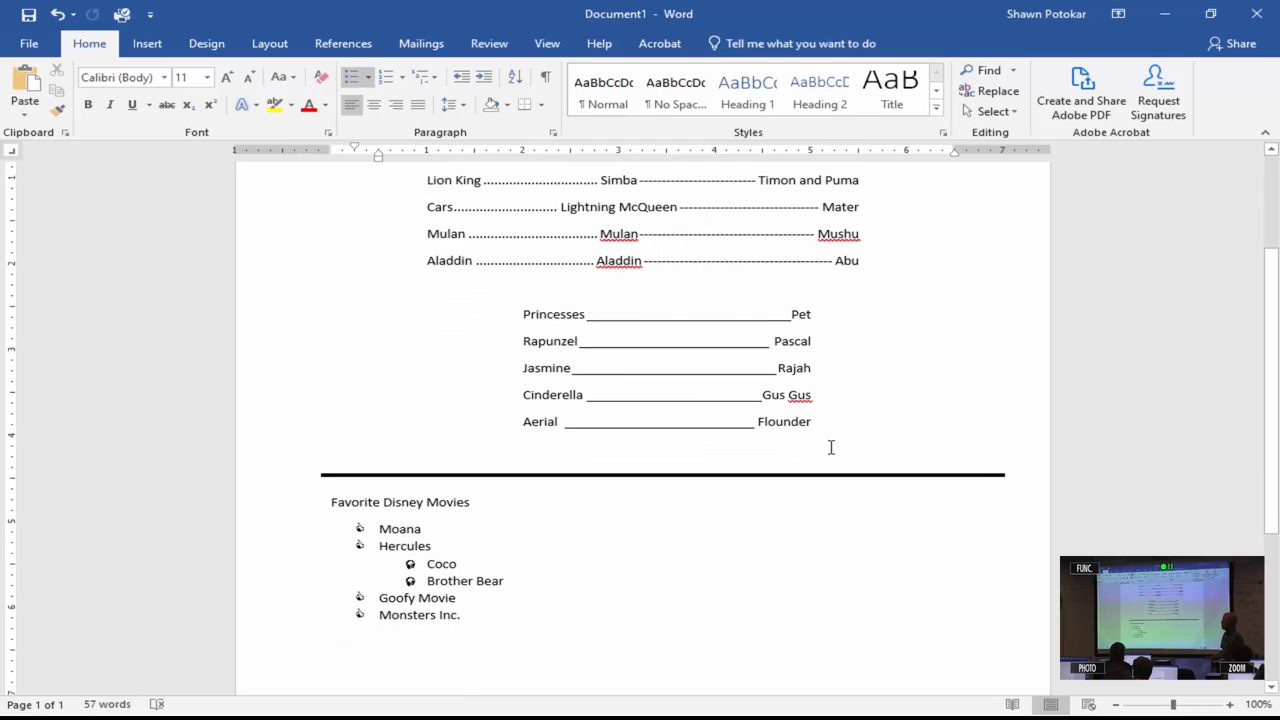
scroll("down", 3)
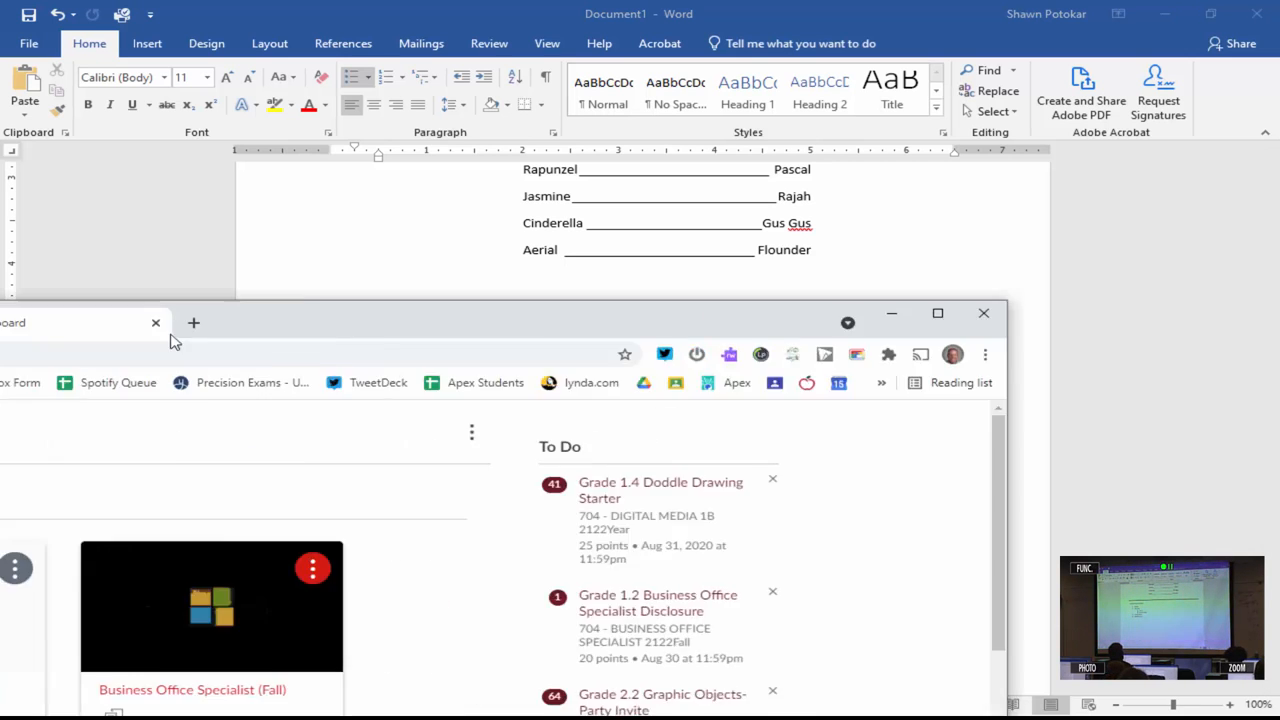
In Chrome, open the Business Office Specialist (Fall) course and its 2.3 Ruler|Tabs|Indents-Menu assignment
left_click(938, 312)
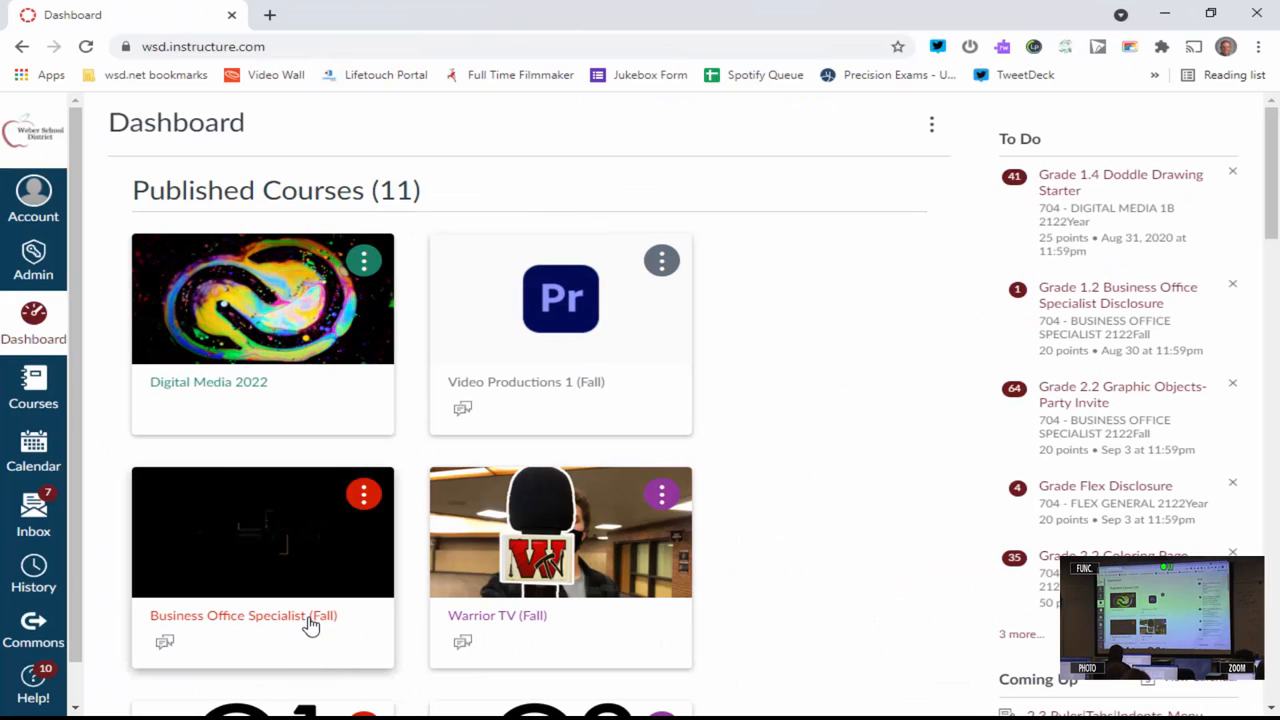
left_click(244, 616)
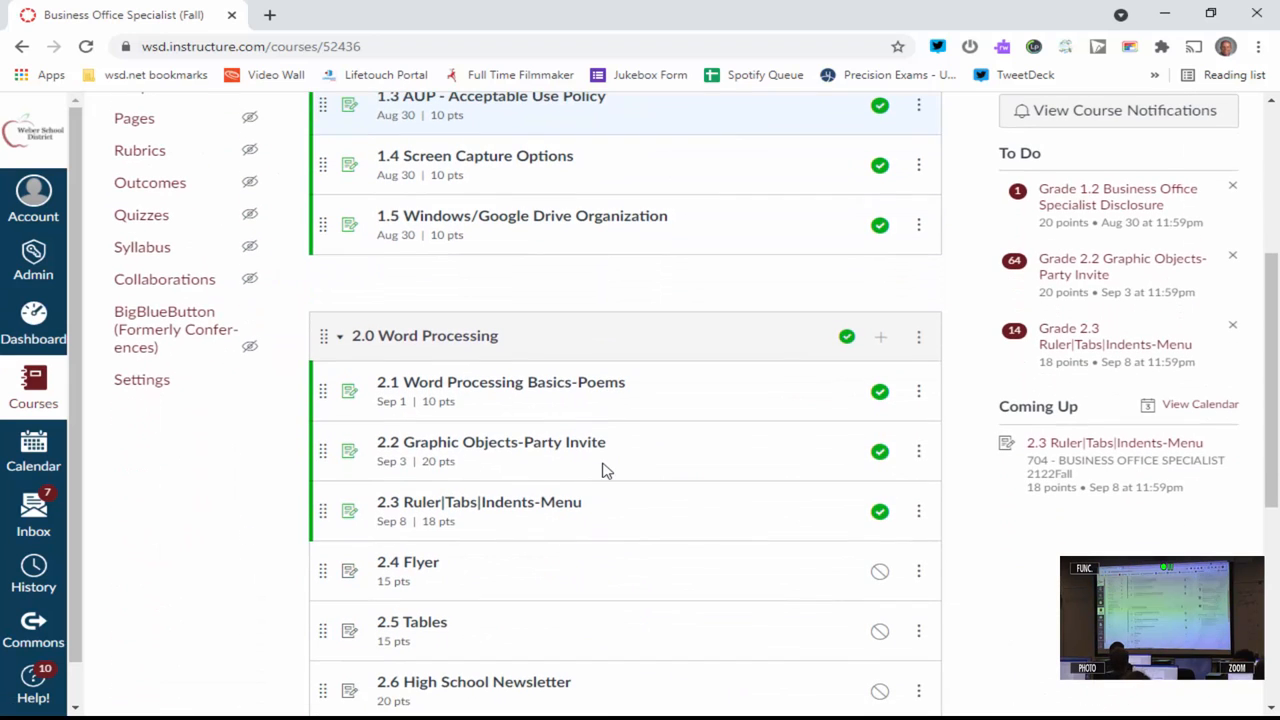
left_click(478, 502)
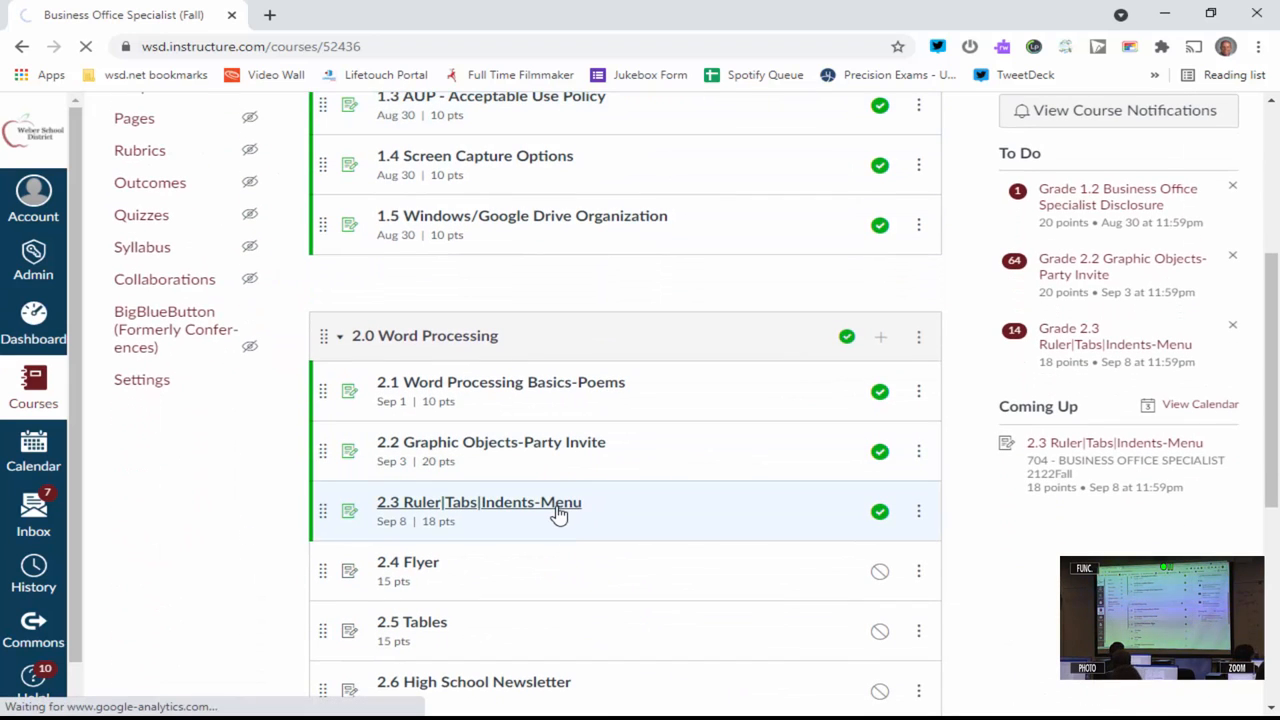
left_click(478, 502)
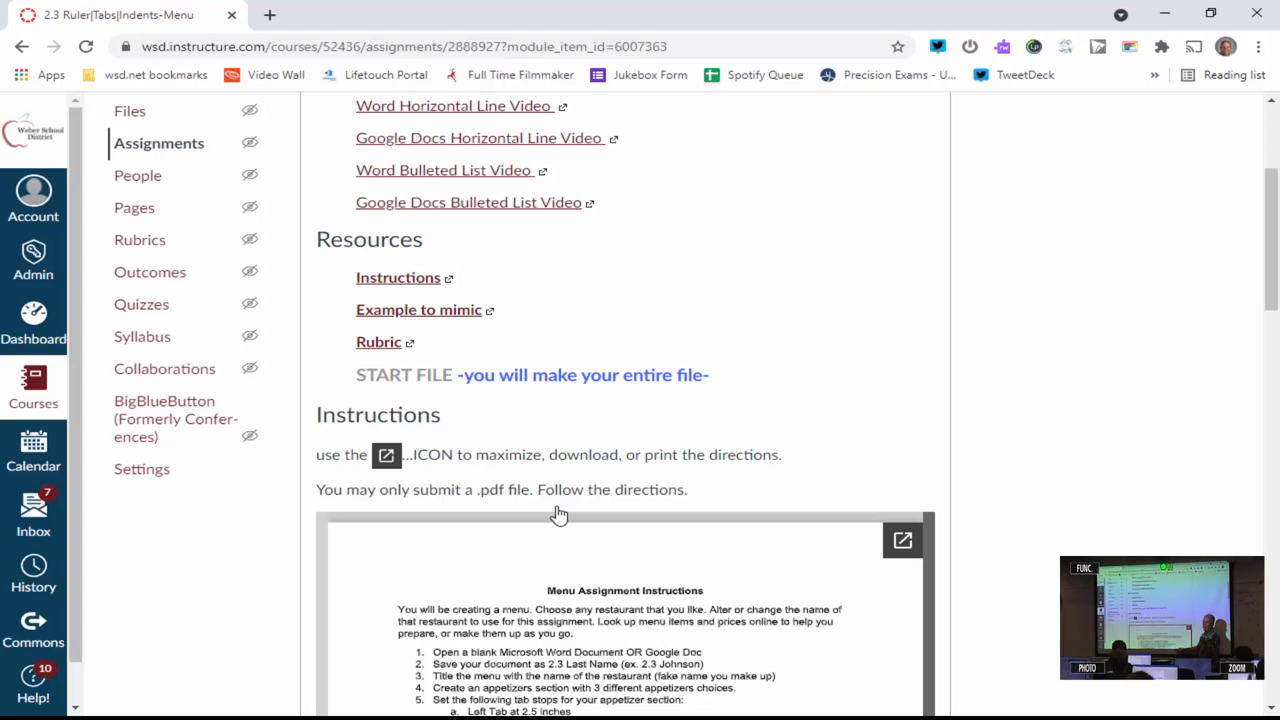
mouse_move(566, 464)
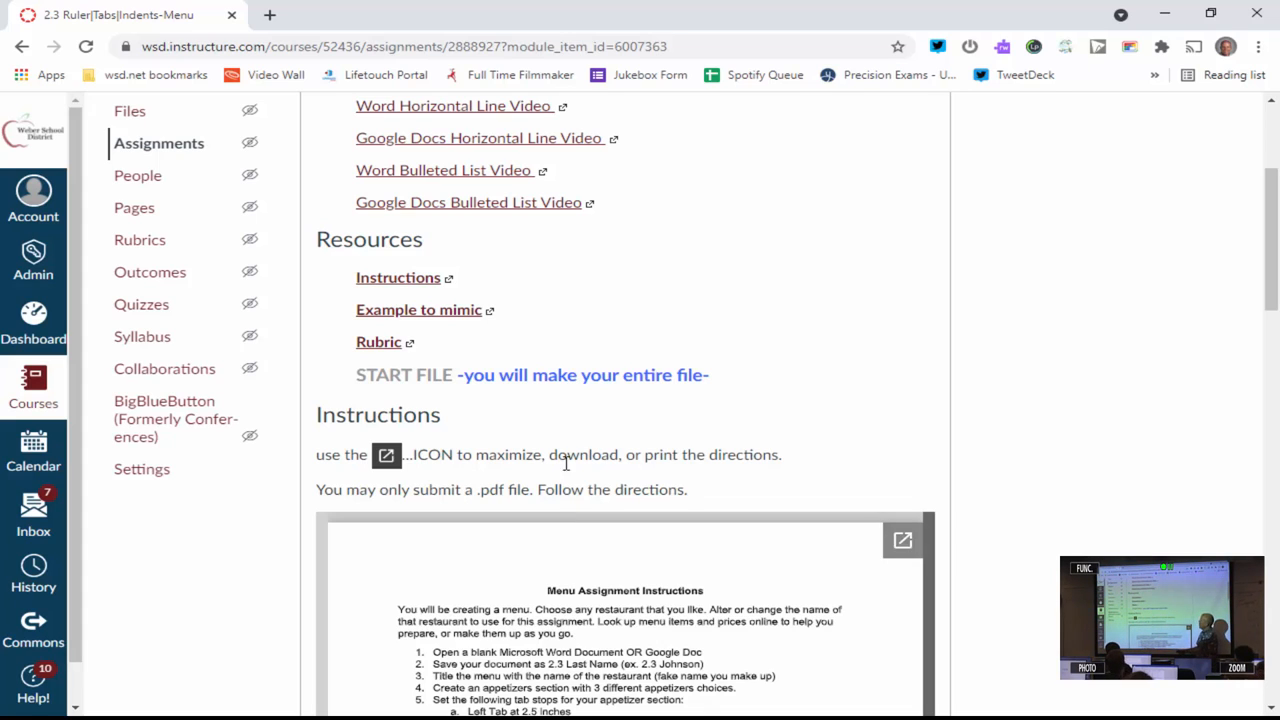
mouse_move(460, 316)
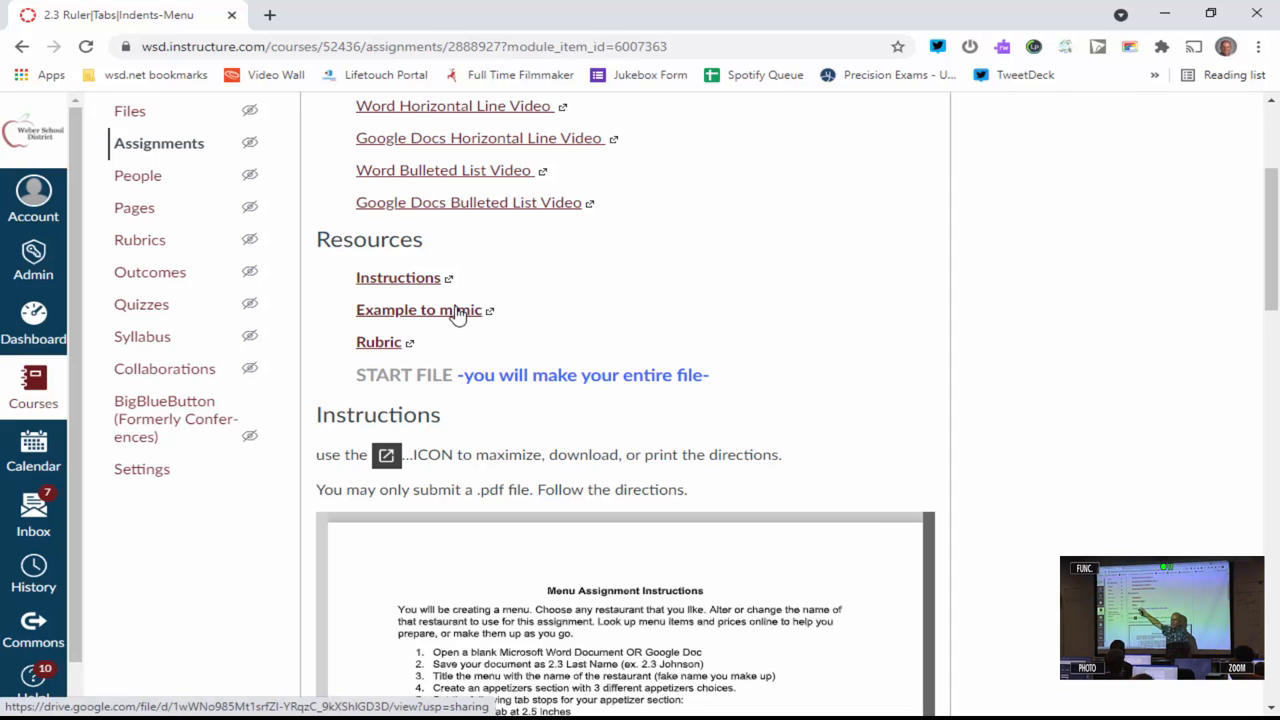
Open the 'Example to mimic' Menu Example.pdf in Google Drive and scroll through it
left_click(418, 308)
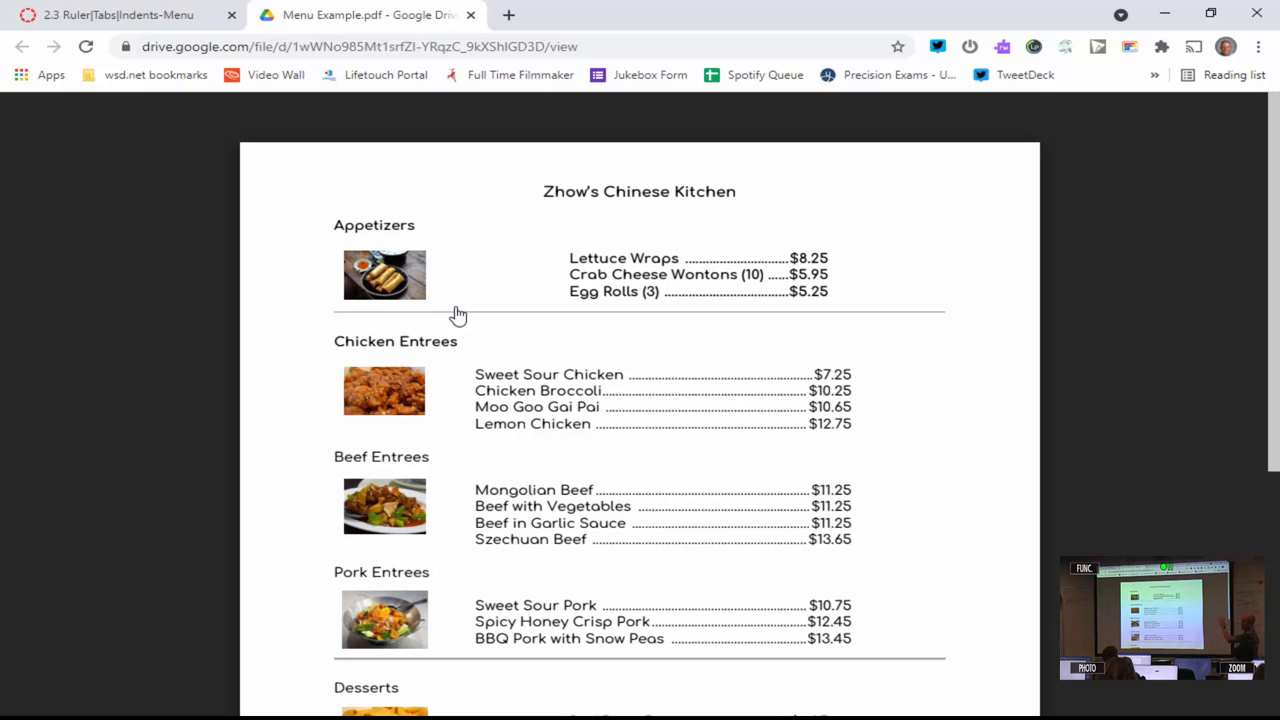
scroll("down", 3)
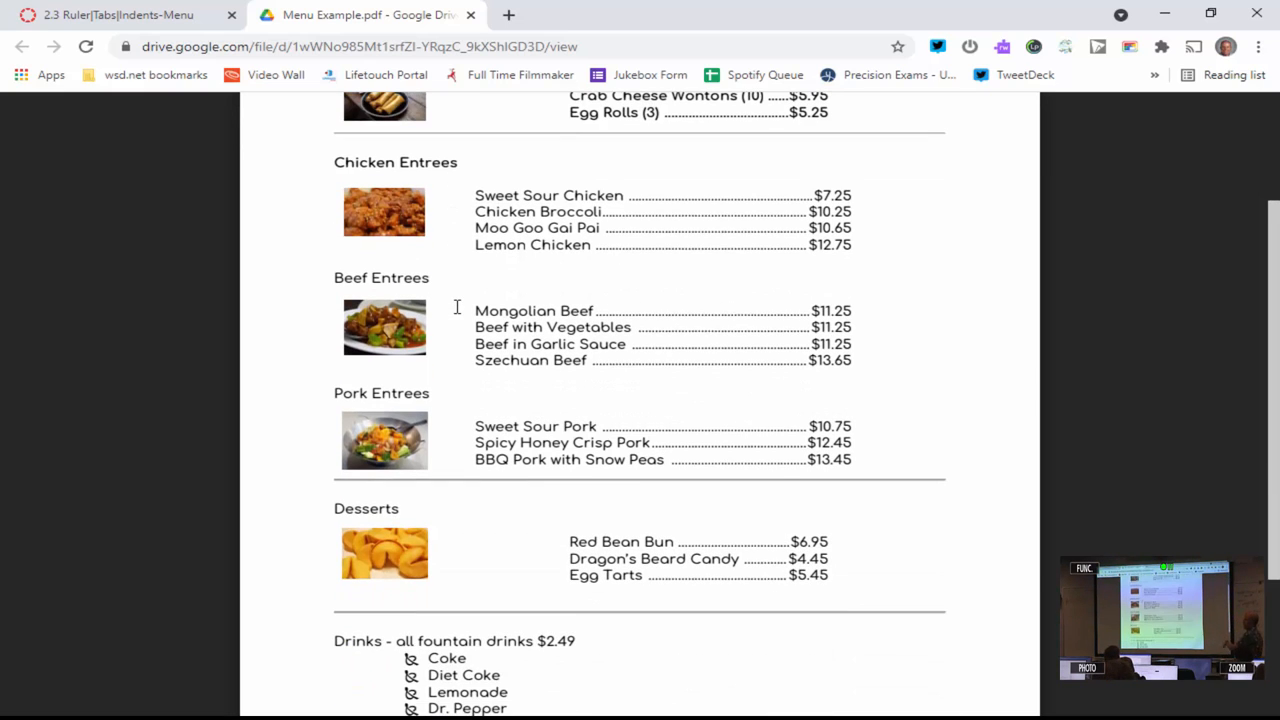
scroll("down", 3)
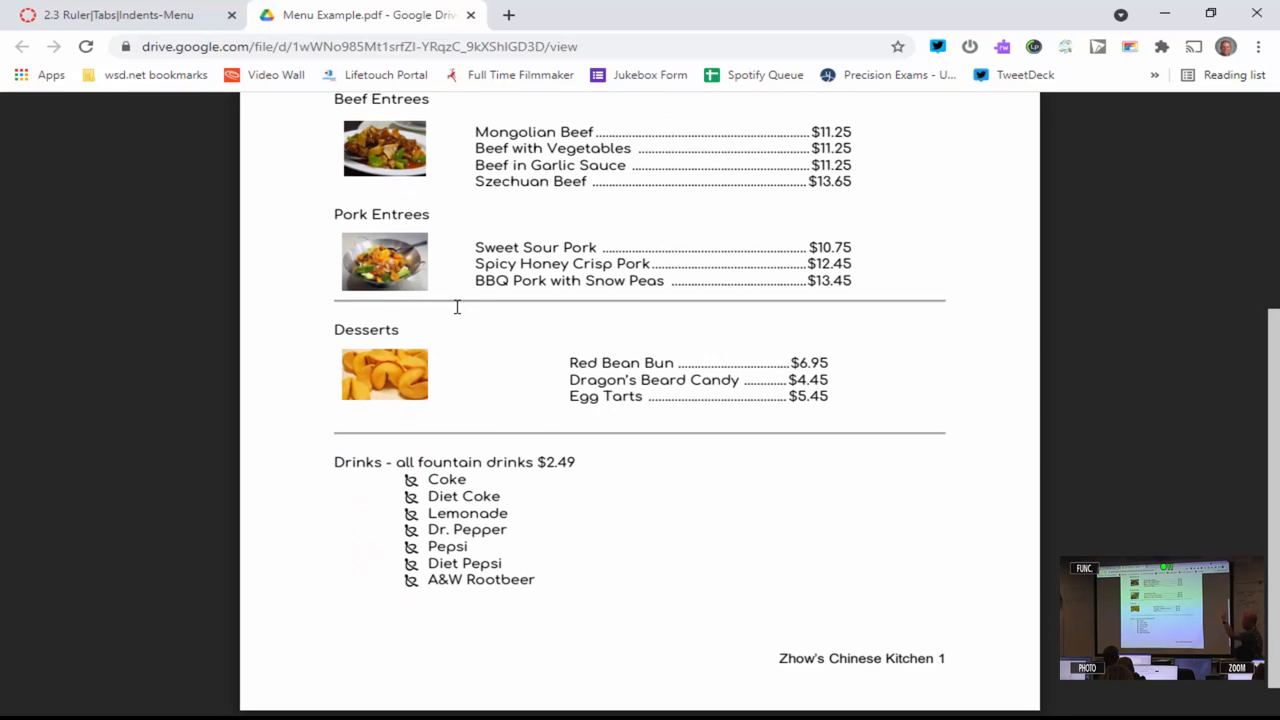
scroll("up", 3)
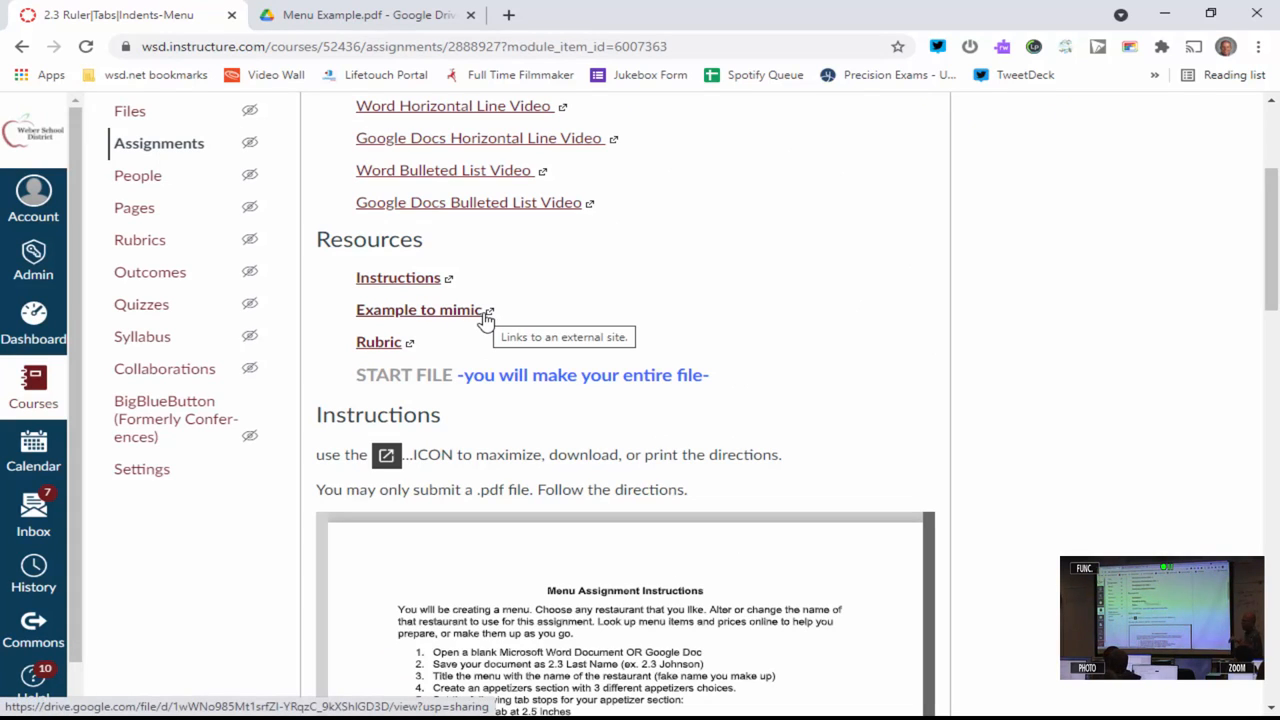
mouse_move(736, 420)
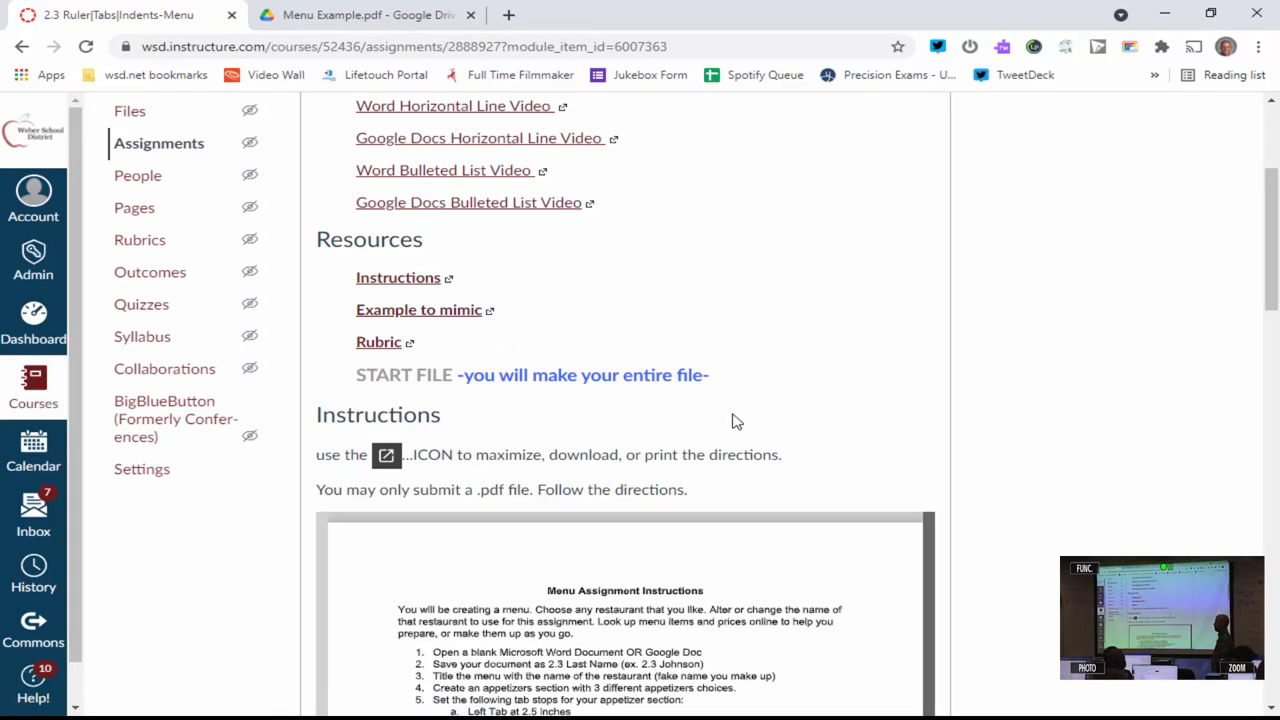